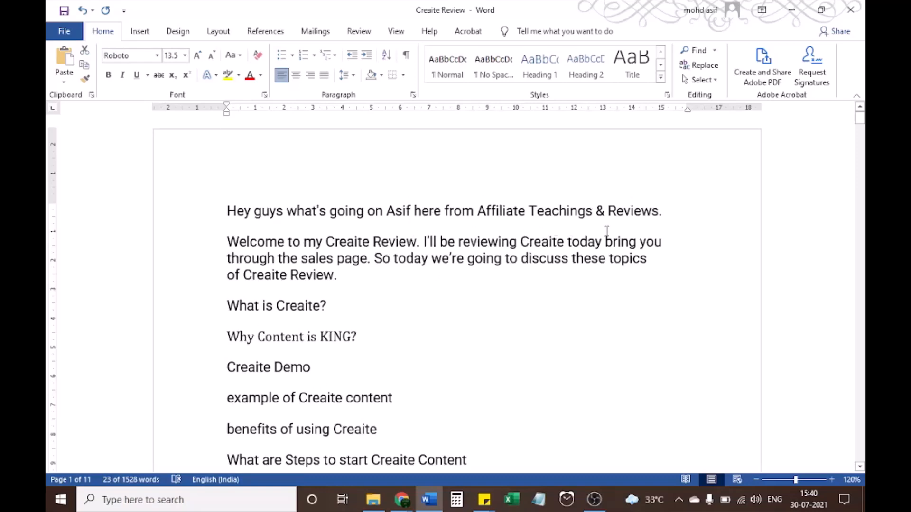
mouse_move(400, 281)
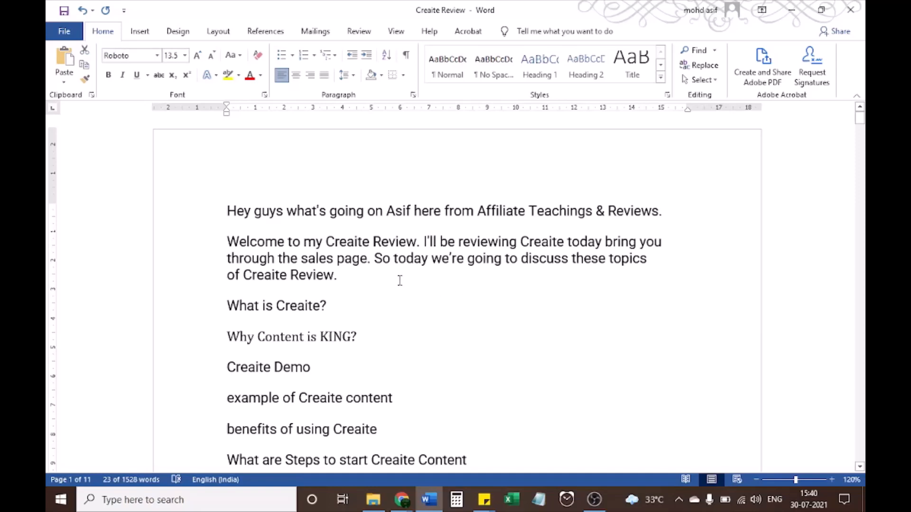
mouse_move(545, 254)
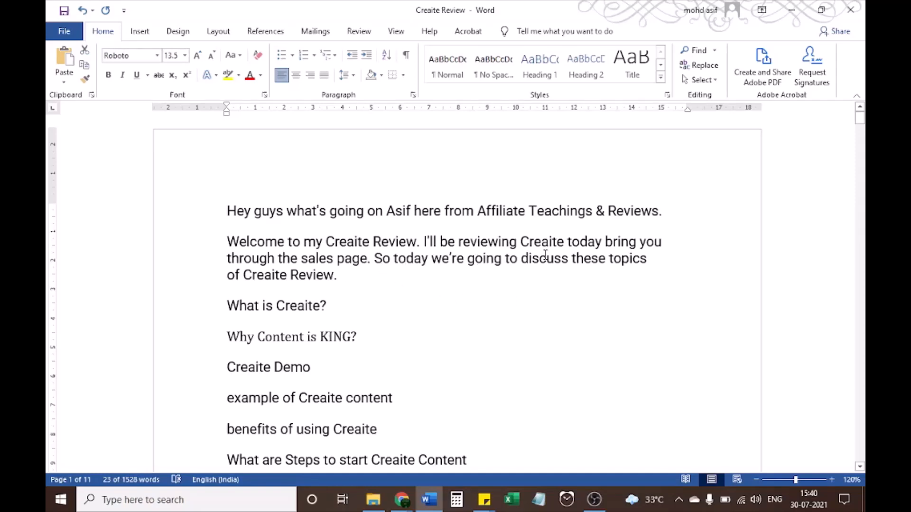
mouse_move(355, 273)
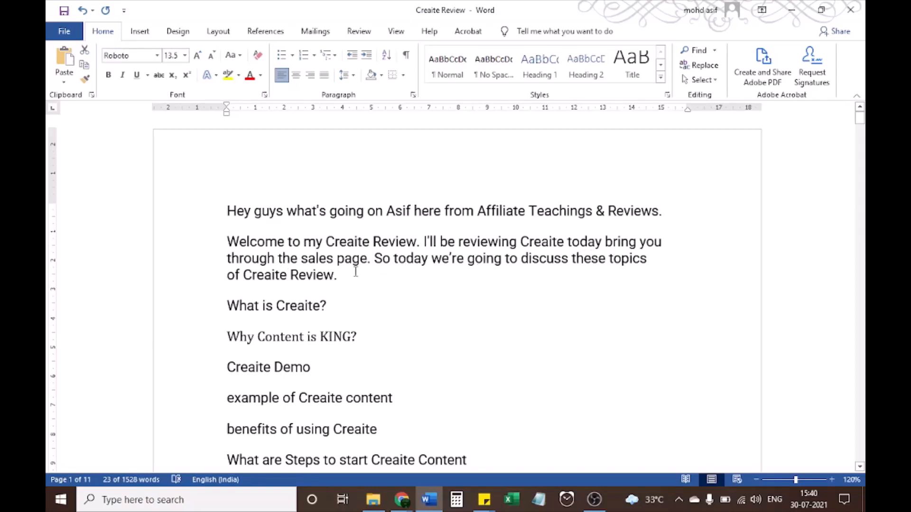
mouse_move(378, 276)
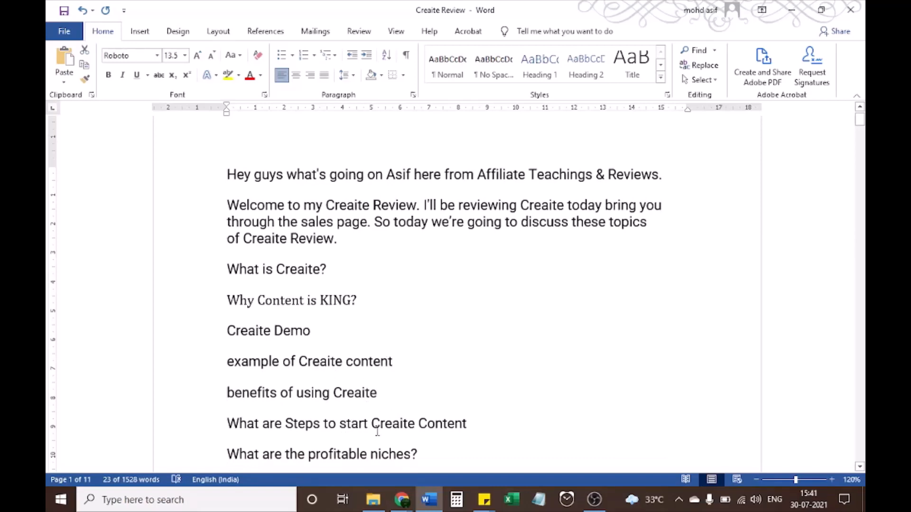
mouse_move(295, 458)
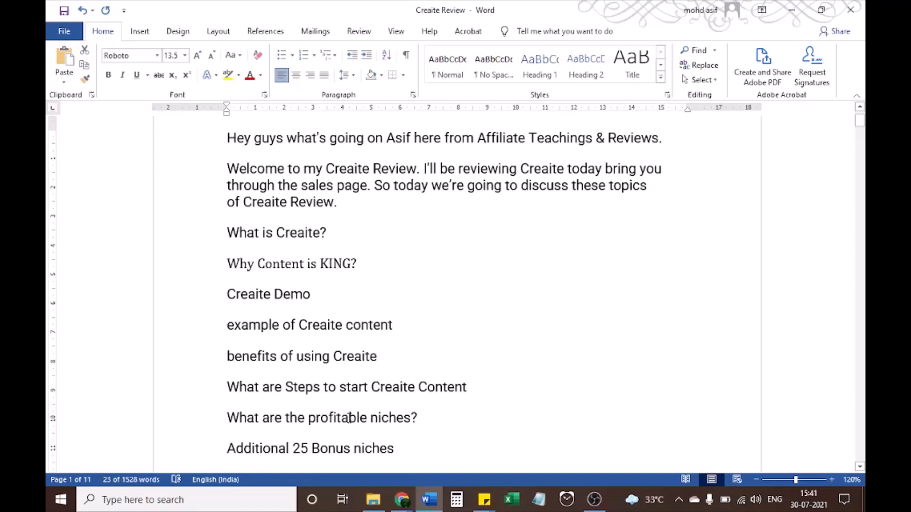
Scroll the sales page to the 'Content is Still KING!' benefits list: traffic, subscribers, profit
scroll(down, 3)
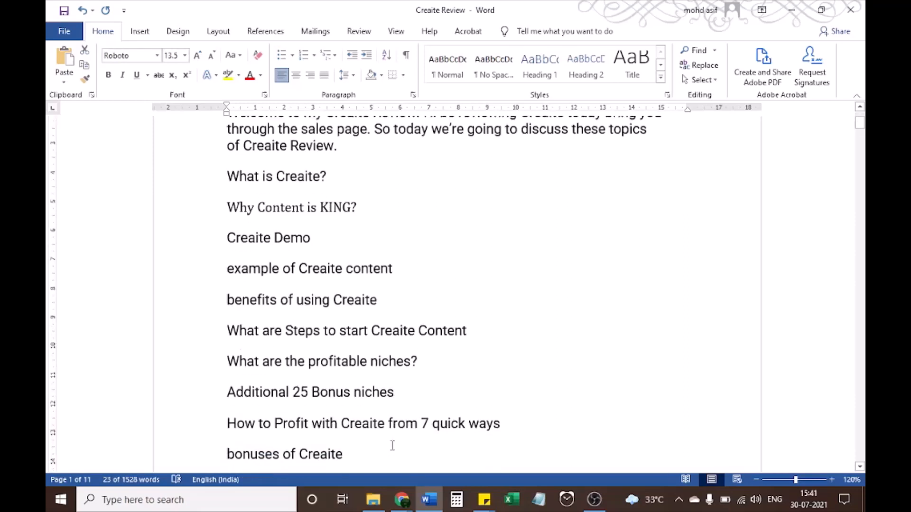
scroll(down, 3)
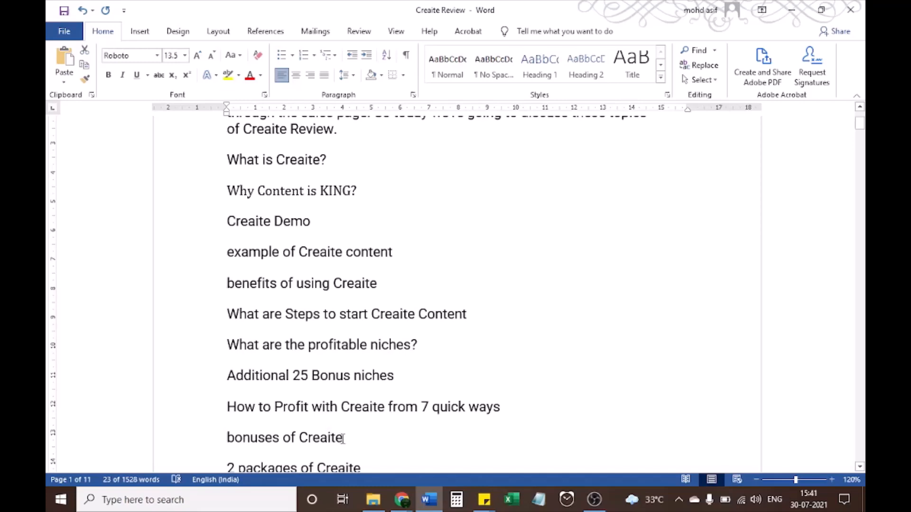
scroll(down, 3)
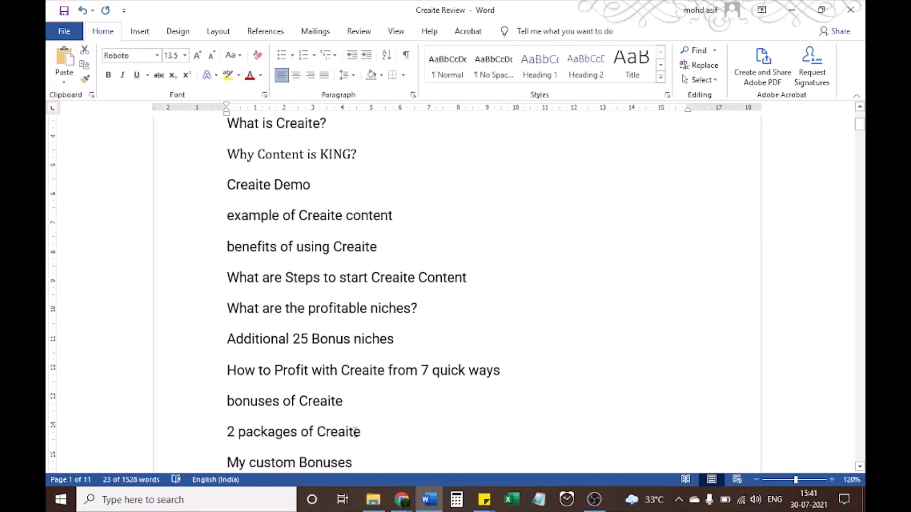
scroll(down, 3)
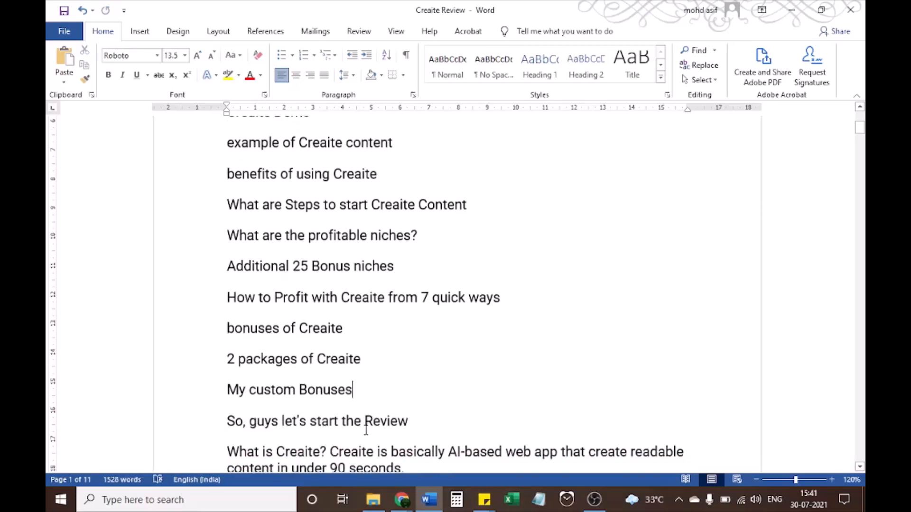
scroll(down, 3)
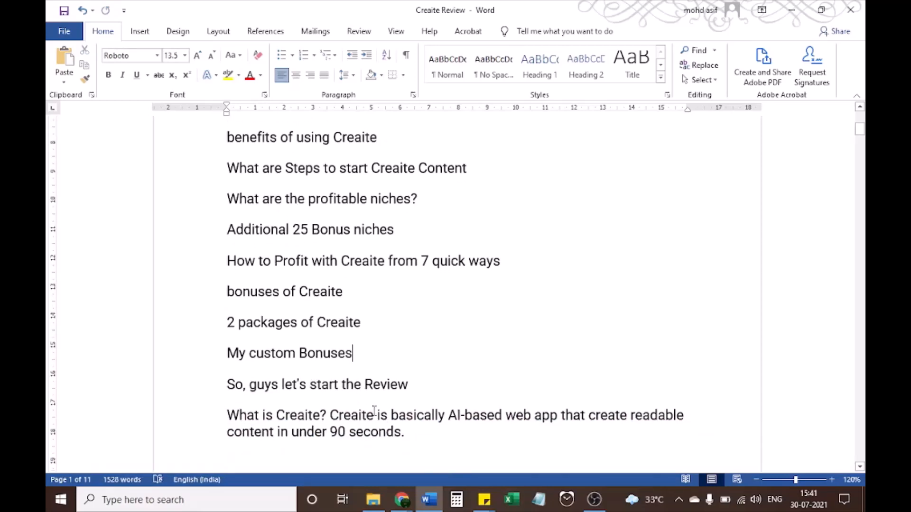
mouse_move(424, 426)
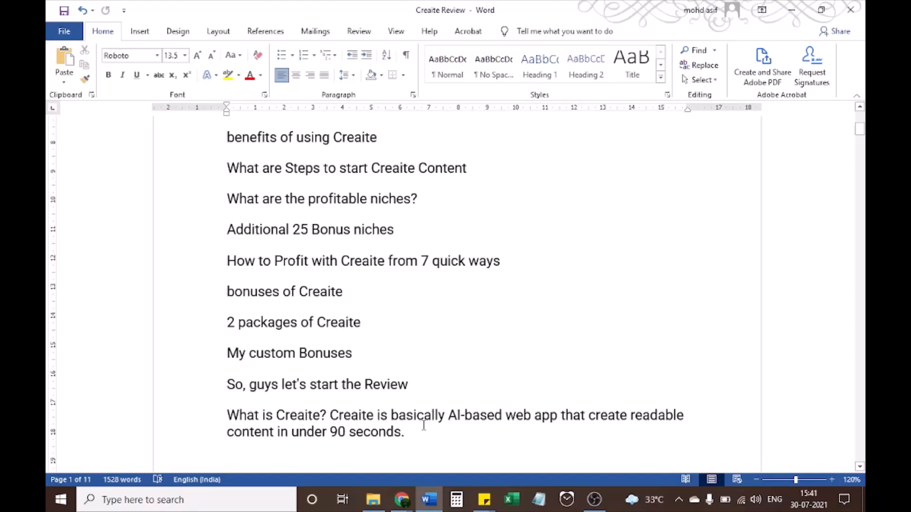
mouse_move(561, 429)
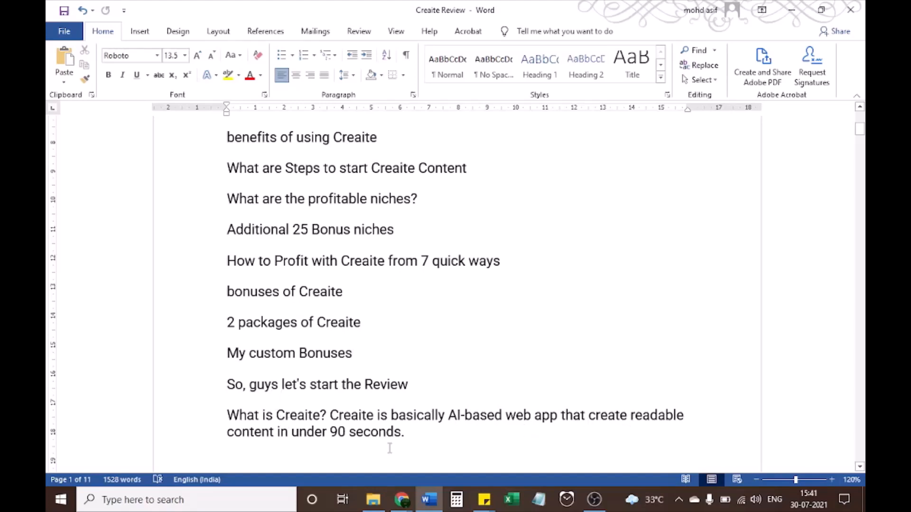
click(401, 499)
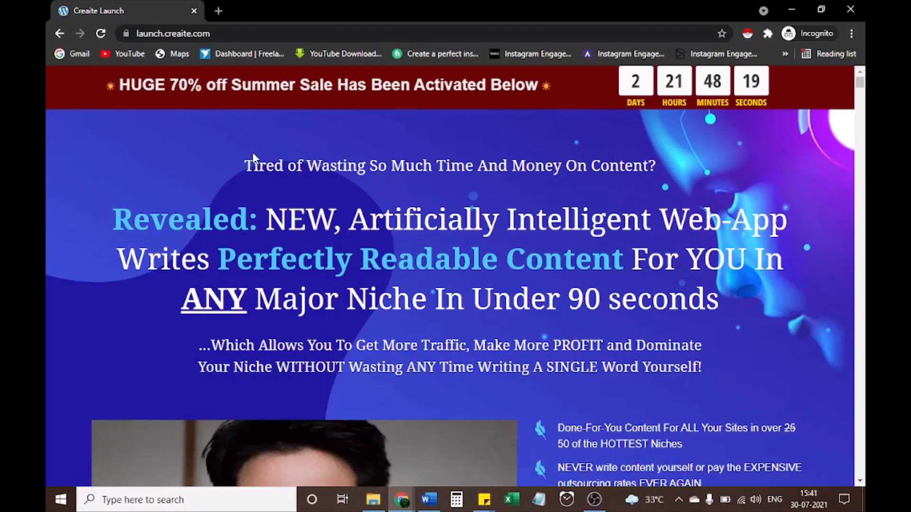
mouse_move(631, 189)
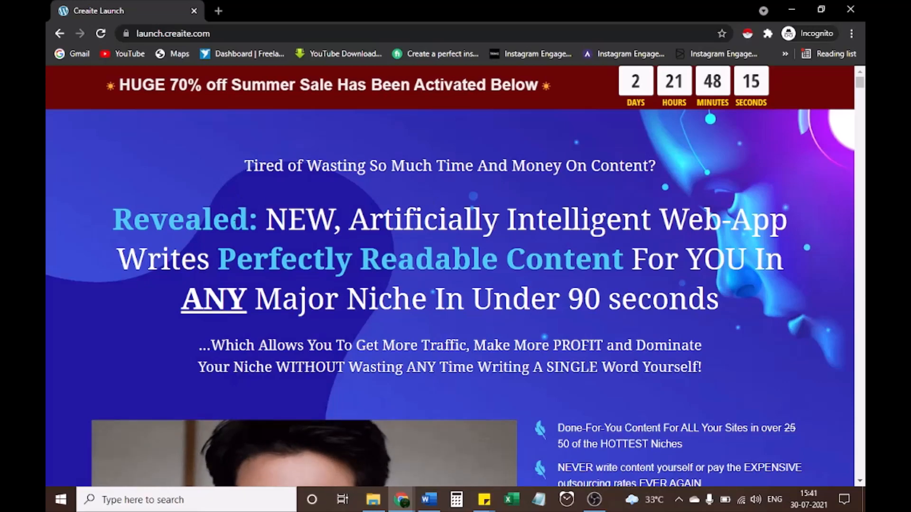
mouse_move(471, 246)
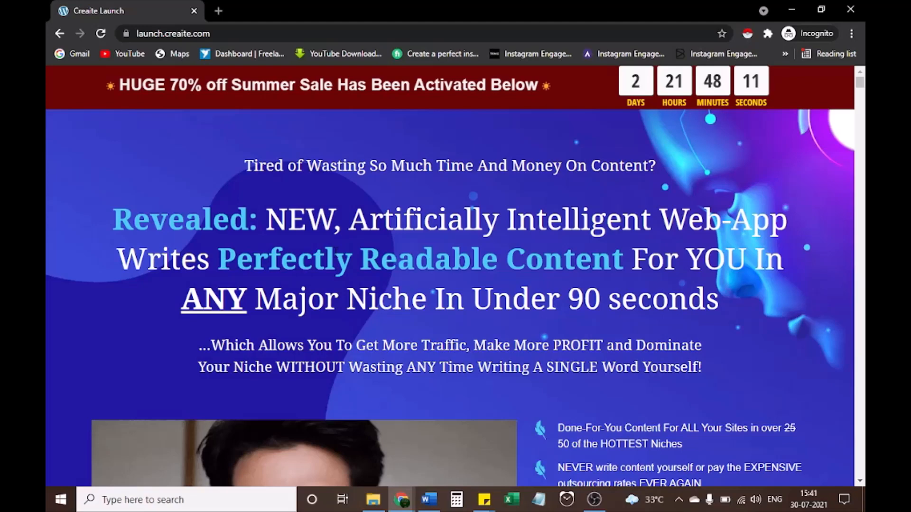
mouse_move(360, 337)
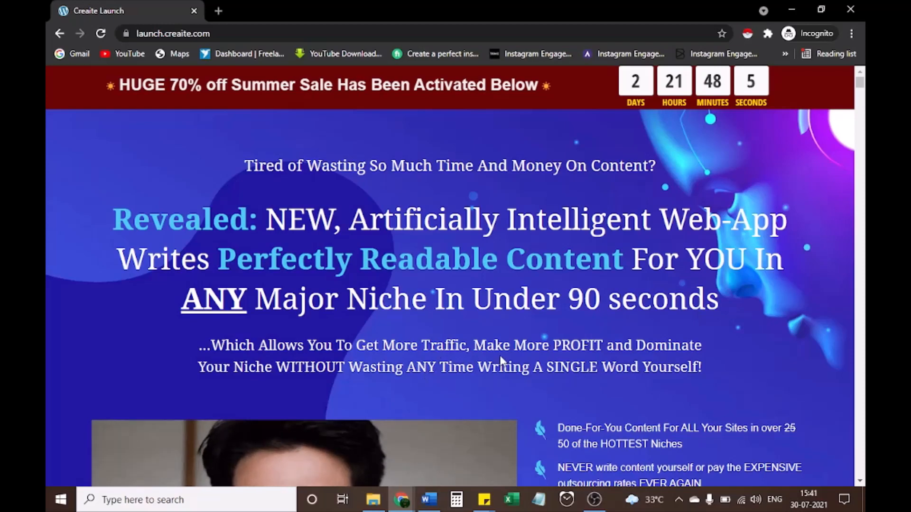
mouse_move(579, 390)
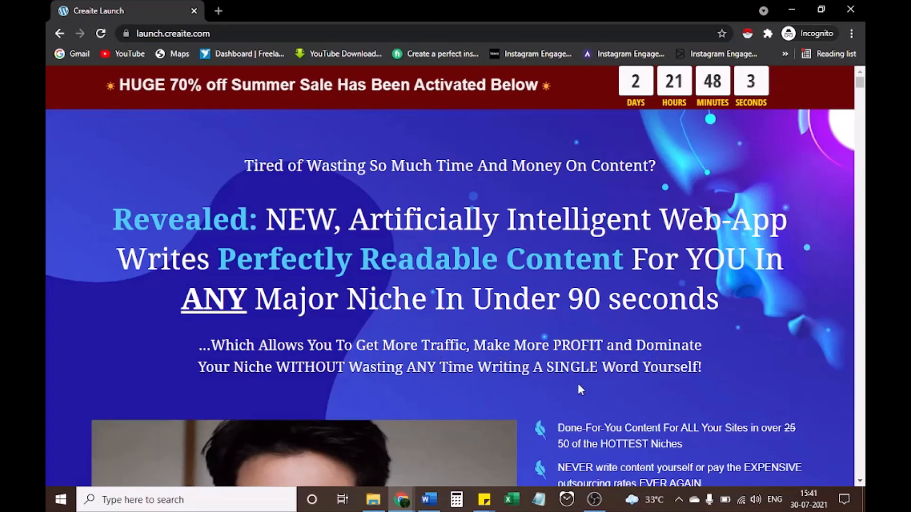
mouse_move(326, 388)
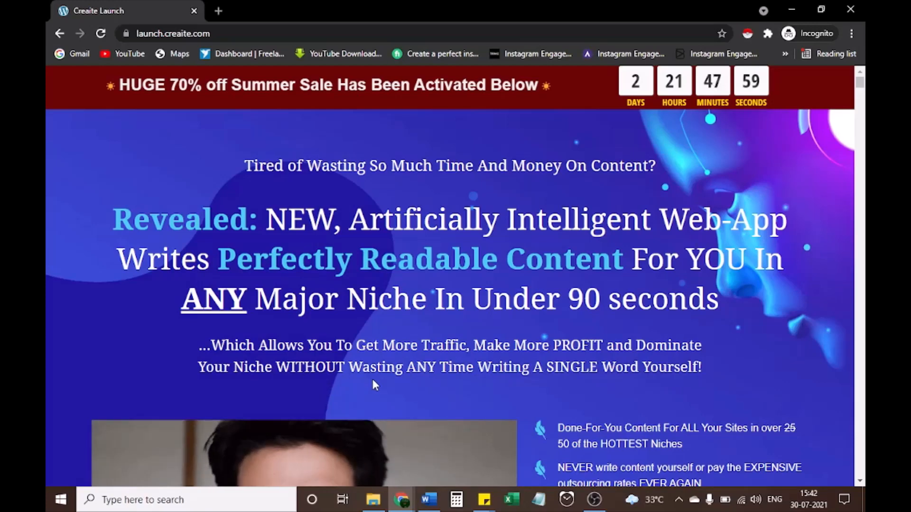
mouse_move(445, 381)
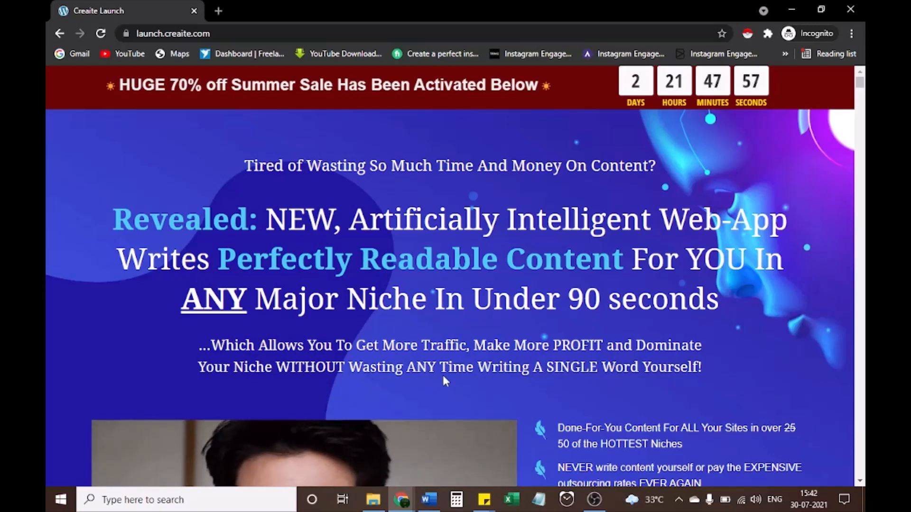
mouse_move(473, 384)
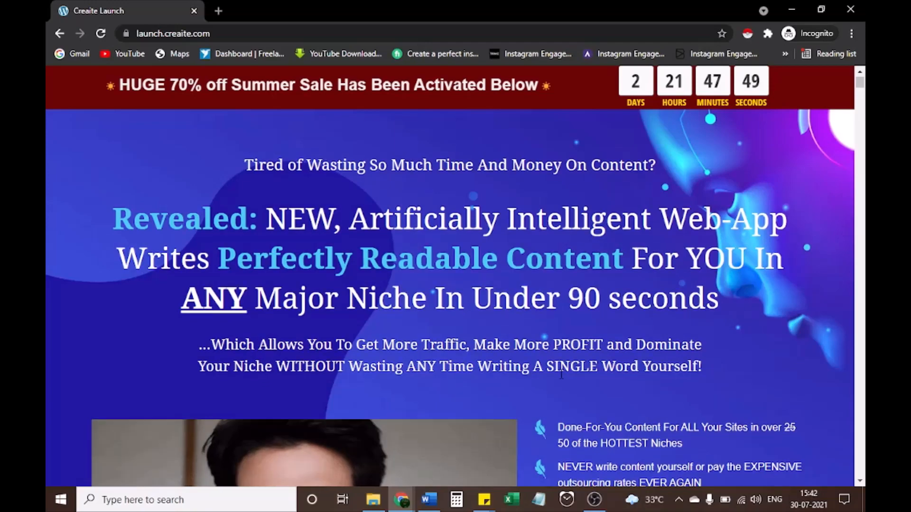
scroll(down, 3)
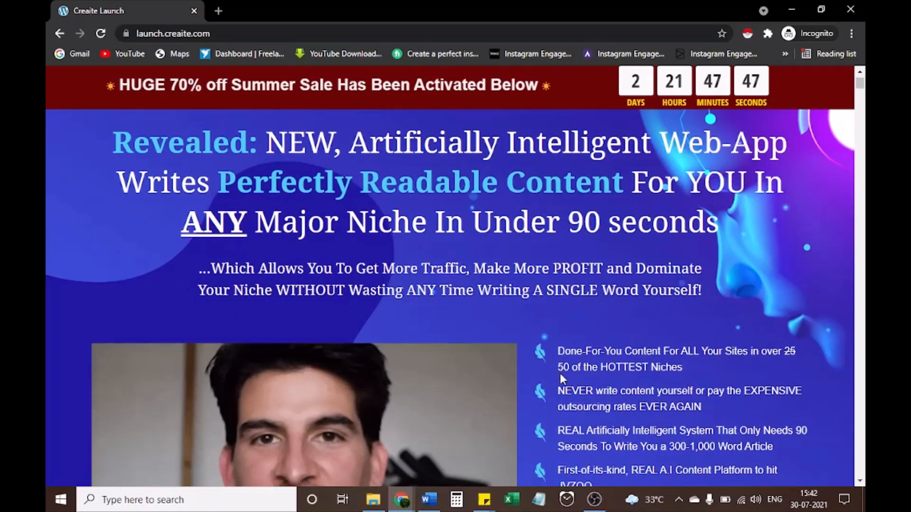
scroll(down, 3)
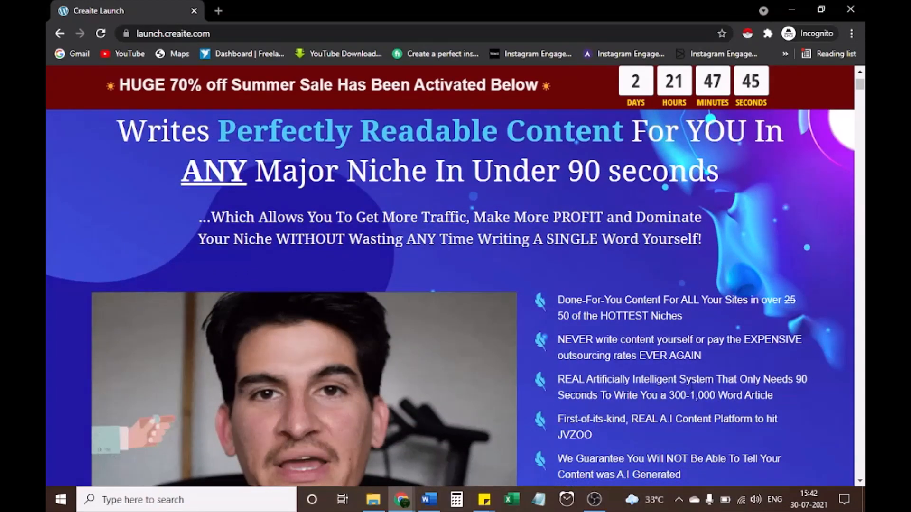
scroll(down, 3)
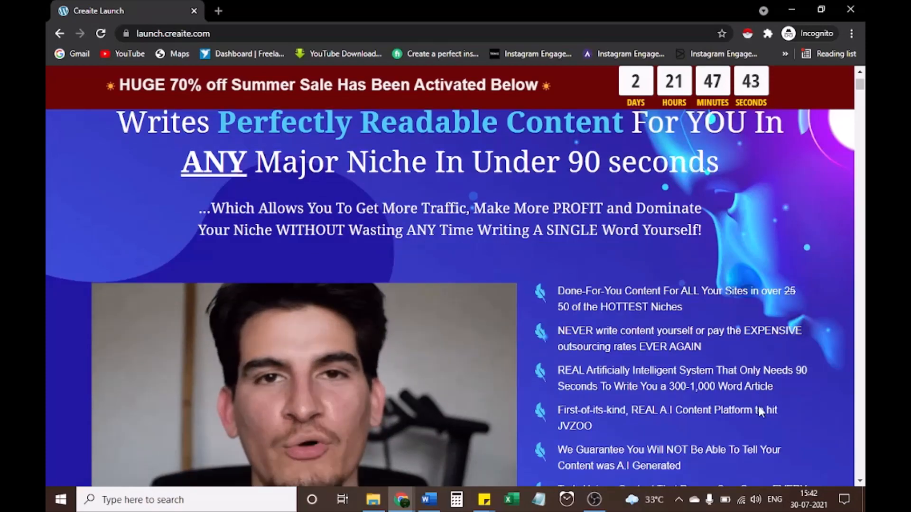
scroll(down, 3)
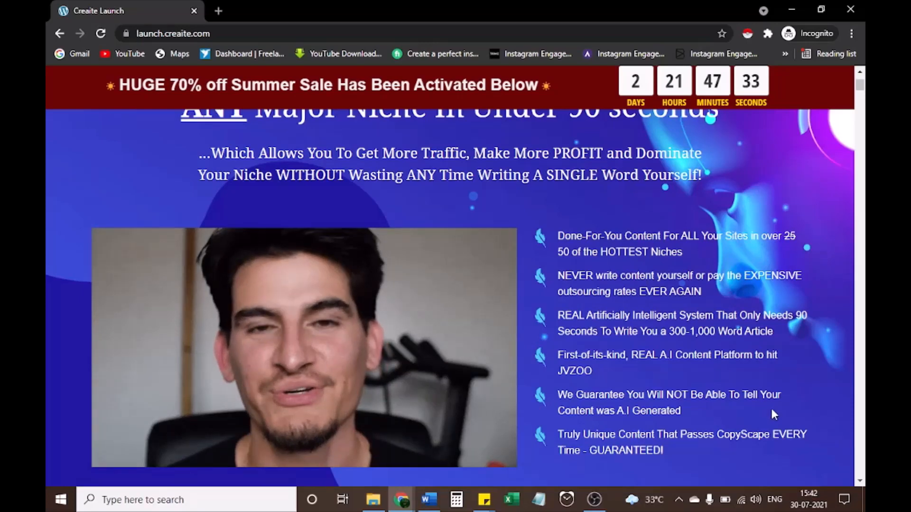
mouse_move(643, 440)
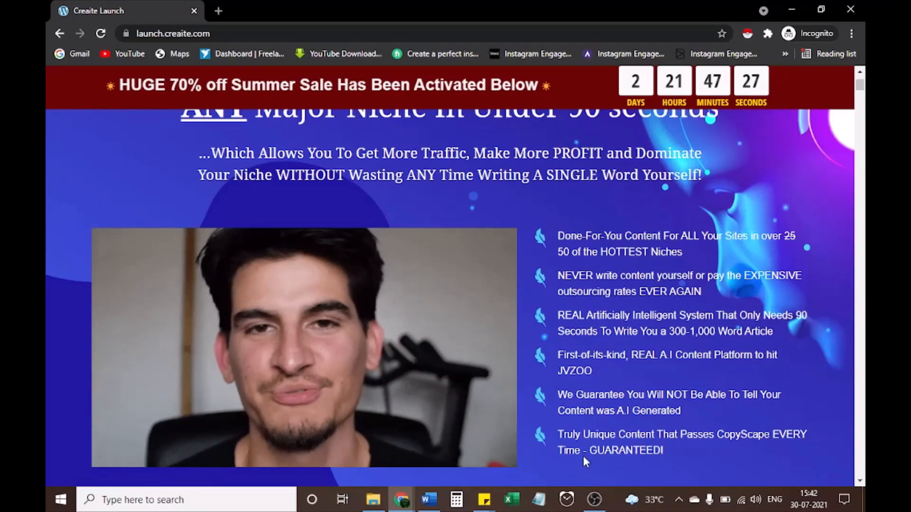
scroll(down, 3)
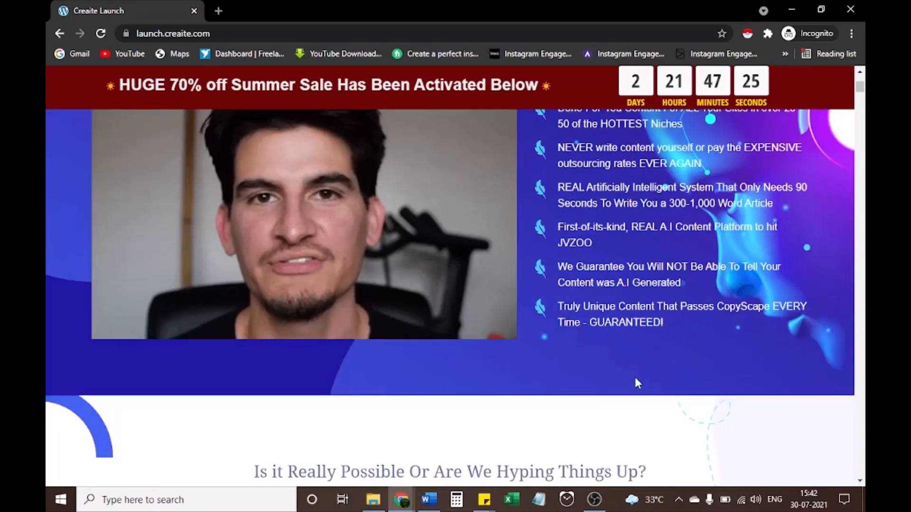
scroll(down, 3)
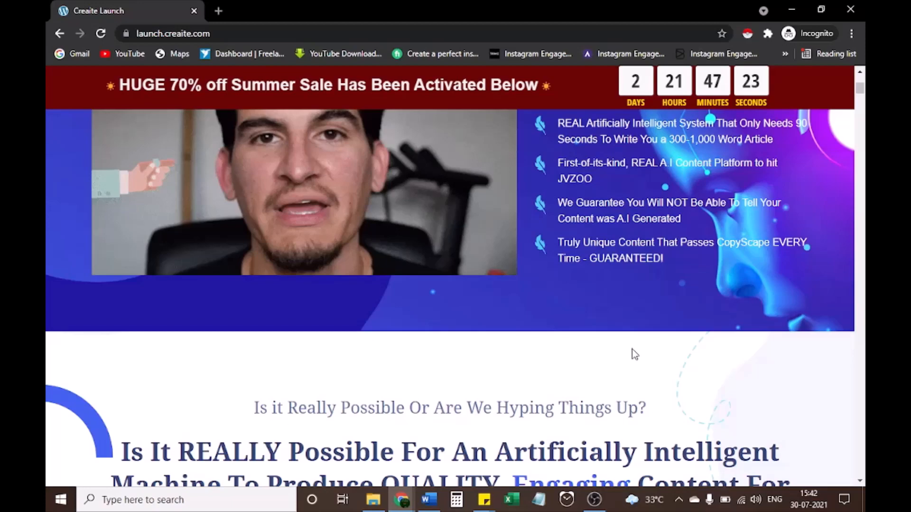
mouse_move(631, 313)
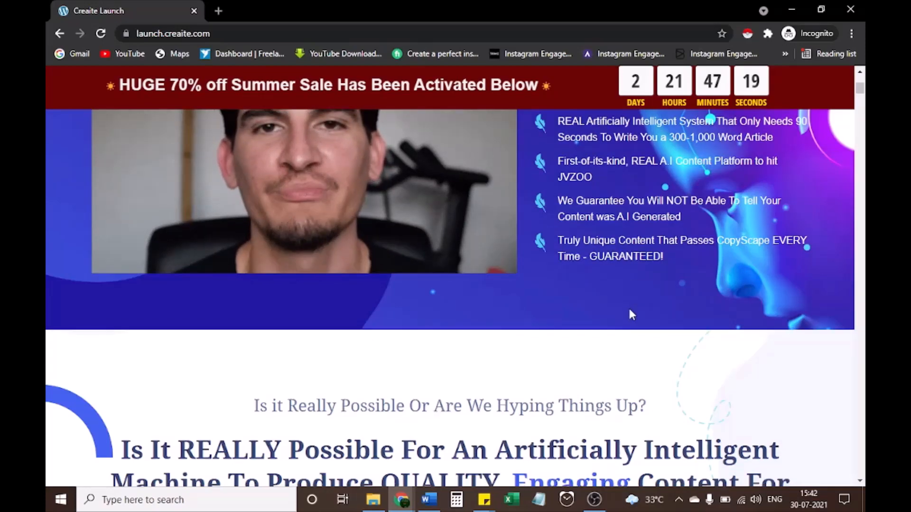
scroll(down, 3)
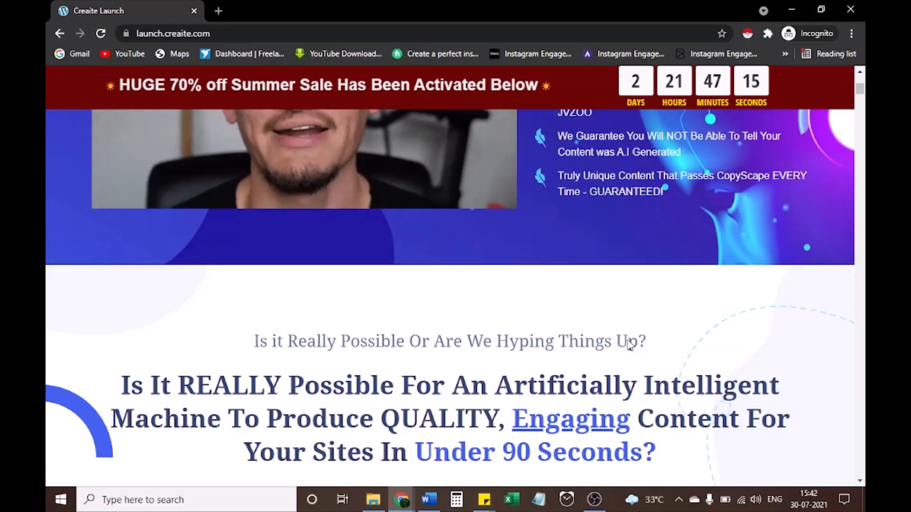
scroll(down, 3)
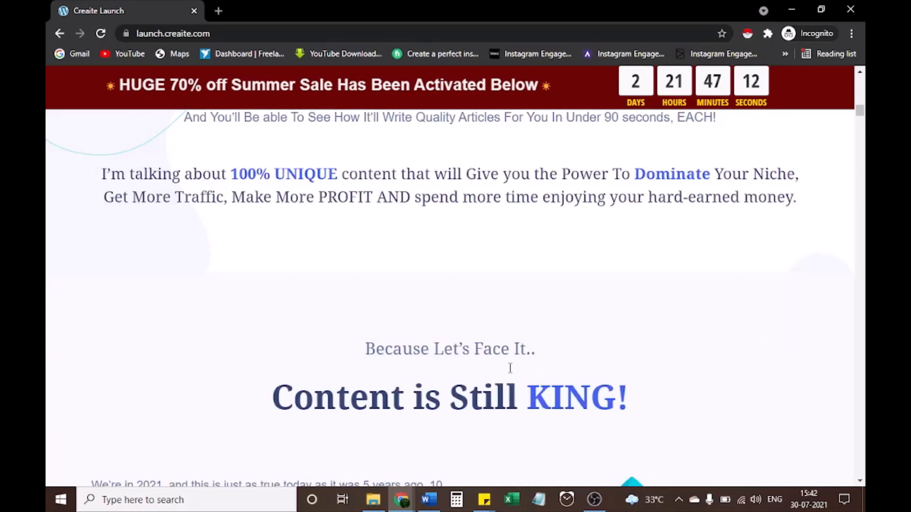
scroll(down, 3)
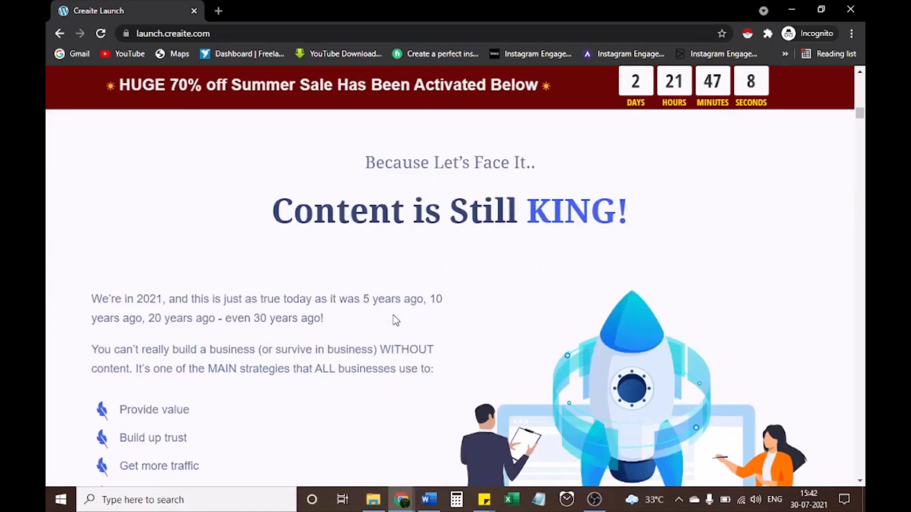
mouse_move(253, 334)
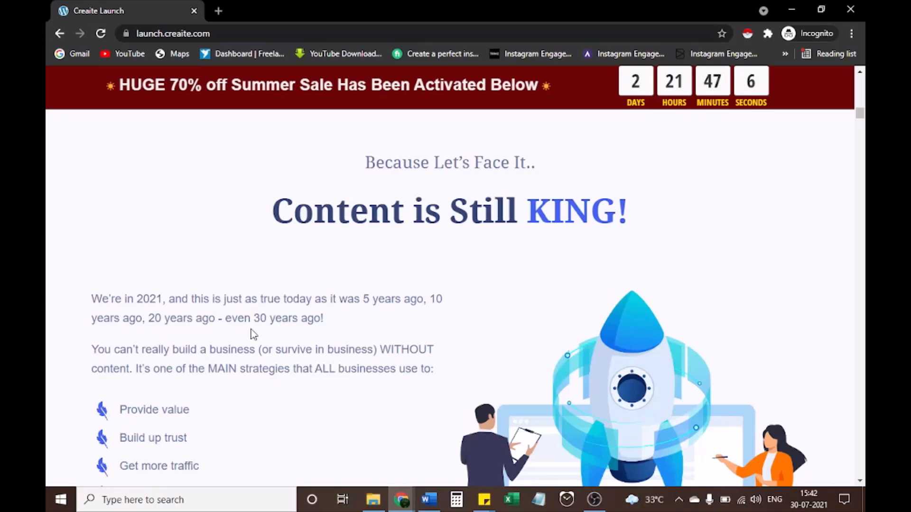
mouse_move(278, 346)
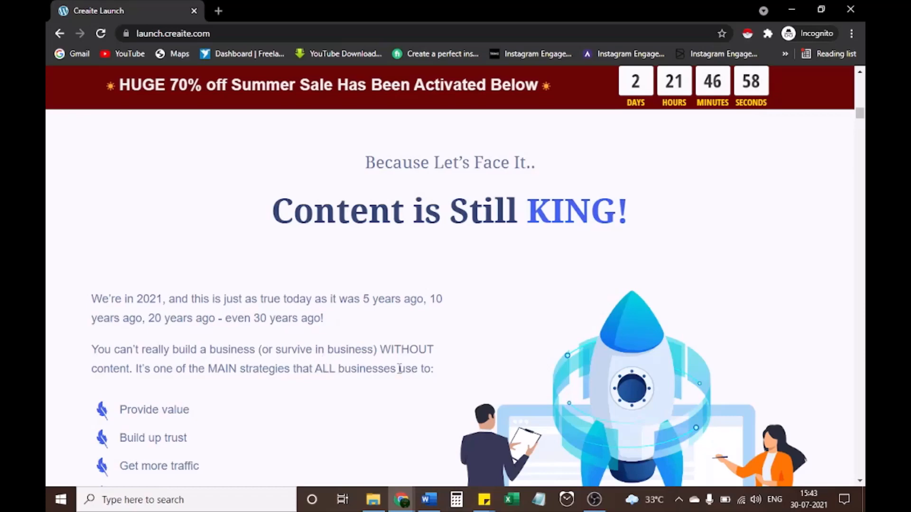
mouse_move(394, 385)
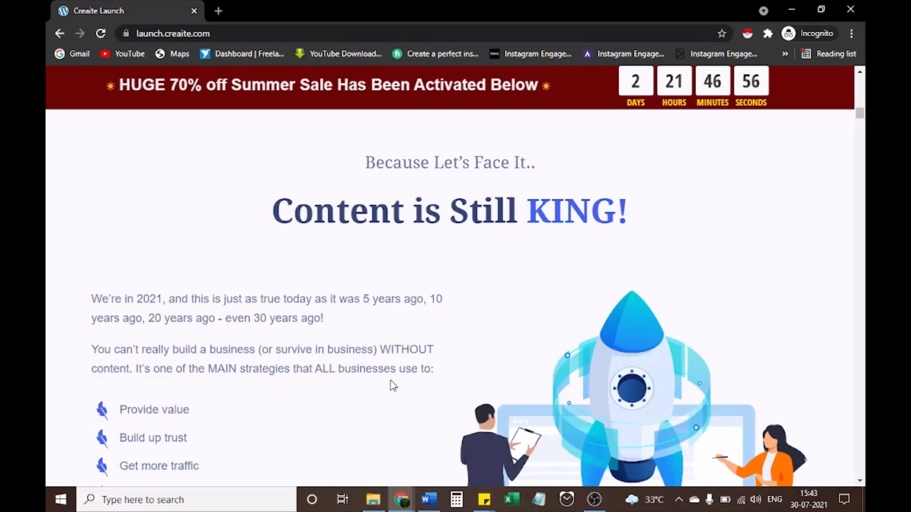
scroll(down, 3)
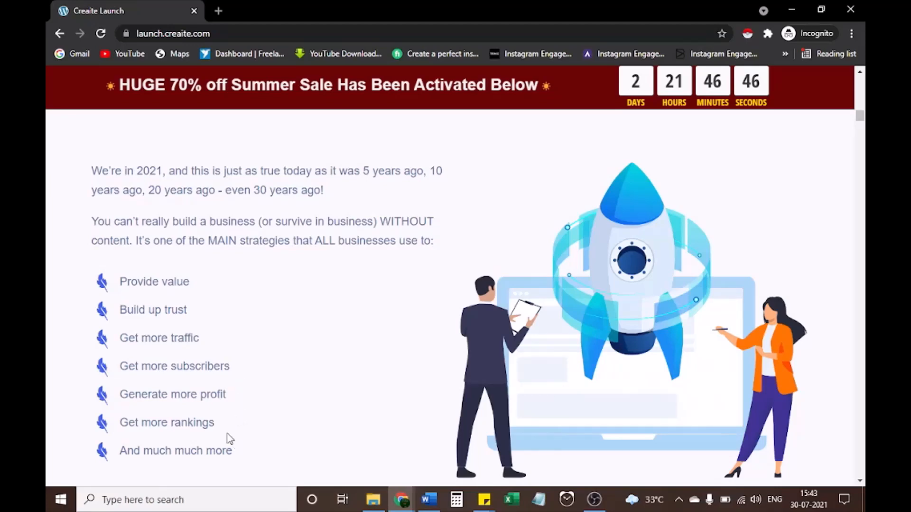
mouse_move(230, 471)
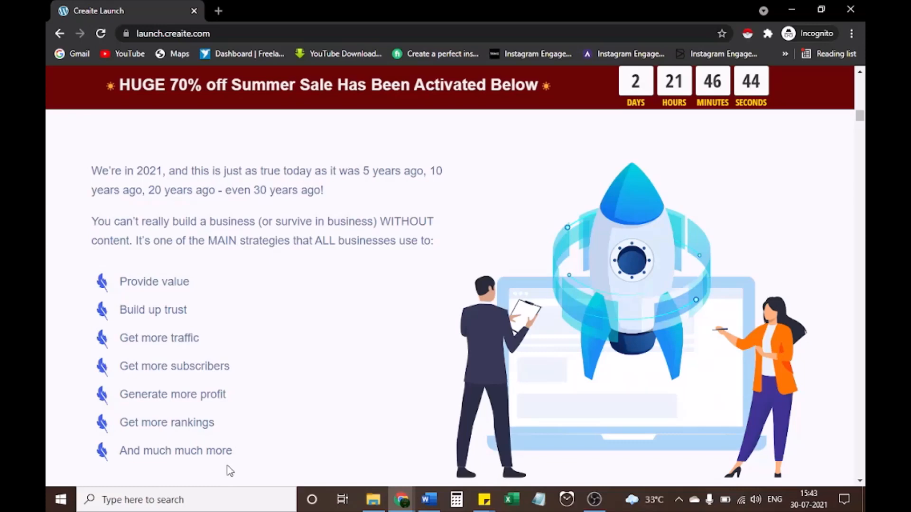
Scroll past the outsourcing nightmares section to the 'Allow Me To Introduce You To Creaite' video
scroll(down, 3)
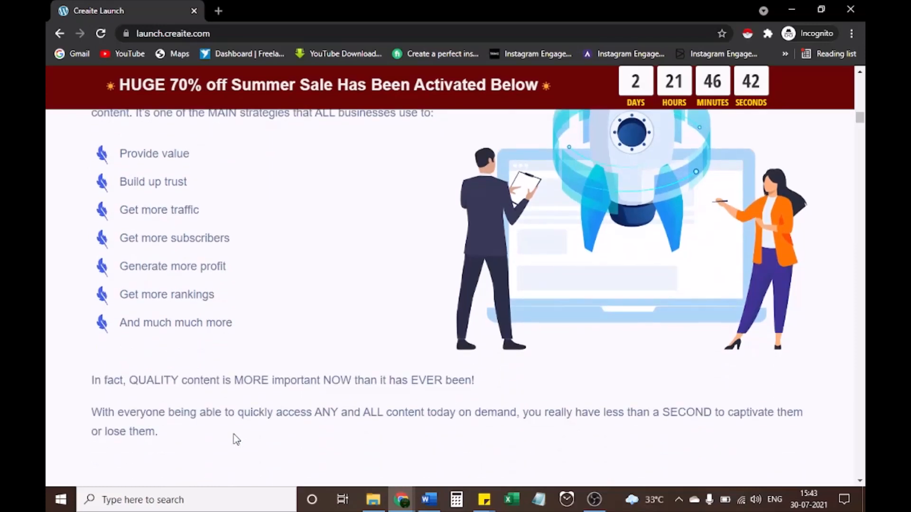
mouse_move(291, 398)
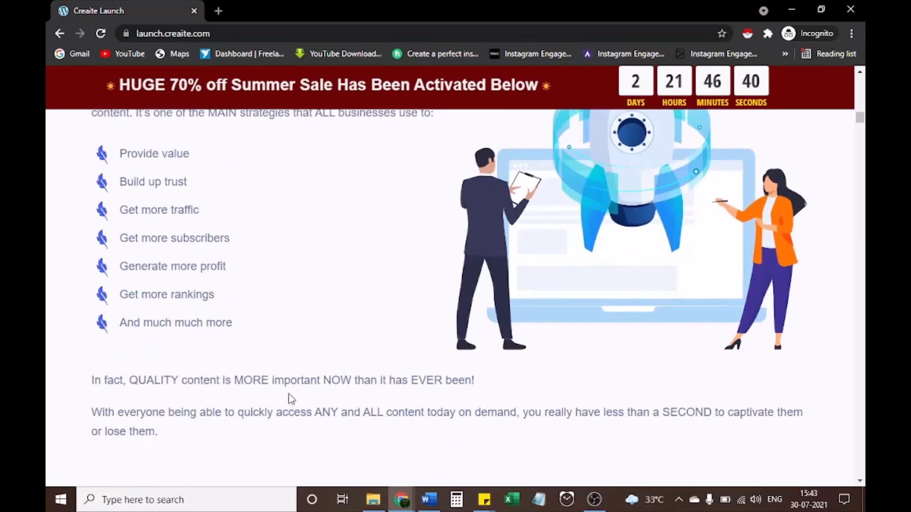
mouse_move(243, 453)
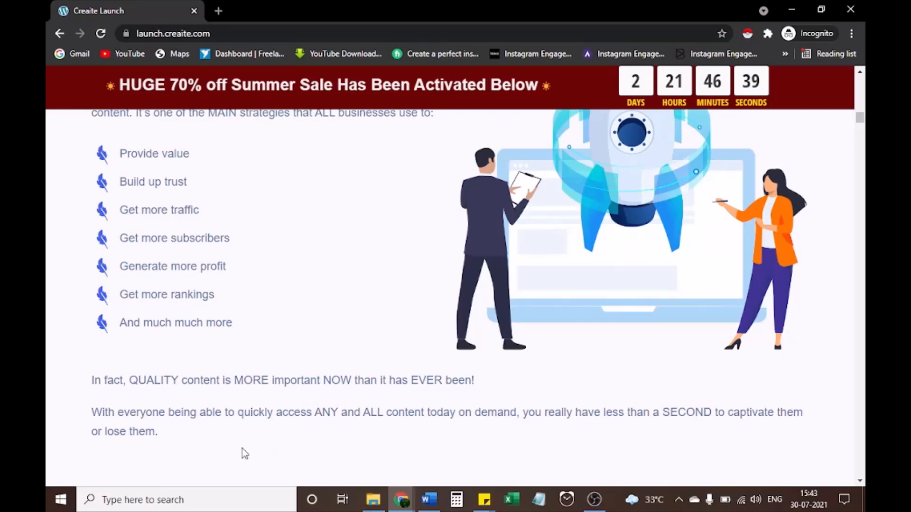
mouse_move(247, 425)
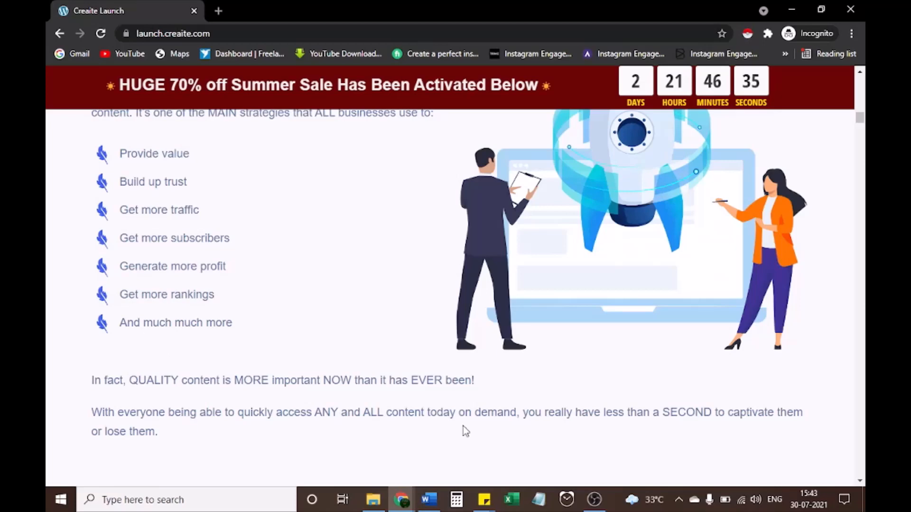
mouse_move(689, 432)
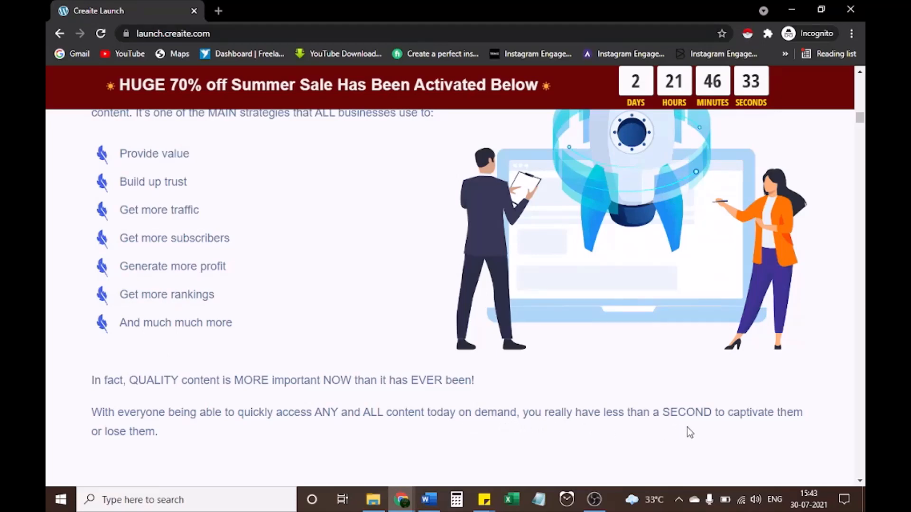
mouse_move(185, 455)
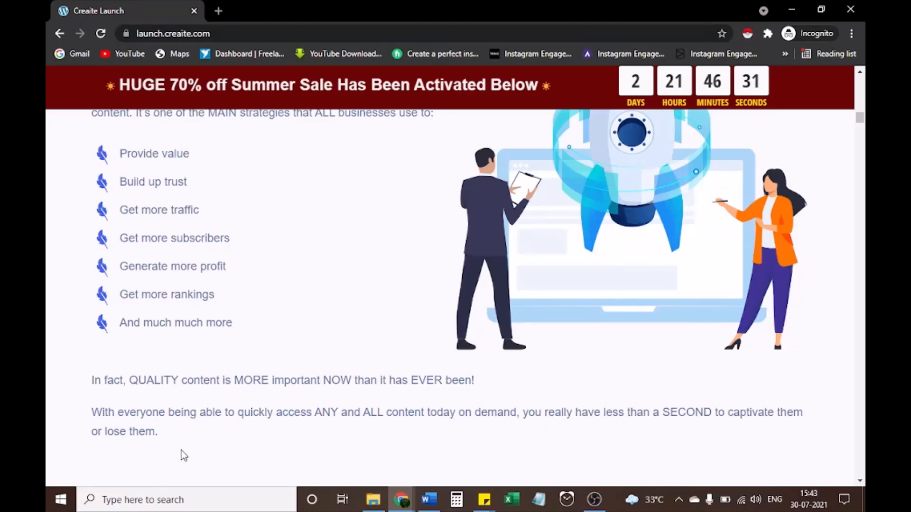
scroll(down, 3)
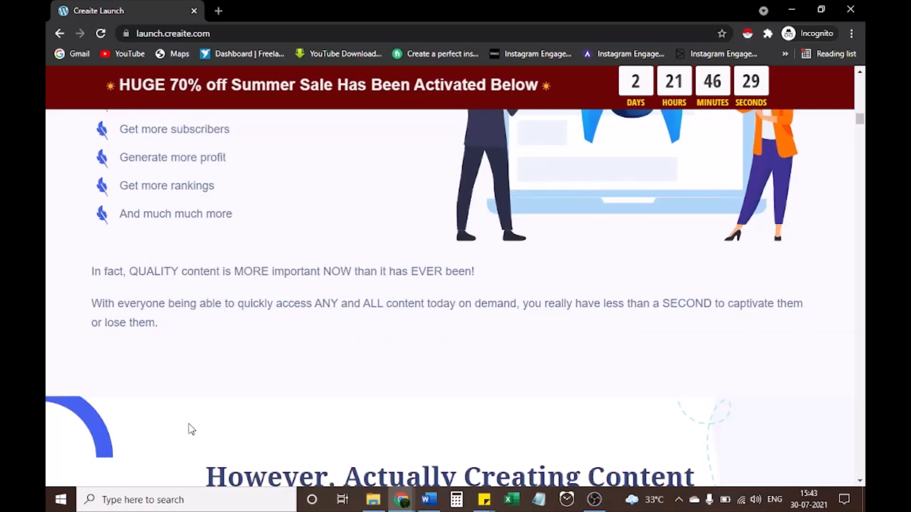
scroll(down, 3)
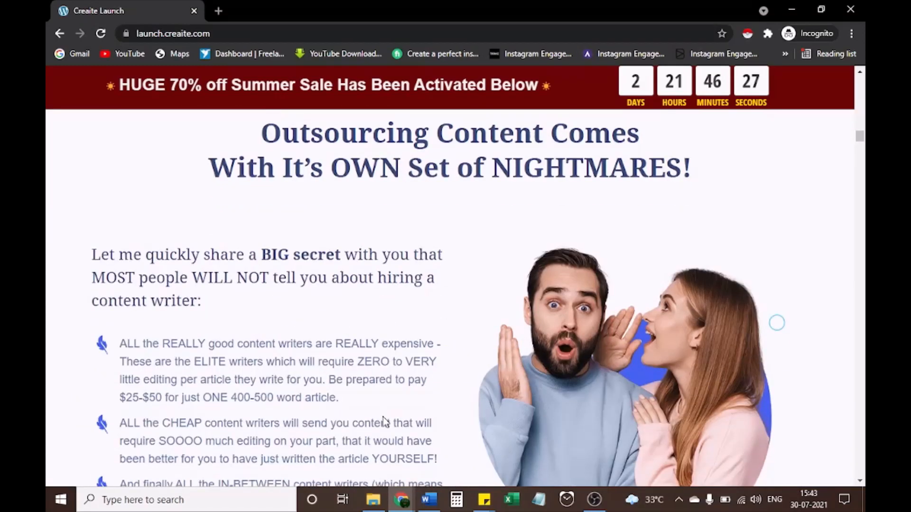
scroll(down, 3)
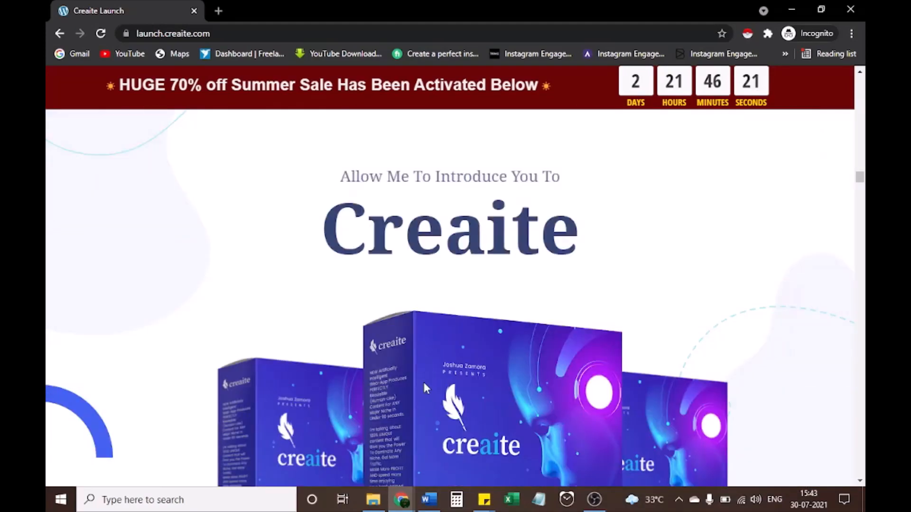
scroll(down, 3)
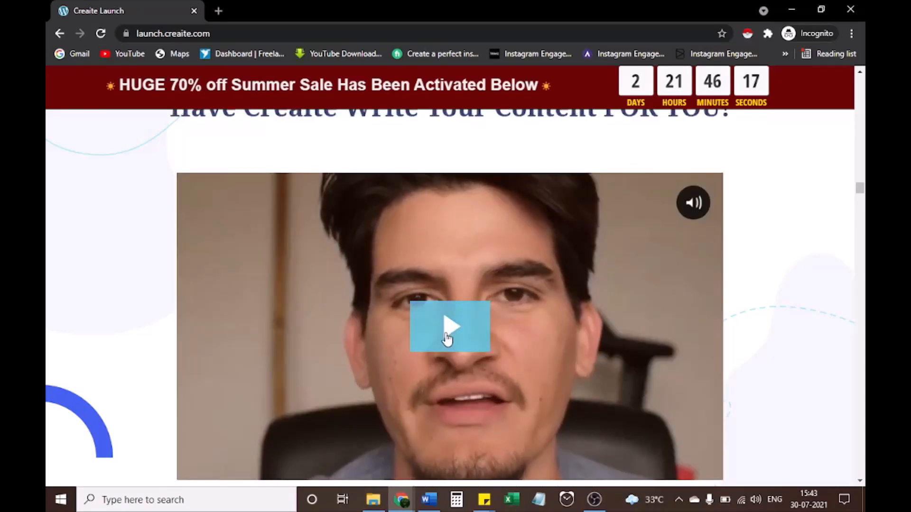
scroll(down, 3)
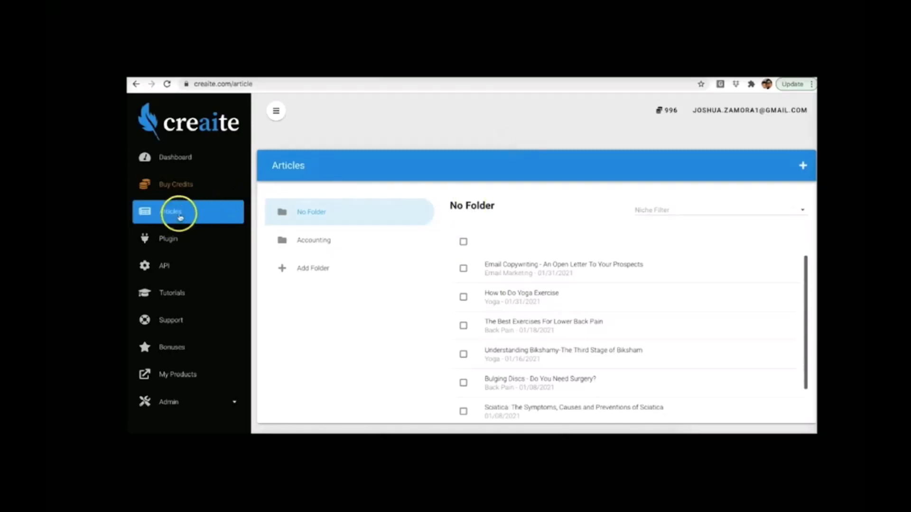
mouse_move(525, 134)
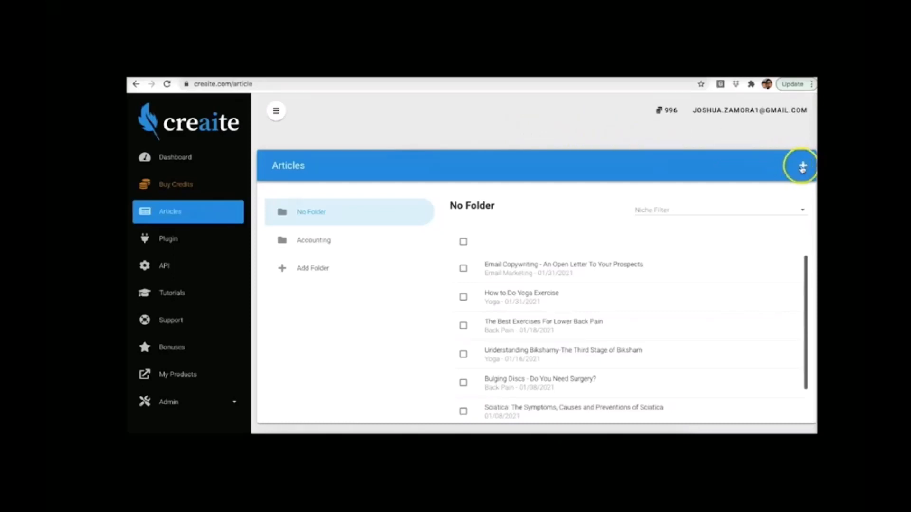
Open Create New Article from the Articles page and choose HEALTH as the niche
click(802, 165)
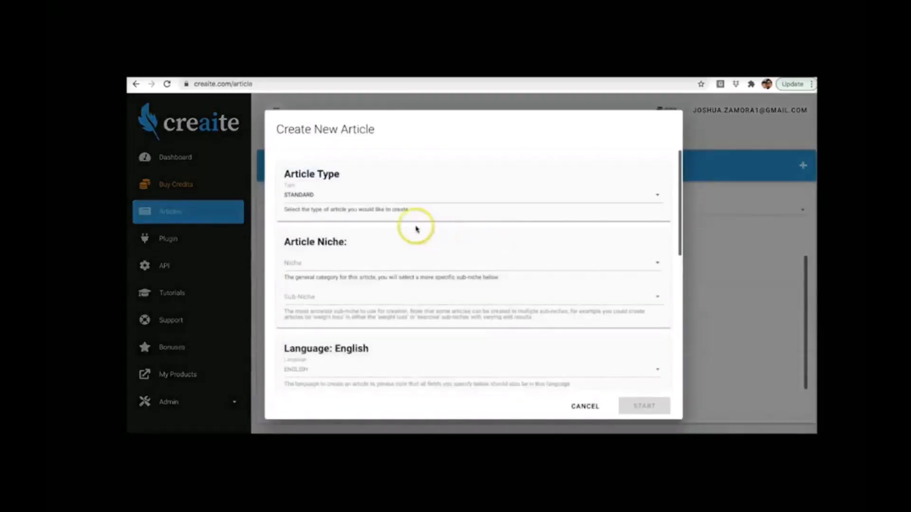
mouse_move(460, 244)
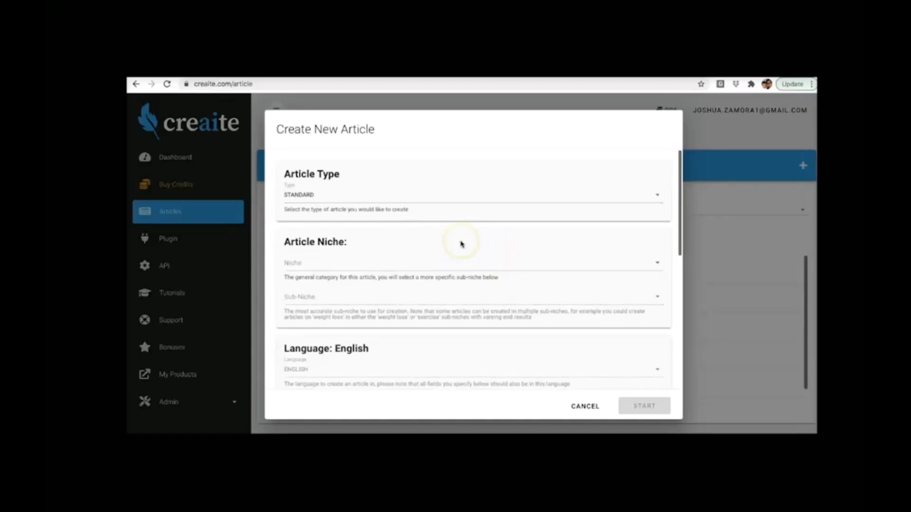
mouse_move(461, 245)
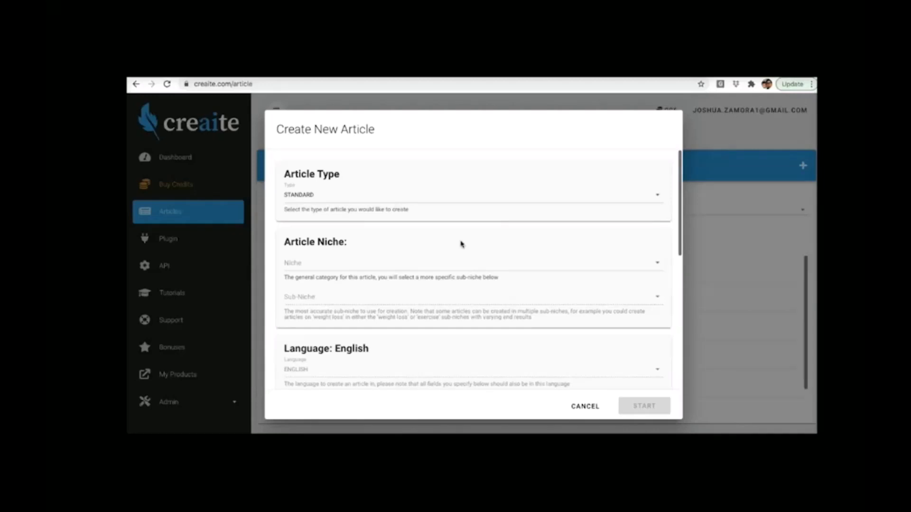
scroll(down, 3)
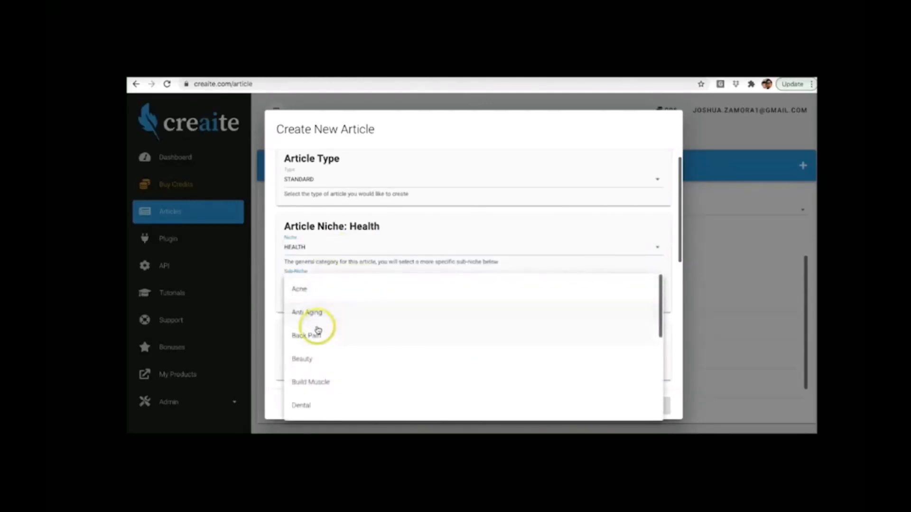
Pick Back Pain as sub-niche, keep one article with No Folder, and ready the Starting Prompt
click(307, 336)
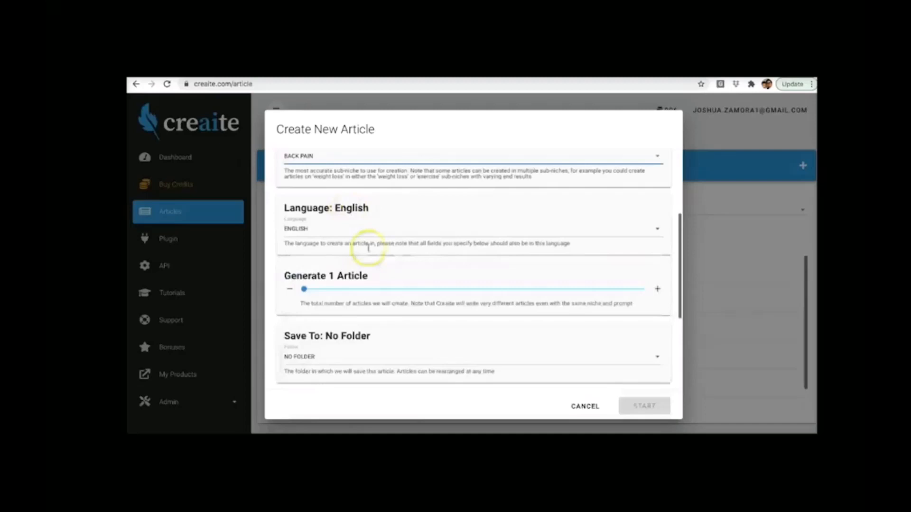
scroll(down, 3)
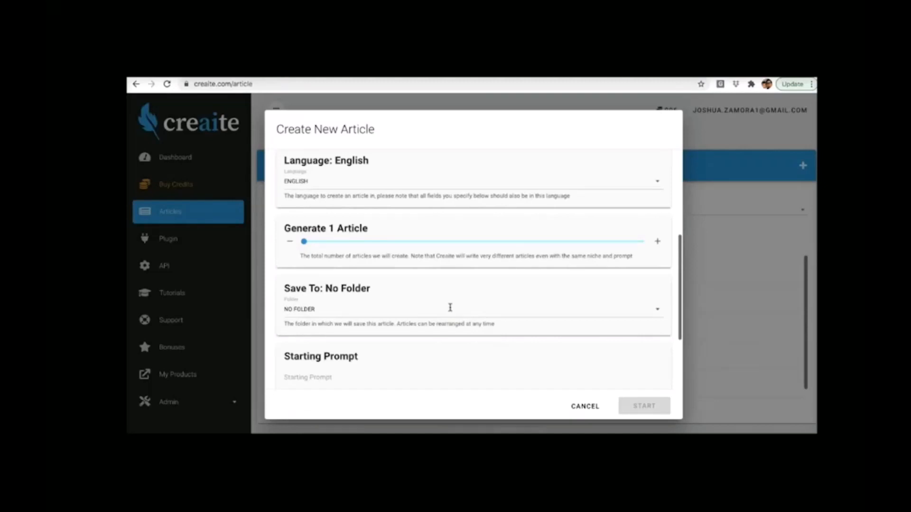
scroll(down, 3)
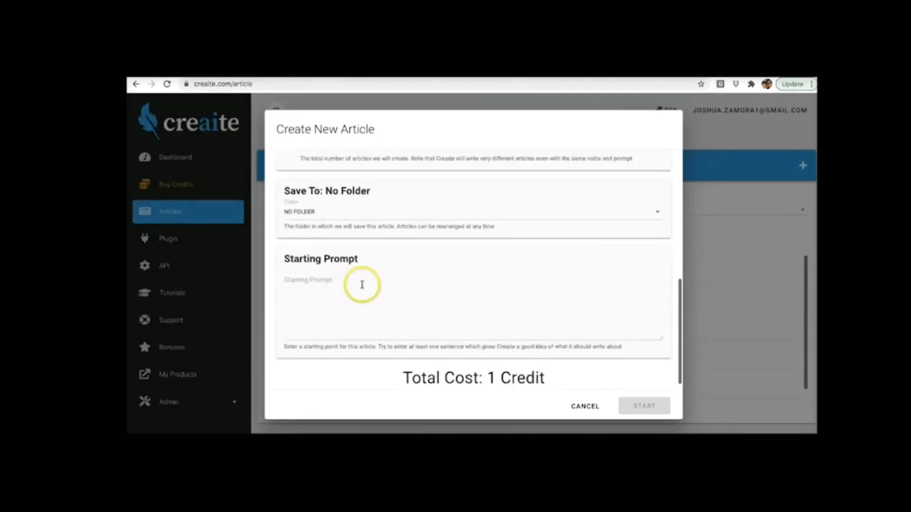
click(360, 285)
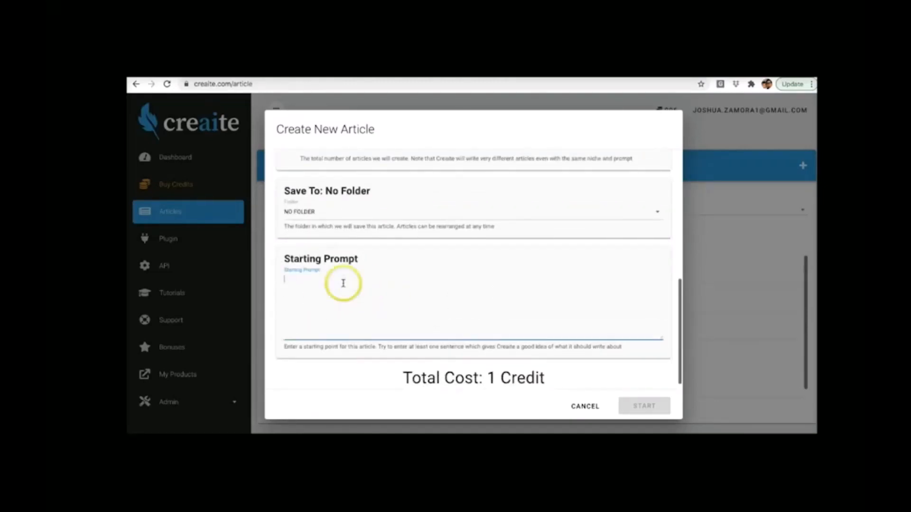
mouse_move(385, 295)
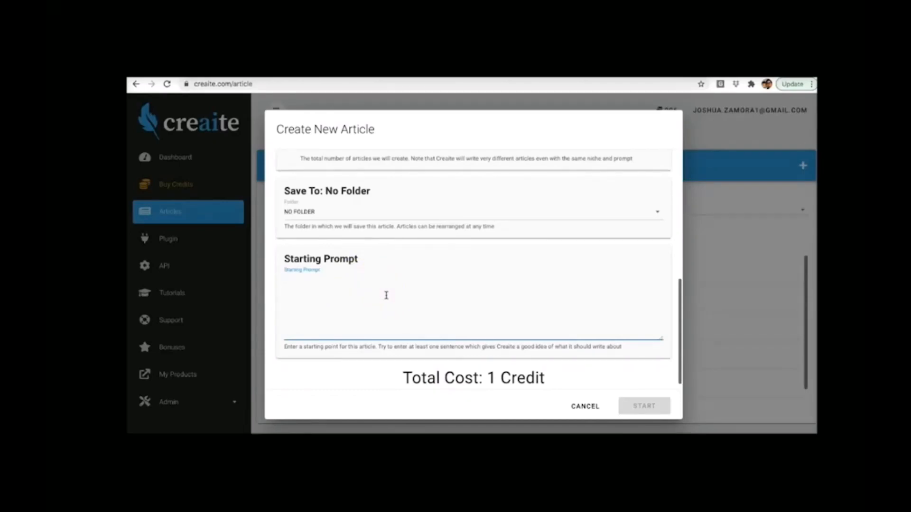
click(386, 295)
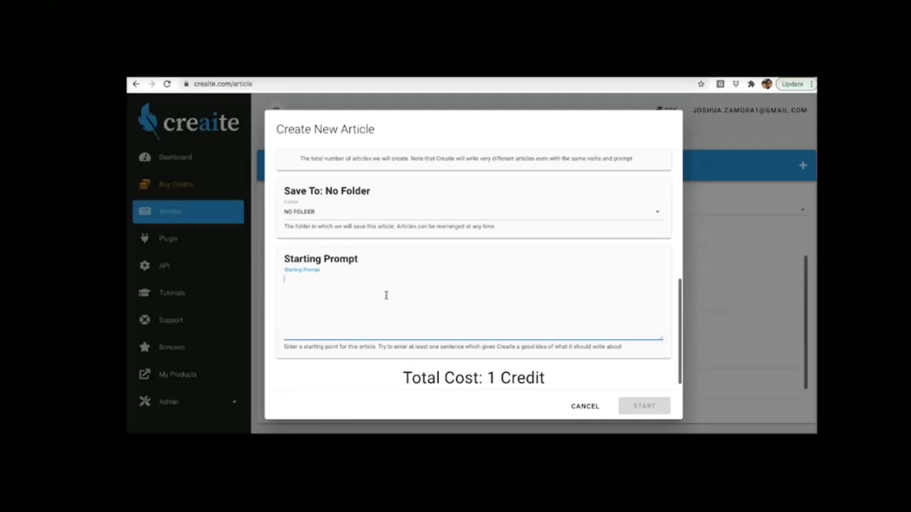
scroll(up, 3)
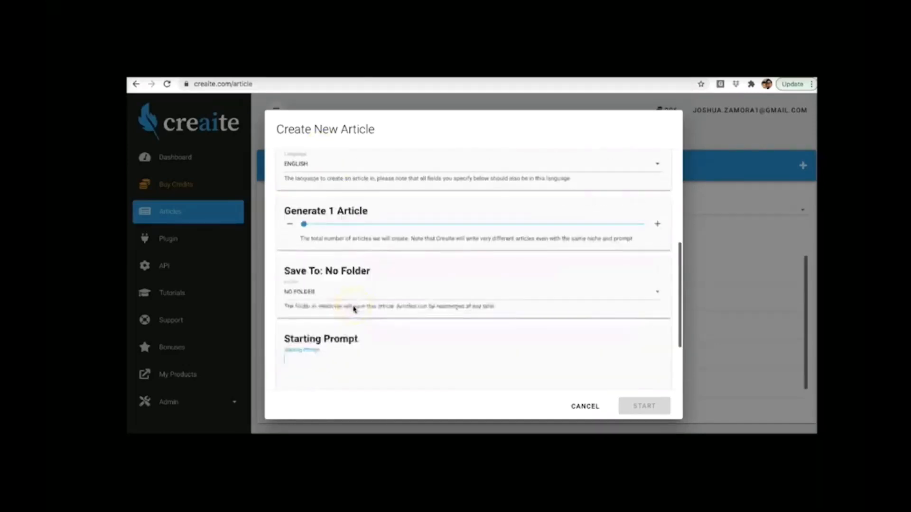
scroll(down, 3)
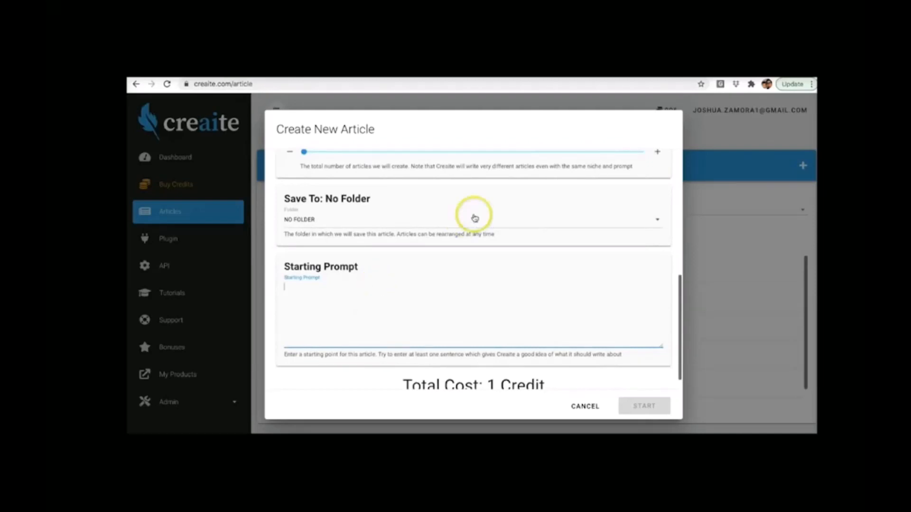
mouse_move(473, 217)
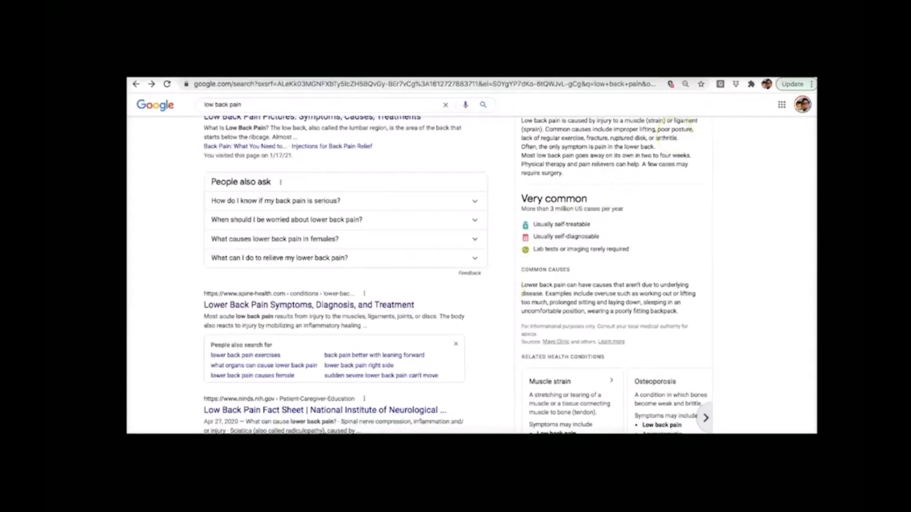
Open the spine-health.com lower back pain result and locate the acute low back pain paragraph
click(309, 305)
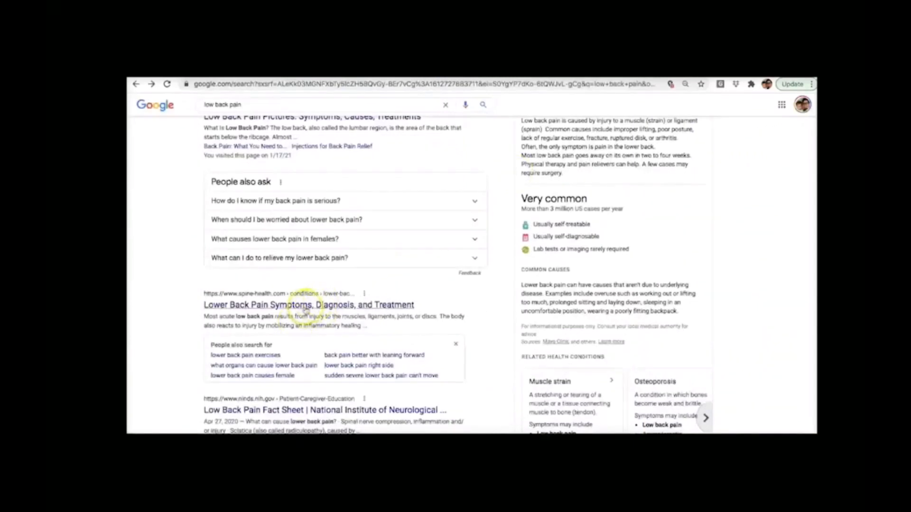
scroll(up, 3)
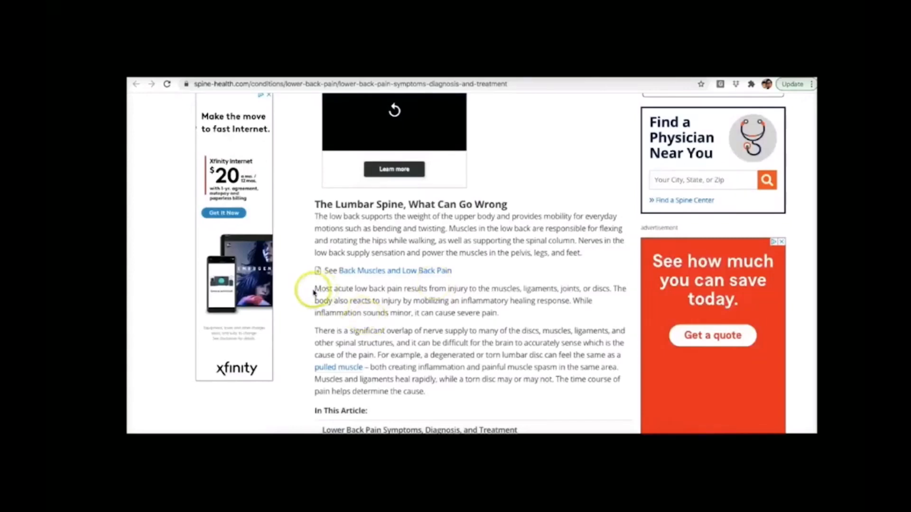
mouse_move(453, 292)
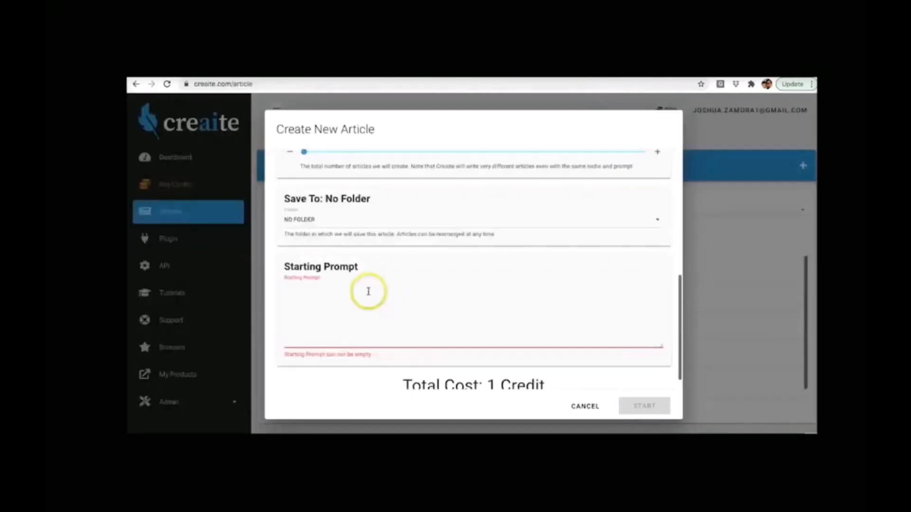
Paste 'Most acute low back pain results from injury...' as the prompt and start generation
text(Most acute low back pain results from injury to the muscles, ligaments, joints, or discs.)
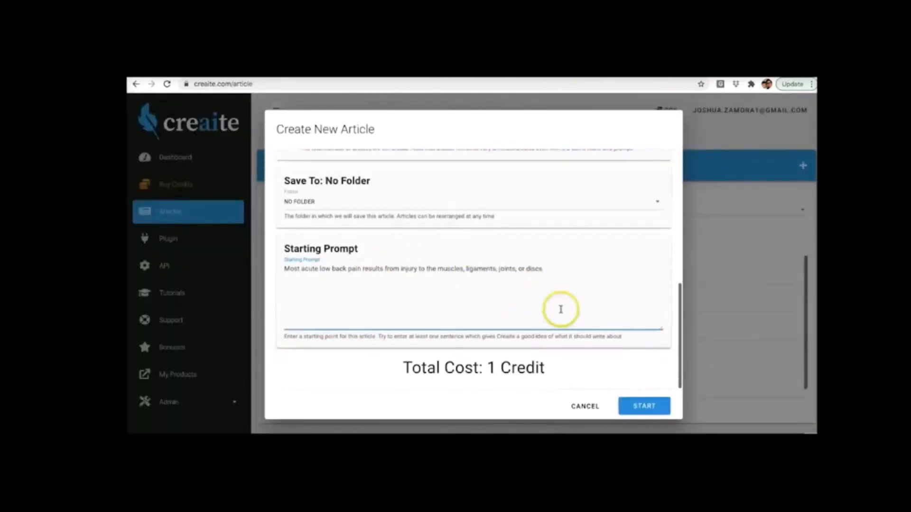
click(643, 406)
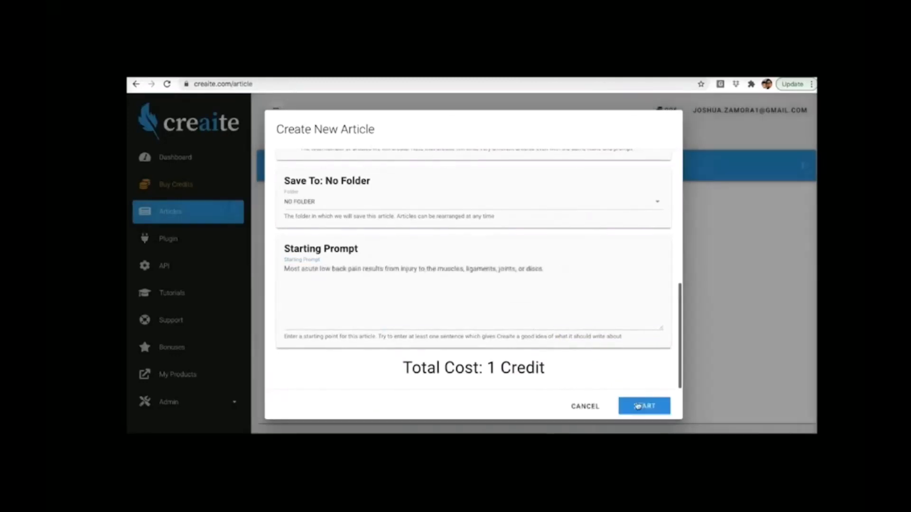
click(644, 406)
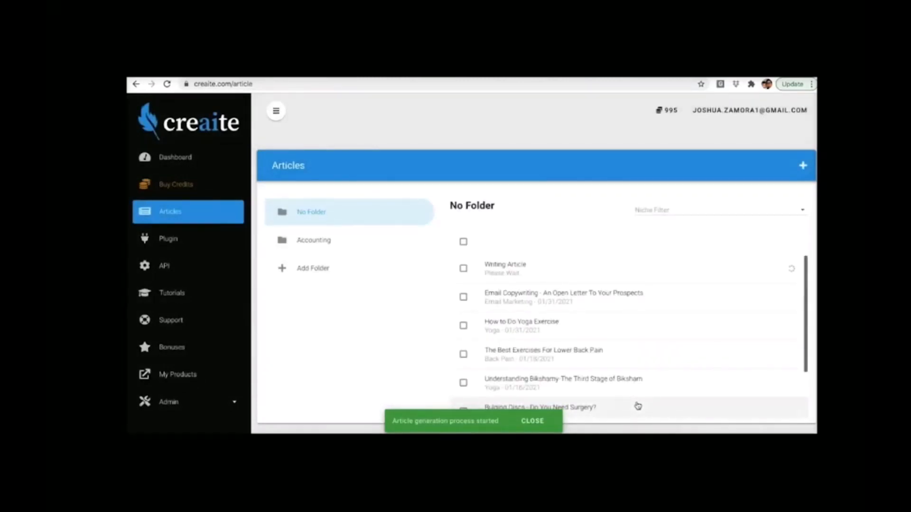
click(530, 420)
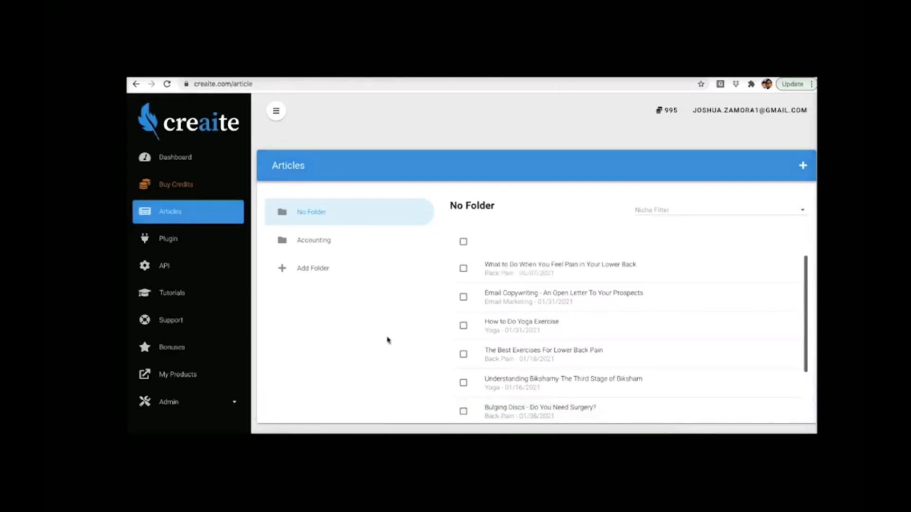
mouse_move(610, 266)
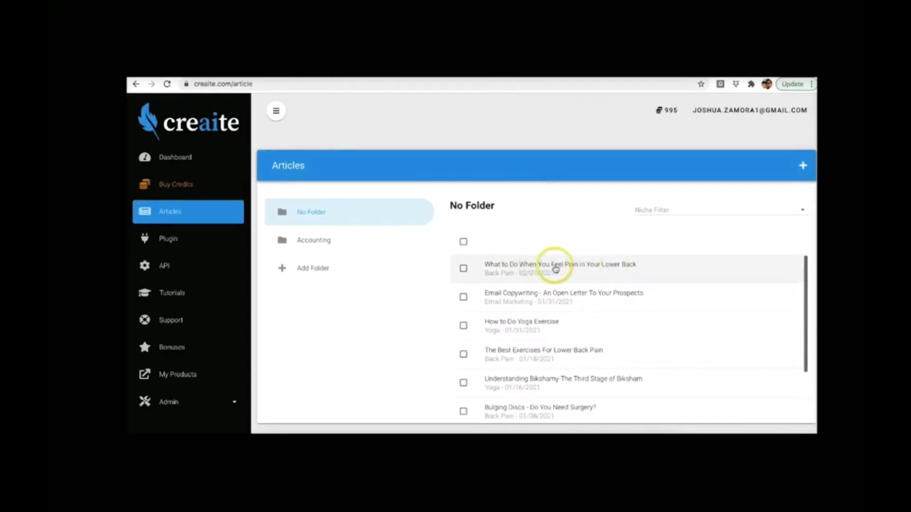
Open the generated Back Pain article and scroll its body on discs, pain types and sciatica
click(560, 268)
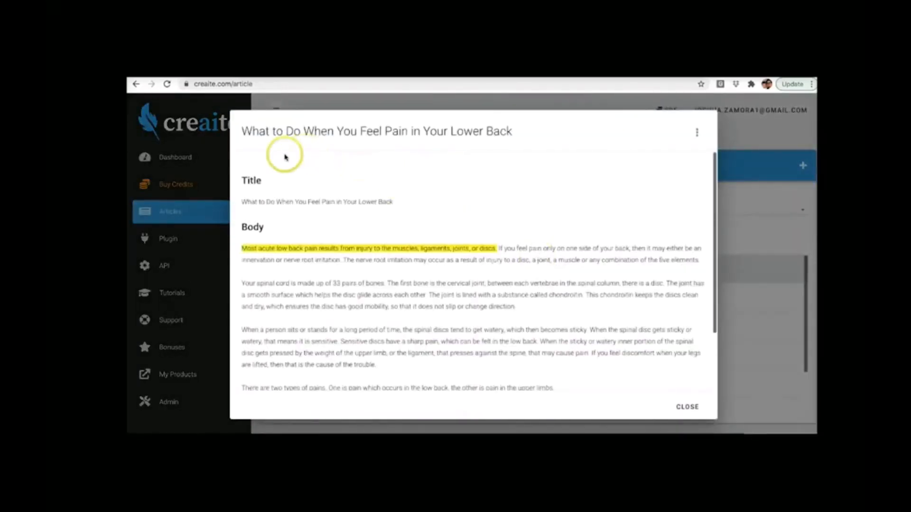
mouse_move(337, 132)
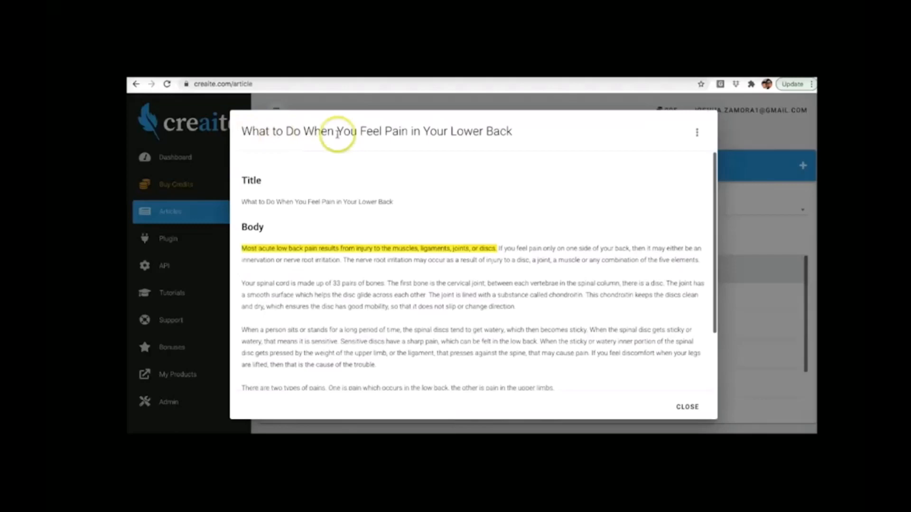
mouse_move(506, 132)
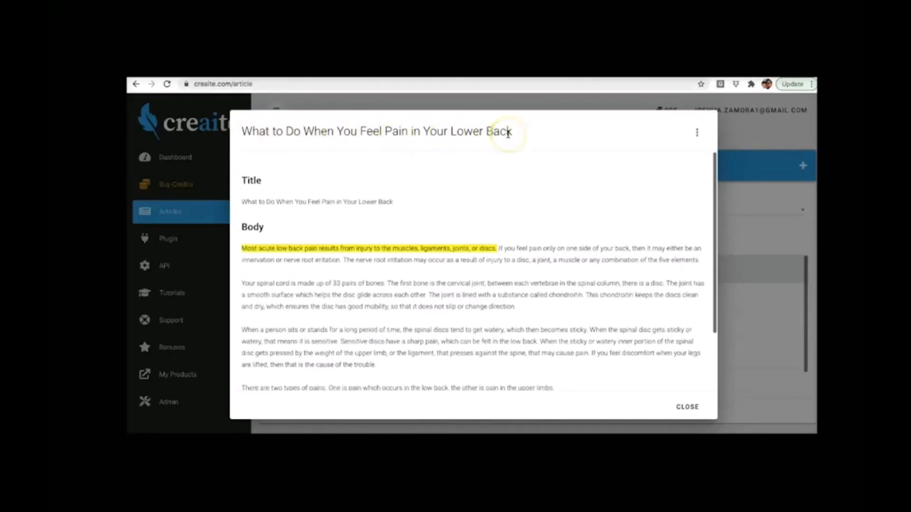
mouse_move(368, 135)
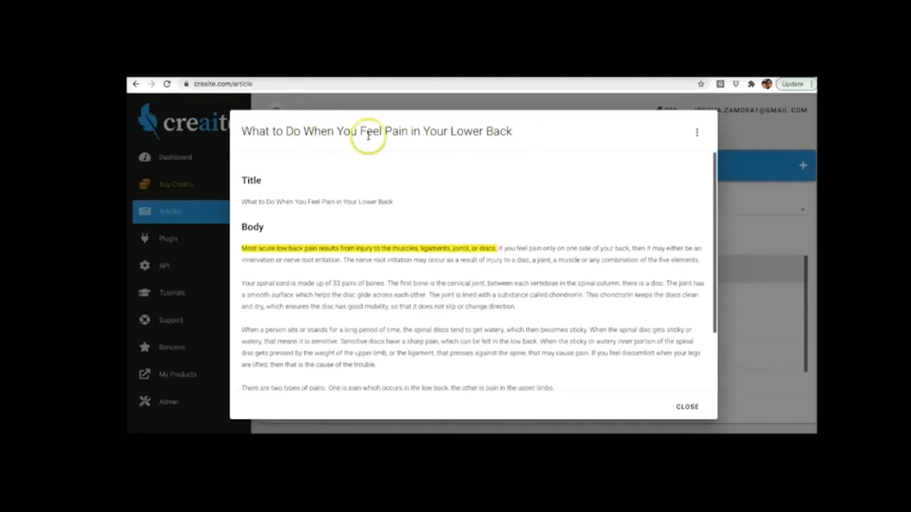
mouse_move(469, 283)
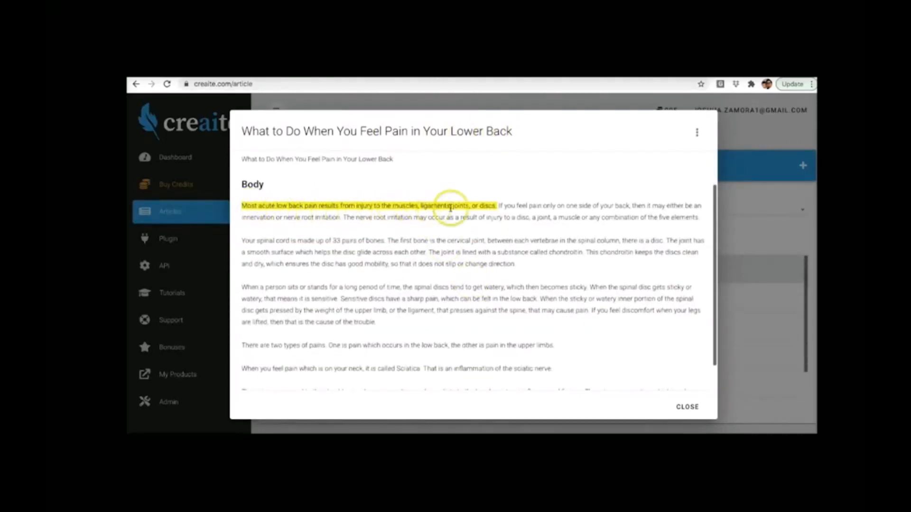
mouse_move(459, 209)
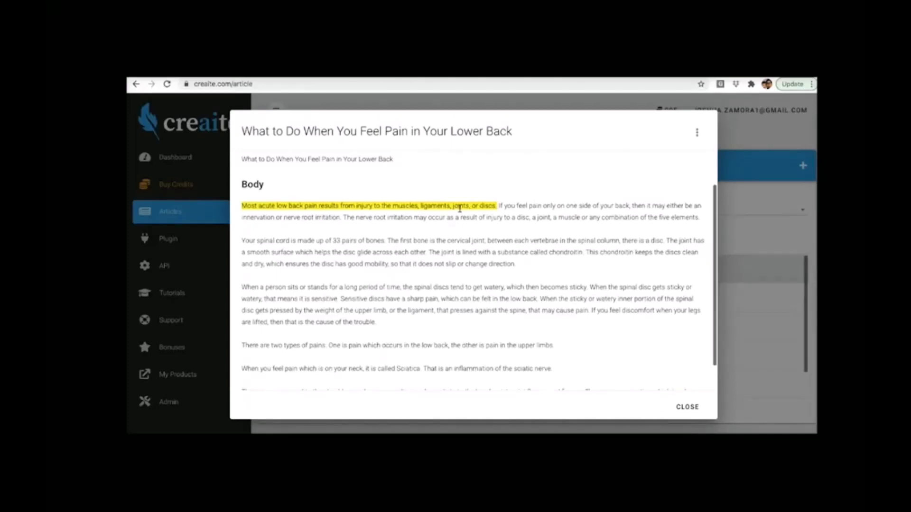
mouse_move(486, 200)
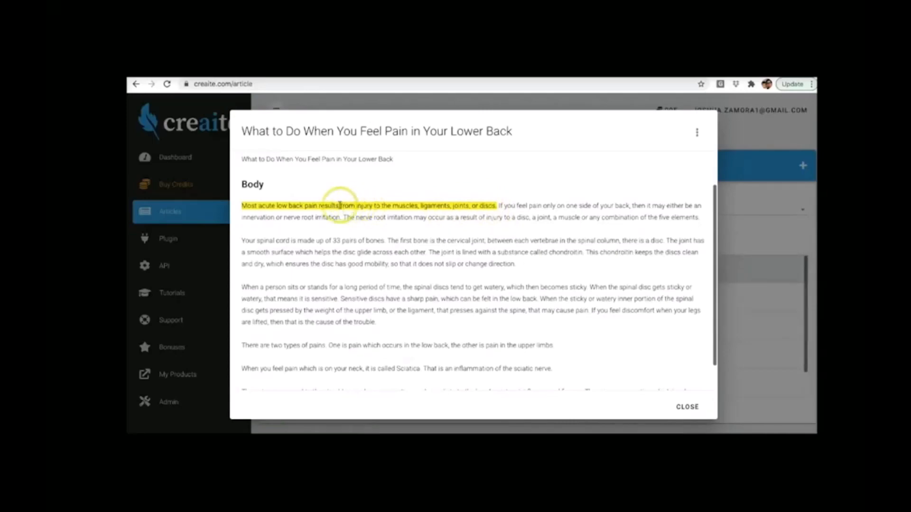
mouse_move(398, 205)
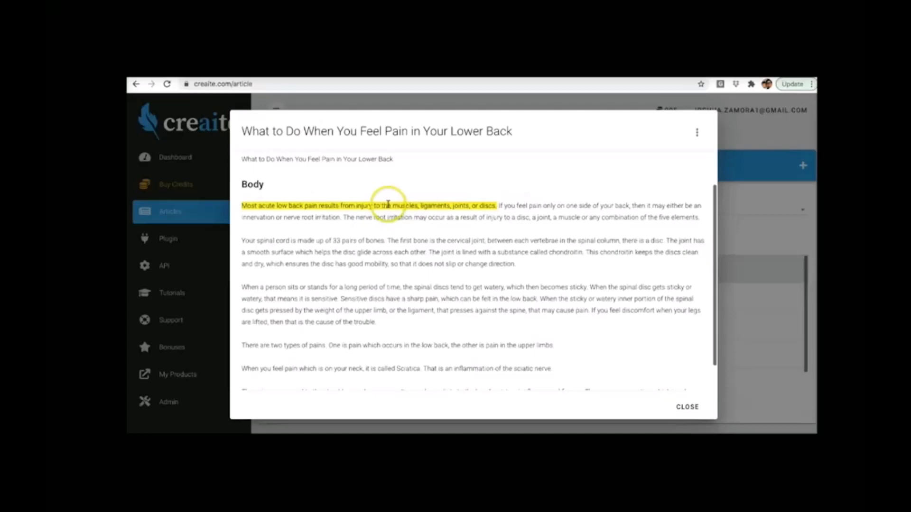
mouse_move(433, 205)
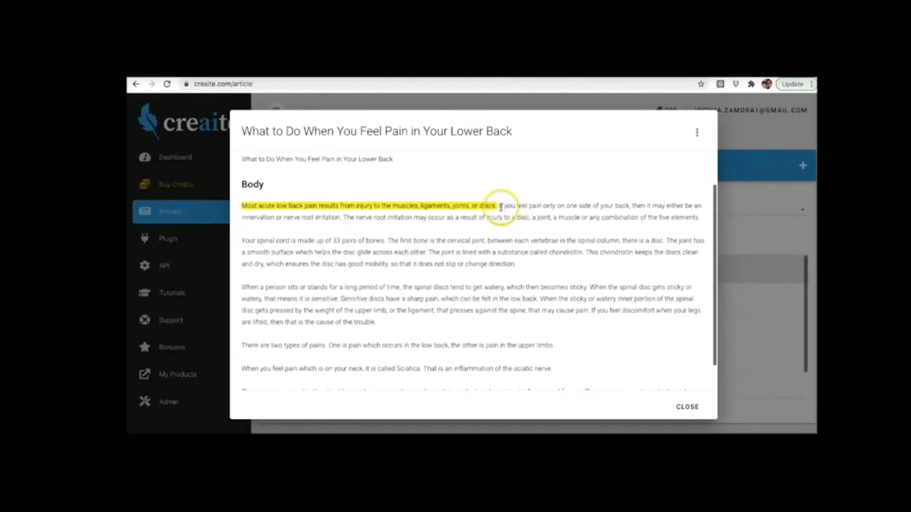
mouse_move(546, 270)
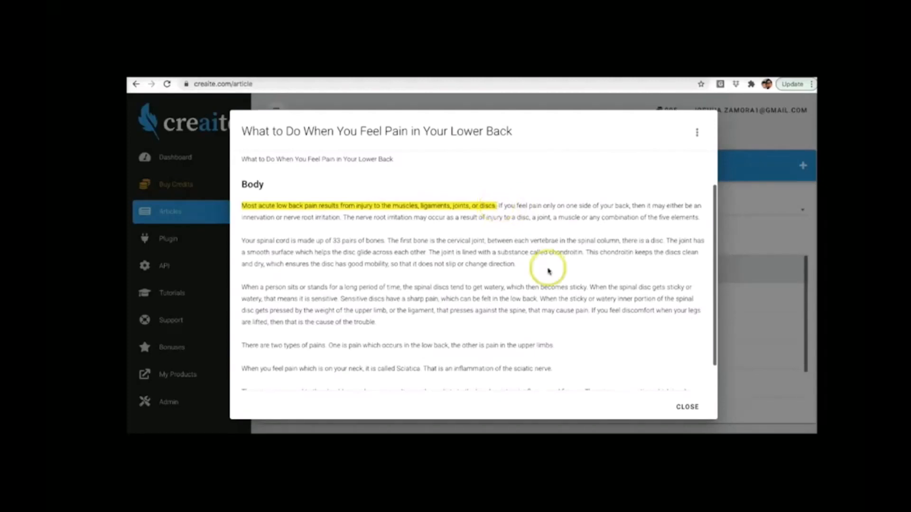
mouse_move(500, 209)
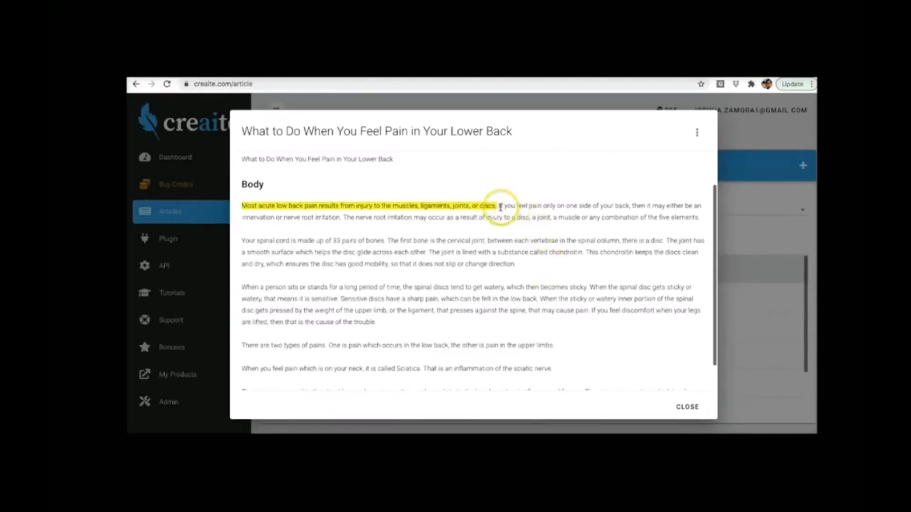
mouse_move(540, 298)
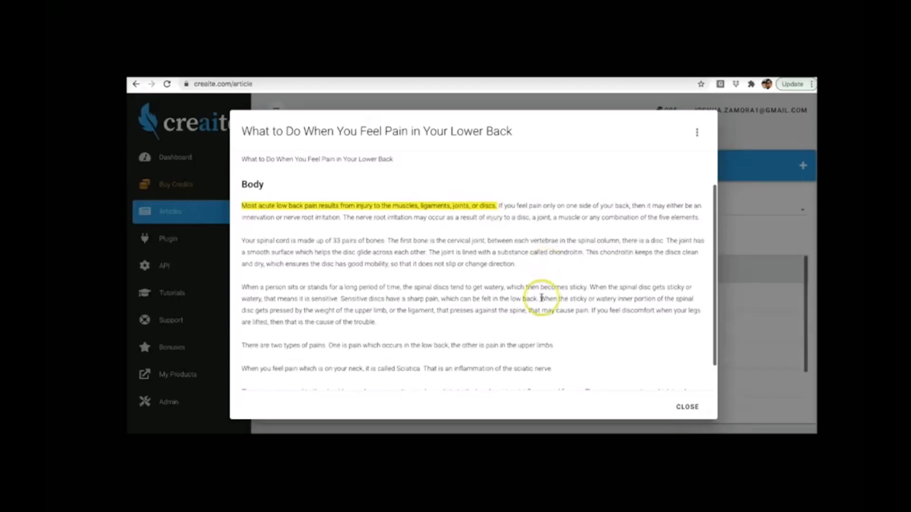
mouse_move(517, 220)
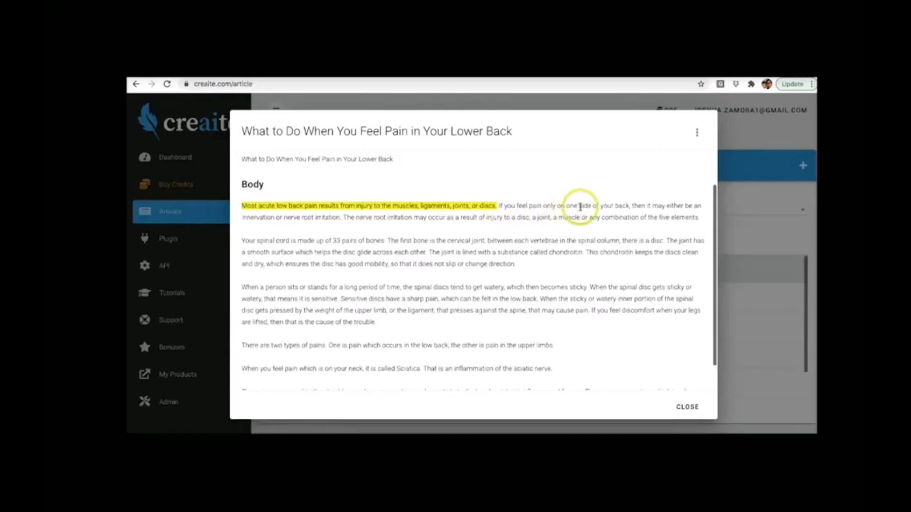
mouse_move(691, 206)
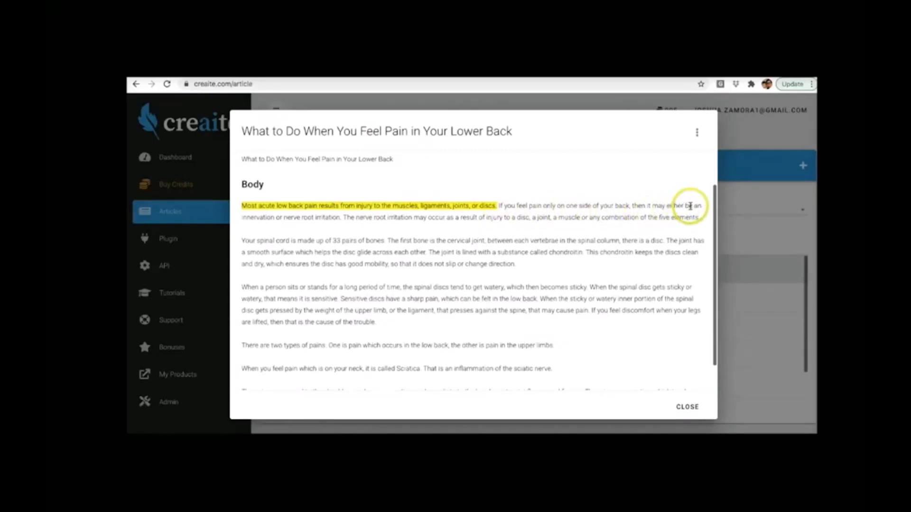
mouse_move(261, 226)
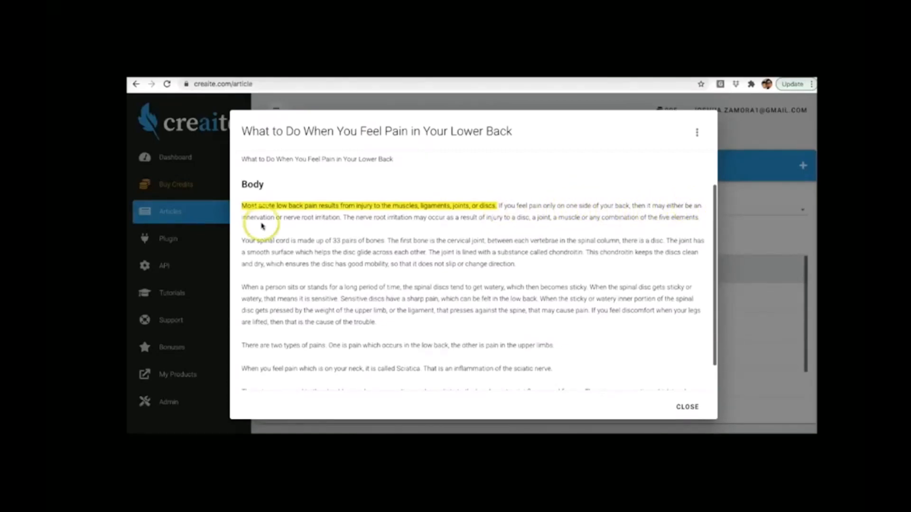
mouse_move(312, 219)
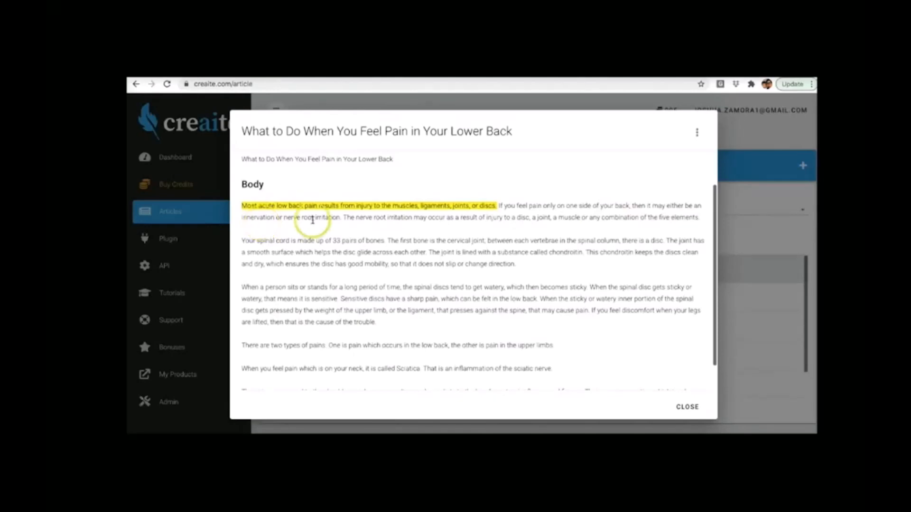
mouse_move(418, 219)
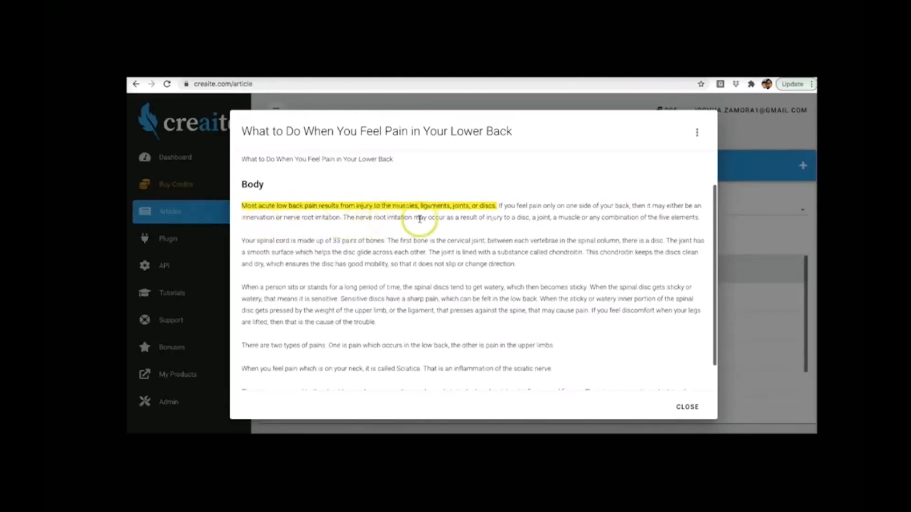
mouse_move(521, 225)
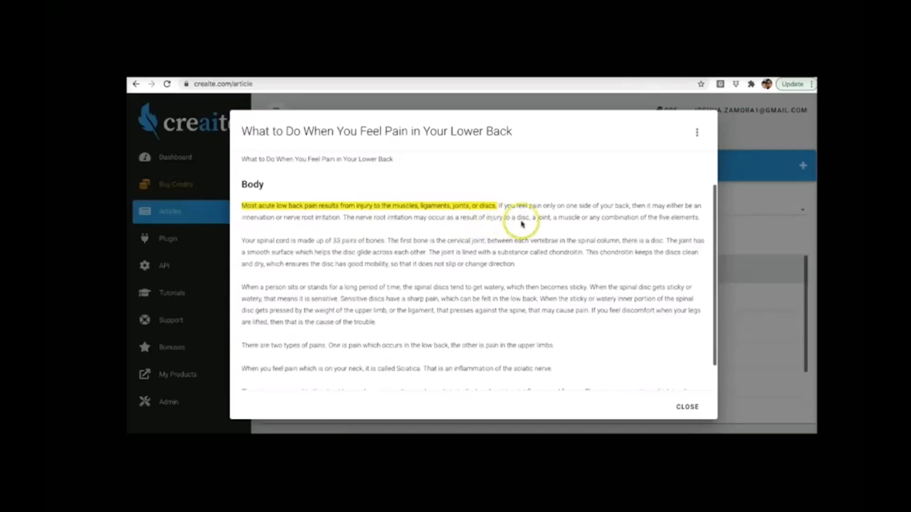
mouse_move(611, 226)
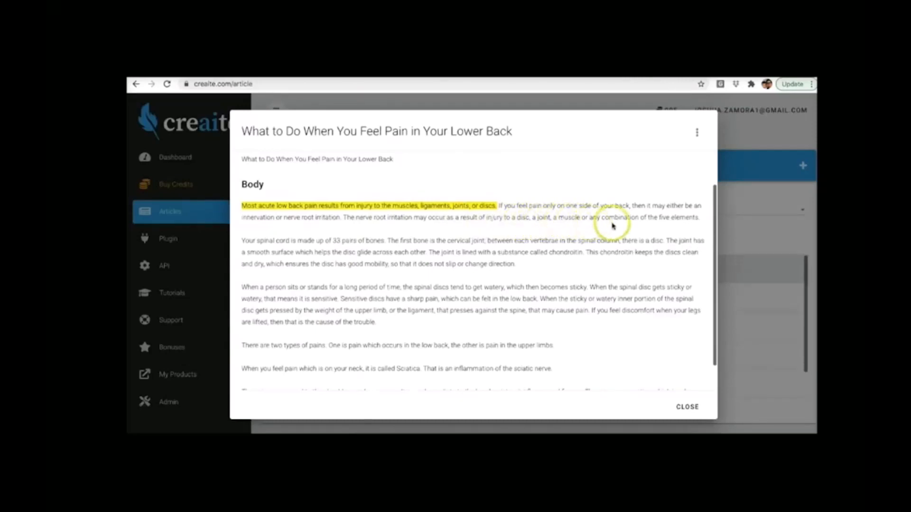
mouse_move(318, 248)
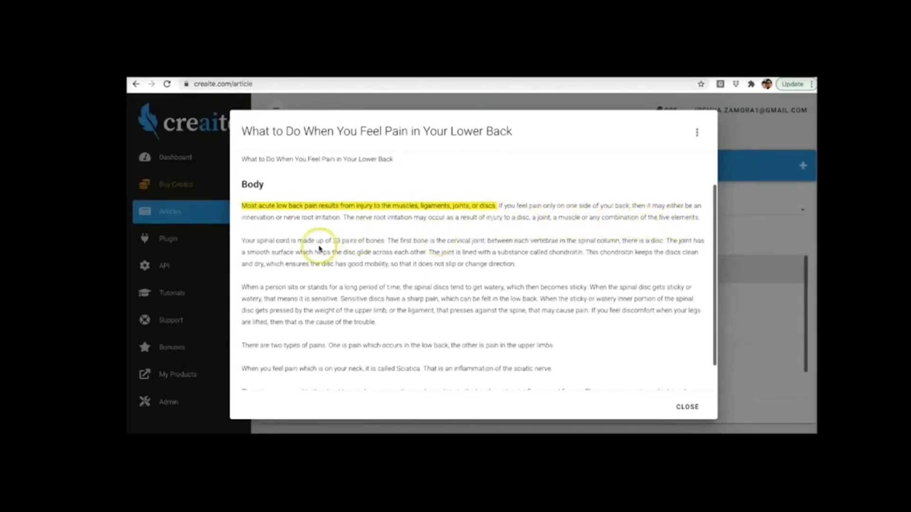
mouse_move(360, 243)
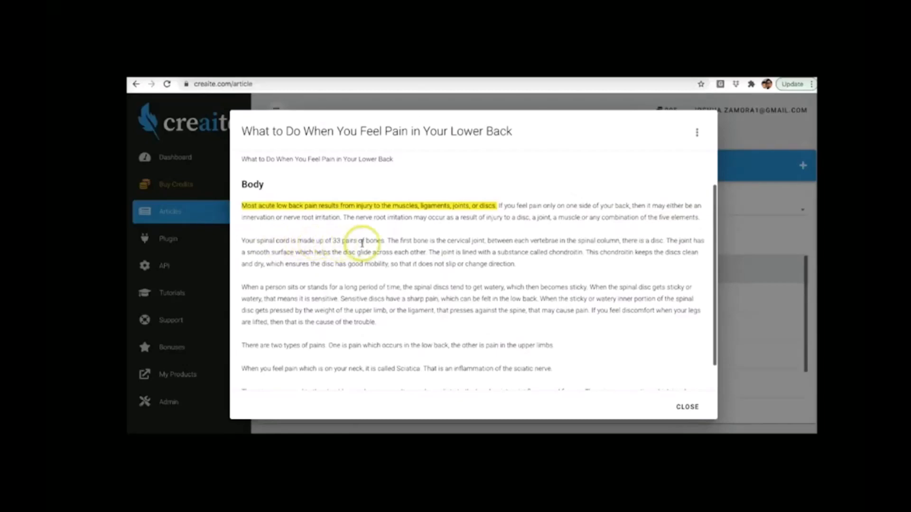
mouse_move(438, 240)
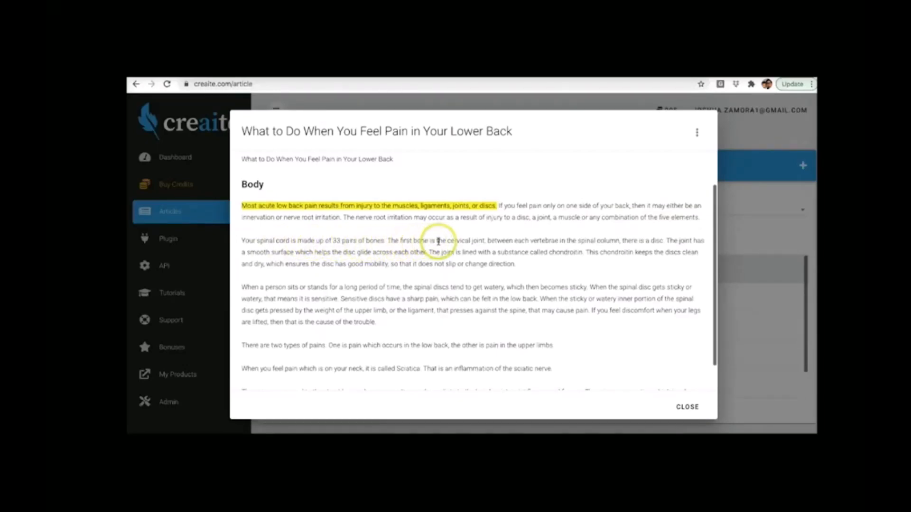
mouse_move(535, 243)
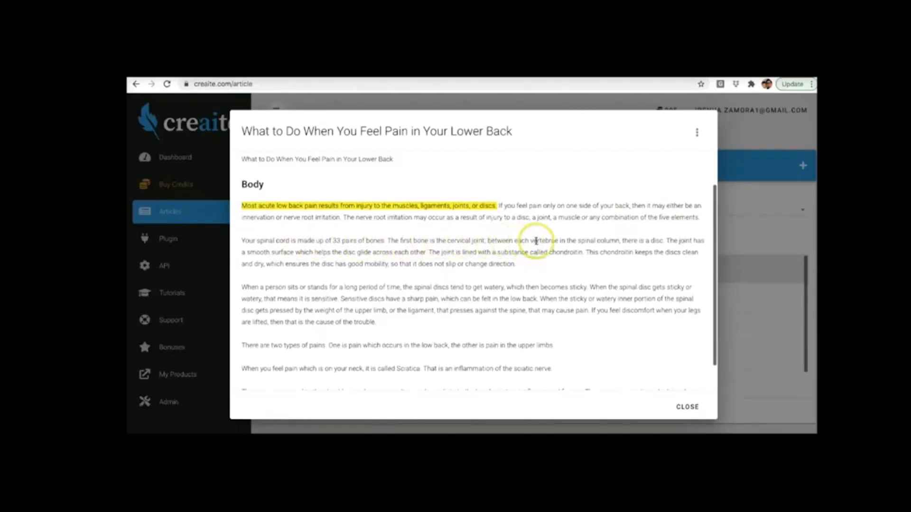
mouse_move(630, 241)
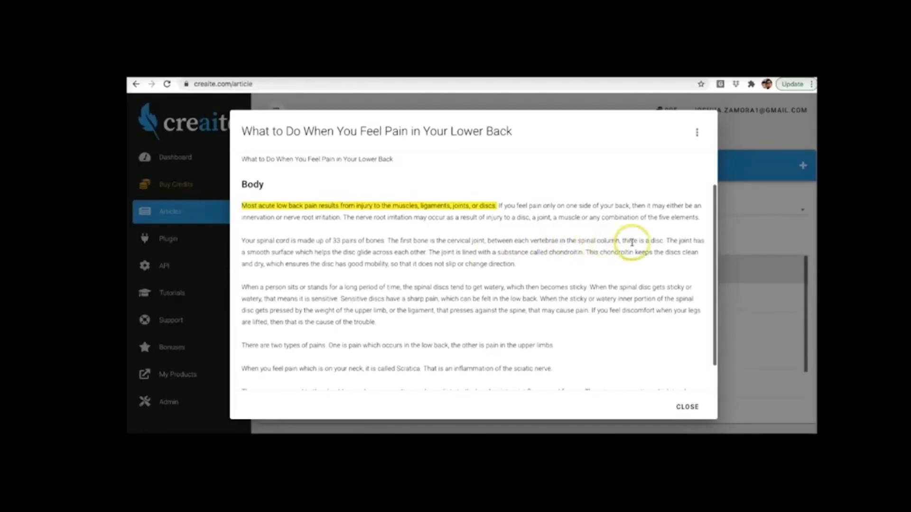
mouse_move(378, 255)
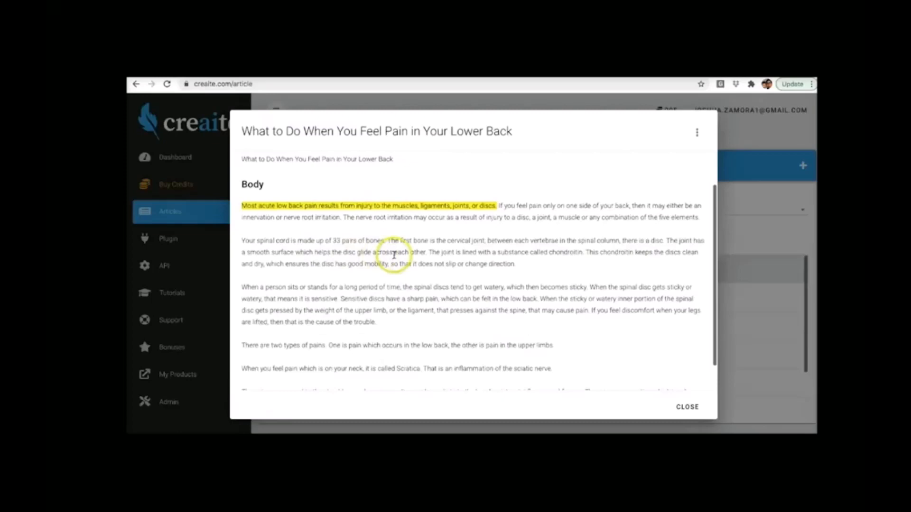
mouse_move(537, 266)
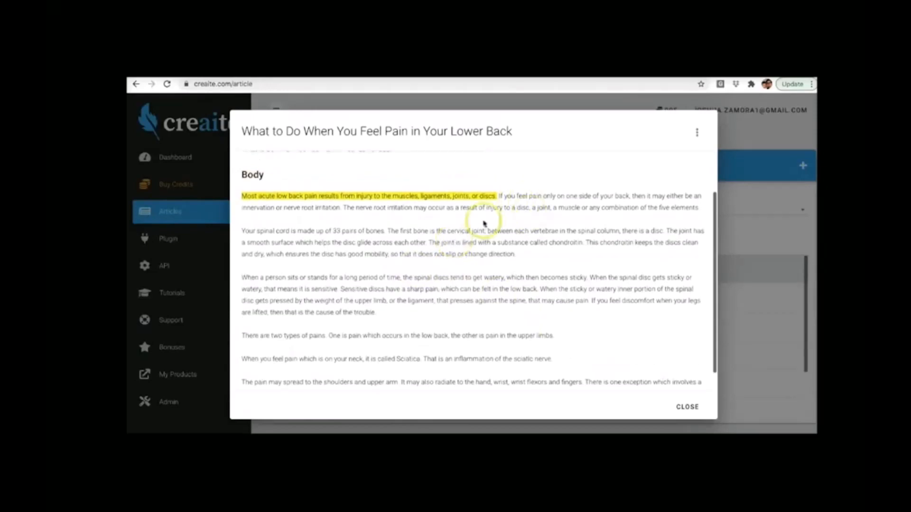
scroll(up, 3)
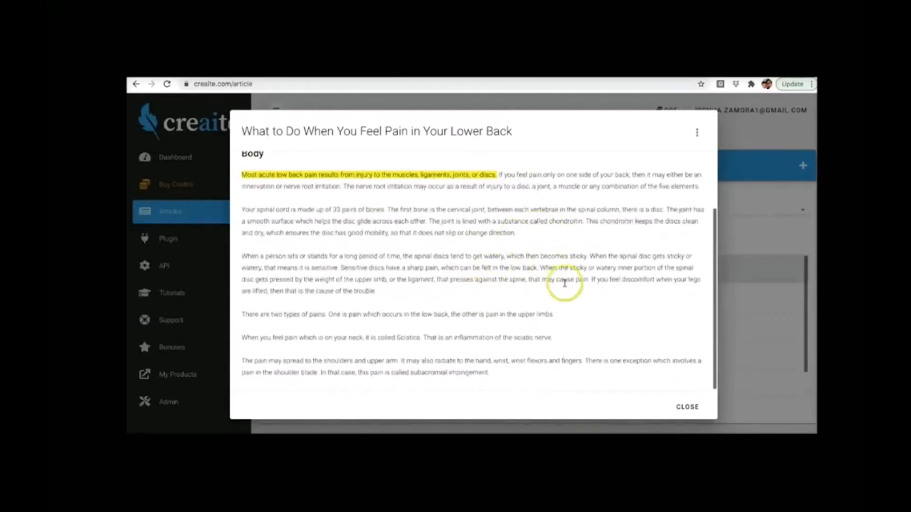
mouse_move(564, 284)
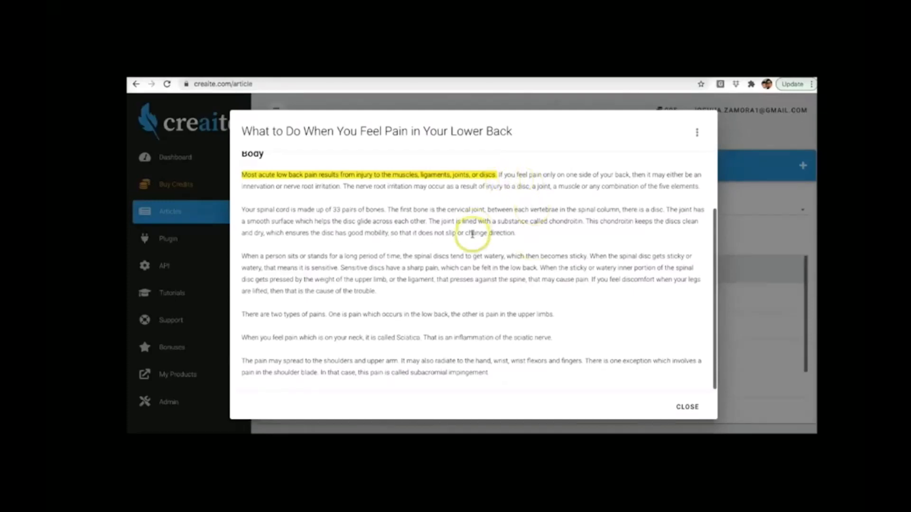
mouse_move(540, 285)
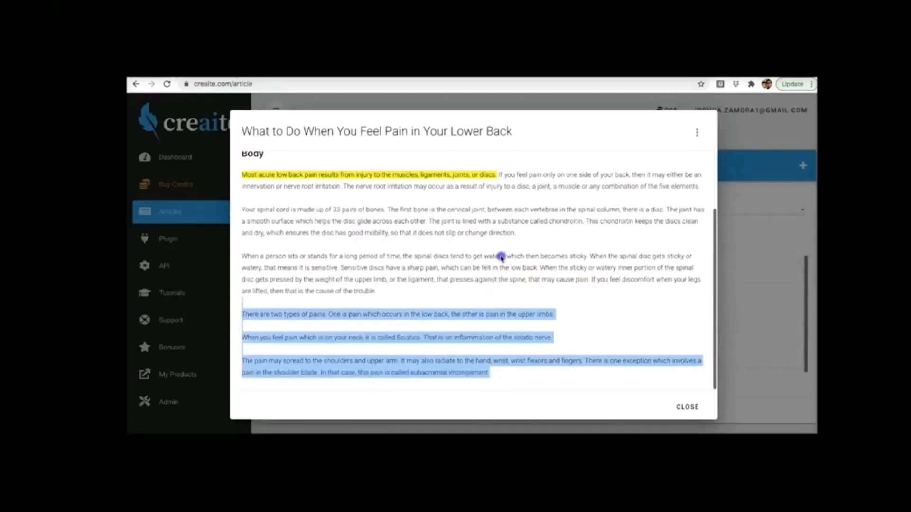
Extend the selection to the top of the Body section and copy it
click(501, 360)
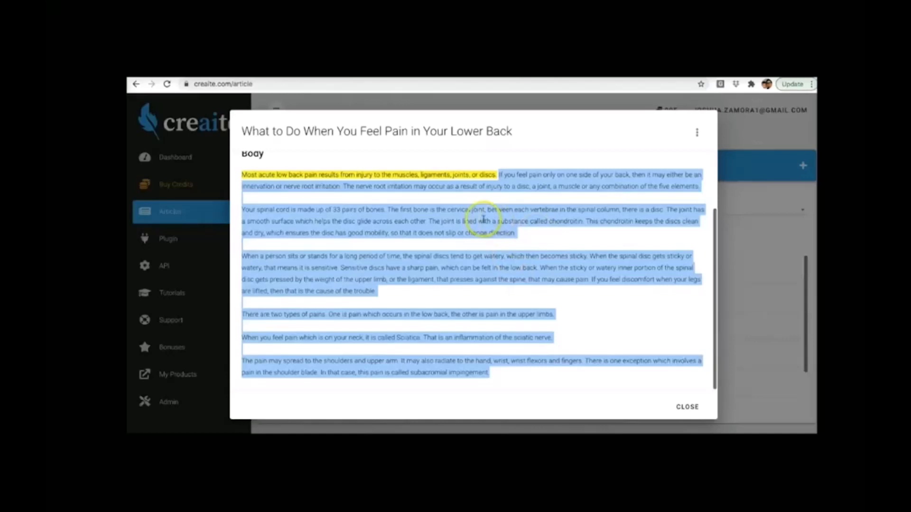
mouse_move(491, 215)
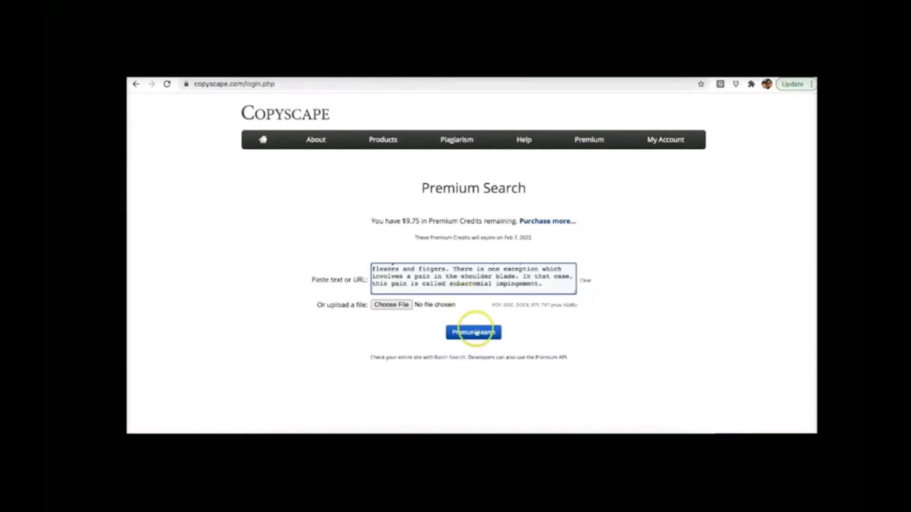
Run Copyscape Premium Search on the pasted 309-word body, which returns no results
click(473, 332)
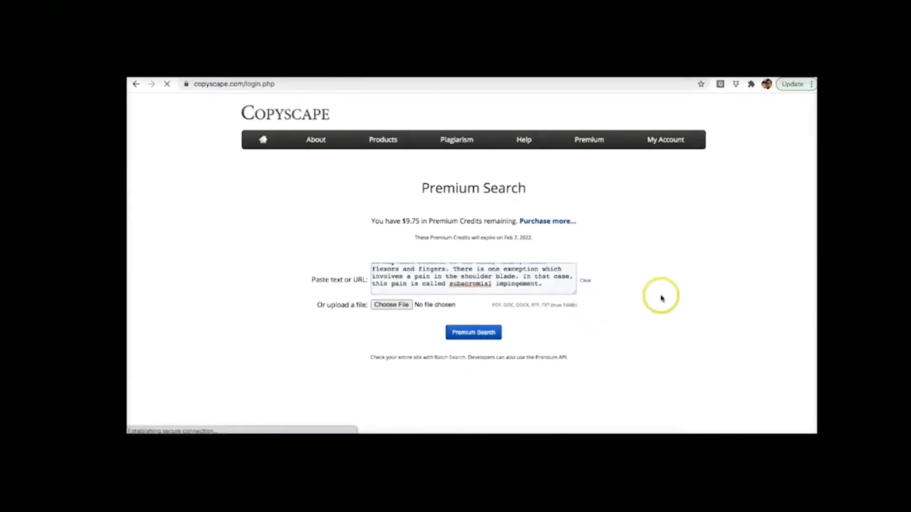
click(472, 332)
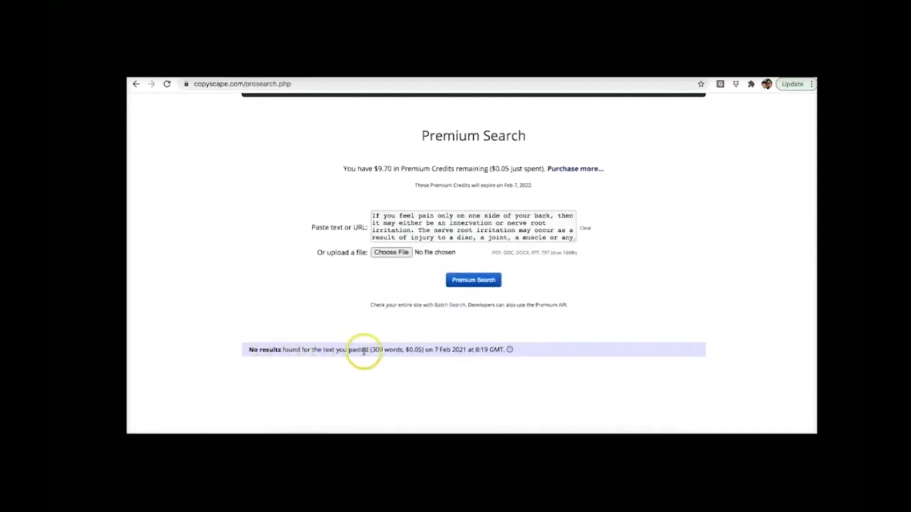
mouse_move(407, 349)
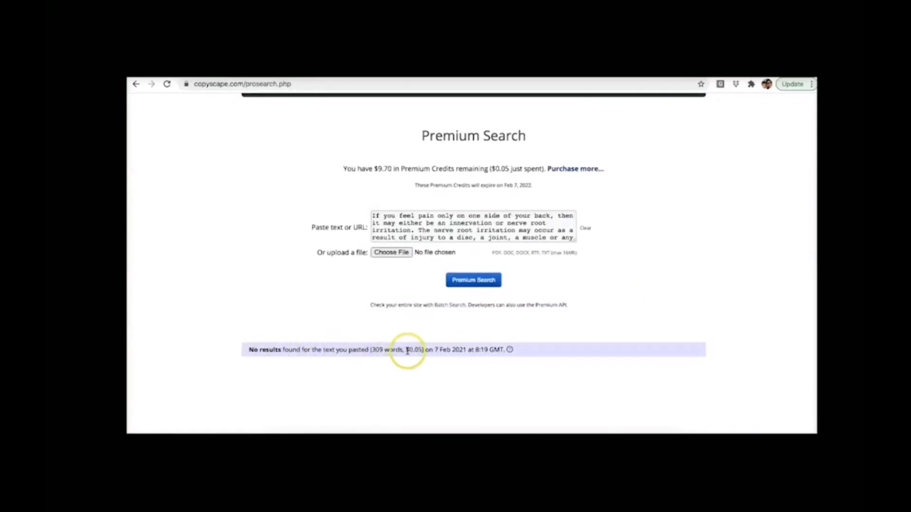
mouse_move(601, 289)
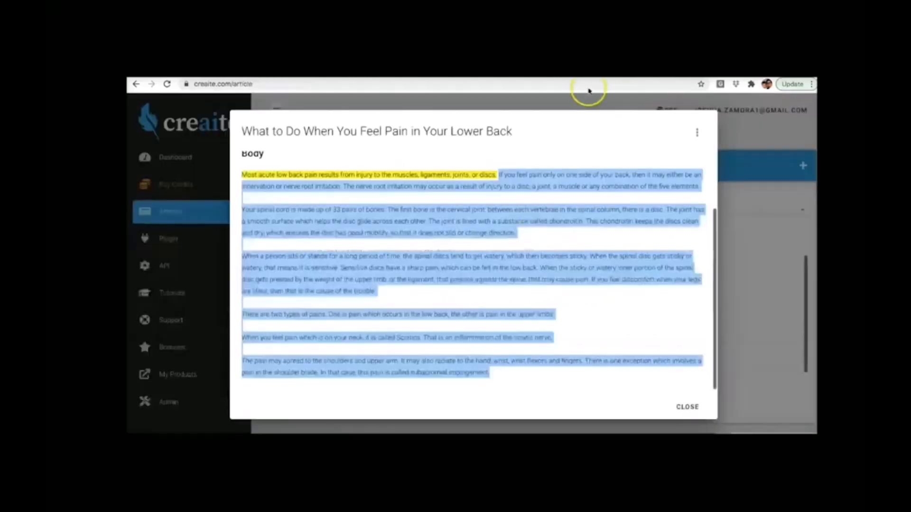
mouse_move(627, 308)
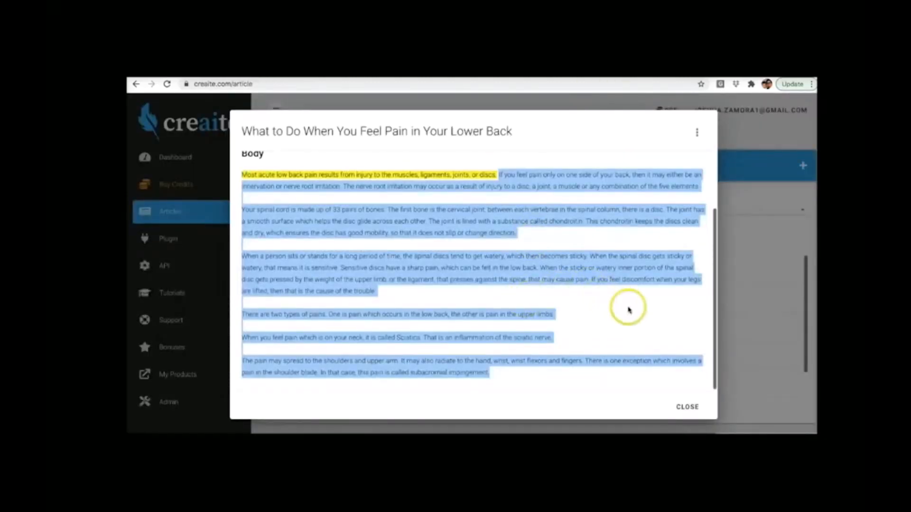
Close the Back Pain article and open 'Email Copywriting - An Open Letter To Your Prospects'
click(686, 407)
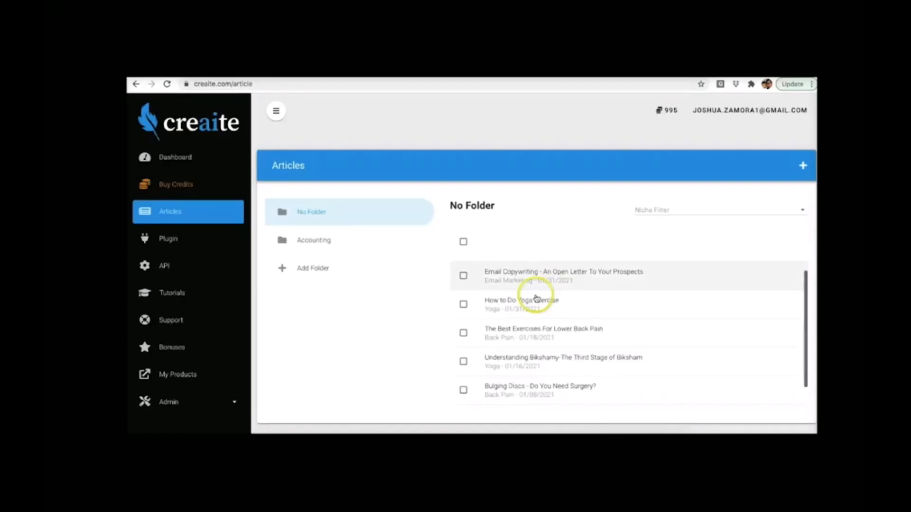
click(563, 272)
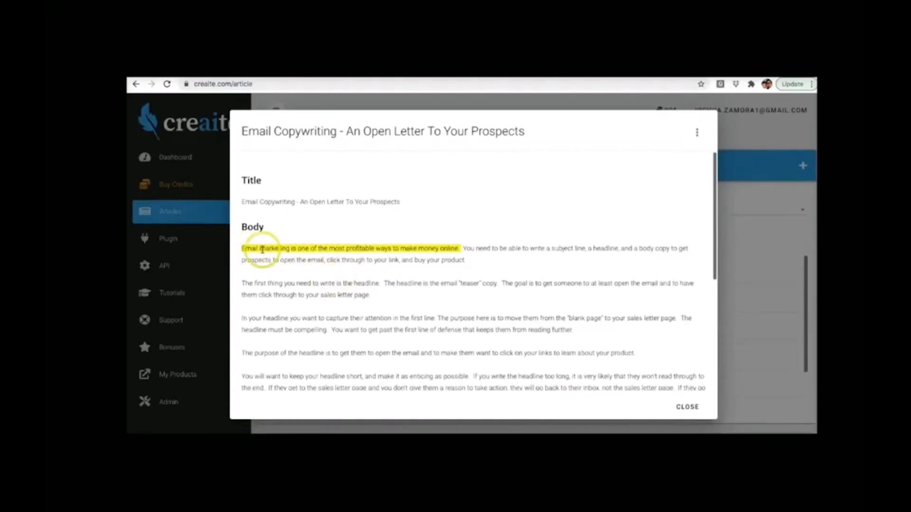
mouse_move(468, 253)
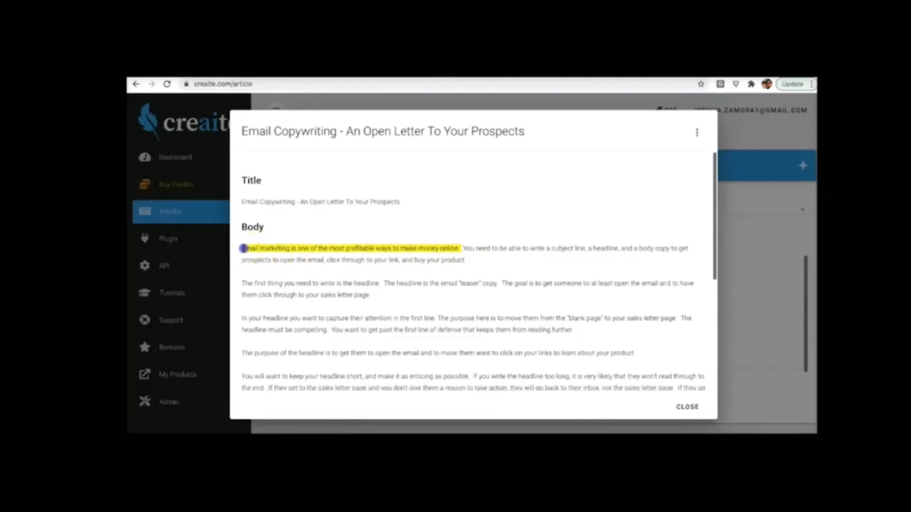
mouse_move(340, 382)
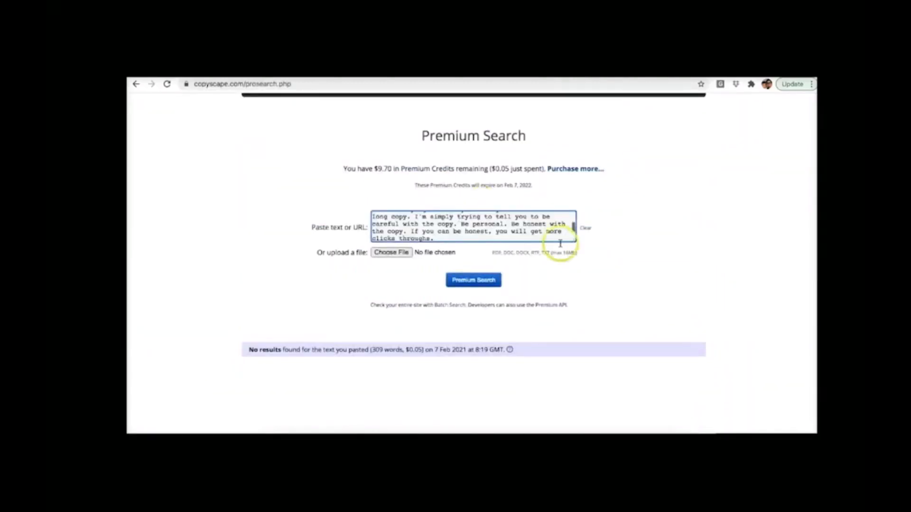
Submit the pasted Email Copywriting body text to Copyscape's Premium Search
click(473, 280)
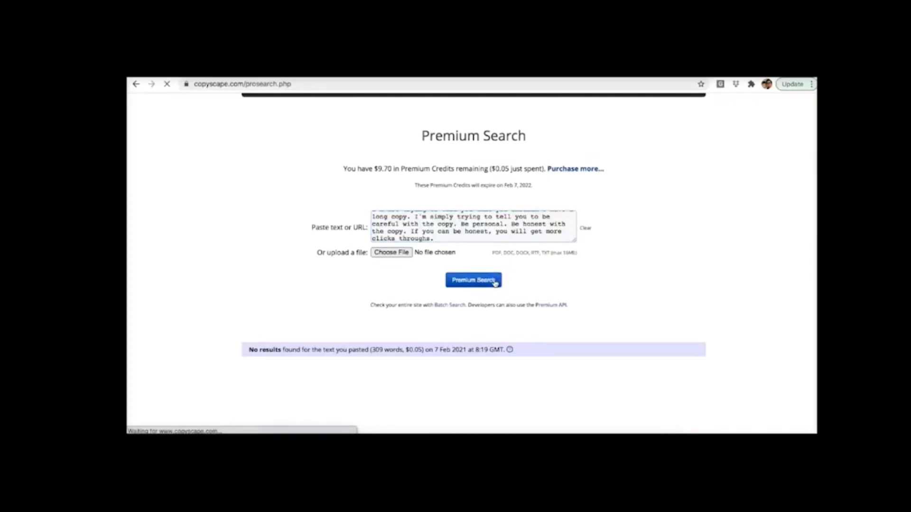
click(472, 280)
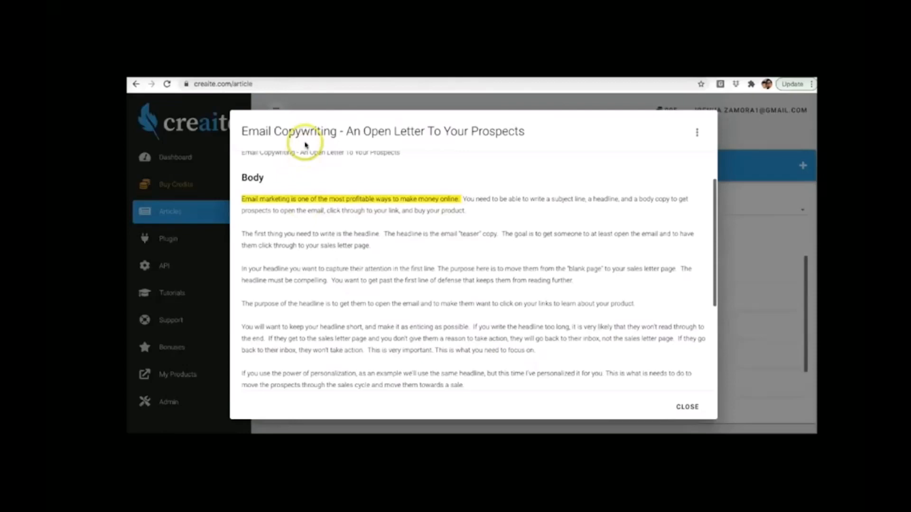
mouse_move(419, 264)
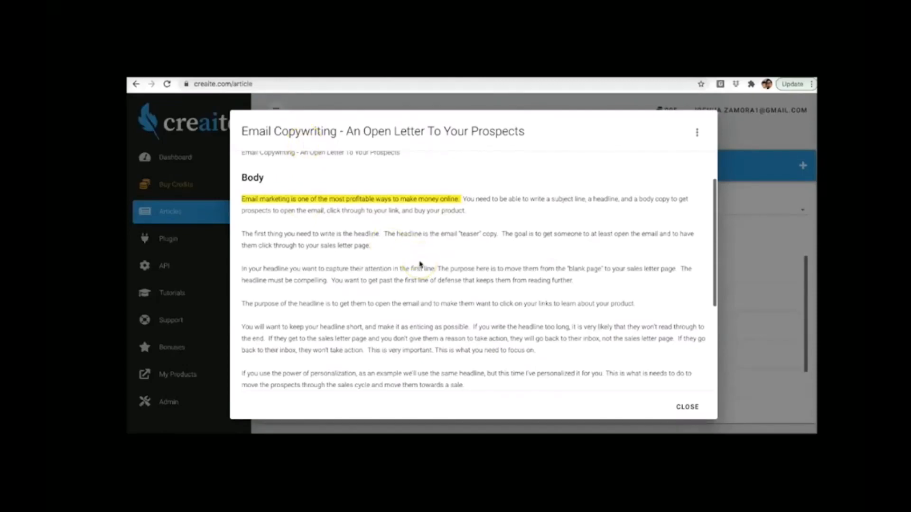
mouse_move(471, 199)
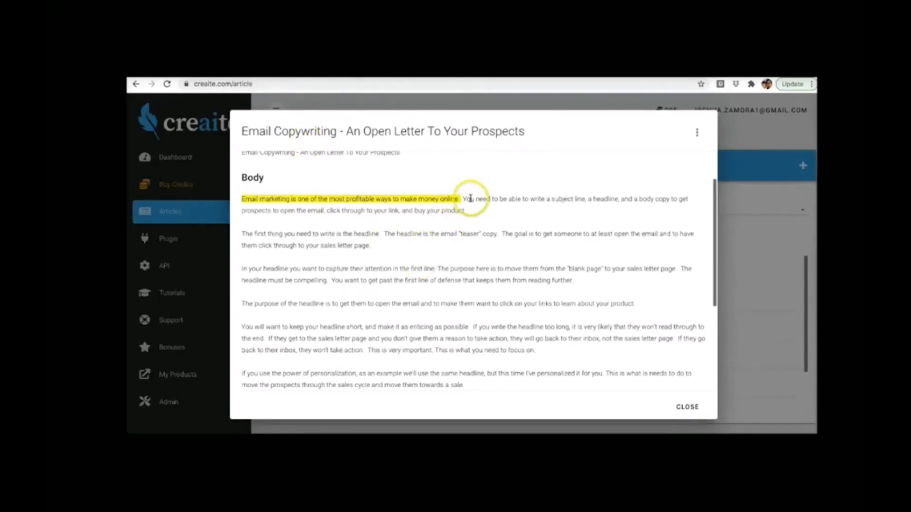
mouse_move(554, 196)
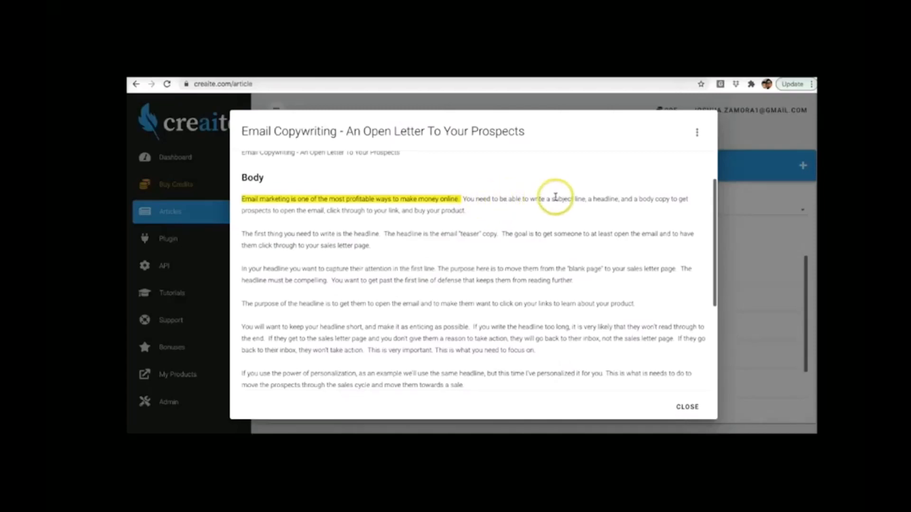
mouse_move(672, 200)
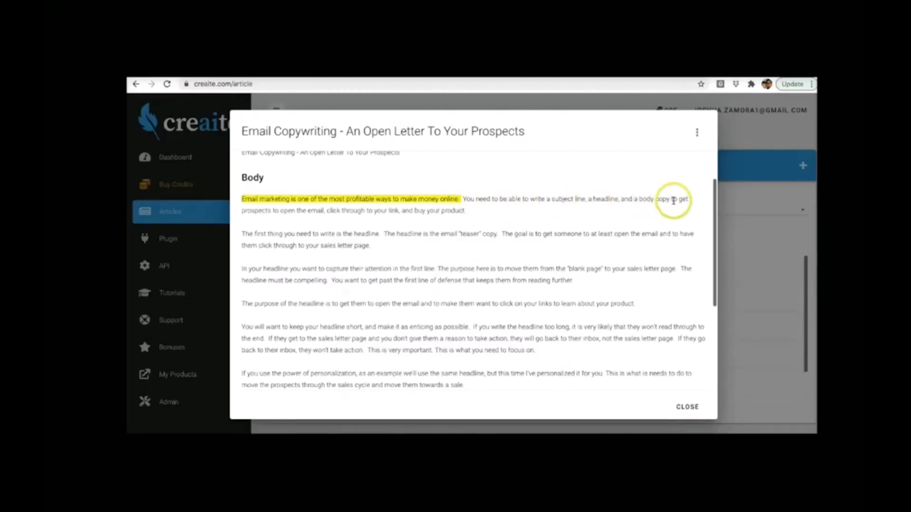
mouse_move(342, 213)
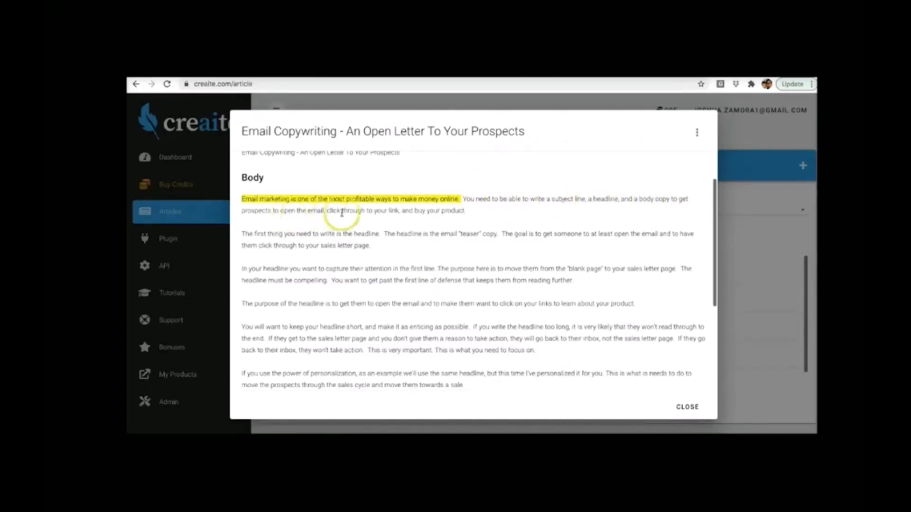
mouse_move(465, 210)
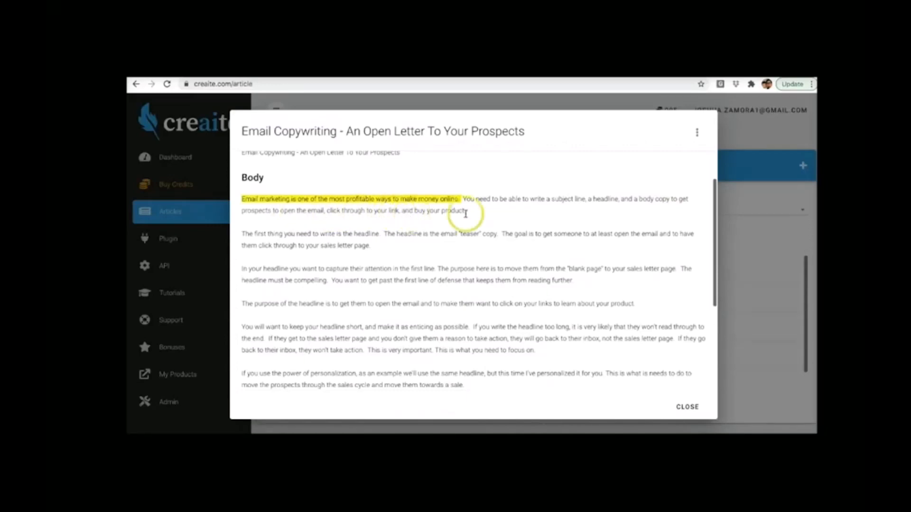
mouse_move(619, 201)
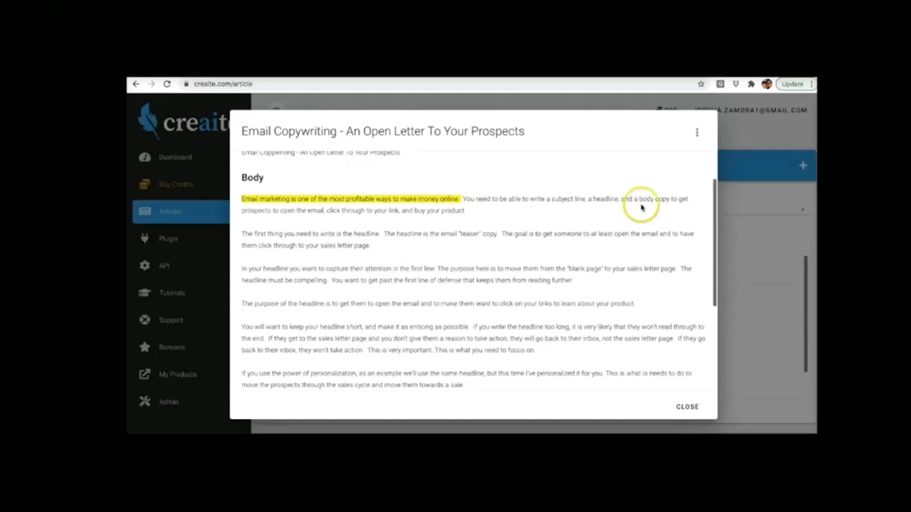
mouse_move(455, 256)
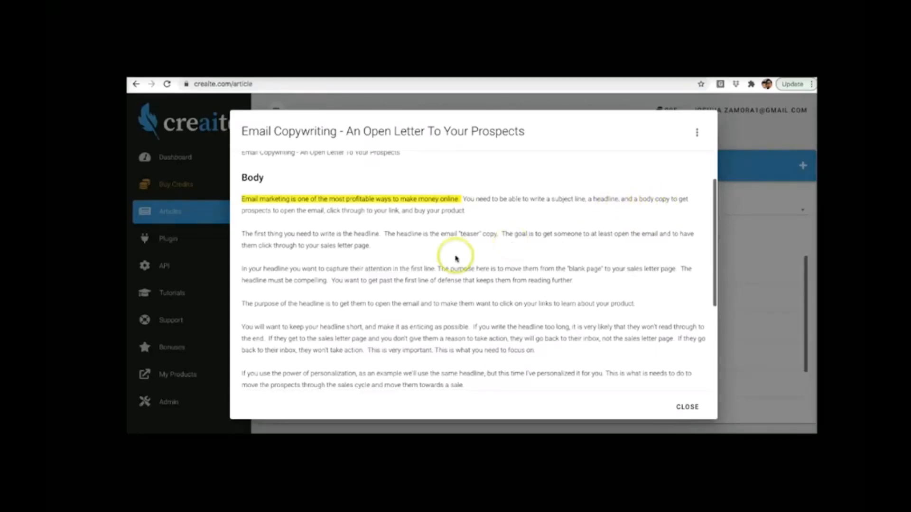
Read to the end of the Email Copywriting open-letter article, then close its preview dialog
scroll(down, 3)
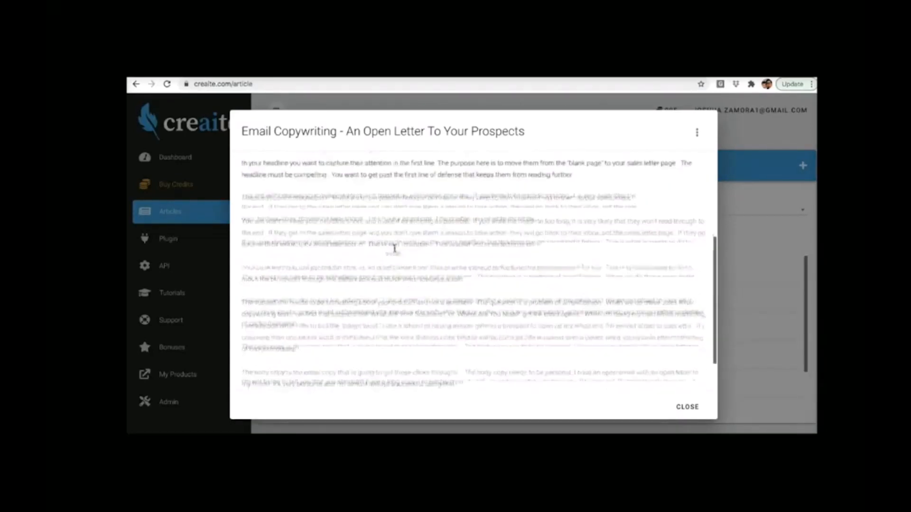
scroll(down, 3)
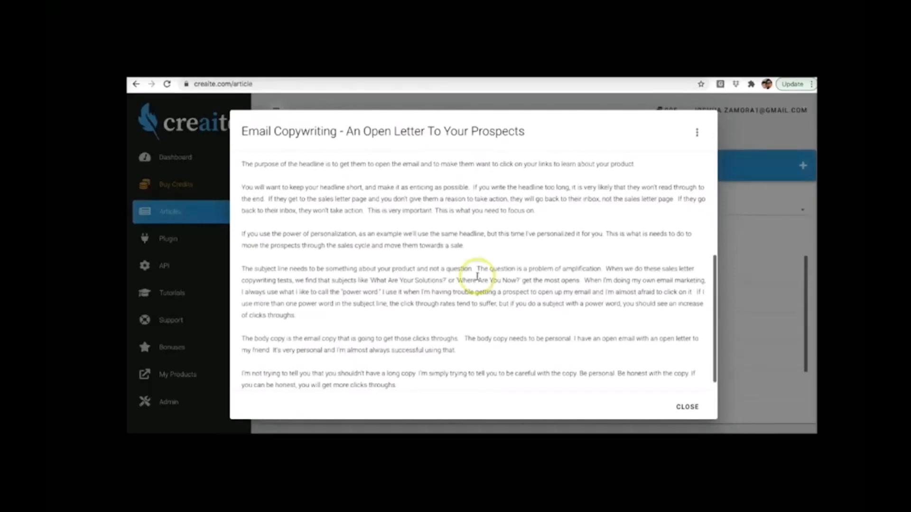
click(687, 407)
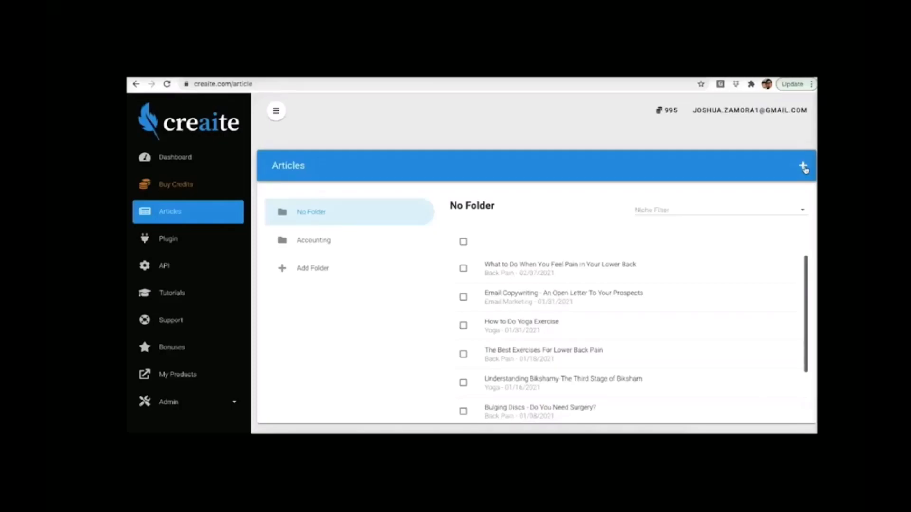
click(433, 11)
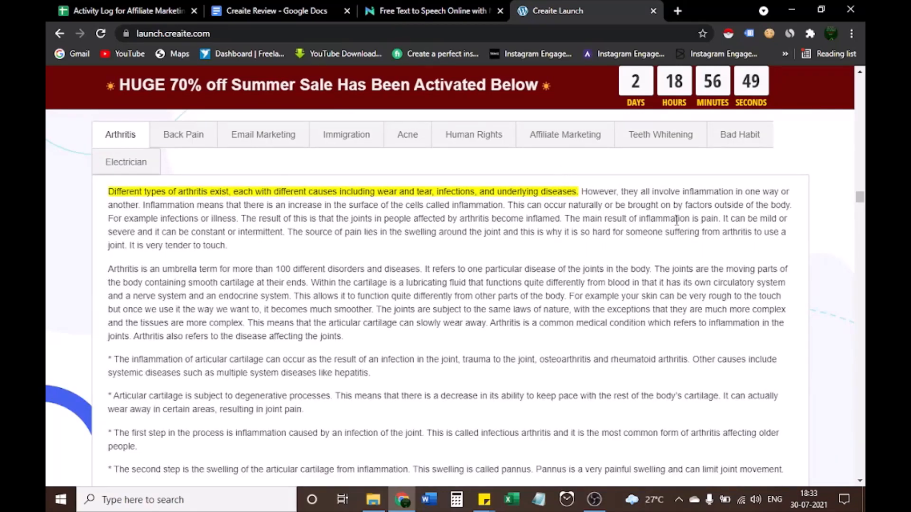
mouse_move(841, 299)
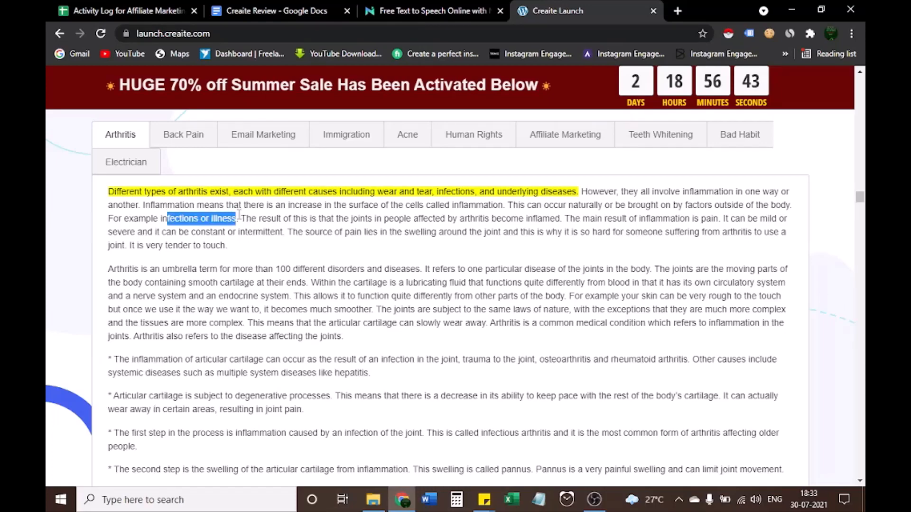
Scroll past the arthritis sample to the six 'Equipped With The Ability To' benefits
scroll(down, 3)
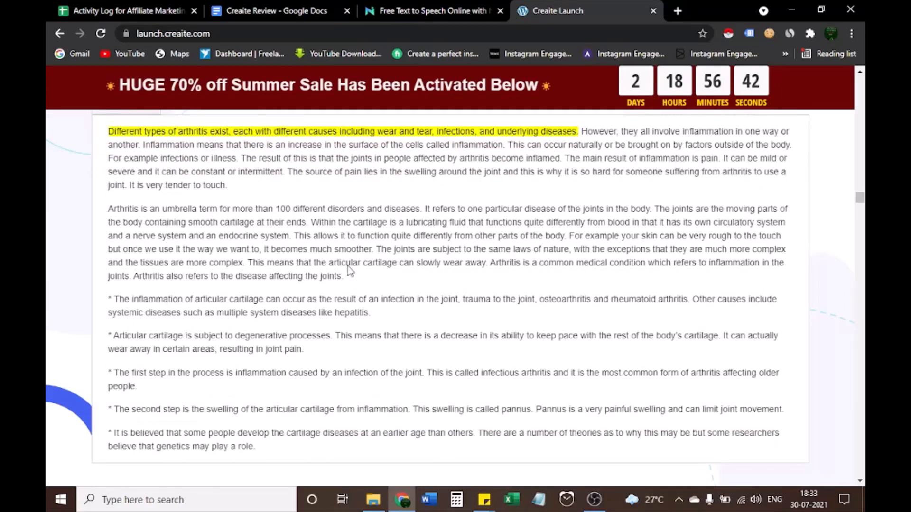
scroll(down, 3)
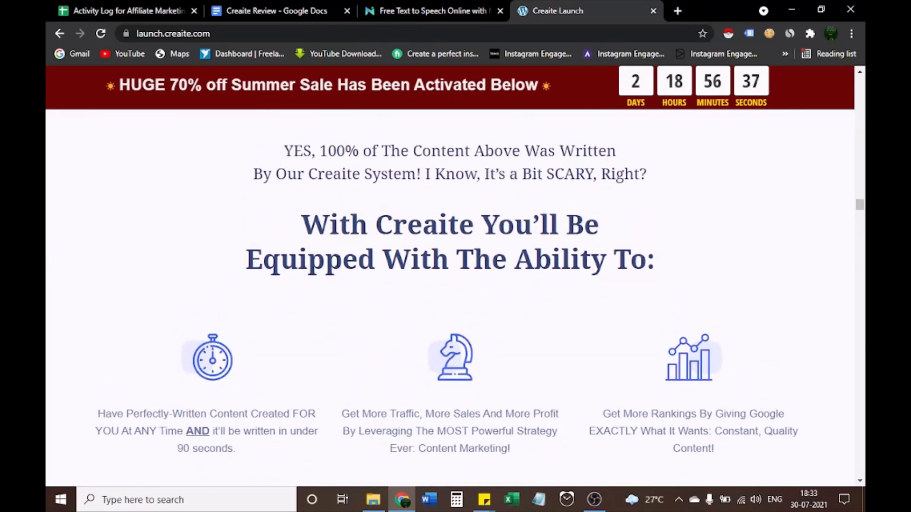
mouse_move(166, 390)
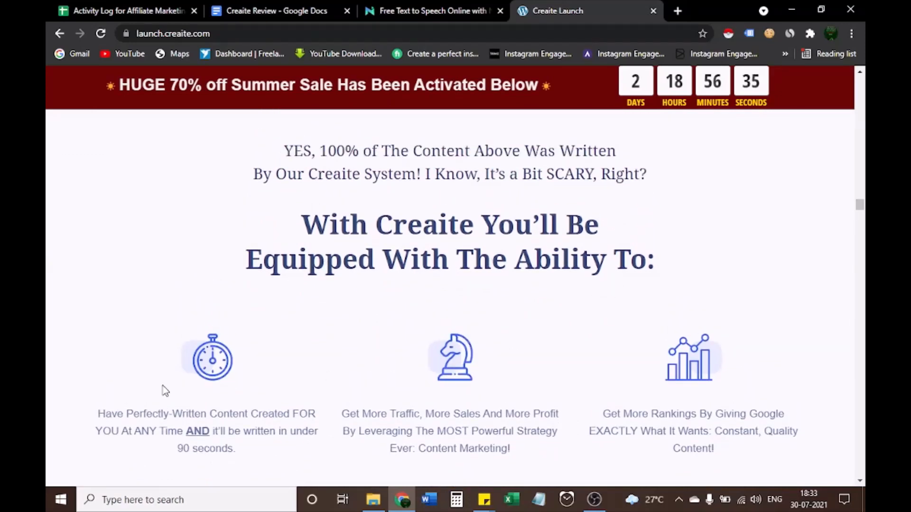
scroll(down, 3)
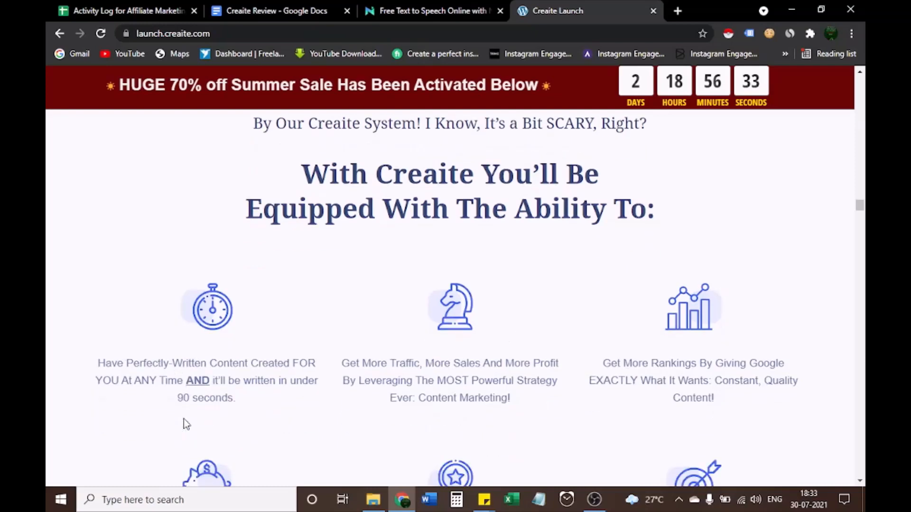
scroll(down, 3)
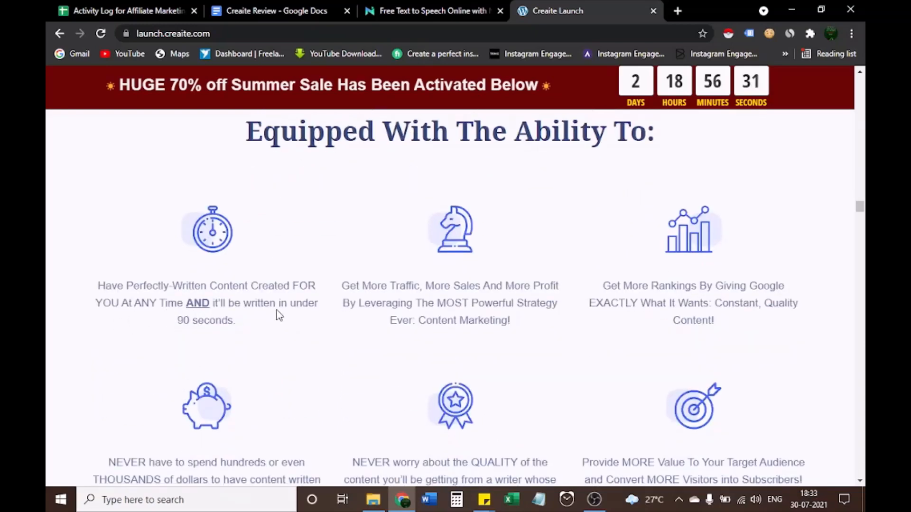
mouse_move(366, 296)
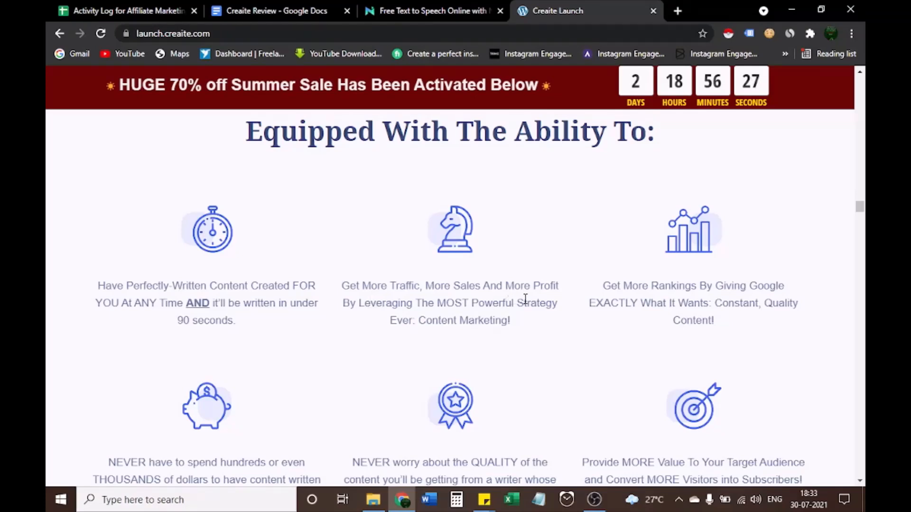
mouse_move(502, 316)
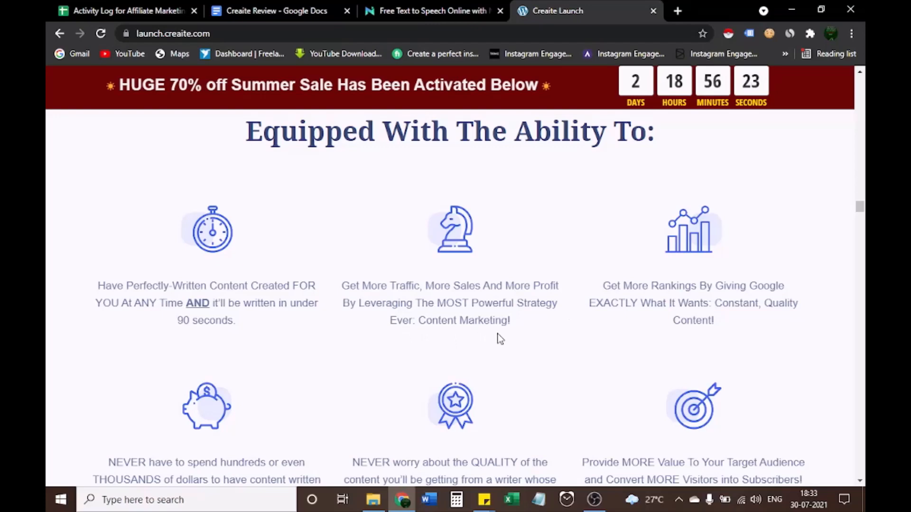
mouse_move(720, 292)
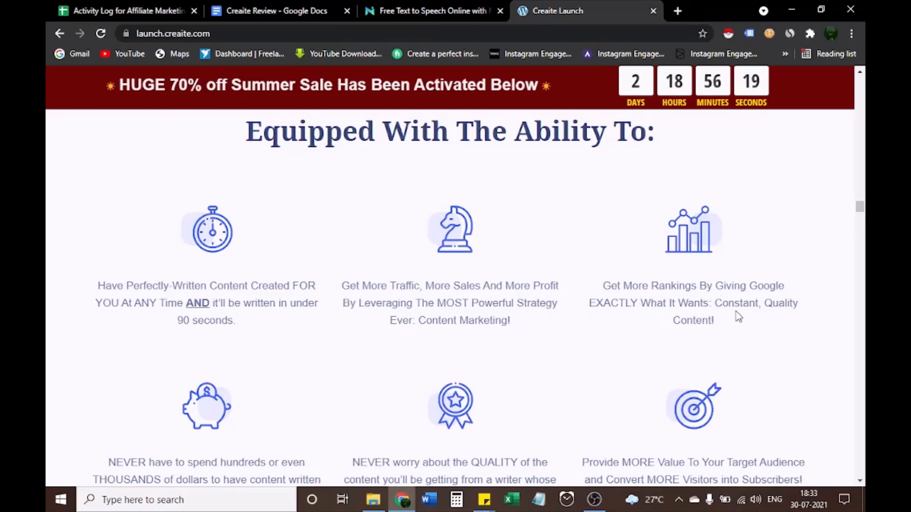
mouse_move(691, 349)
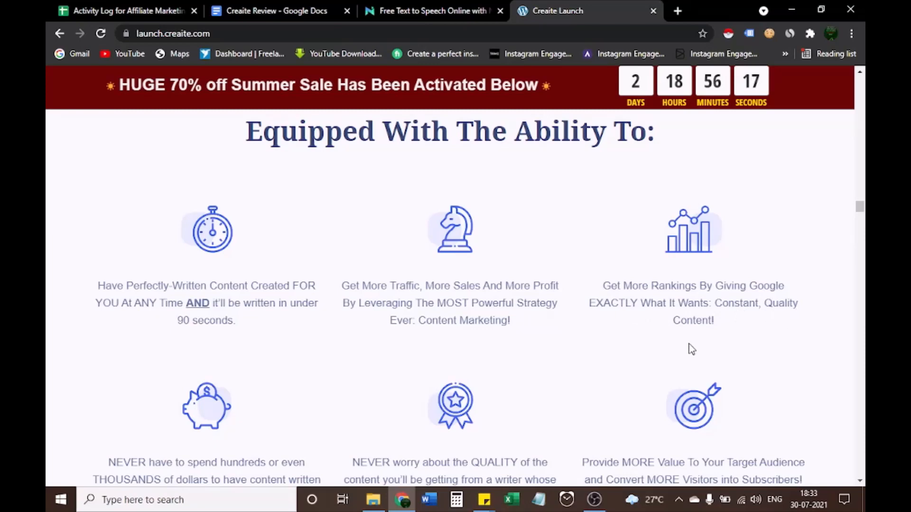
scroll(down, 3)
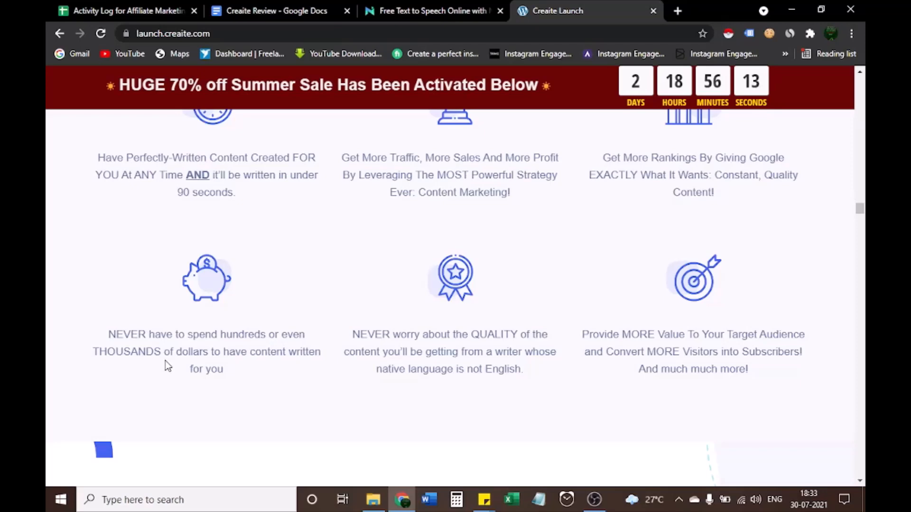
mouse_move(290, 365)
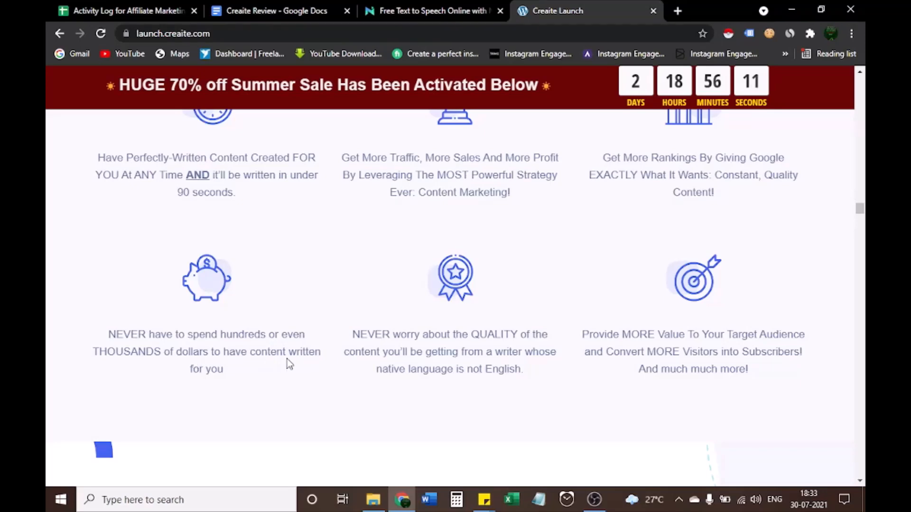
mouse_move(412, 348)
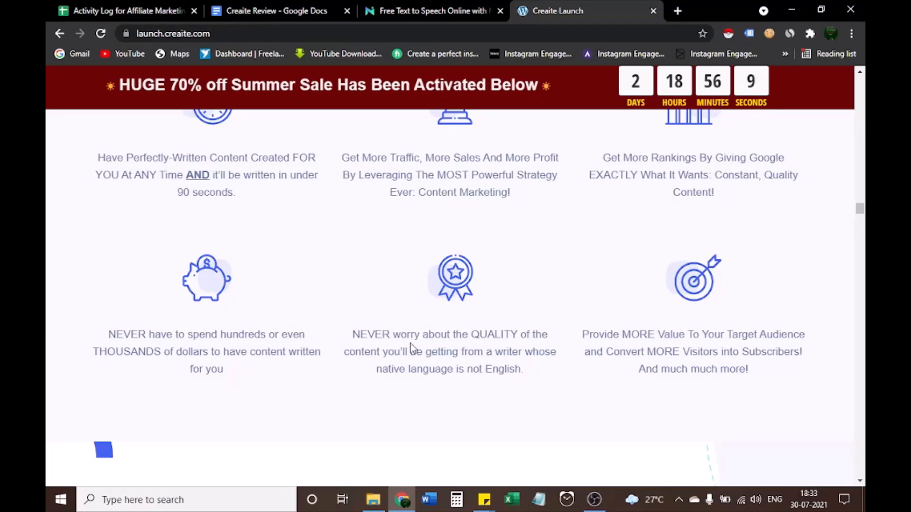
mouse_move(442, 363)
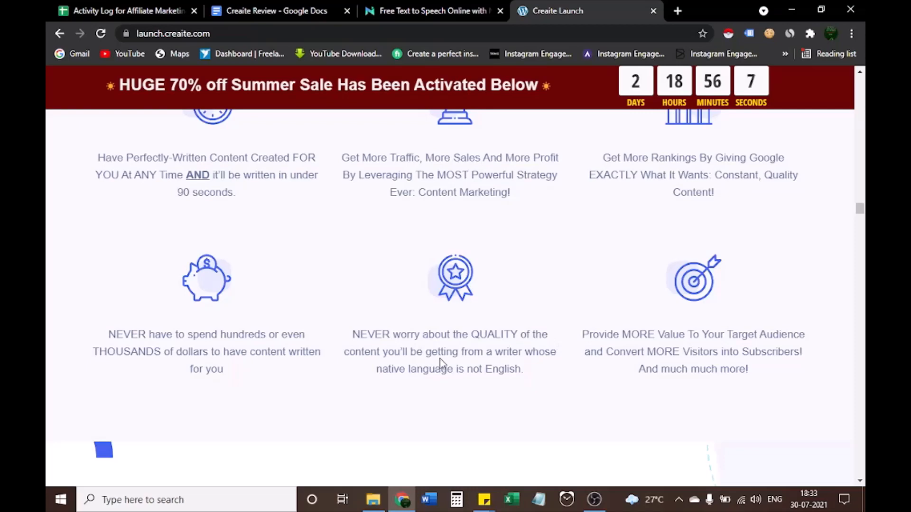
mouse_move(477, 385)
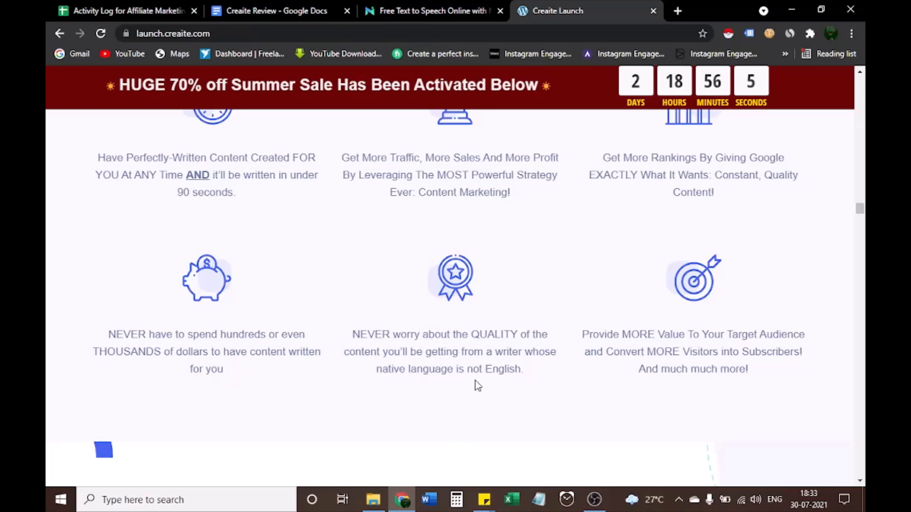
mouse_move(653, 346)
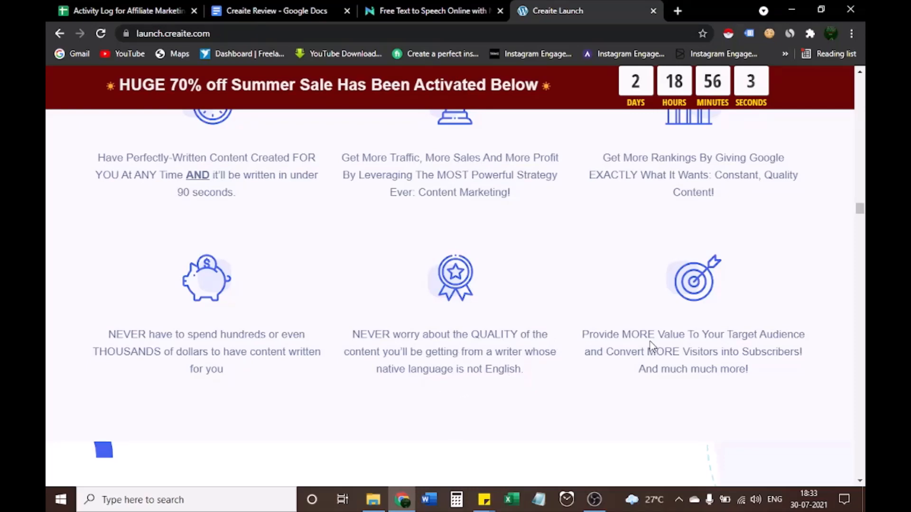
mouse_move(665, 366)
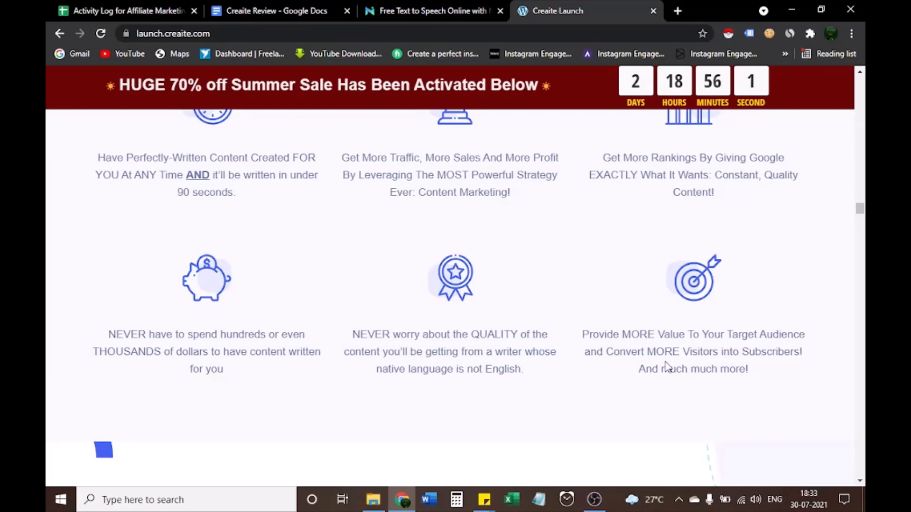
mouse_move(664, 382)
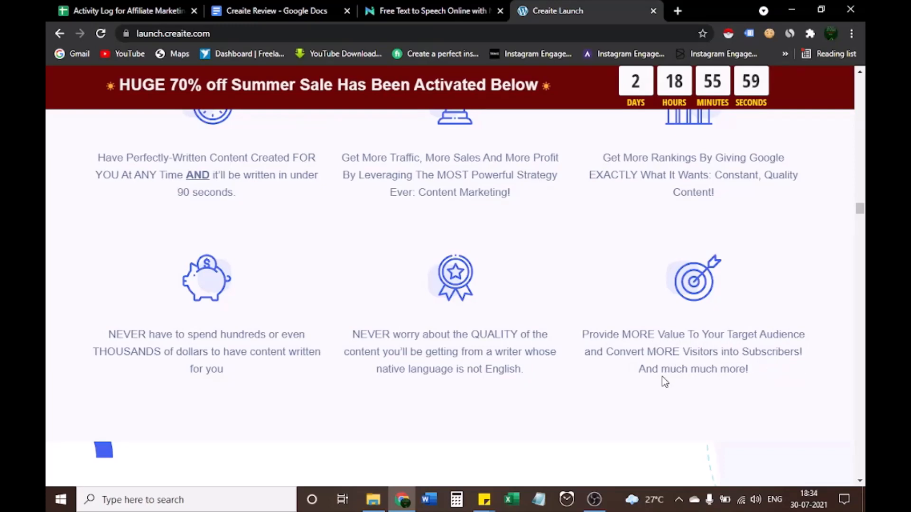
mouse_move(648, 391)
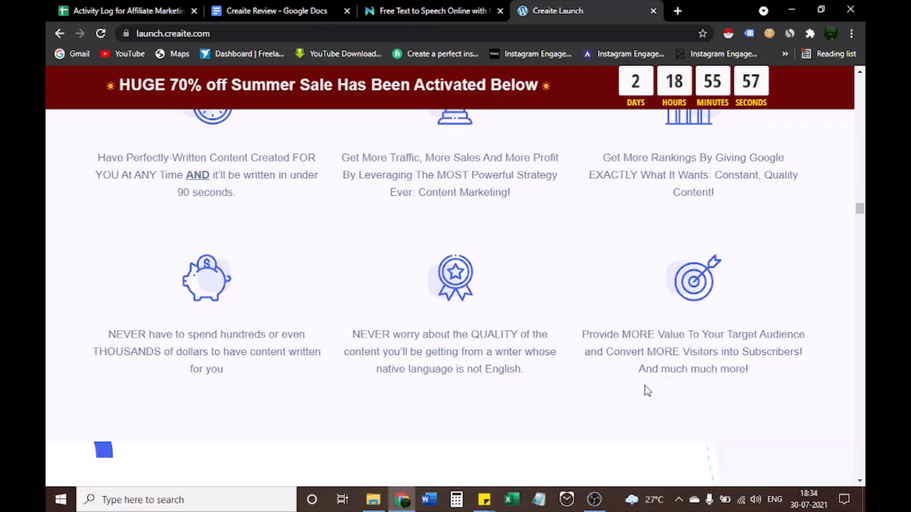
Scroll past the Step 3 copy, edit, download and share options to 'Talk About Awesome, Right?'
scroll(down, 3)
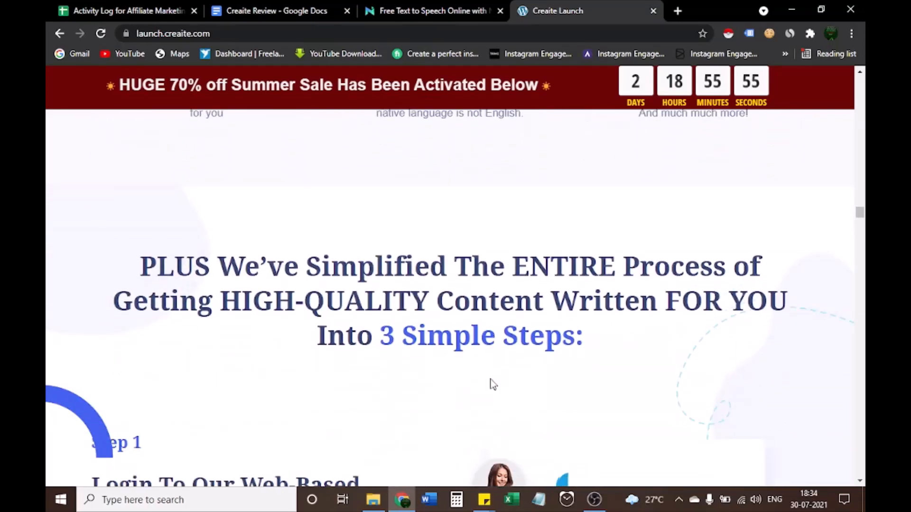
mouse_move(385, 366)
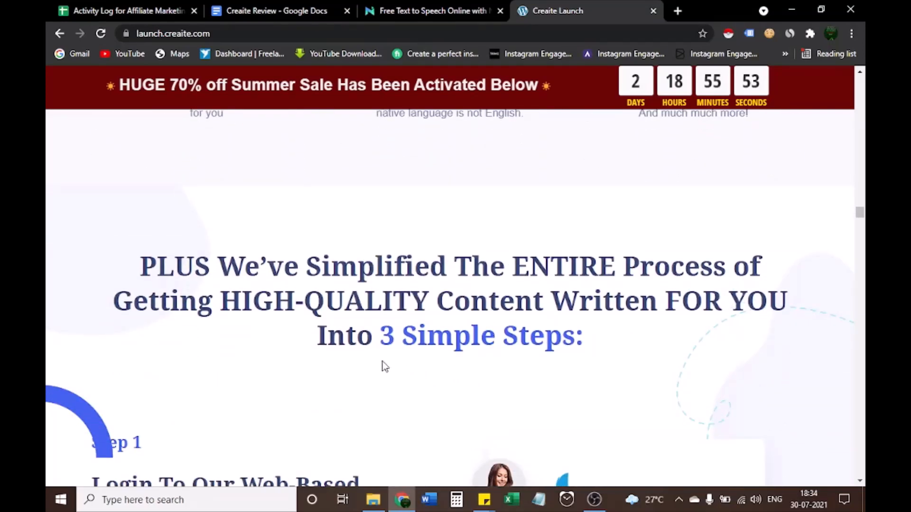
mouse_move(481, 364)
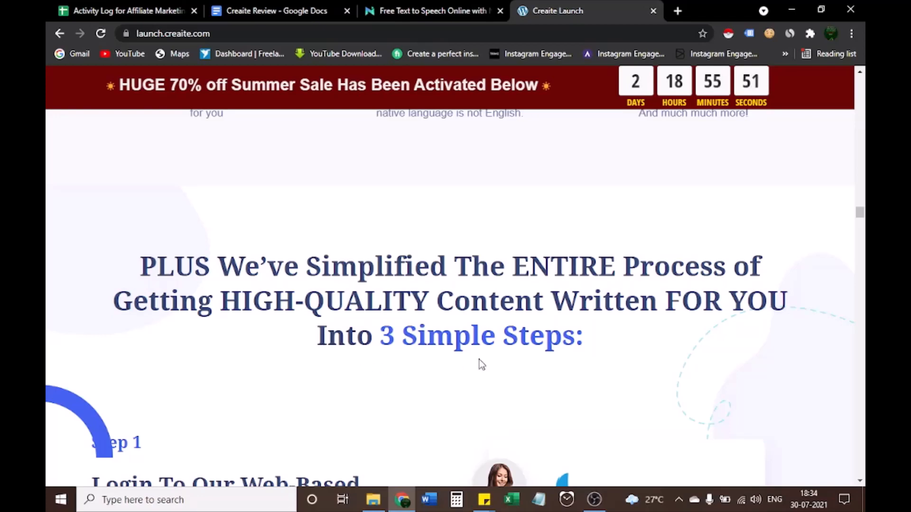
scroll(down, 3)
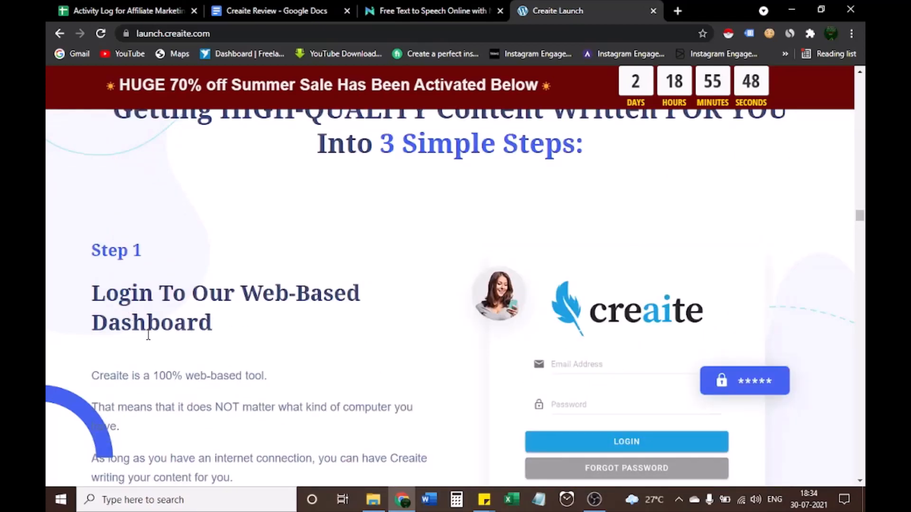
scroll(down, 3)
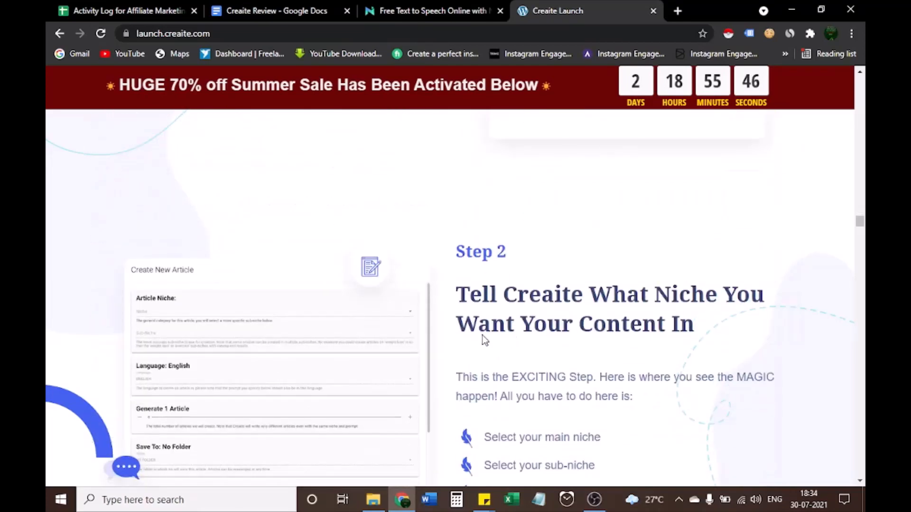
mouse_move(253, 373)
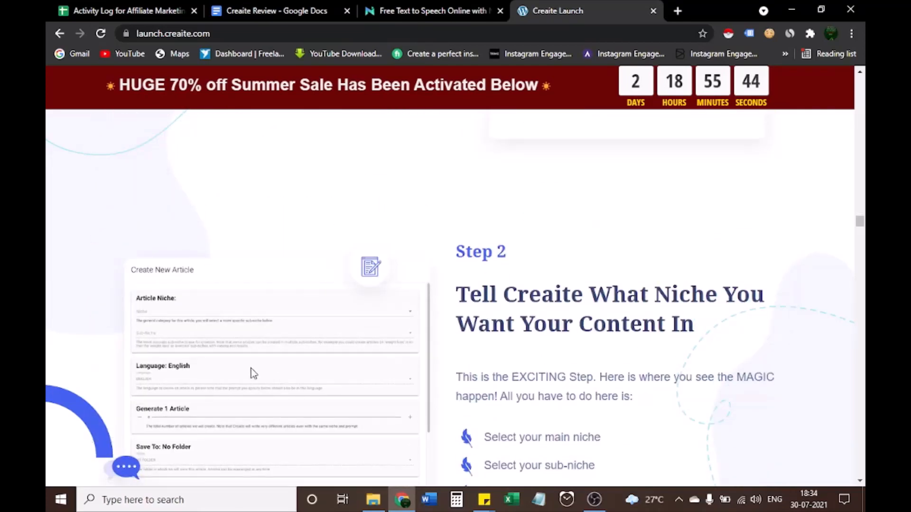
scroll(down, 3)
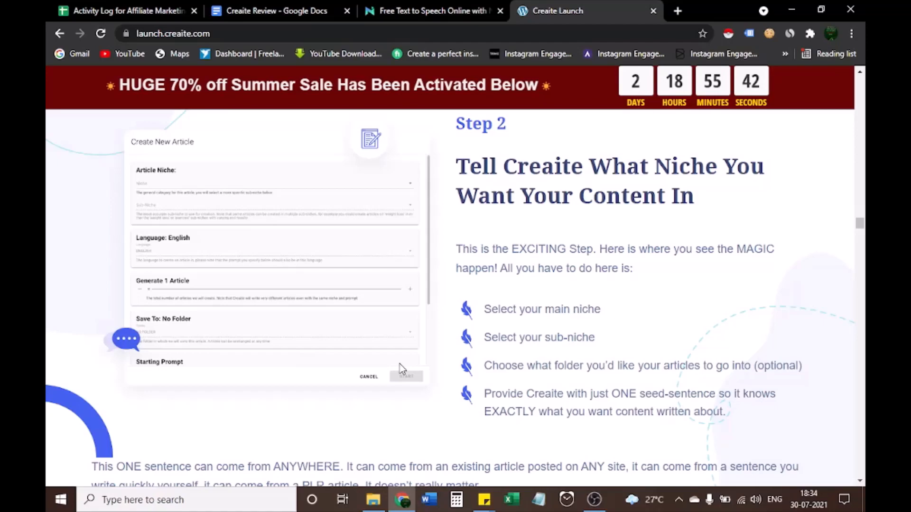
scroll(down, 3)
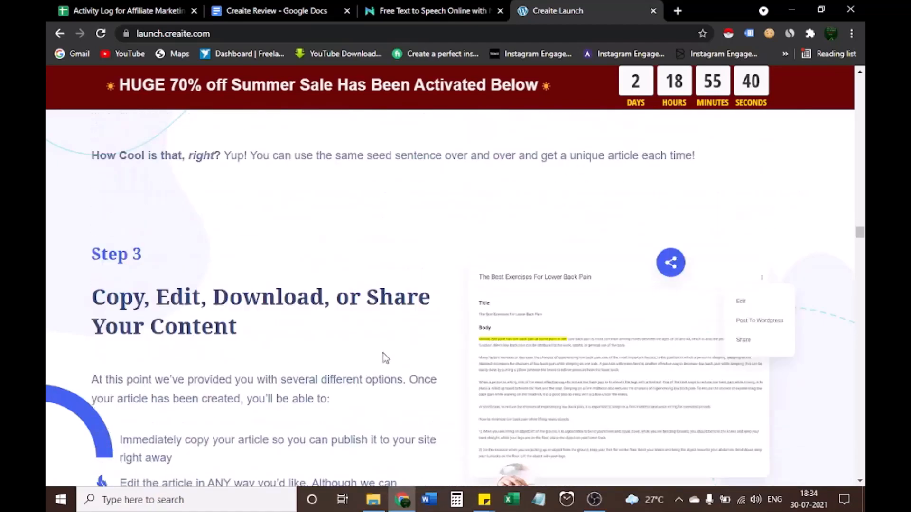
scroll(down, 3)
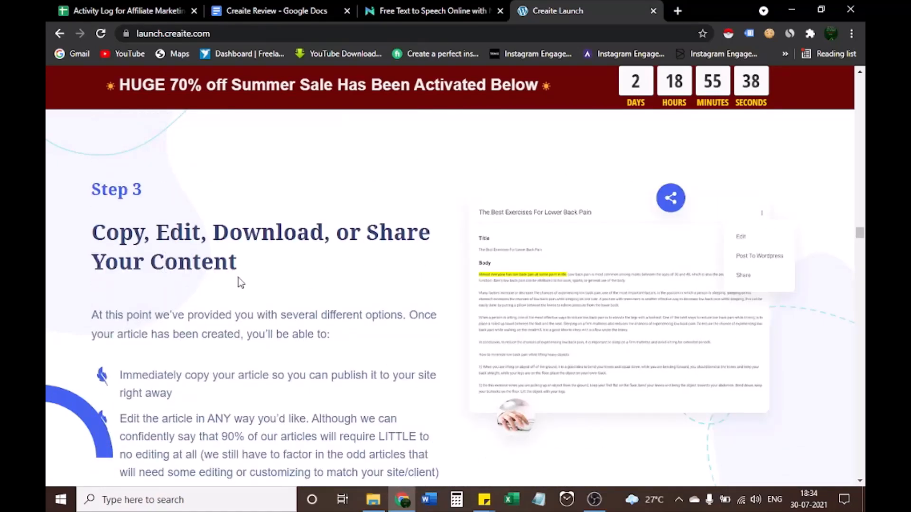
scroll(down, 3)
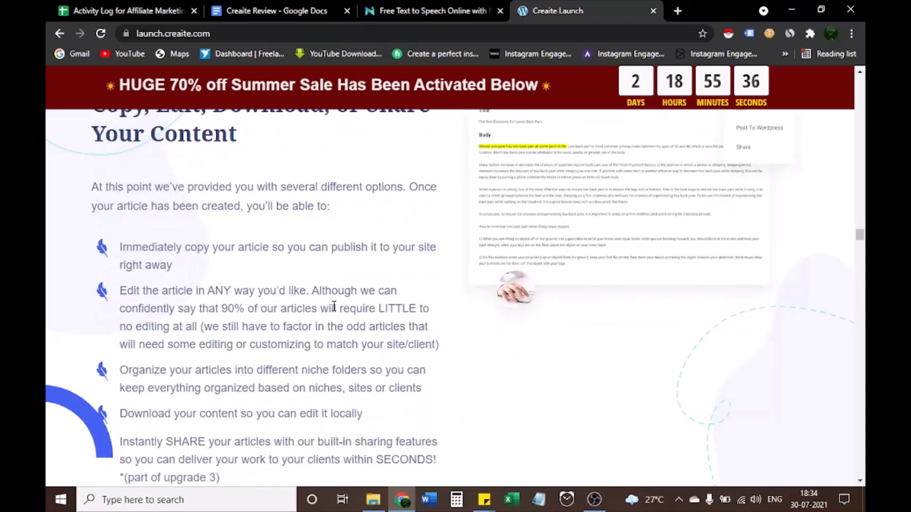
scroll(down, 3)
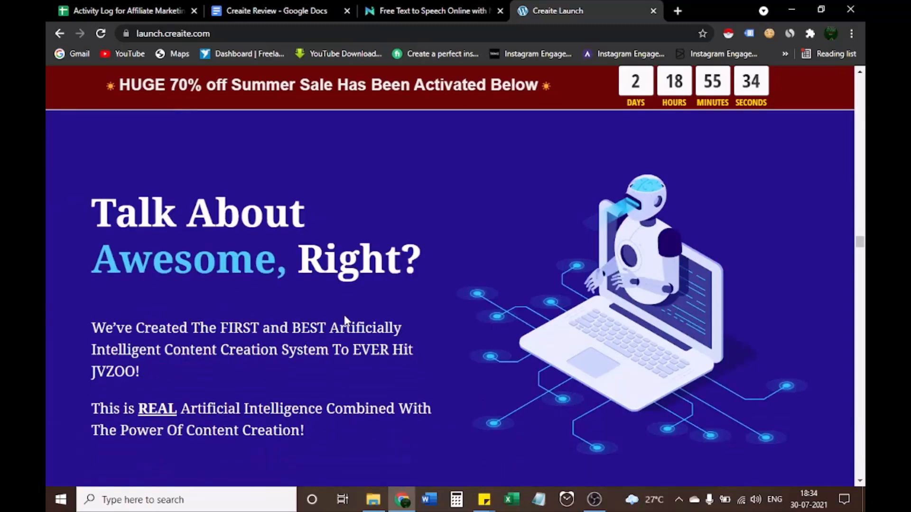
Scroll through the Profitable Niches icon grid to the Double-The-Niches Bonus Pack heading
scroll(down, 3)
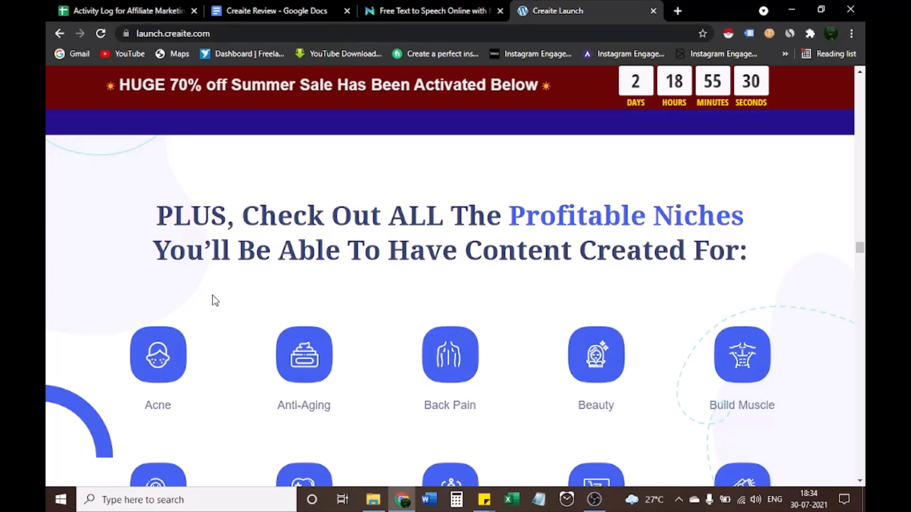
mouse_move(466, 419)
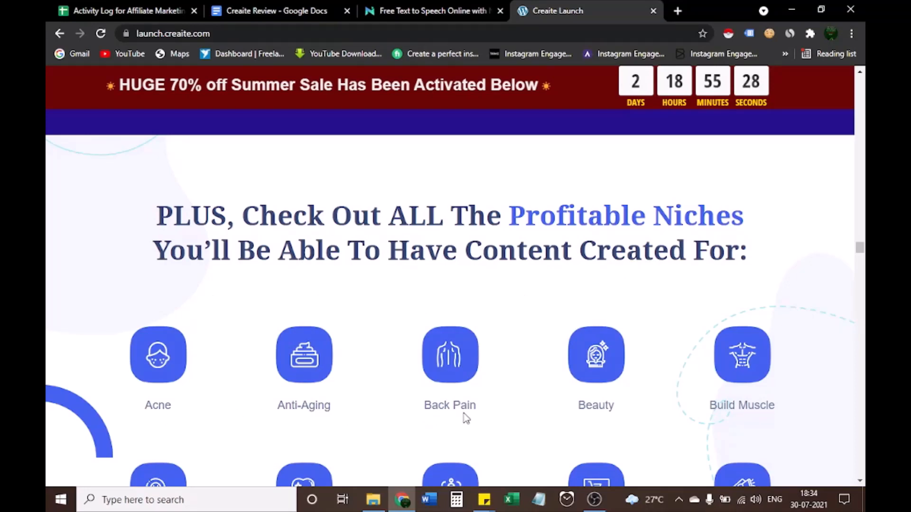
mouse_move(740, 421)
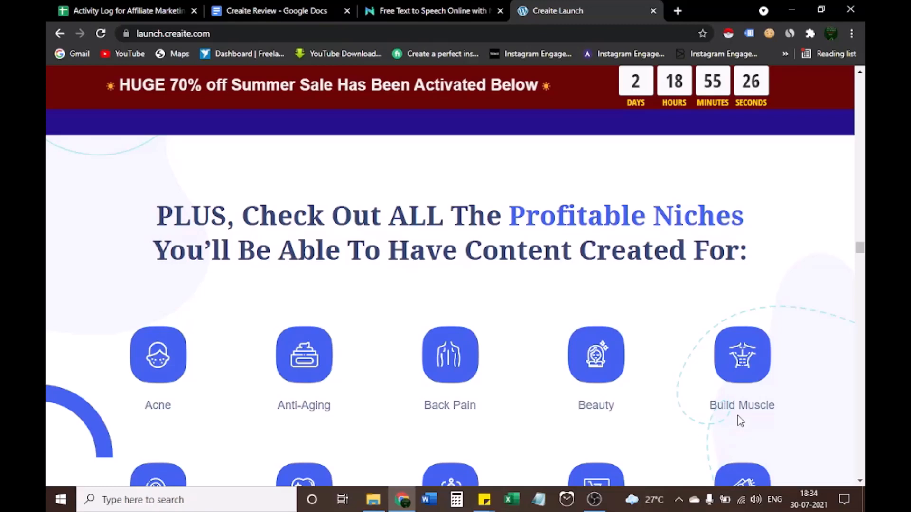
scroll(down, 3)
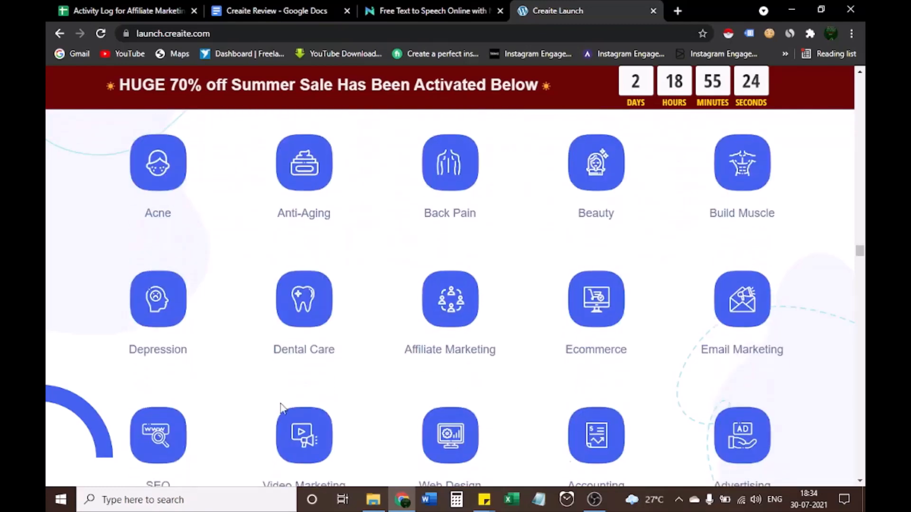
scroll(down, 3)
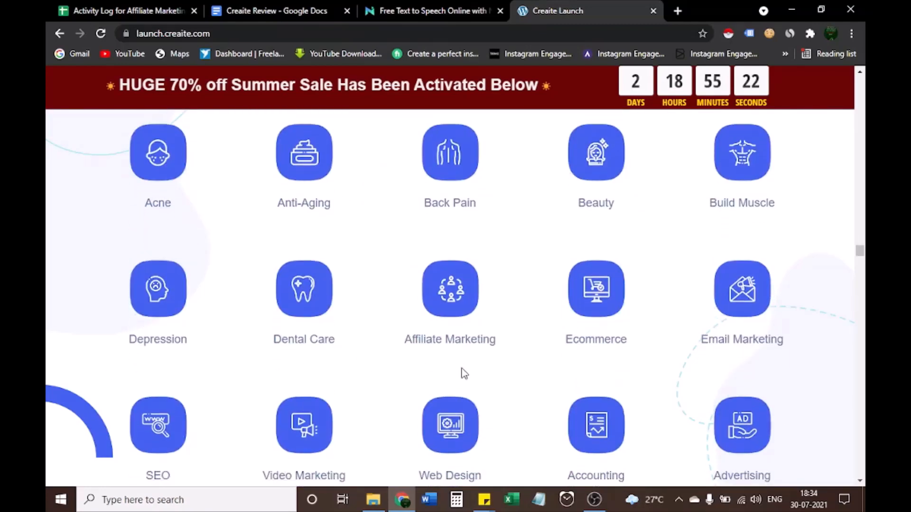
scroll(down, 3)
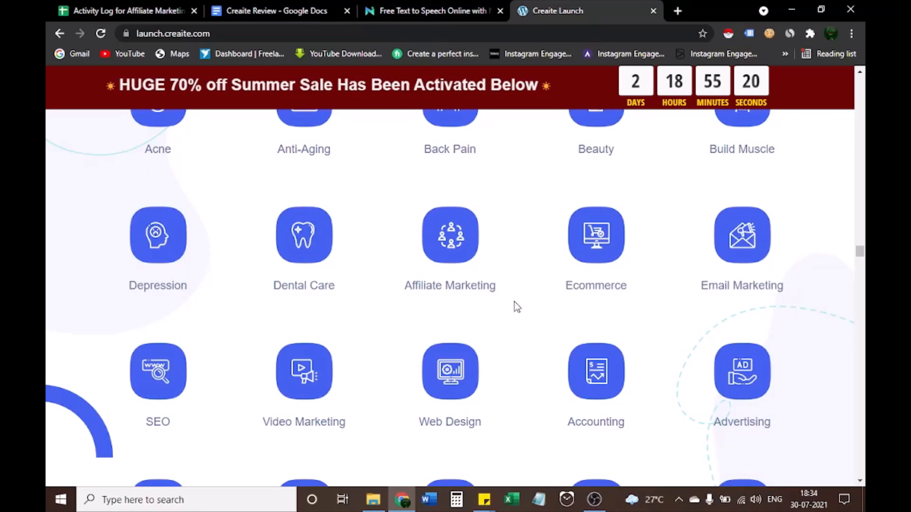
mouse_move(741, 301)
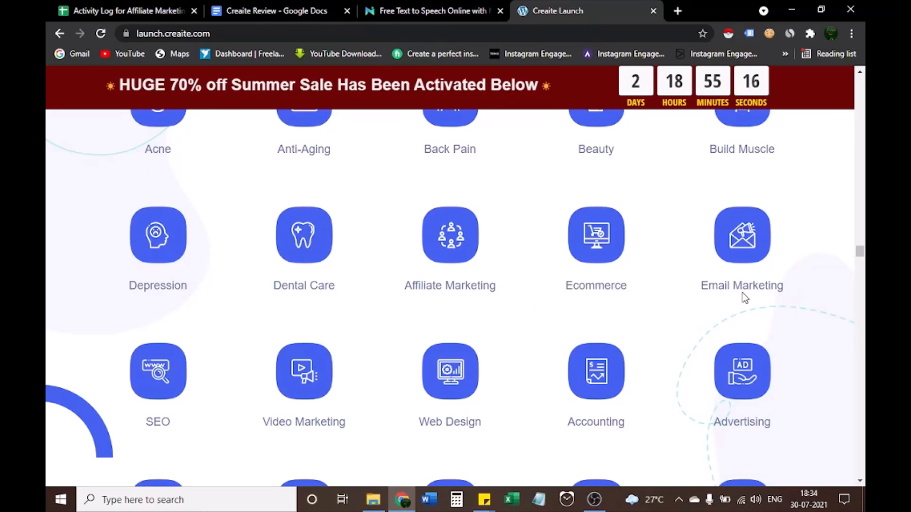
mouse_move(277, 429)
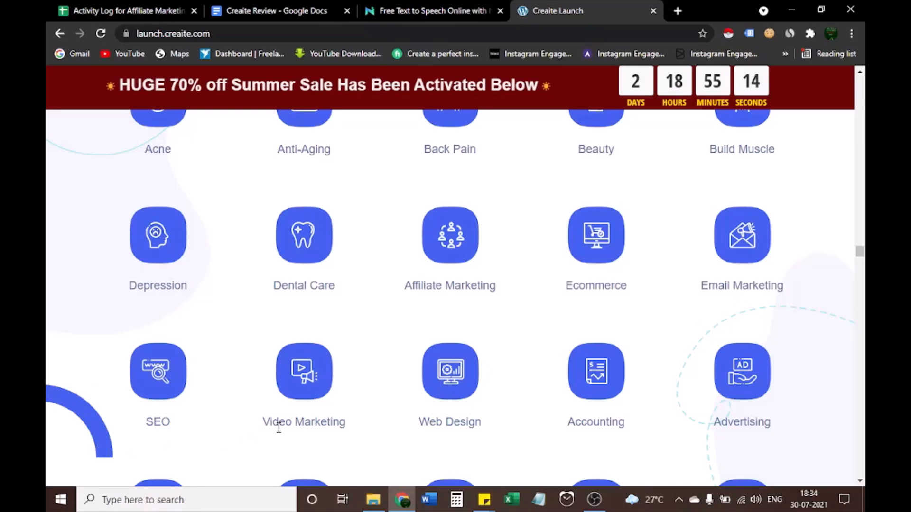
mouse_move(461, 429)
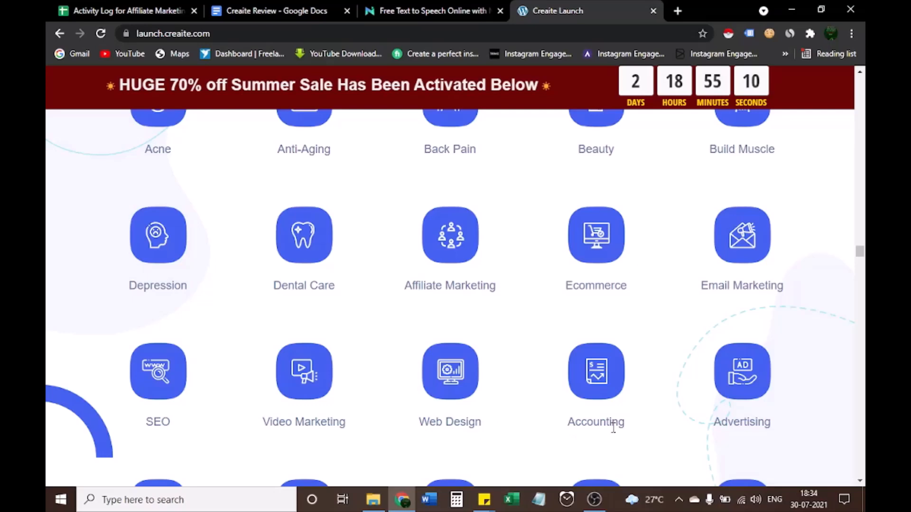
scroll(down, 3)
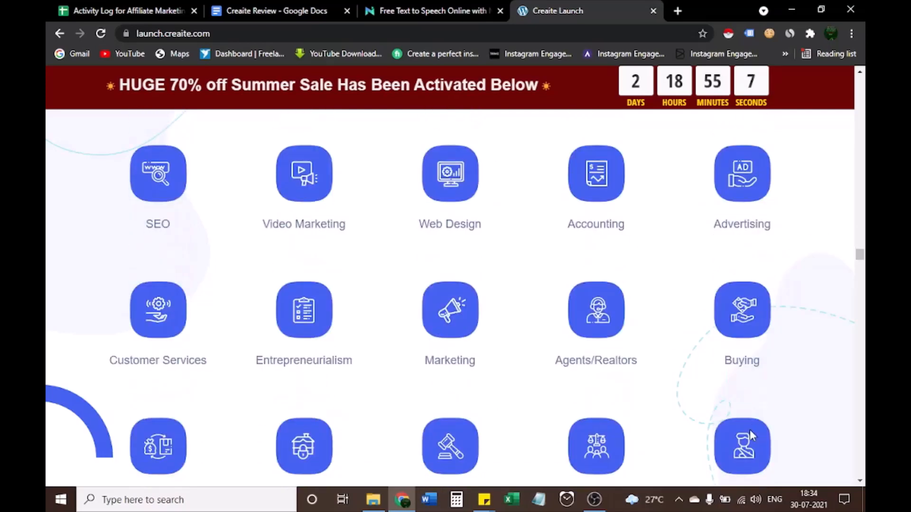
scroll(down, 3)
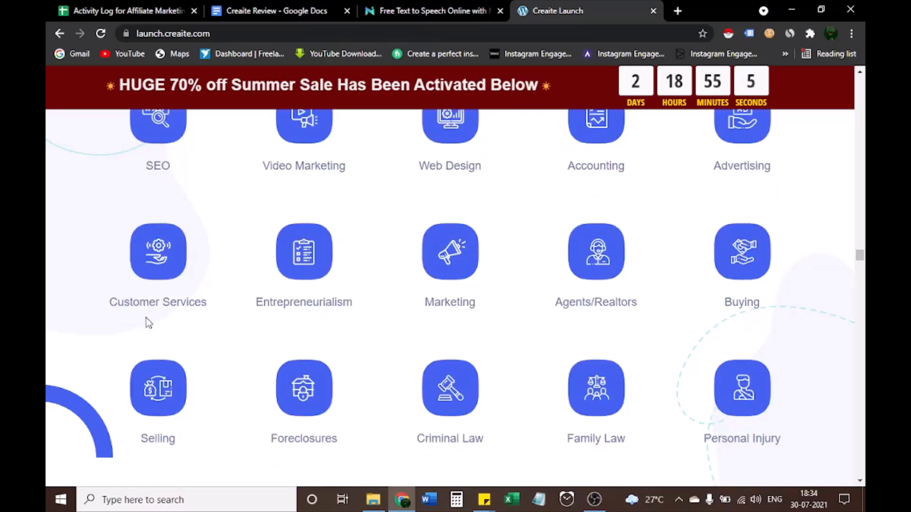
mouse_move(392, 323)
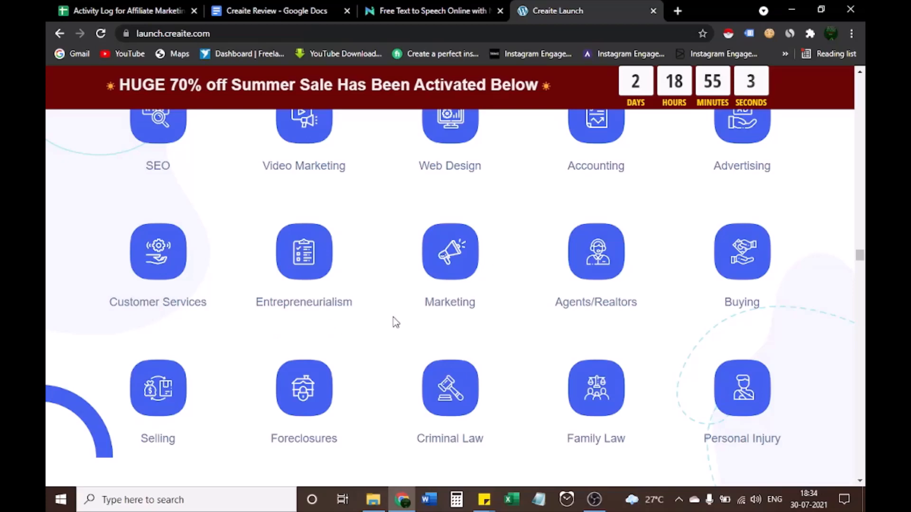
mouse_move(455, 323)
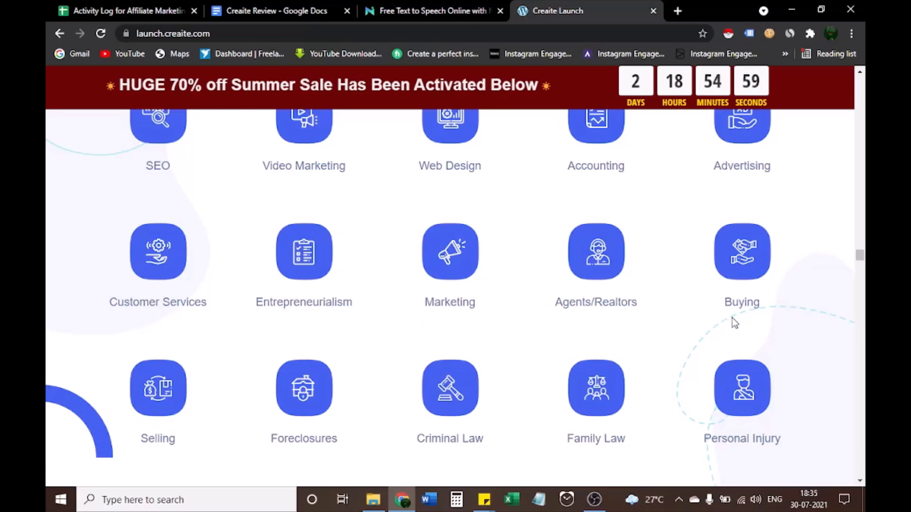
scroll(down, 3)
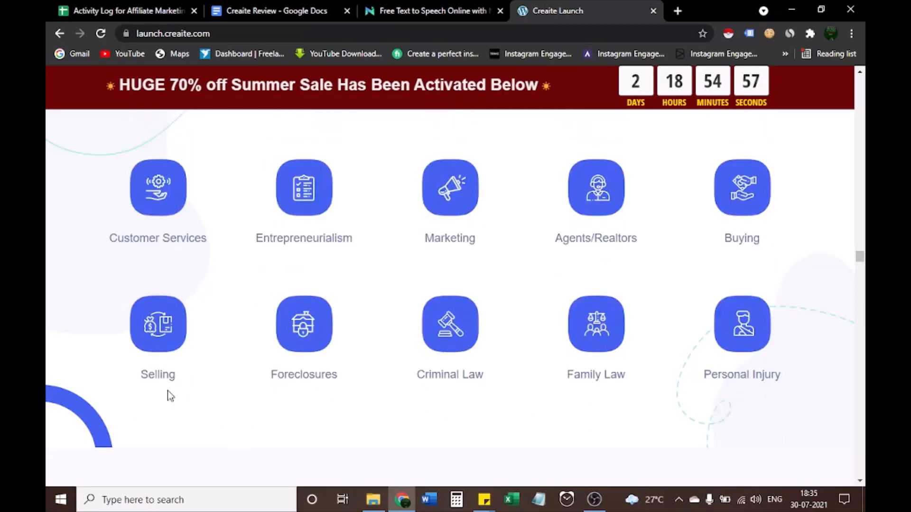
mouse_move(333, 393)
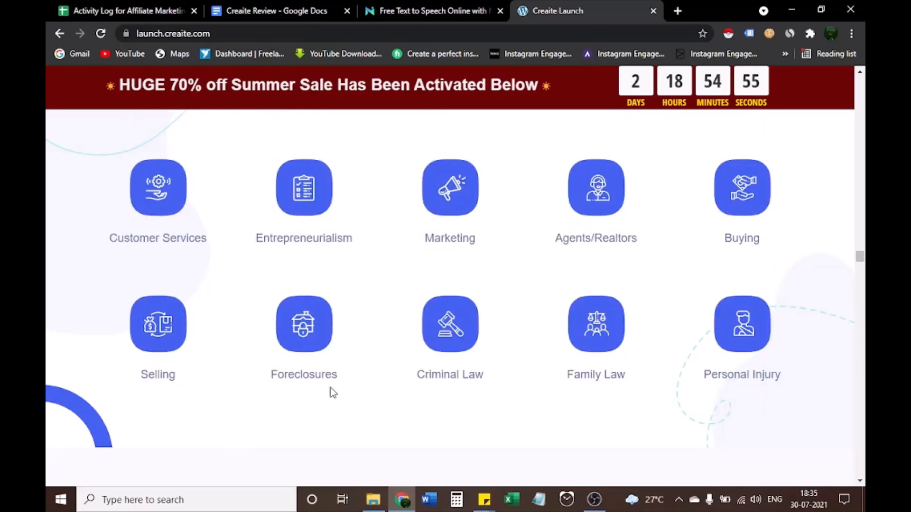
mouse_move(609, 391)
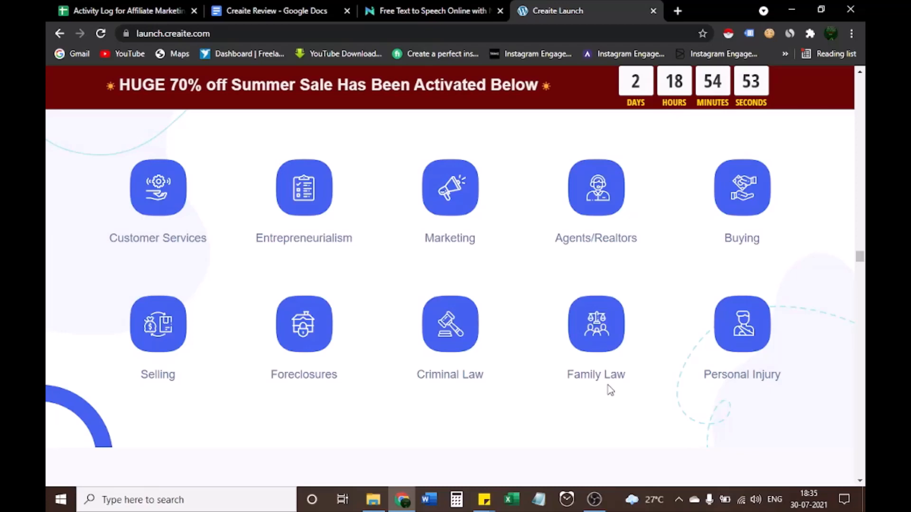
mouse_move(623, 391)
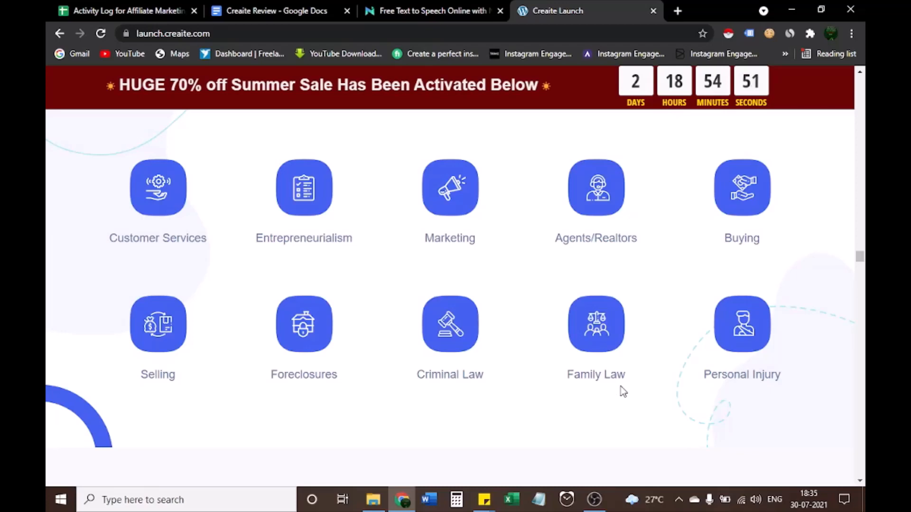
scroll(down, 3)
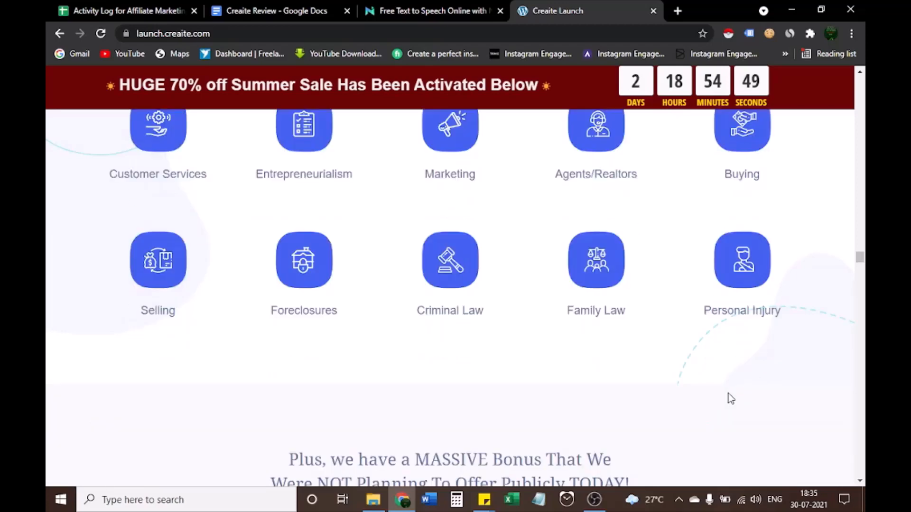
scroll(down, 3)
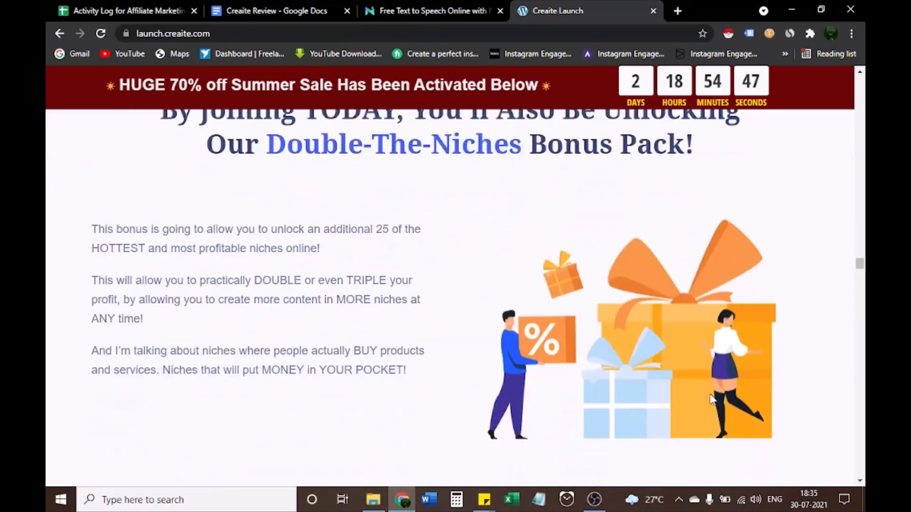
Scroll through the 25 bonus niches to the '7 Quick Ways' profit section
scroll(down, 3)
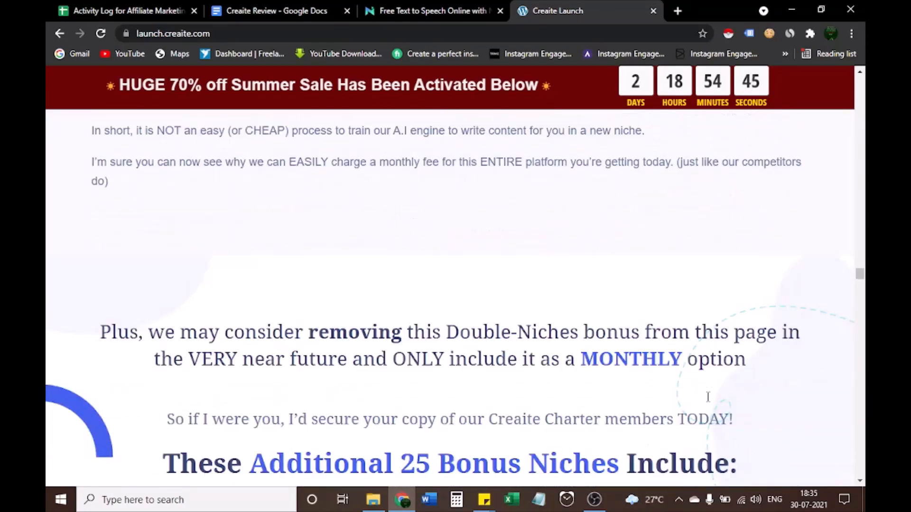
scroll(down, 3)
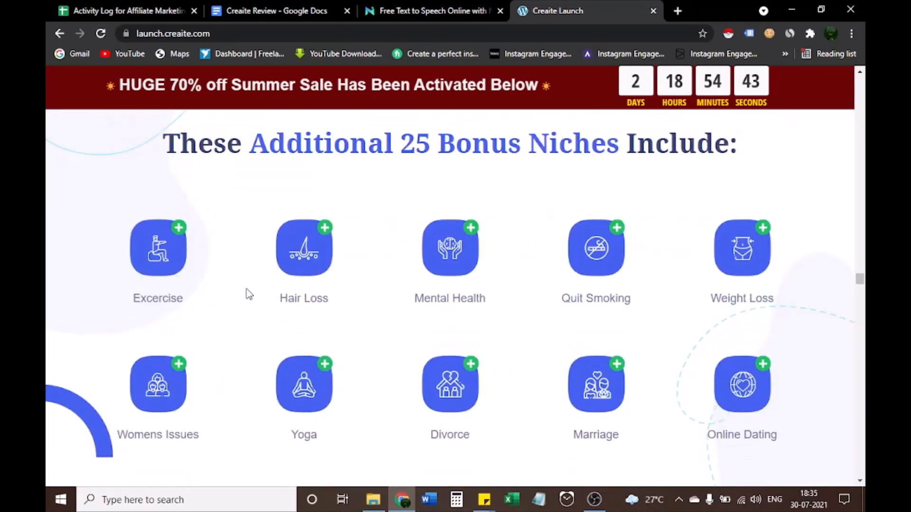
mouse_move(179, 311)
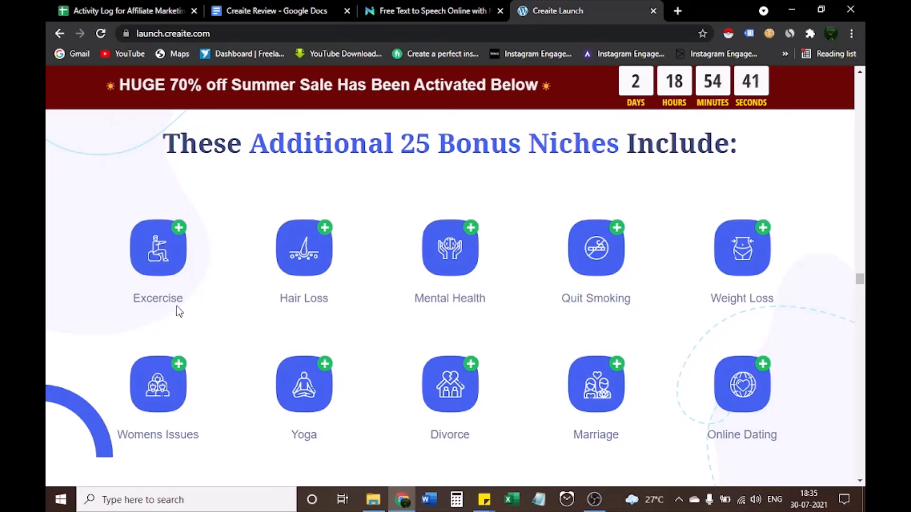
mouse_move(711, 169)
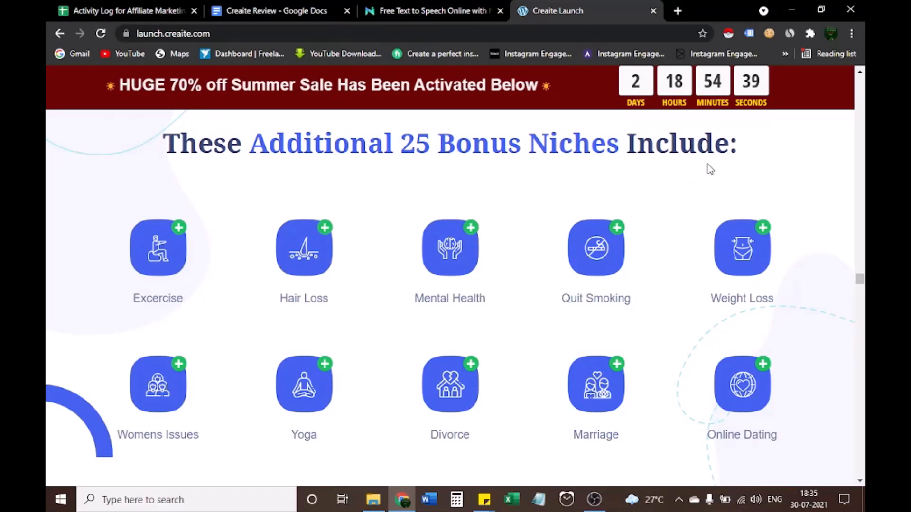
mouse_move(284, 321)
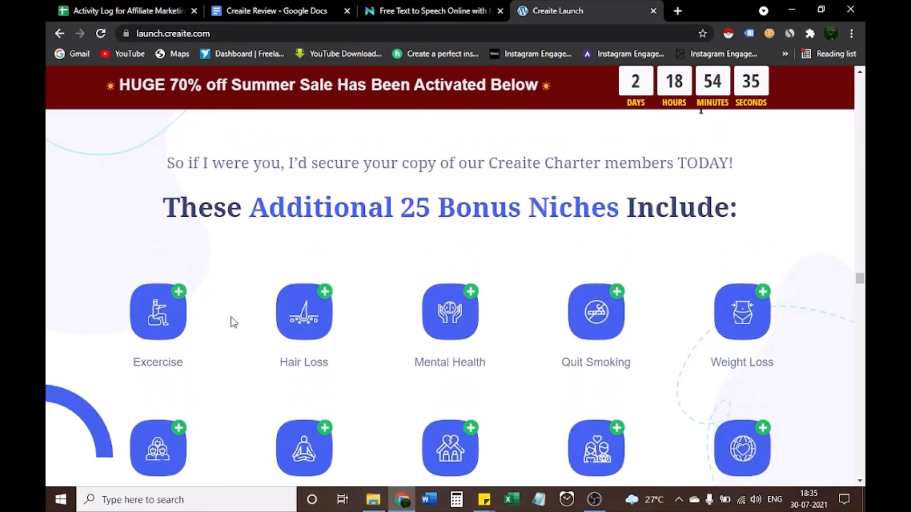
mouse_move(428, 177)
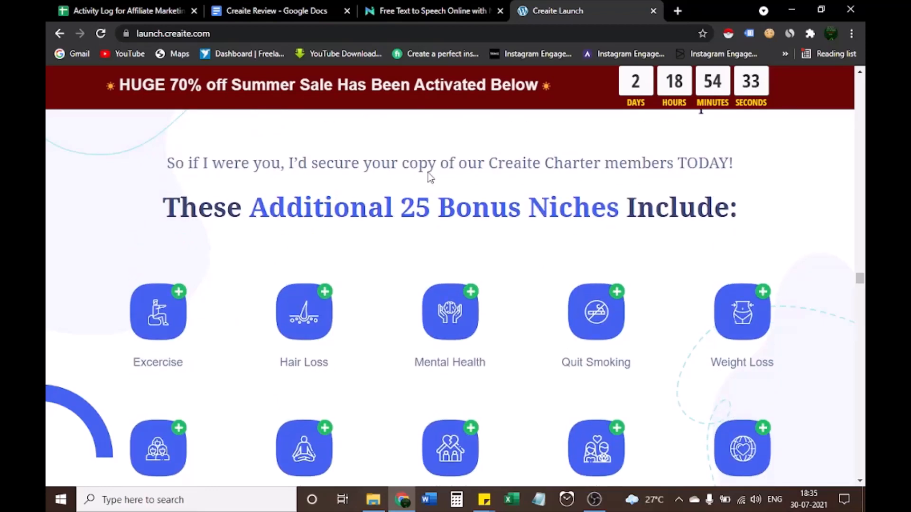
mouse_move(627, 174)
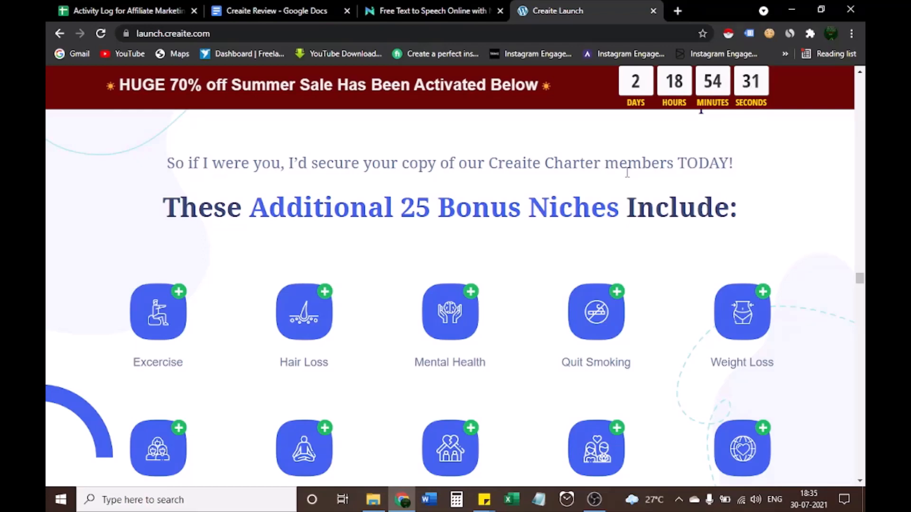
mouse_move(435, 235)
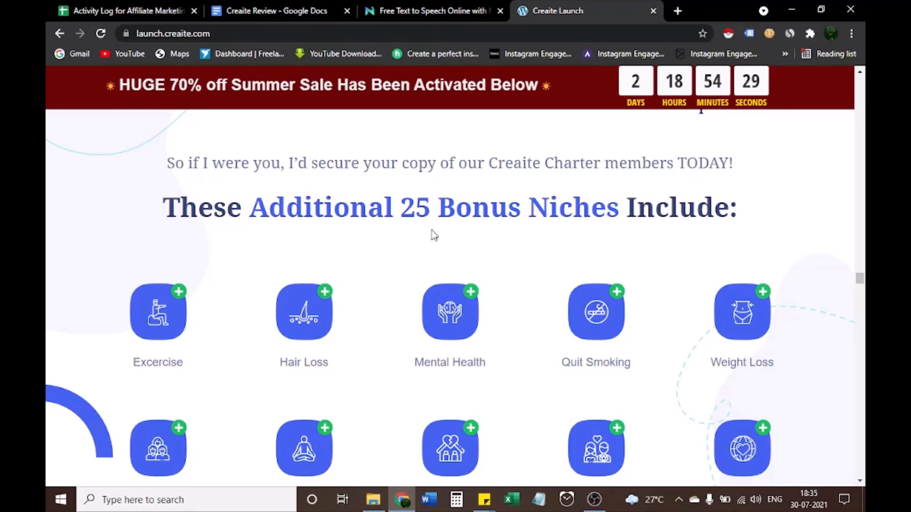
mouse_move(273, 359)
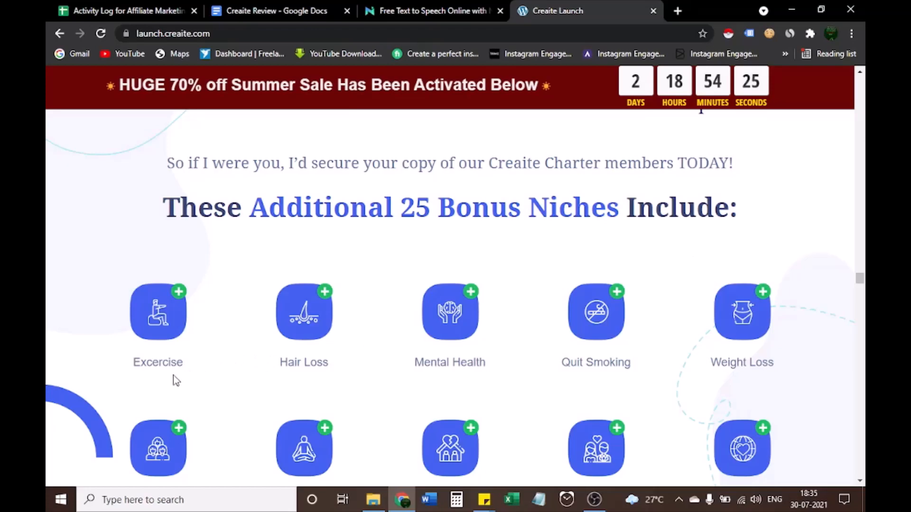
mouse_move(430, 381)
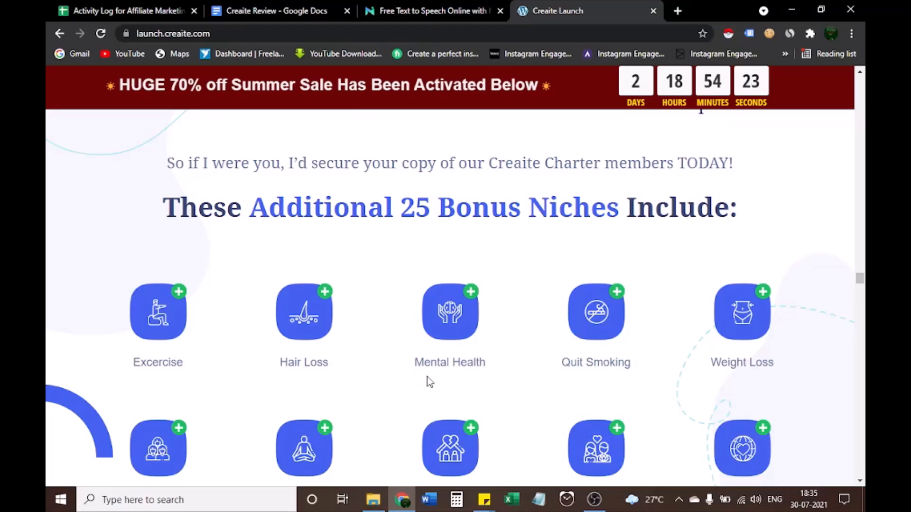
mouse_move(637, 376)
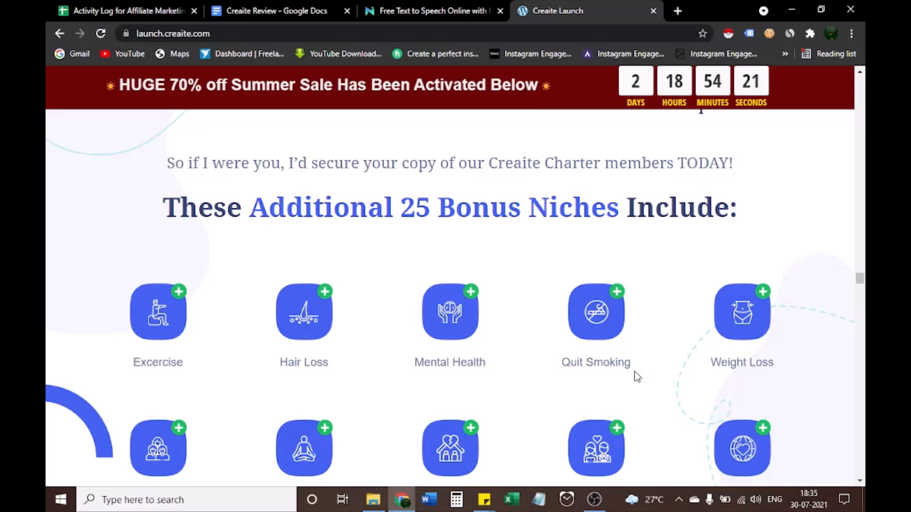
mouse_move(740, 374)
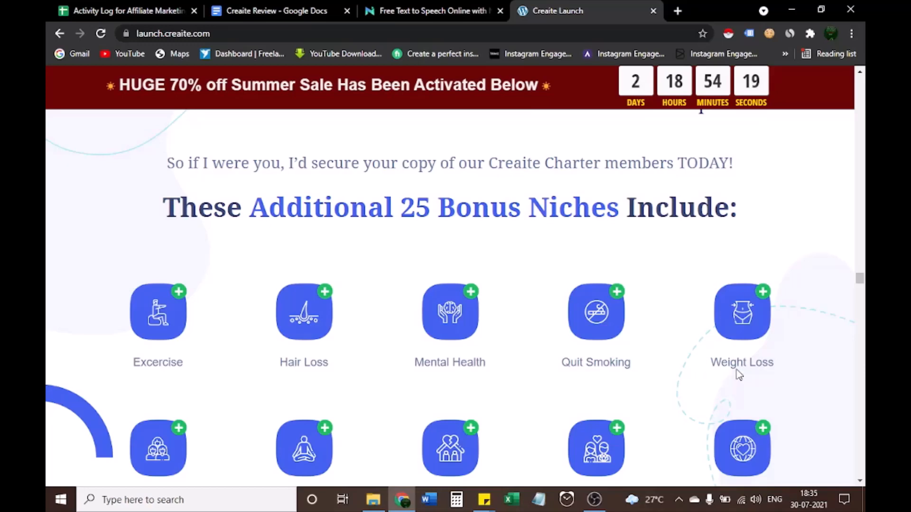
scroll(down, 3)
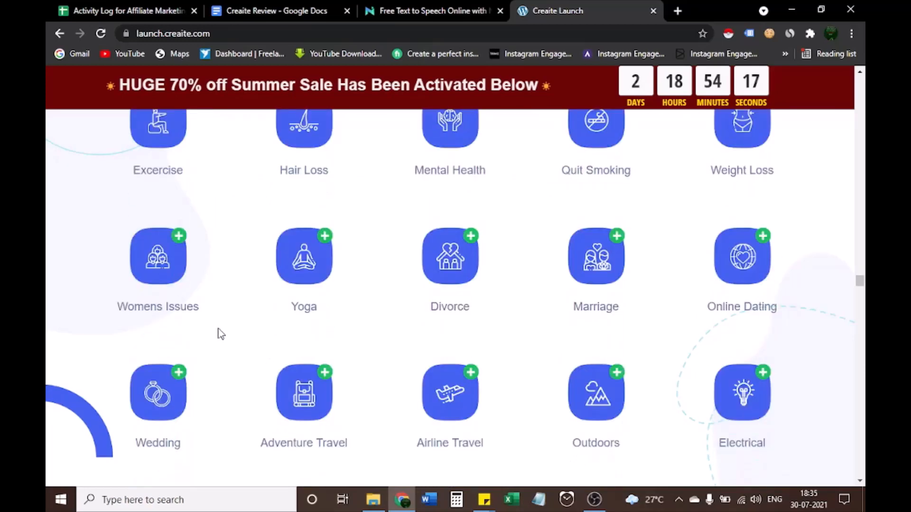
mouse_move(443, 320)
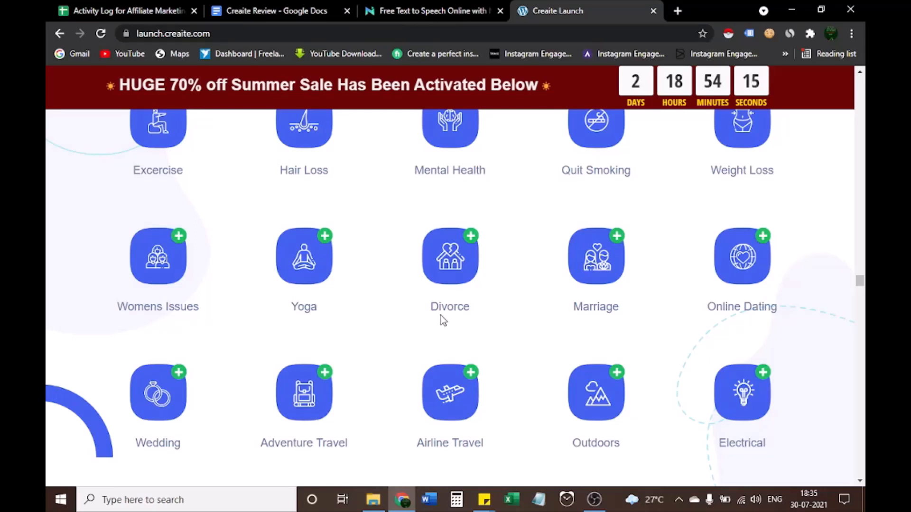
mouse_move(744, 327)
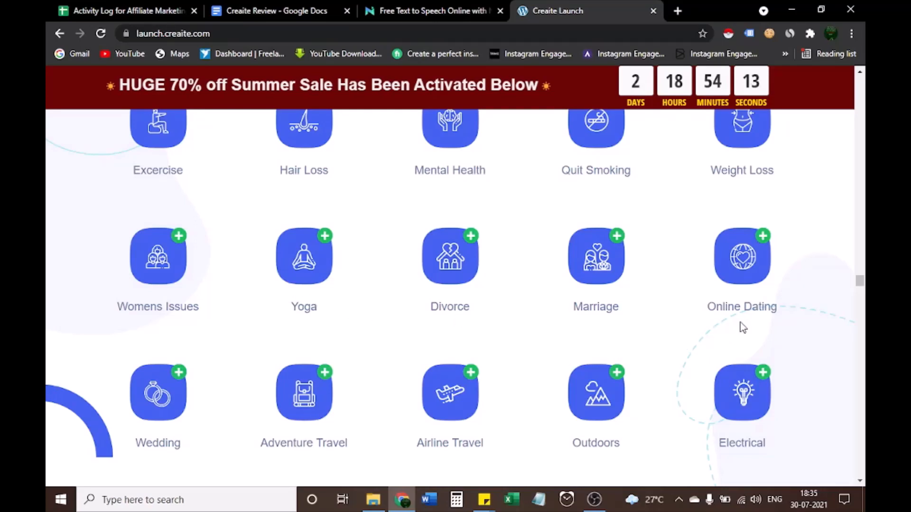
scroll(down, 3)
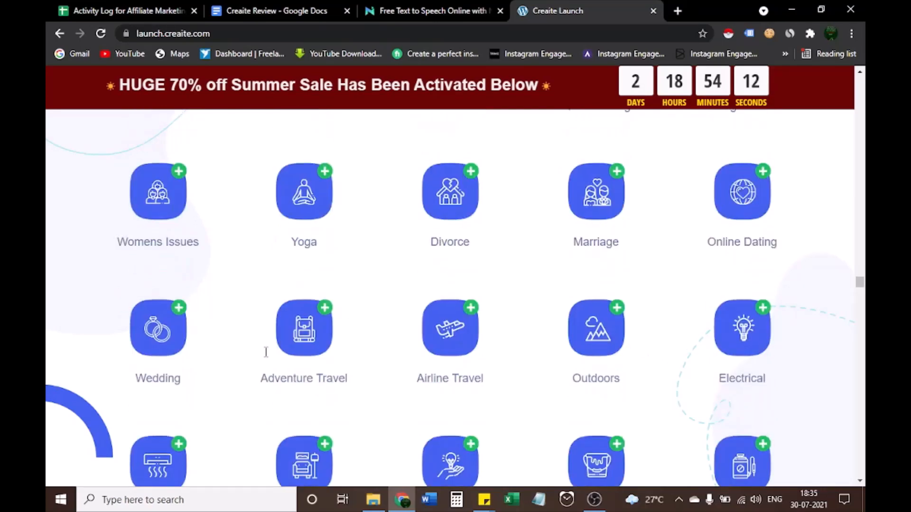
scroll(down, 3)
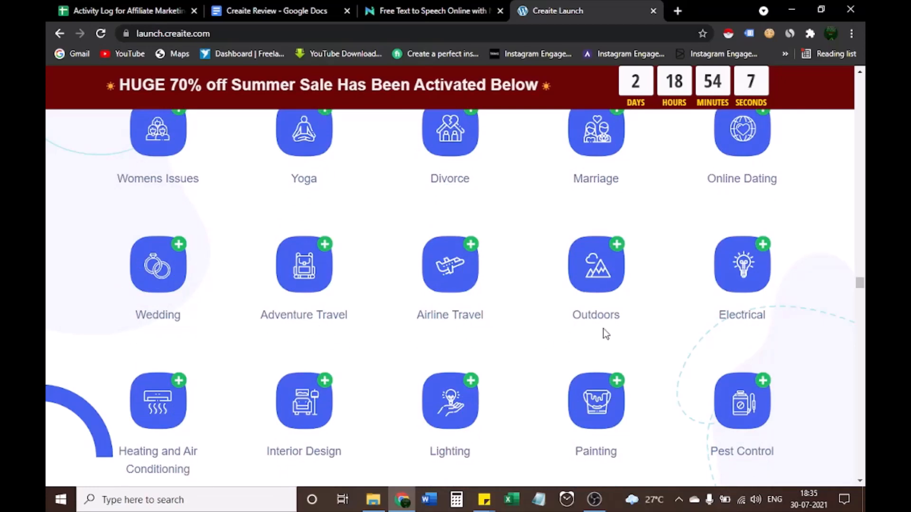
mouse_move(666, 330)
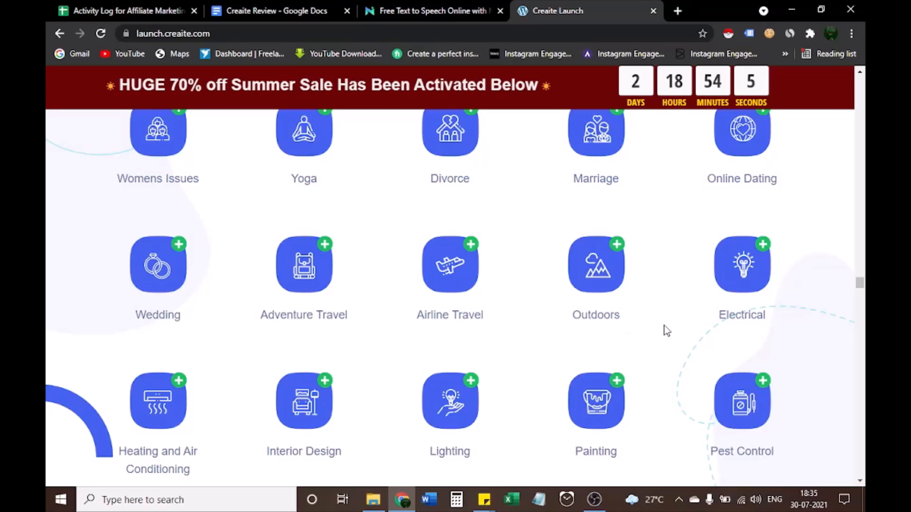
scroll(down, 3)
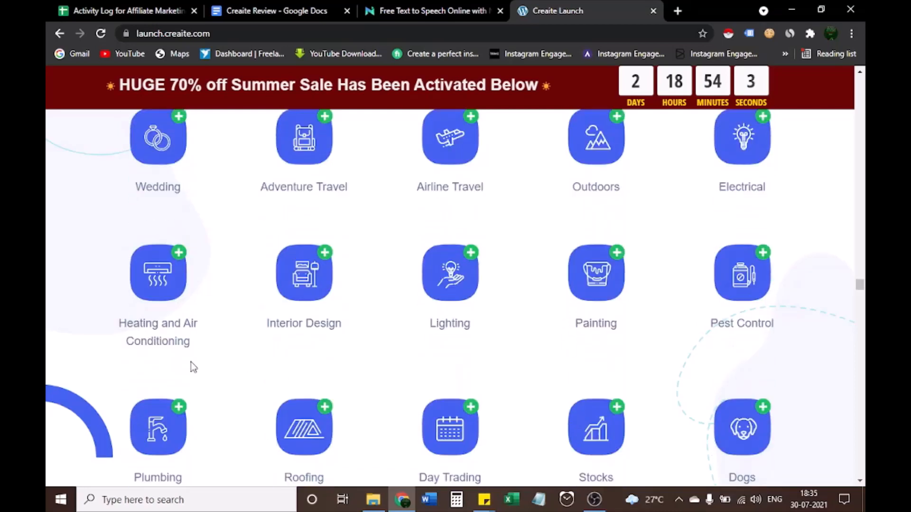
mouse_move(323, 342)
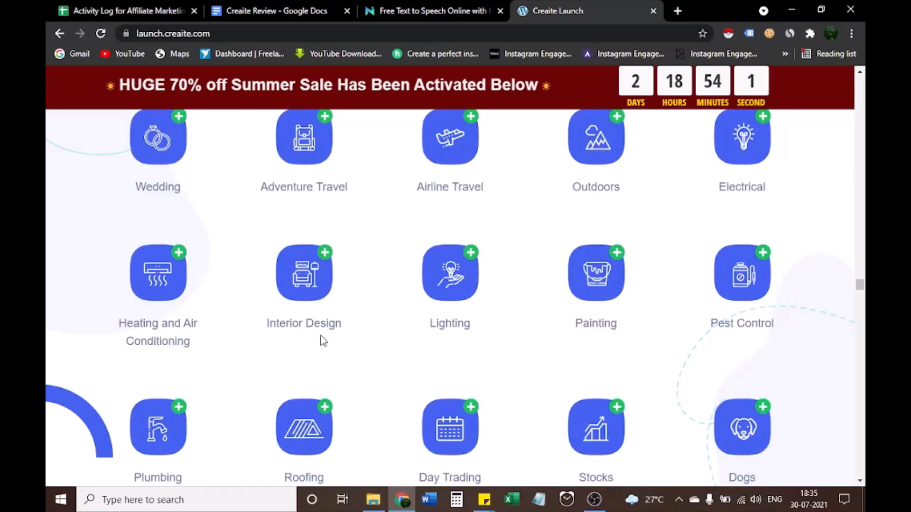
mouse_move(457, 338)
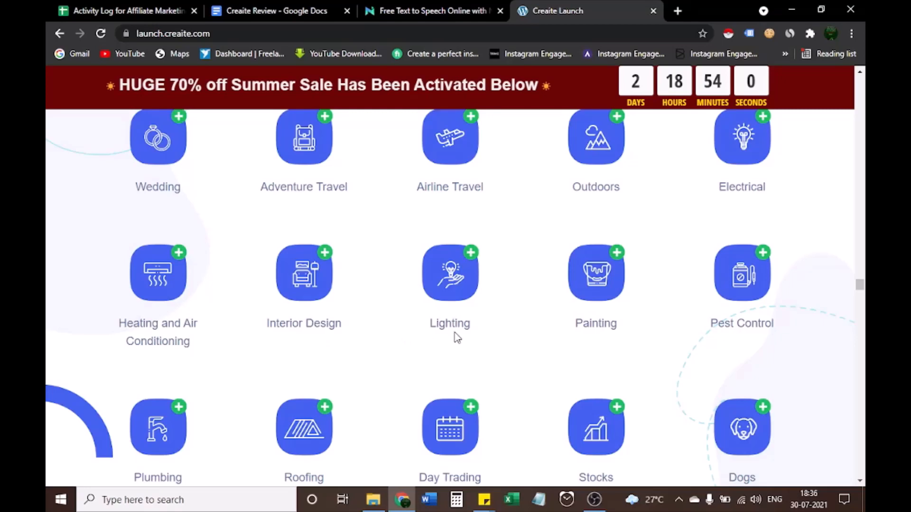
mouse_move(742, 339)
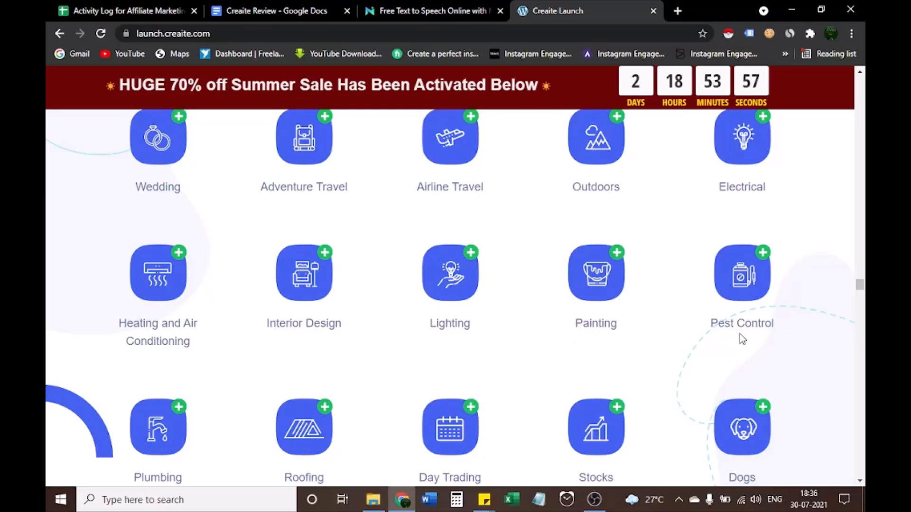
scroll(down, 3)
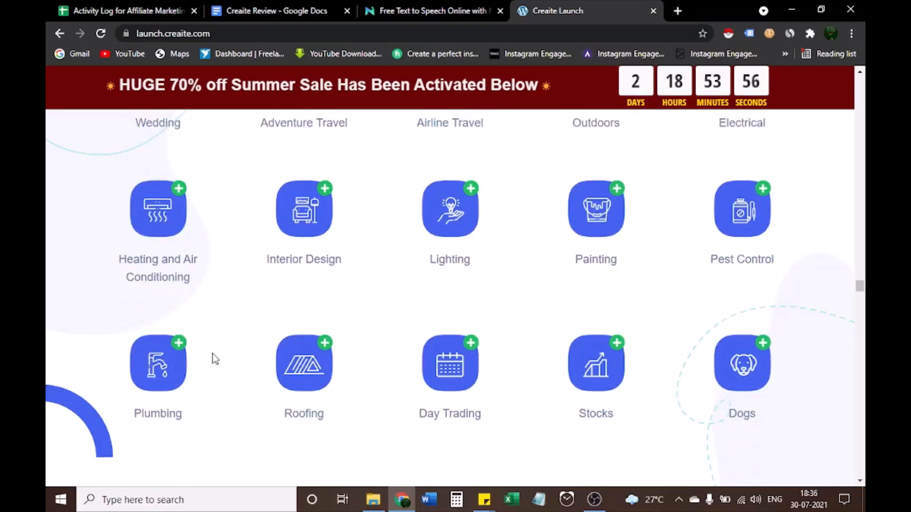
mouse_move(465, 429)
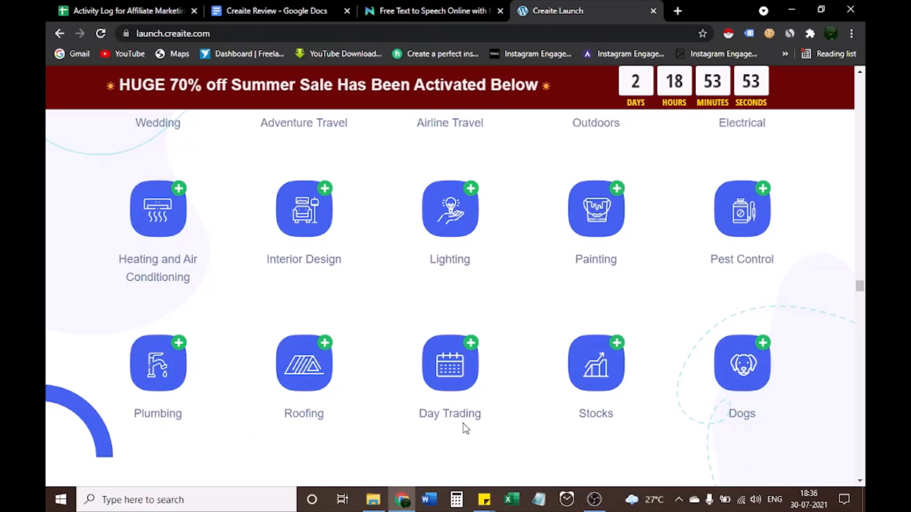
mouse_move(680, 429)
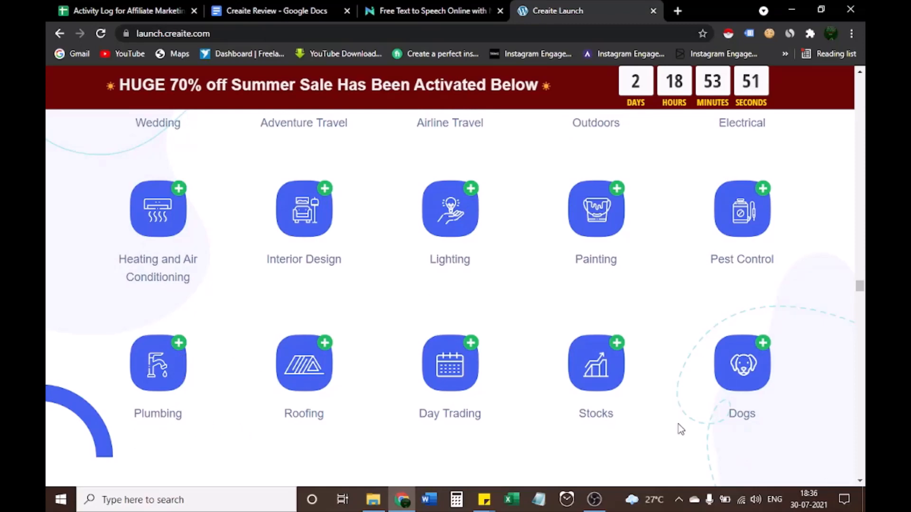
scroll(down, 3)
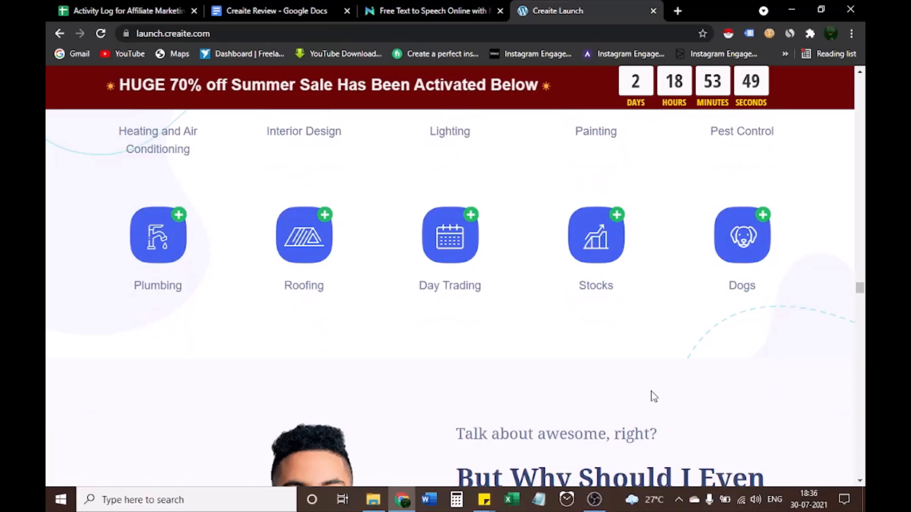
scroll(down, 3)
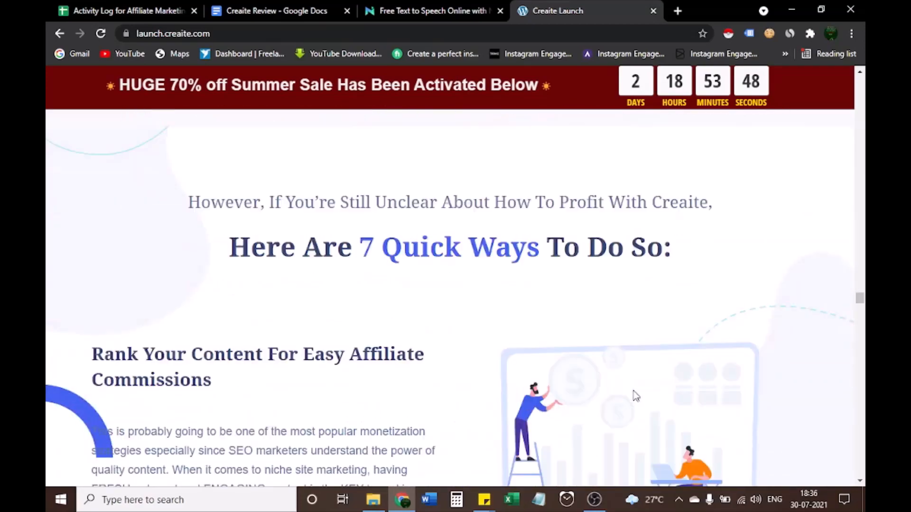
Scroll past the ecommerce, social media and video-repurposing ways to the blue strategies banner
scroll(down, 3)
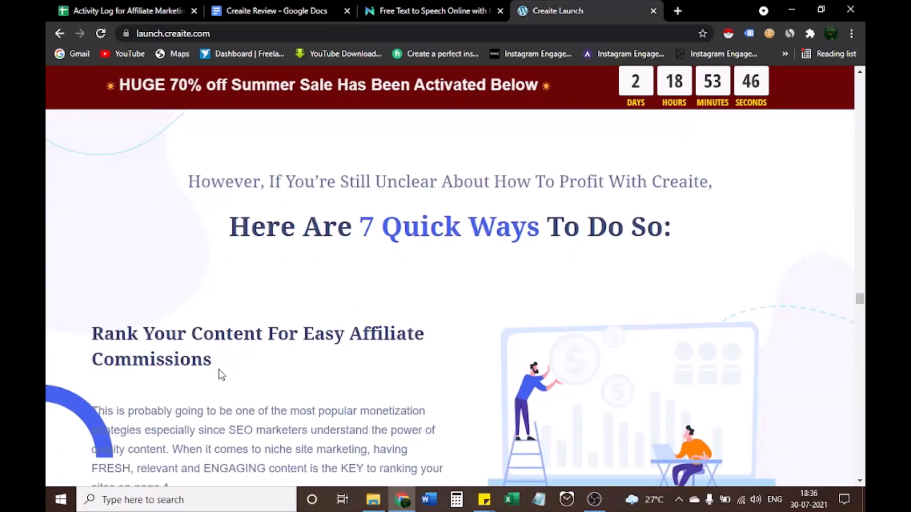
mouse_move(410, 341)
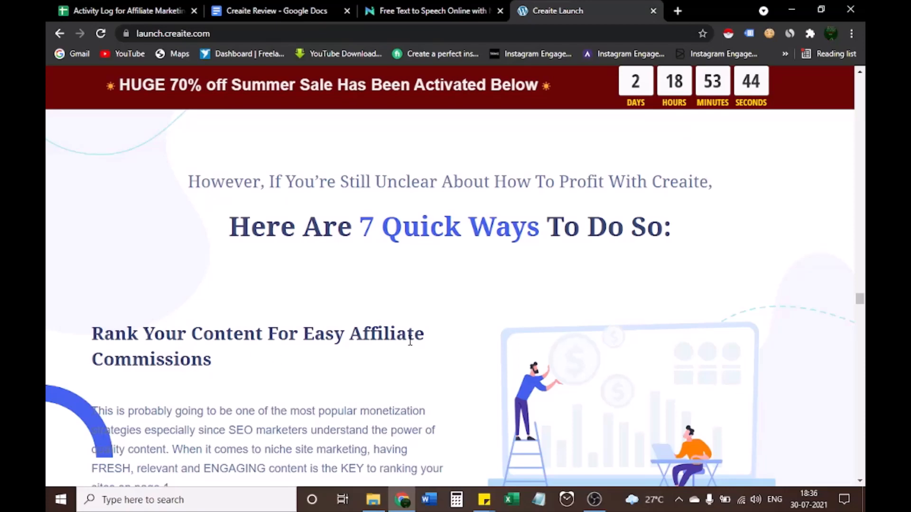
scroll(down, 3)
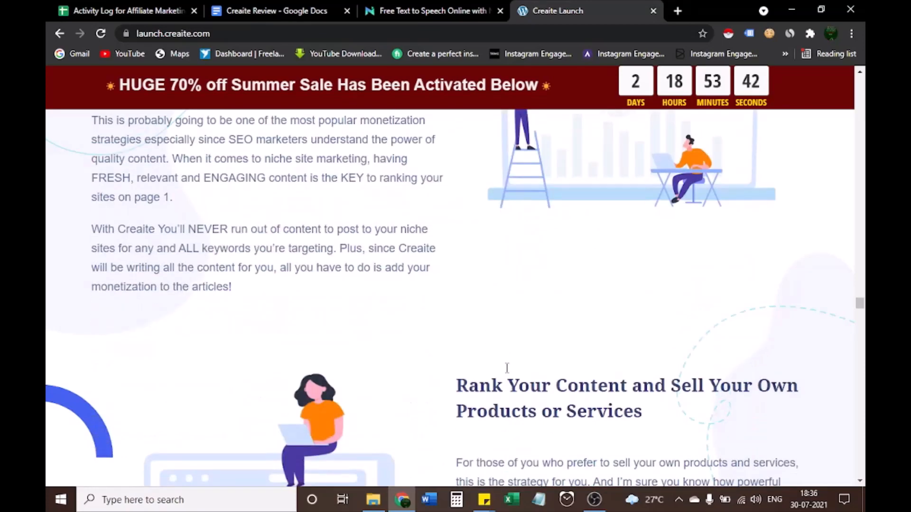
scroll(down, 3)
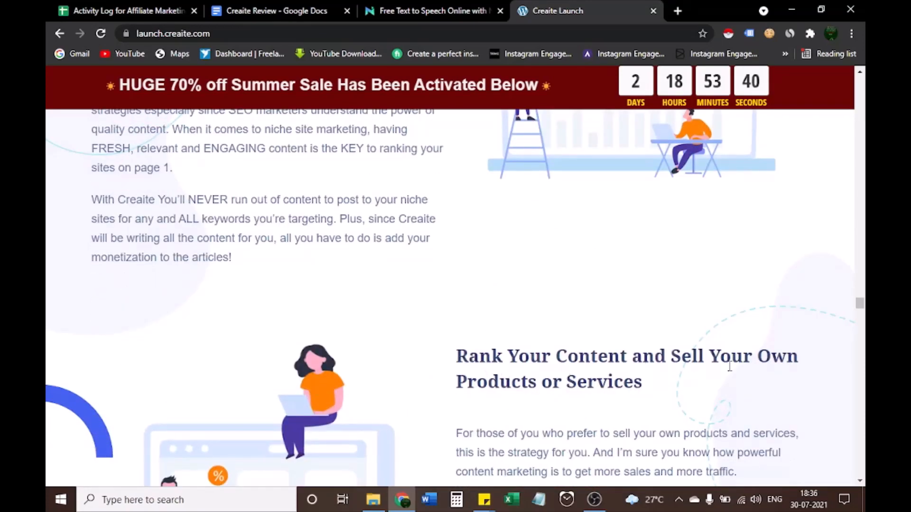
scroll(down, 3)
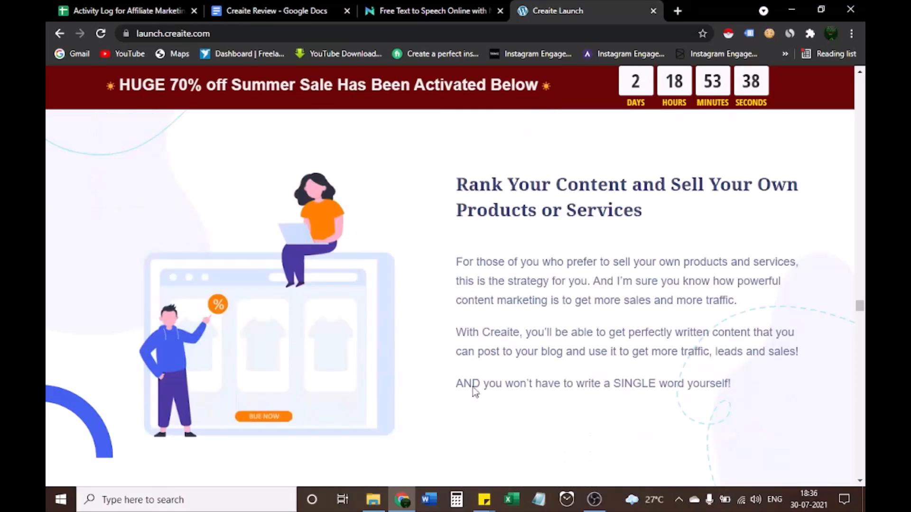
scroll(down, 3)
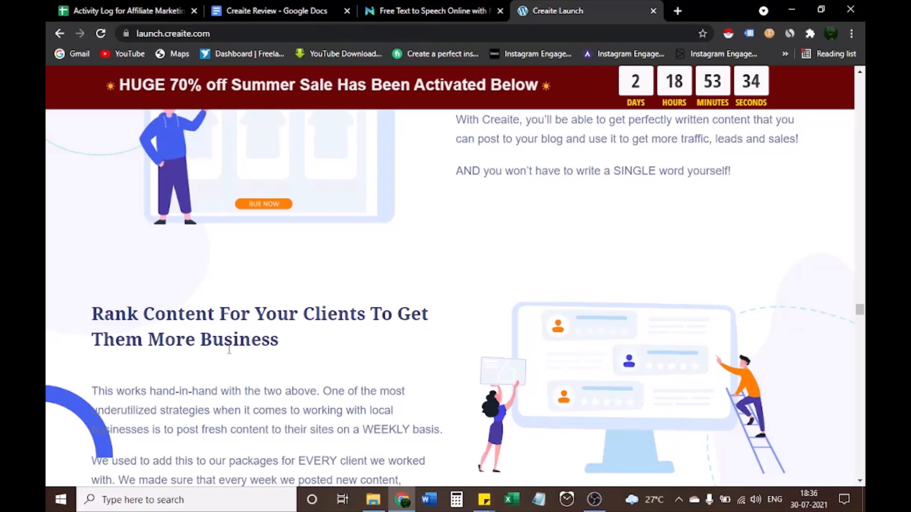
scroll(down, 3)
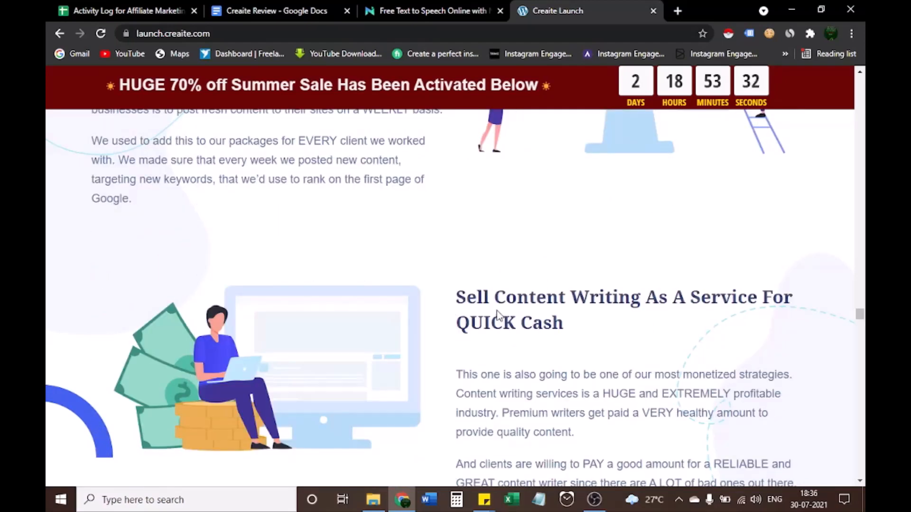
mouse_move(461, 369)
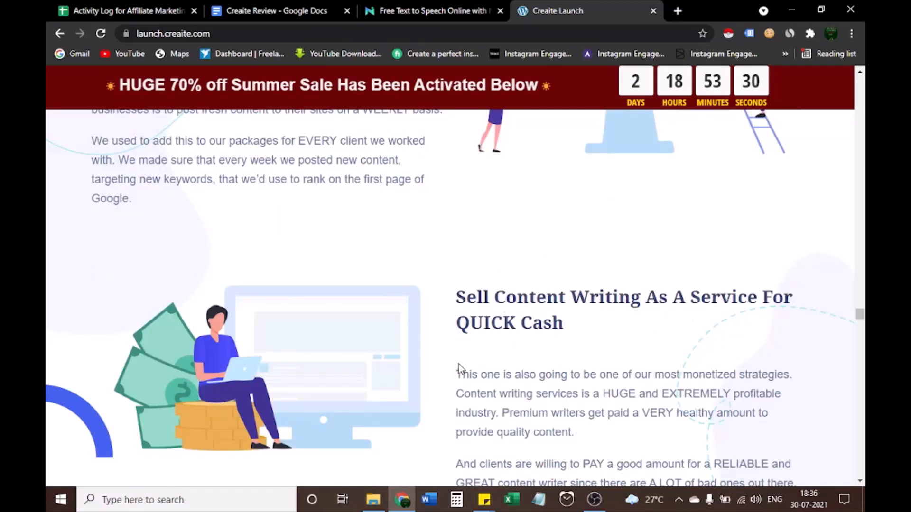
scroll(down, 3)
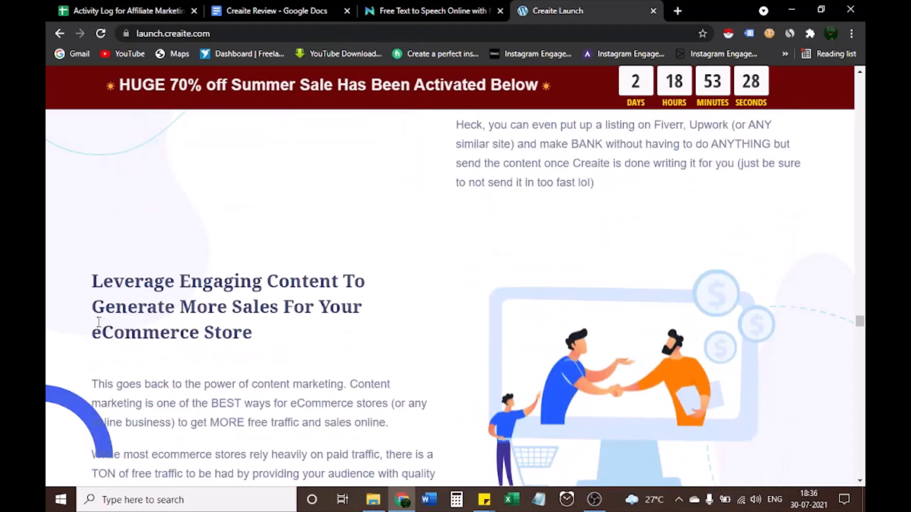
mouse_move(323, 334)
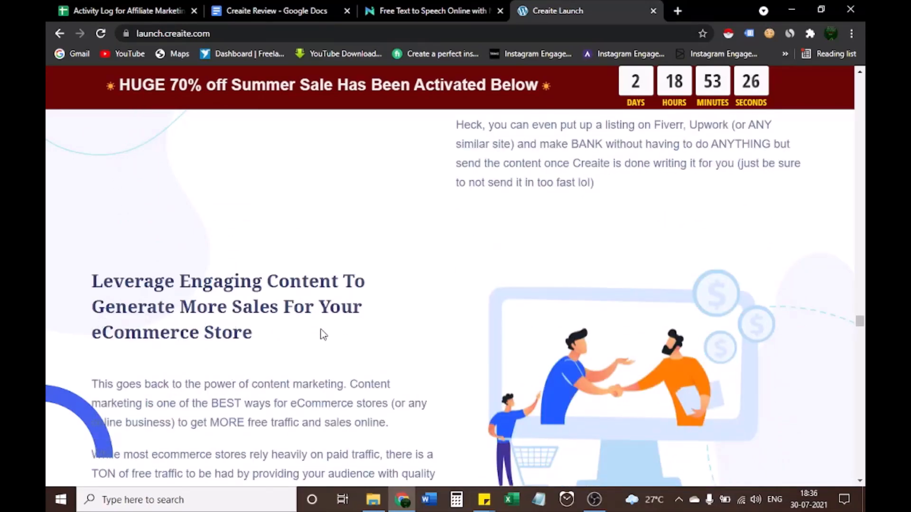
scroll(down, 3)
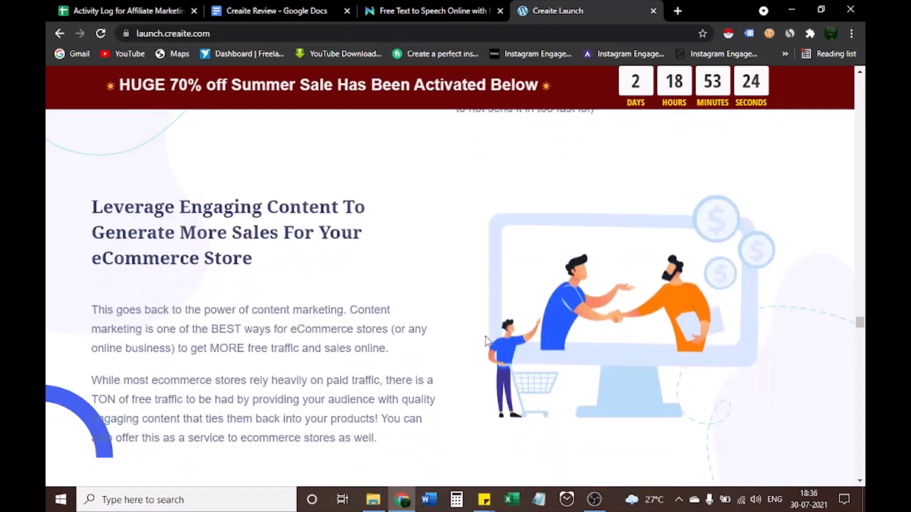
scroll(down, 3)
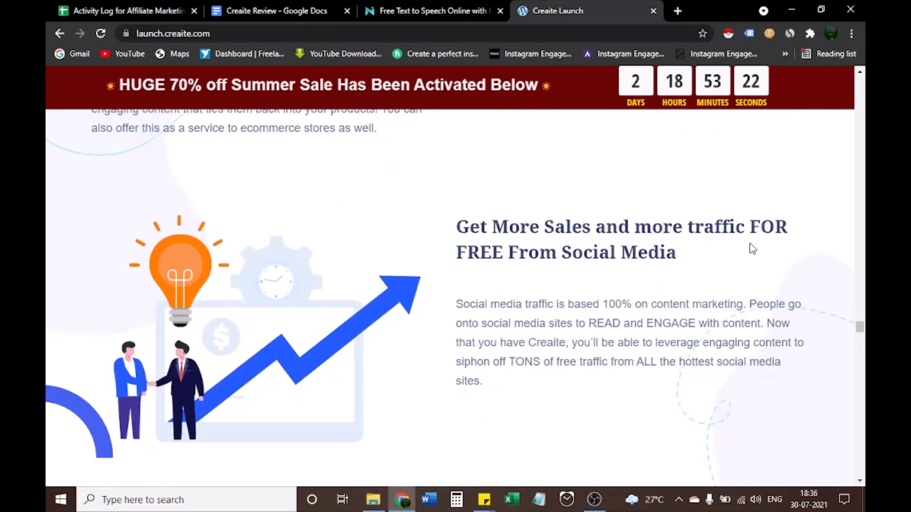
scroll(down, 3)
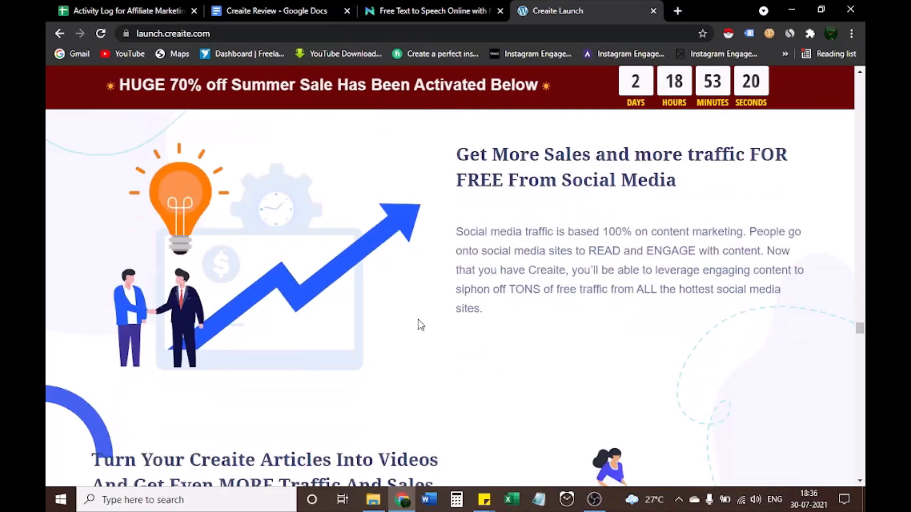
scroll(down, 3)
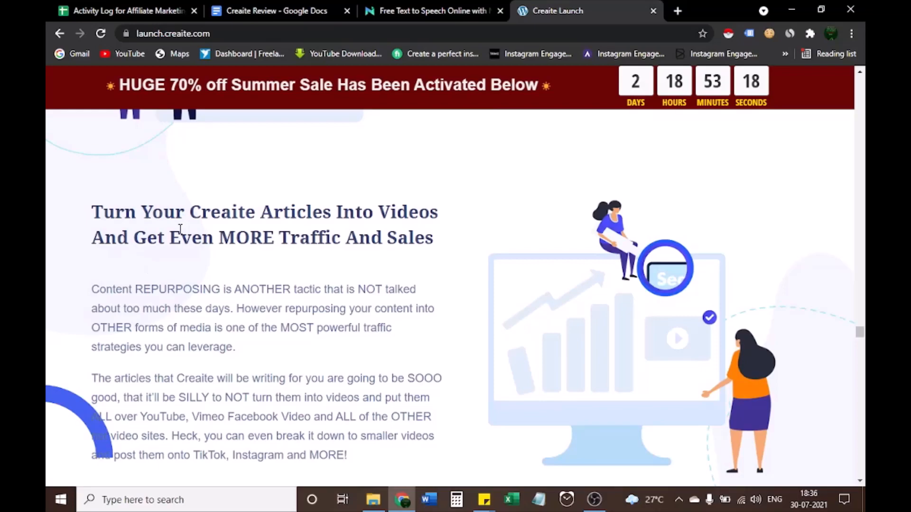
mouse_move(228, 248)
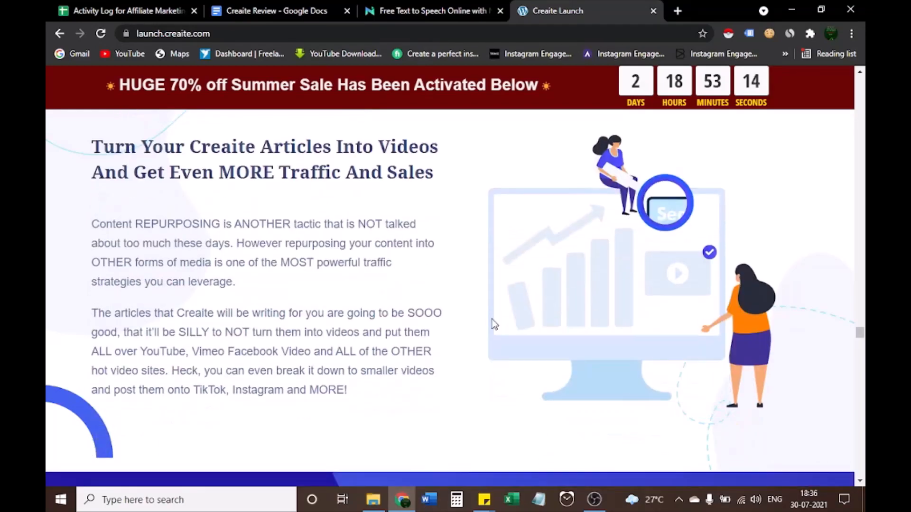
scroll(down, 3)
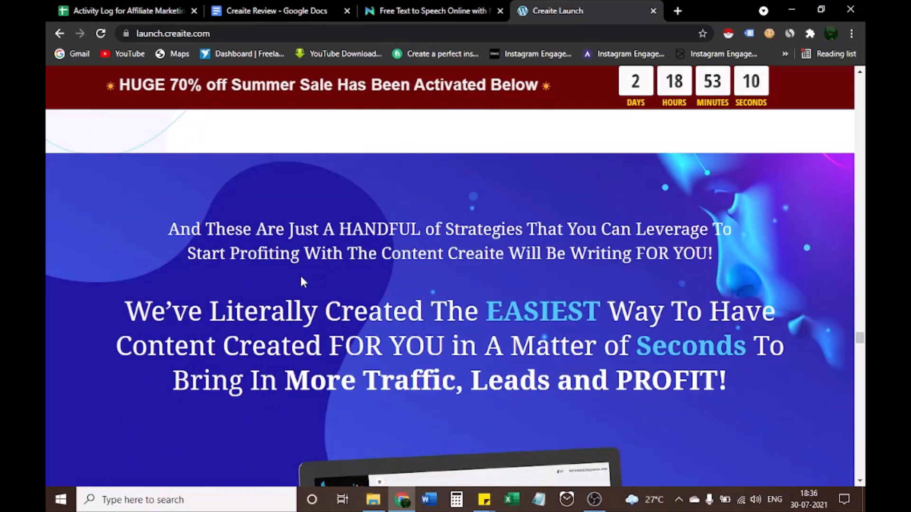
mouse_move(405, 276)
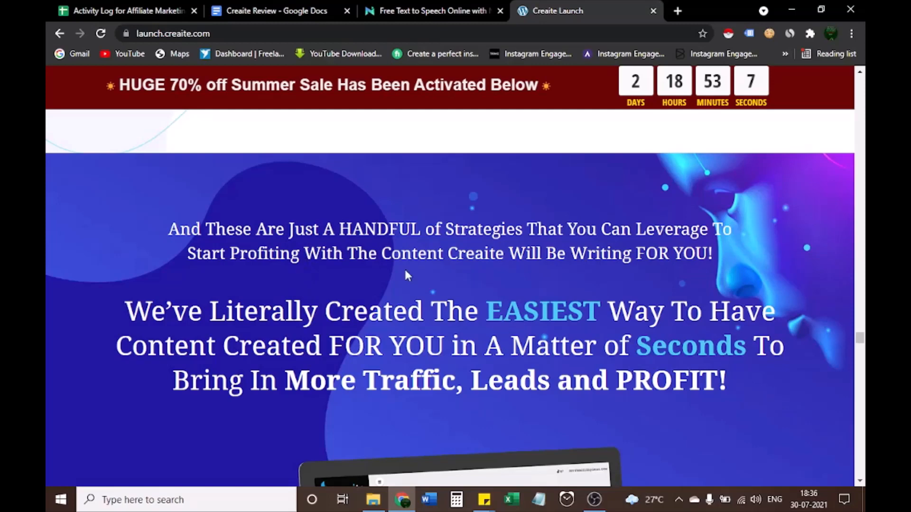
mouse_move(295, 296)
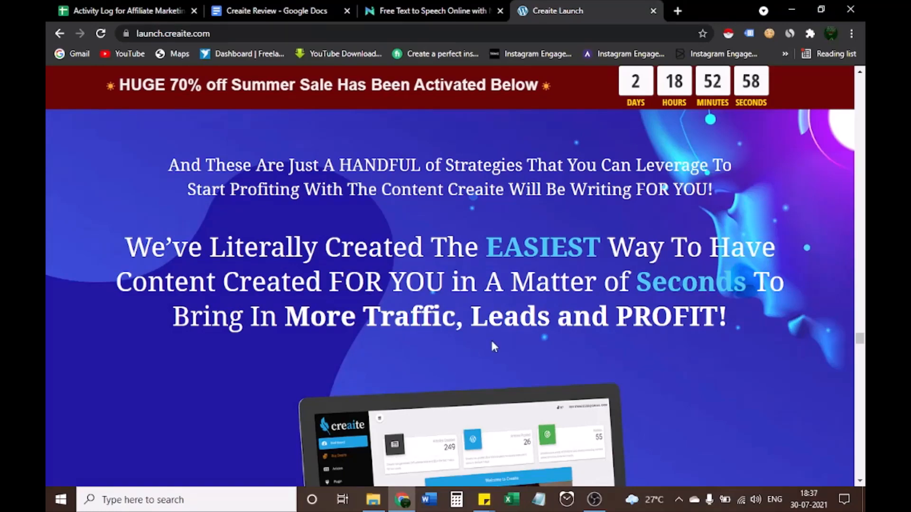
Scroll past 'How Much Is It To Get Access' to the 'We TRULY Mean it!' discount box
scroll(down, 3)
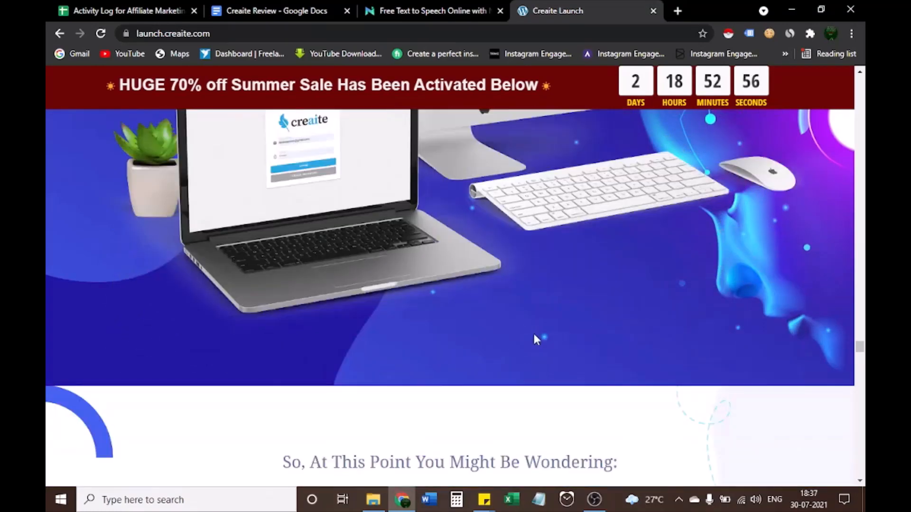
scroll(down, 3)
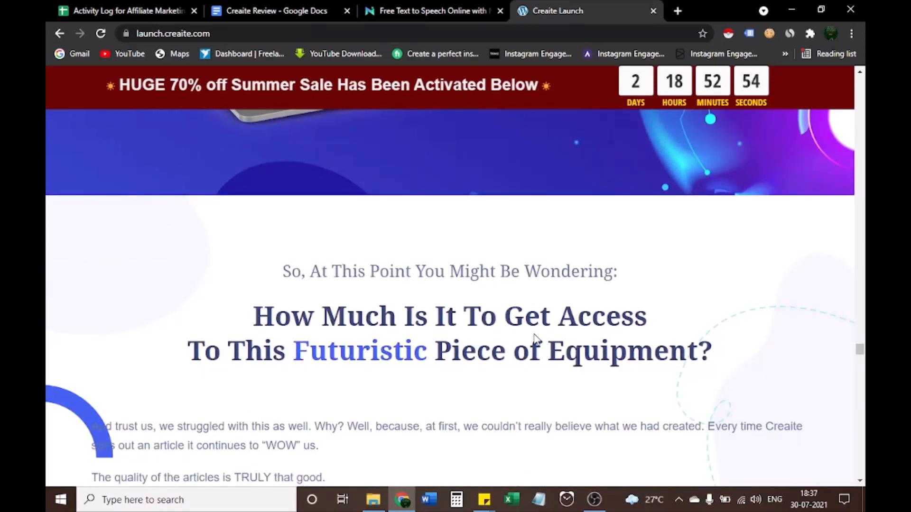
scroll(down, 3)
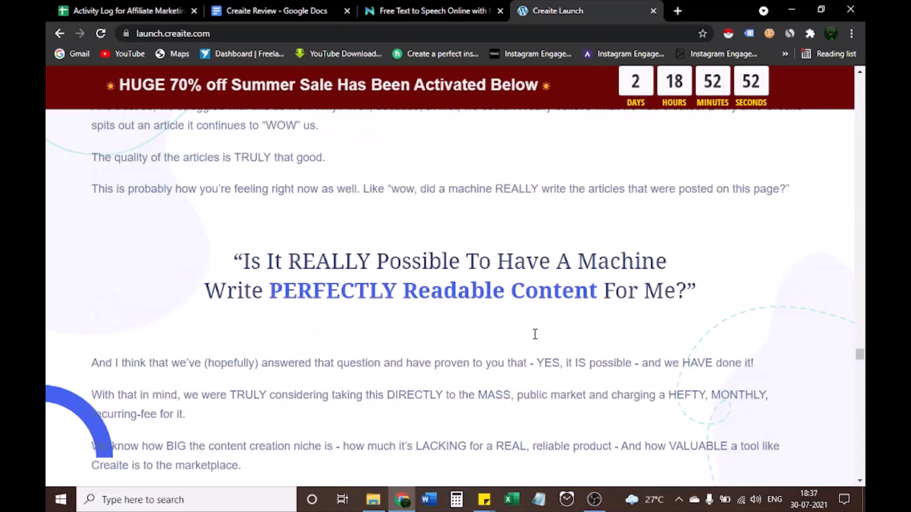
scroll(down, 3)
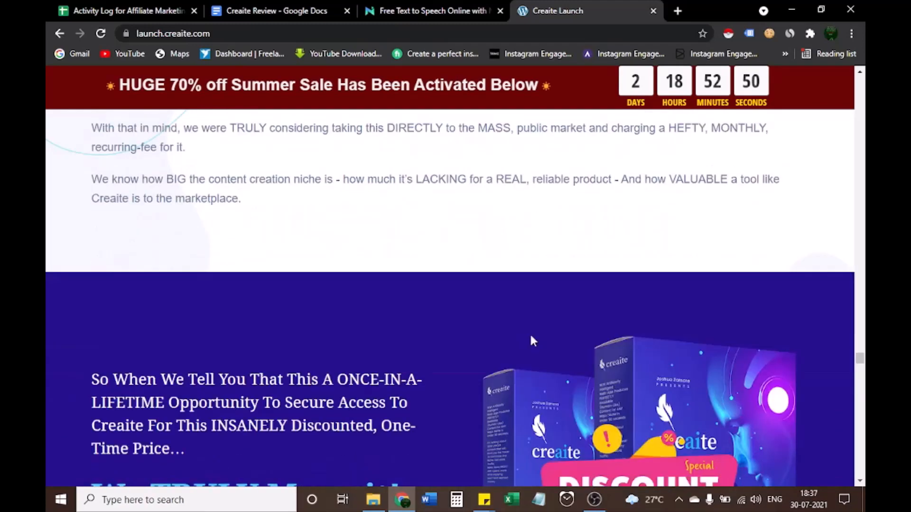
scroll(down, 3)
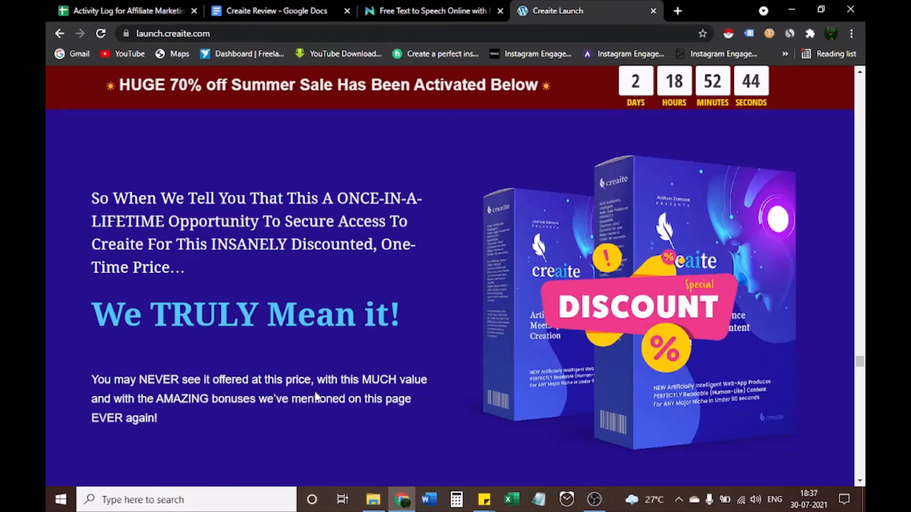
mouse_move(316, 398)
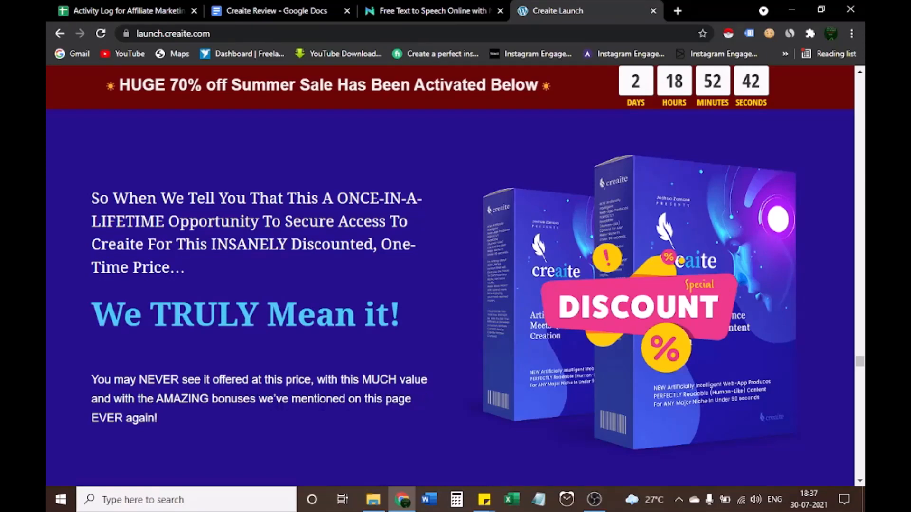
scroll(down, 3)
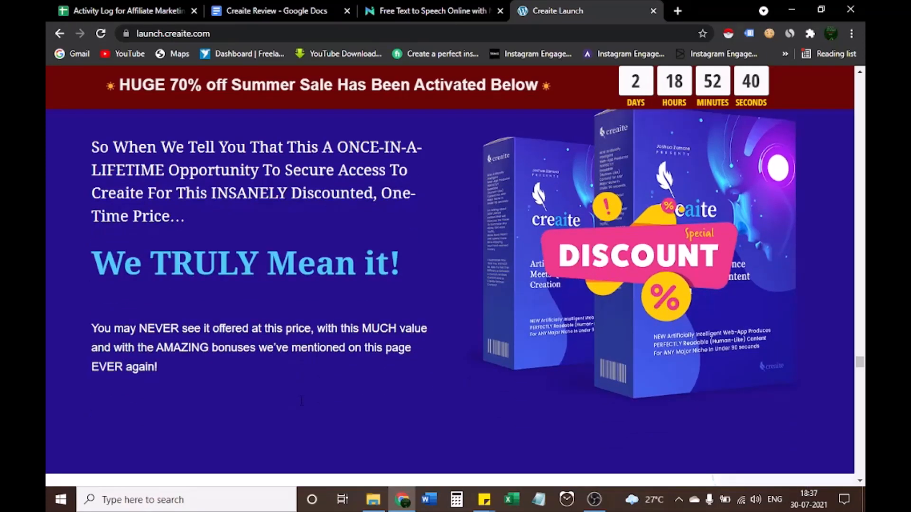
Scroll through bonuses 2–4 on agency rights and containers to the 'ONE-TIME Price You See Below' heading
scroll(down, 3)
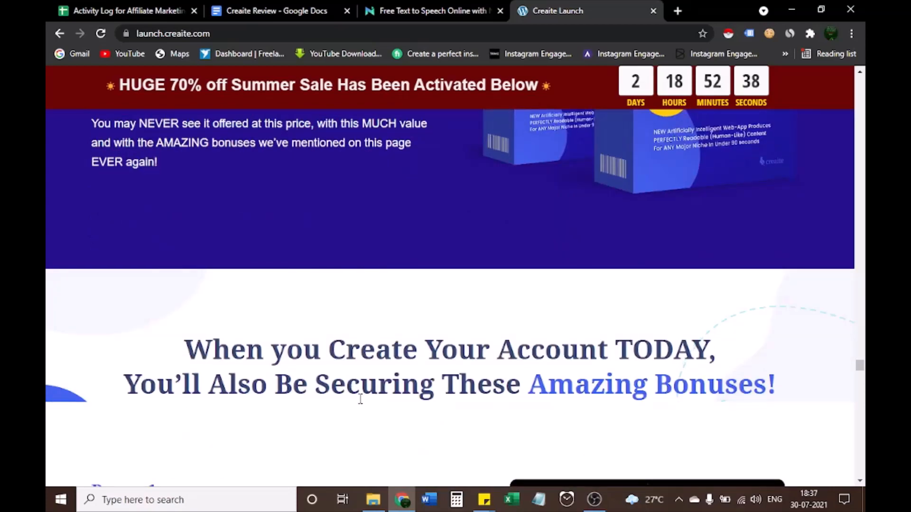
scroll(down, 3)
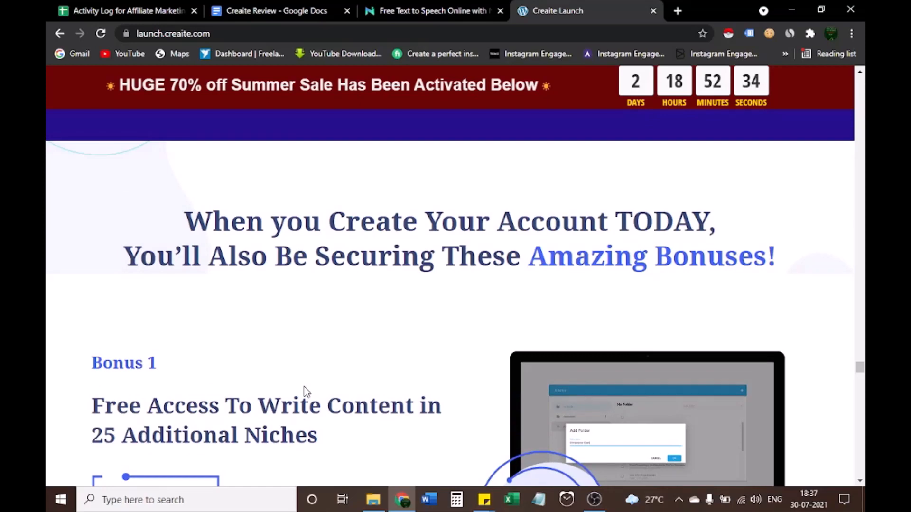
mouse_move(254, 384)
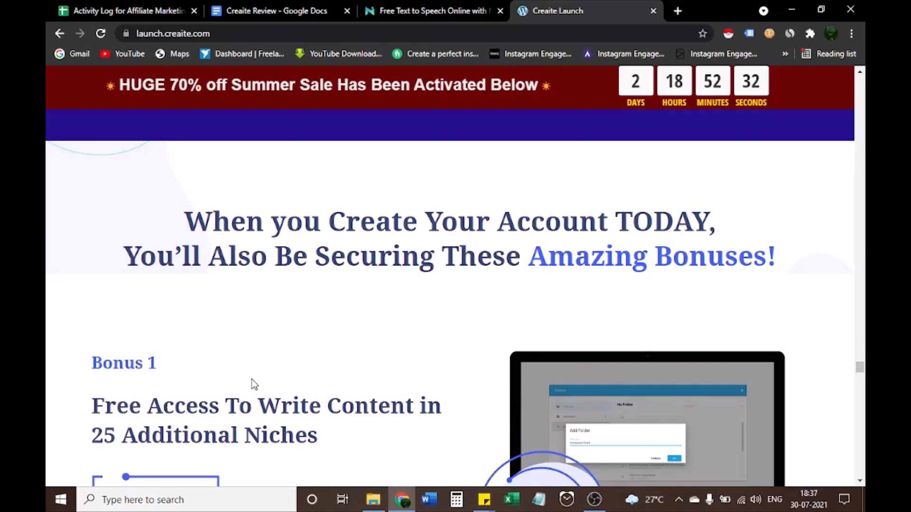
mouse_move(213, 385)
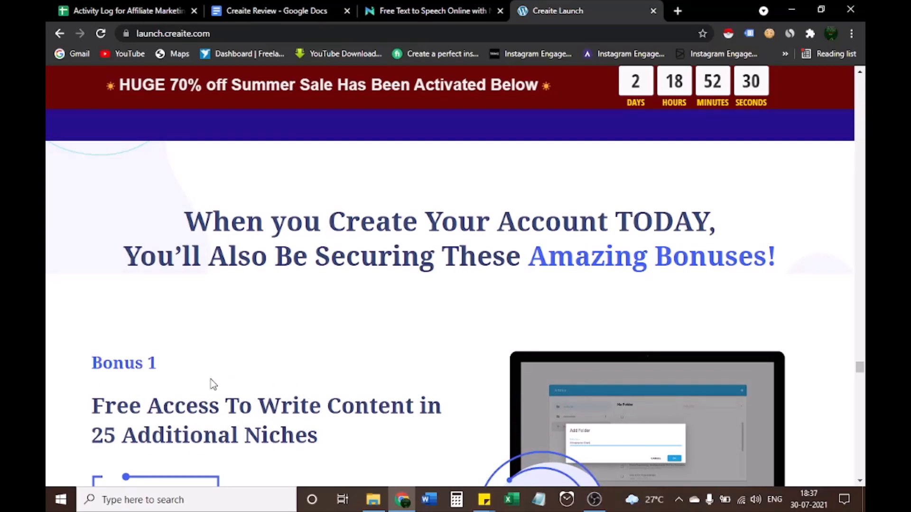
scroll(down, 3)
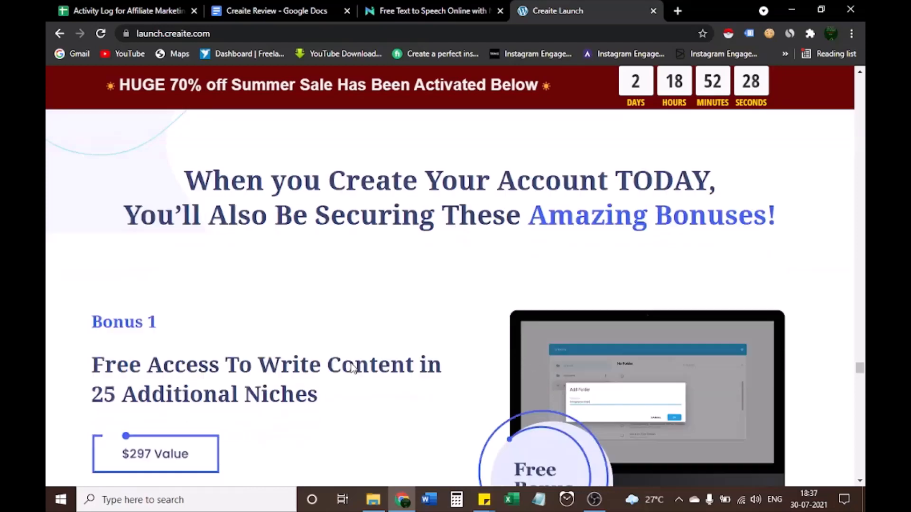
scroll(down, 3)
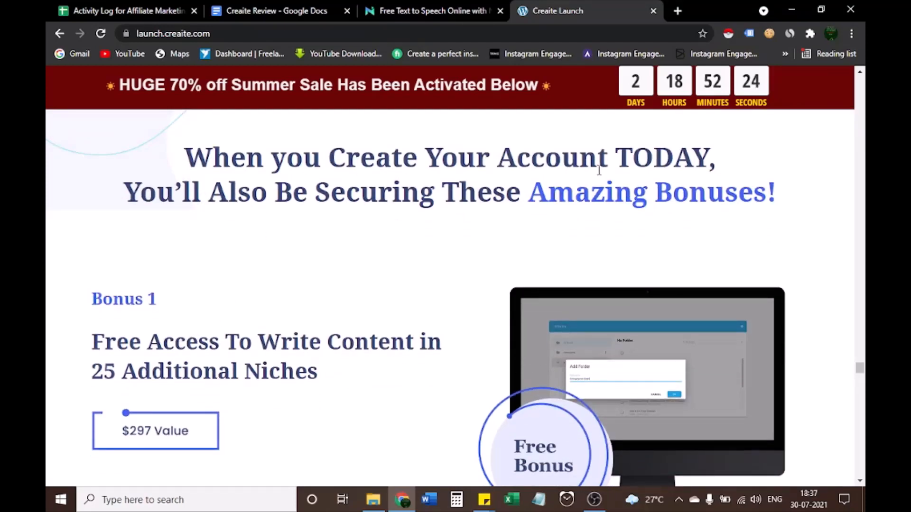
mouse_move(735, 226)
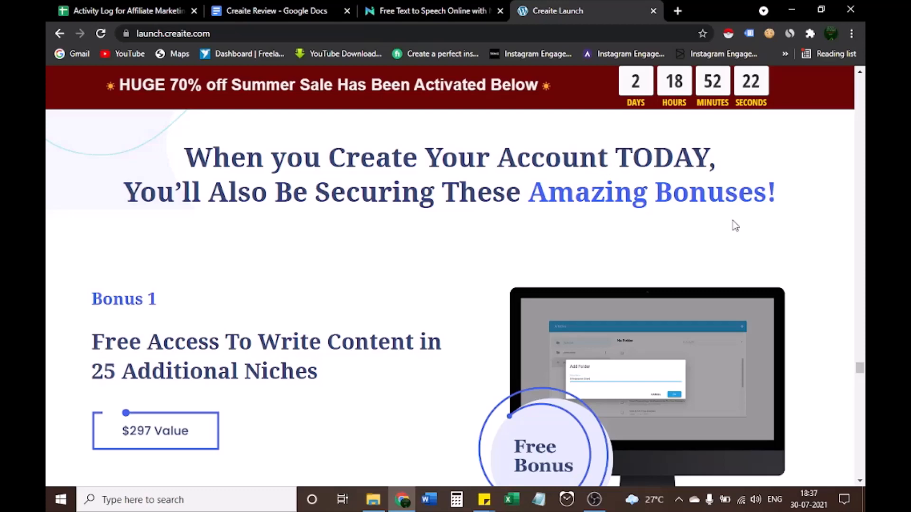
mouse_move(111, 321)
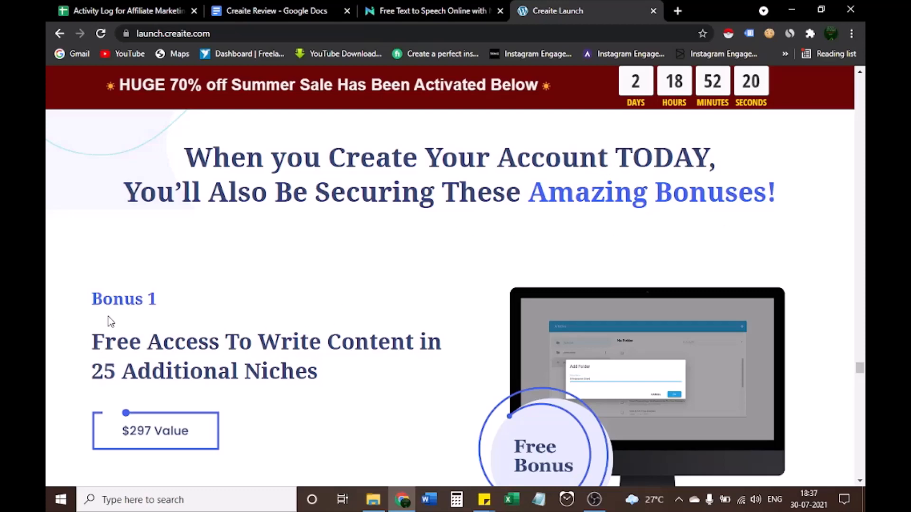
scroll(down, 3)
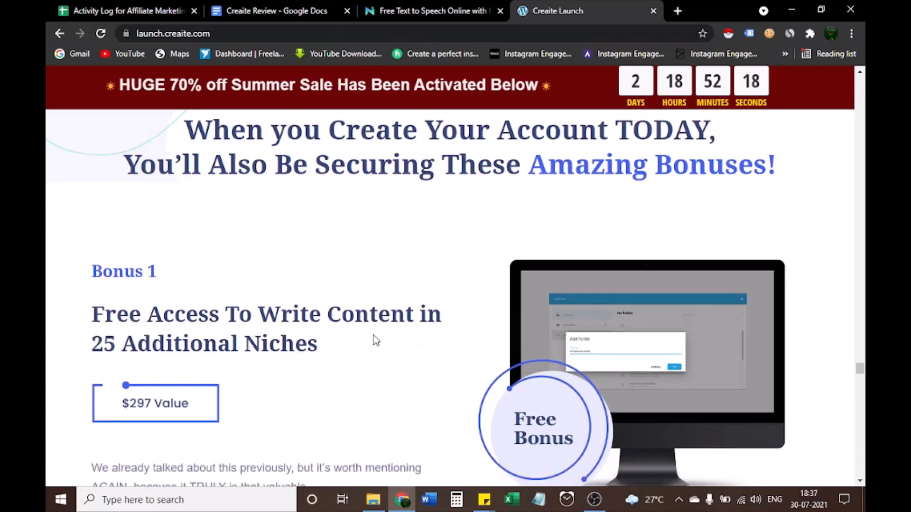
scroll(down, 3)
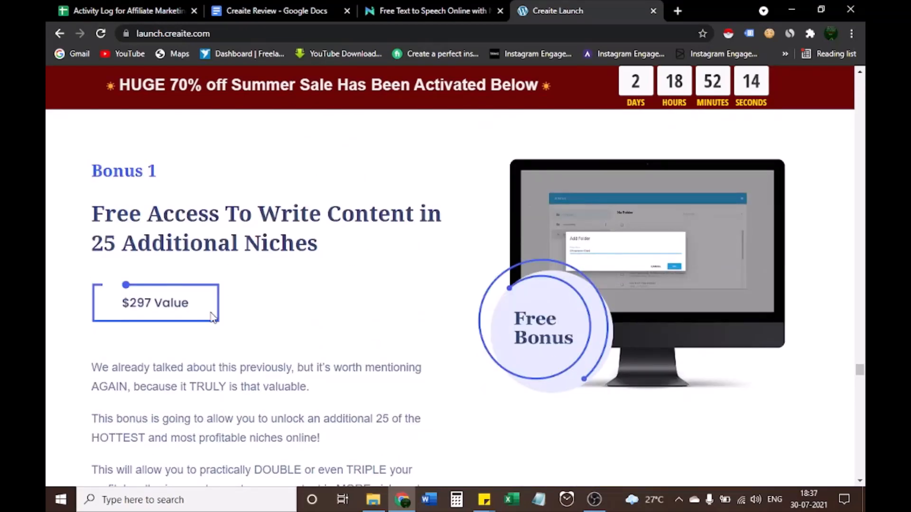
scroll(down, 3)
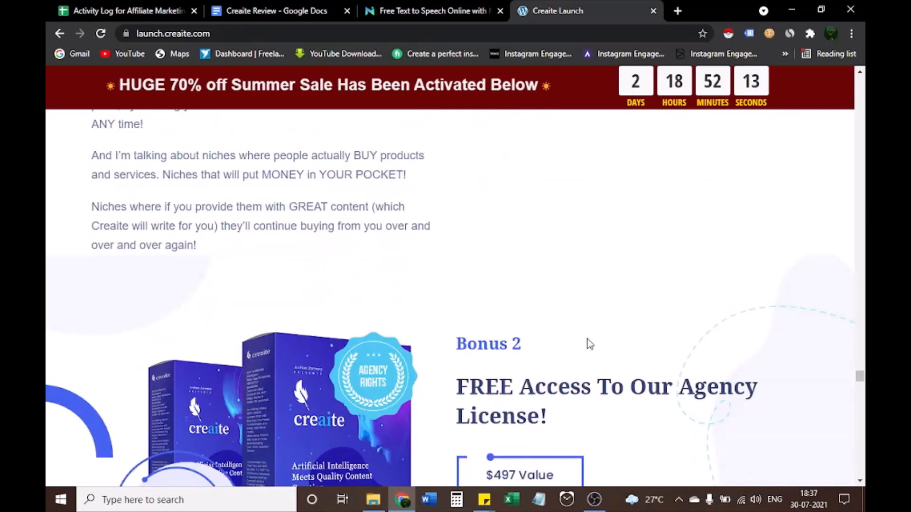
scroll(down, 3)
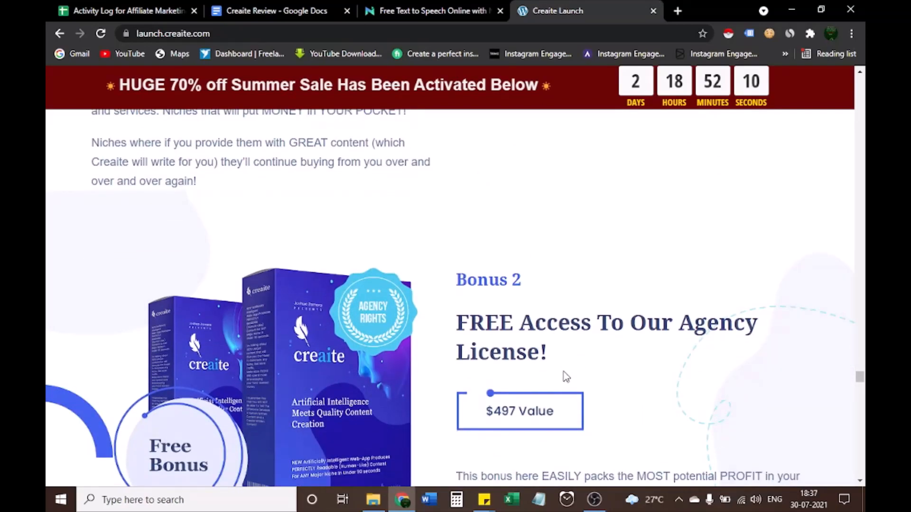
scroll(down, 3)
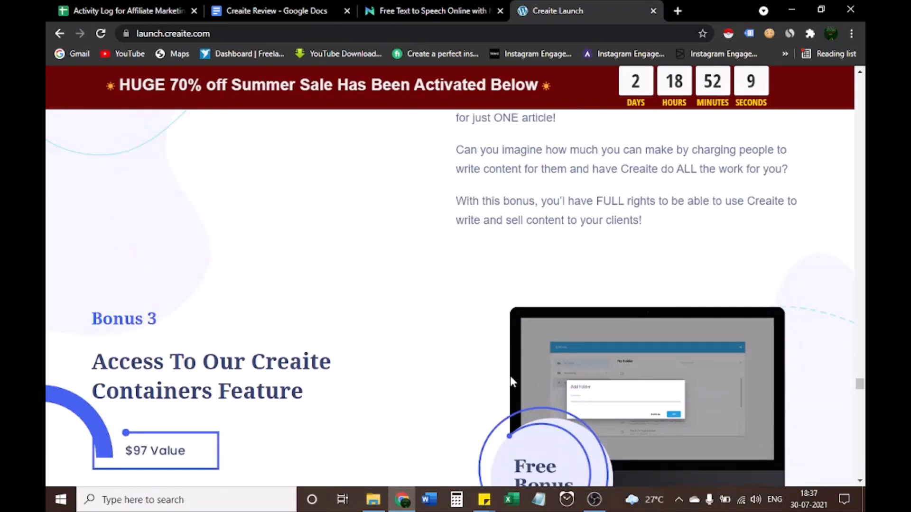
scroll(down, 3)
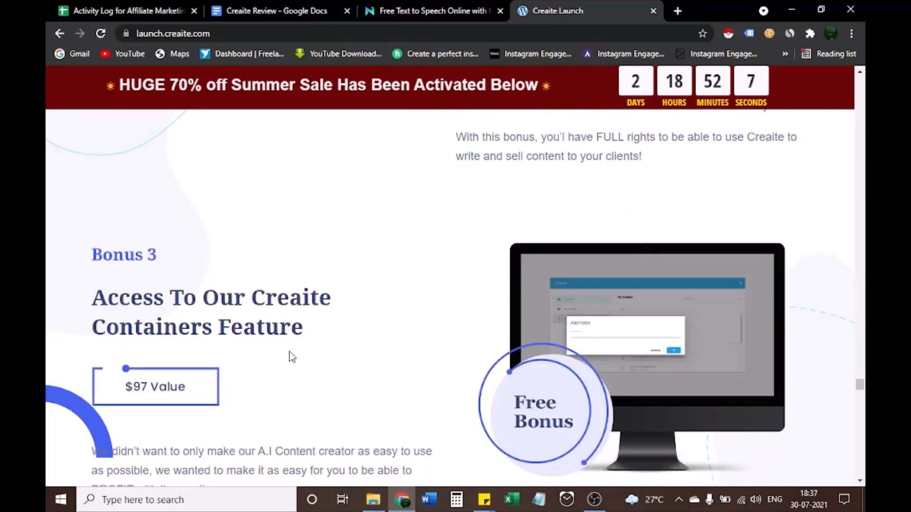
scroll(down, 3)
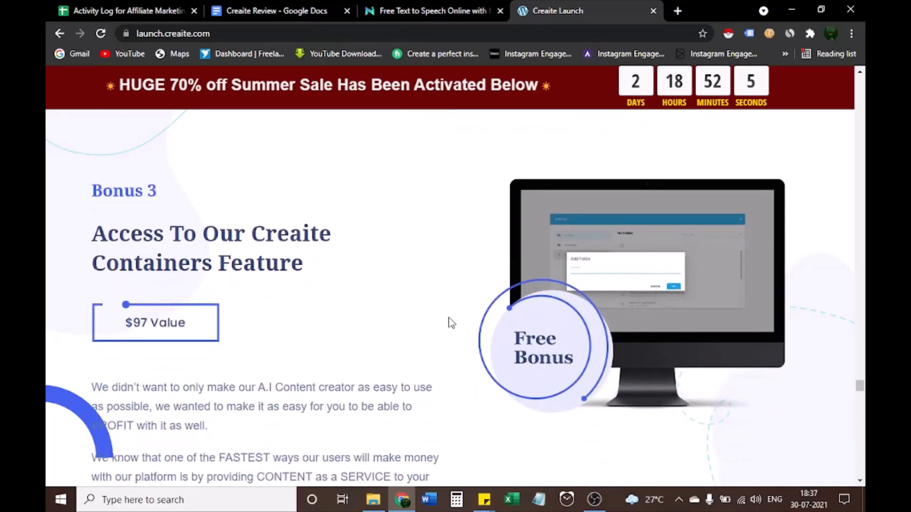
scroll(down, 3)
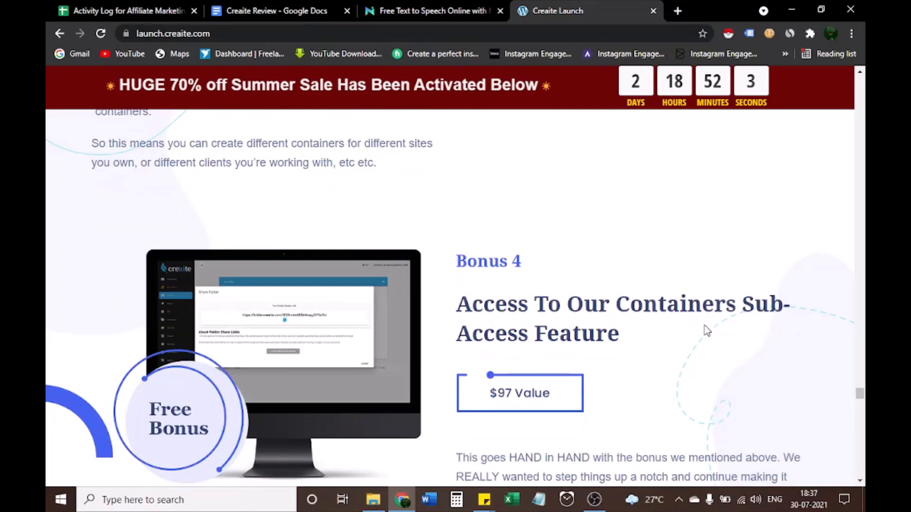
scroll(down, 3)
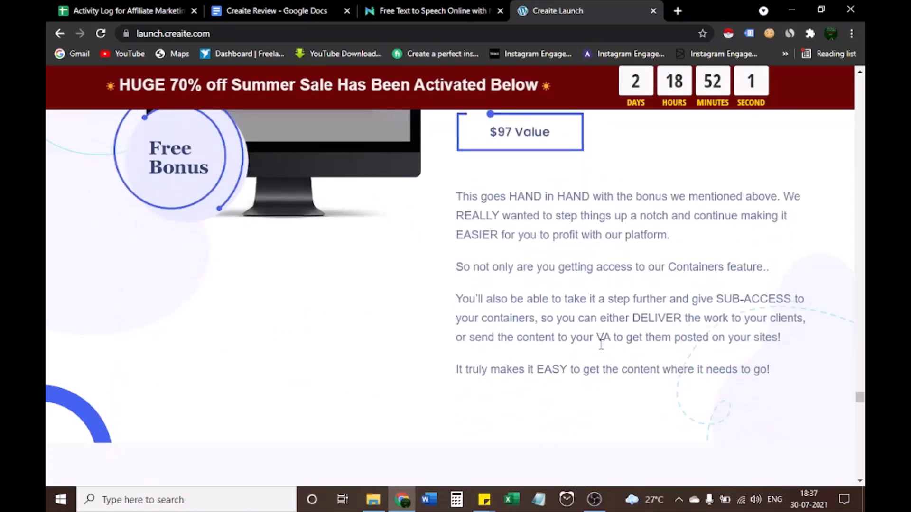
scroll(down, 3)
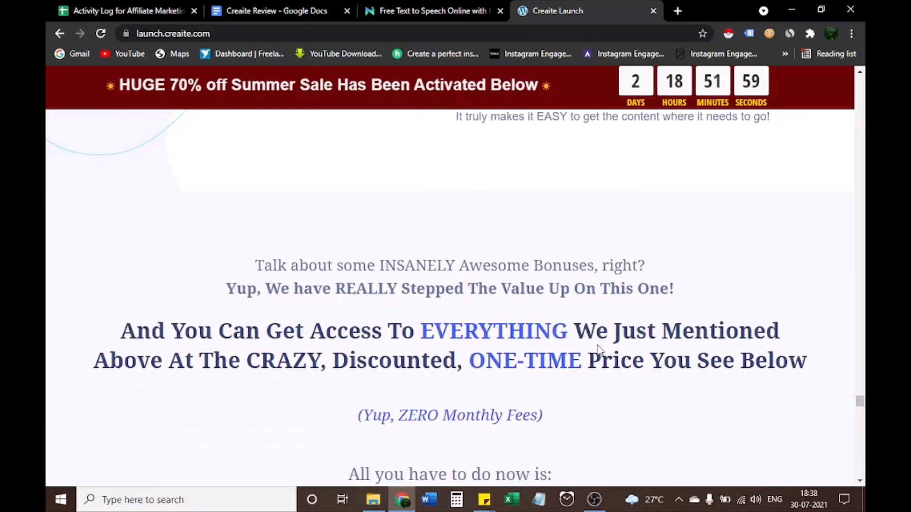
Bring the 'Choose The Package' Lite and Pro Agency cards, with credits, niches and bonuses, into view
scroll(down, 3)
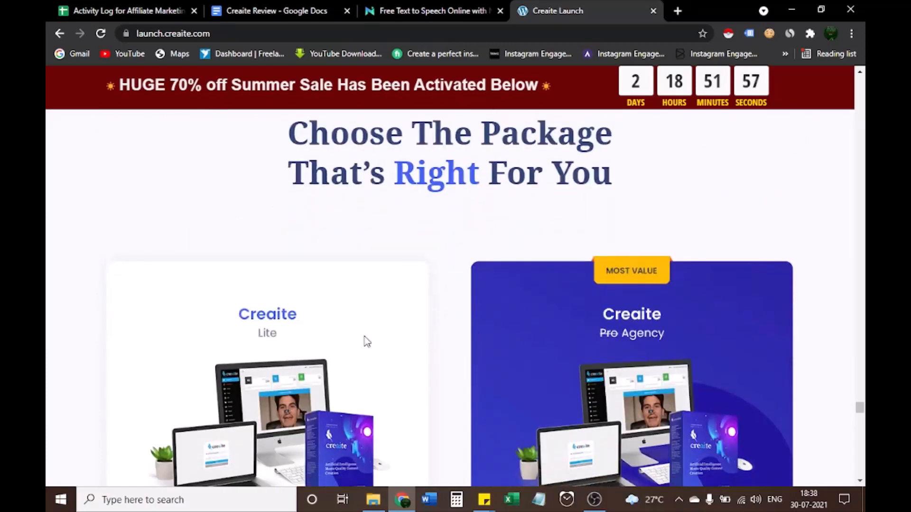
scroll(down, 3)
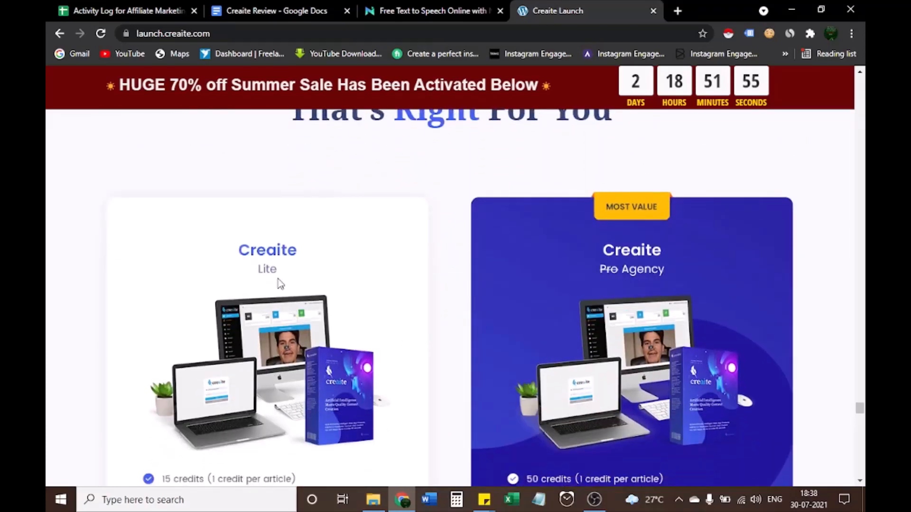
mouse_move(614, 289)
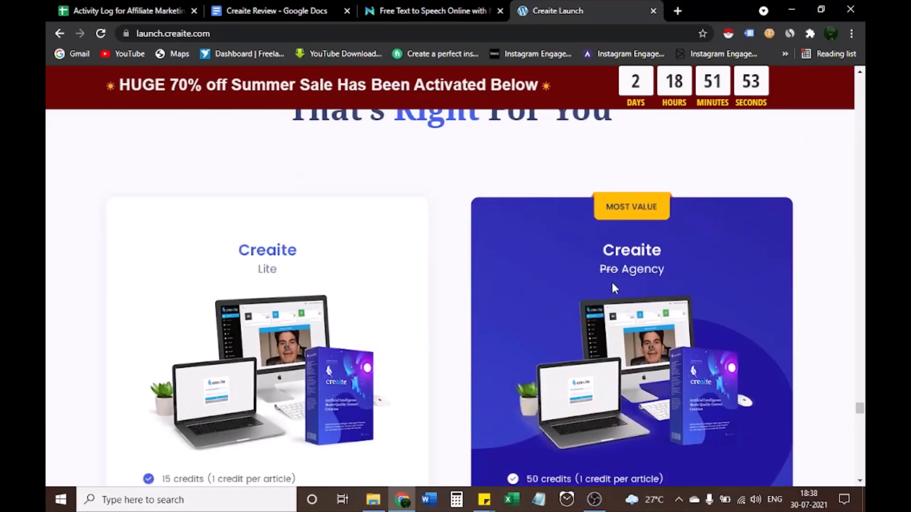
mouse_move(364, 273)
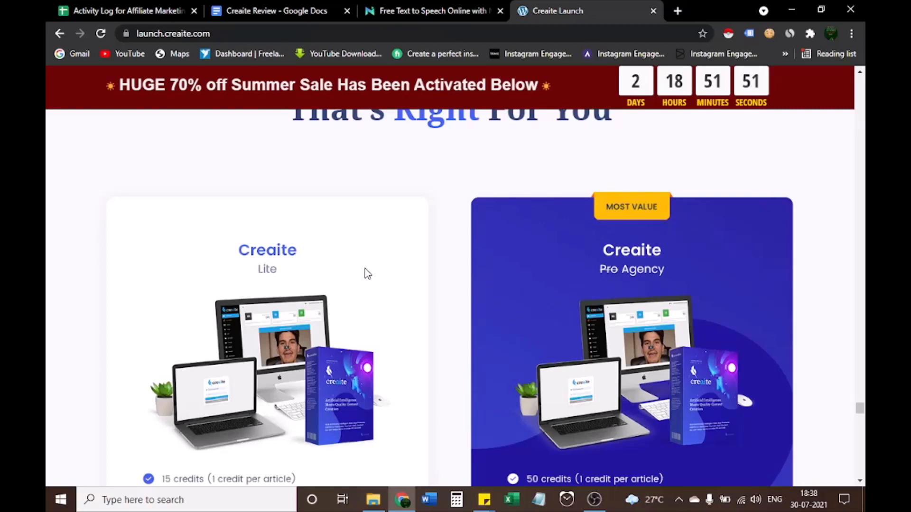
scroll(down, 3)
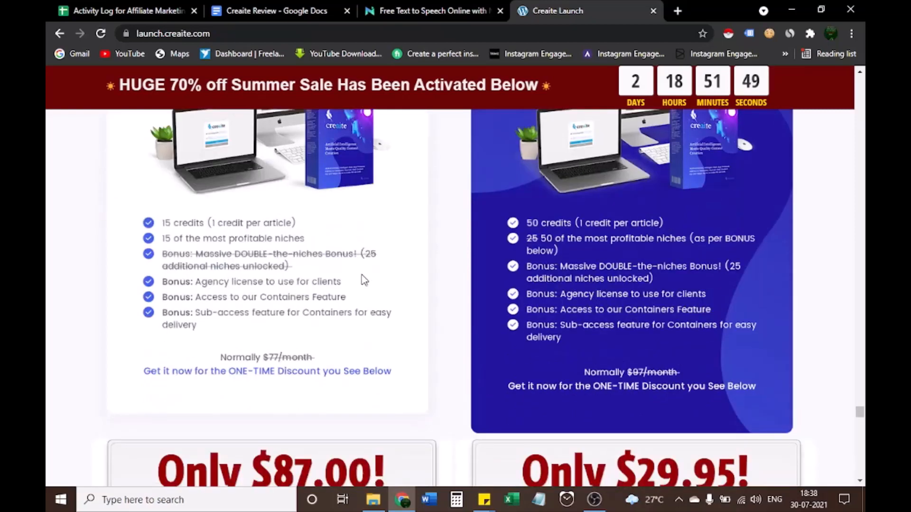
mouse_move(331, 398)
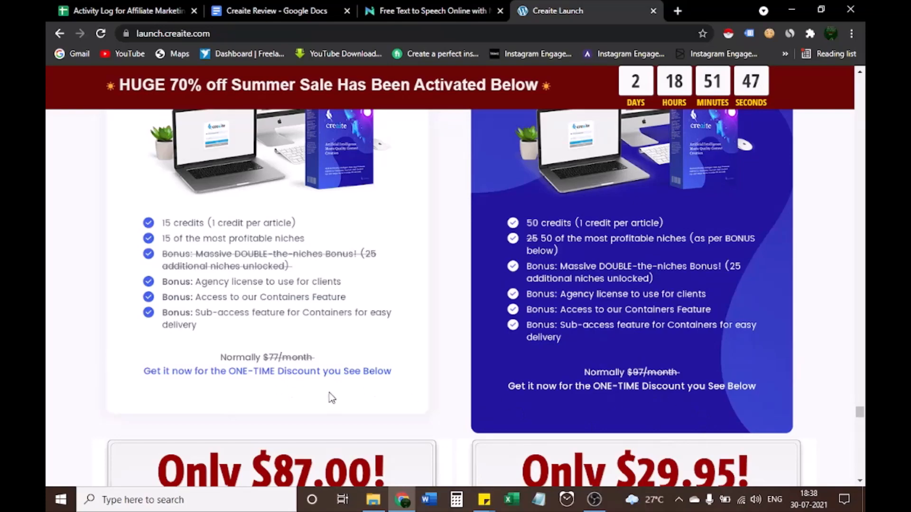
scroll(up, 3)
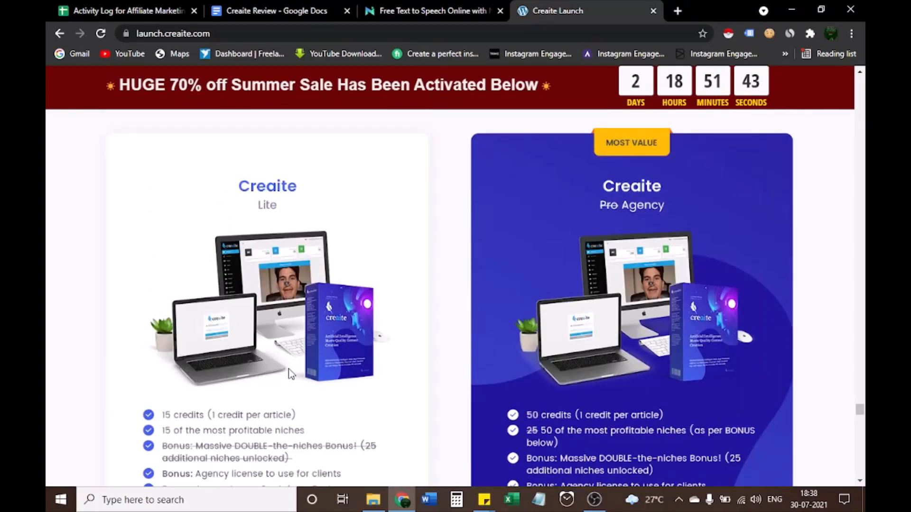
mouse_move(276, 222)
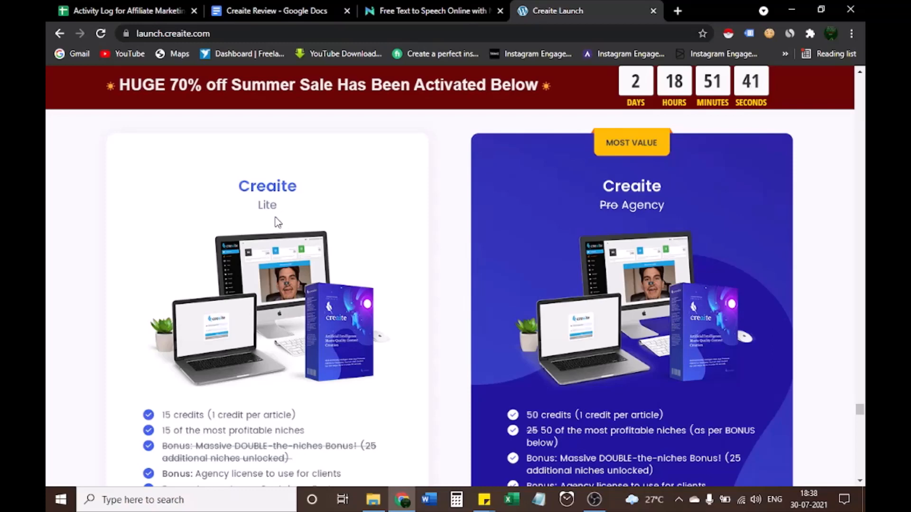
scroll(down, 3)
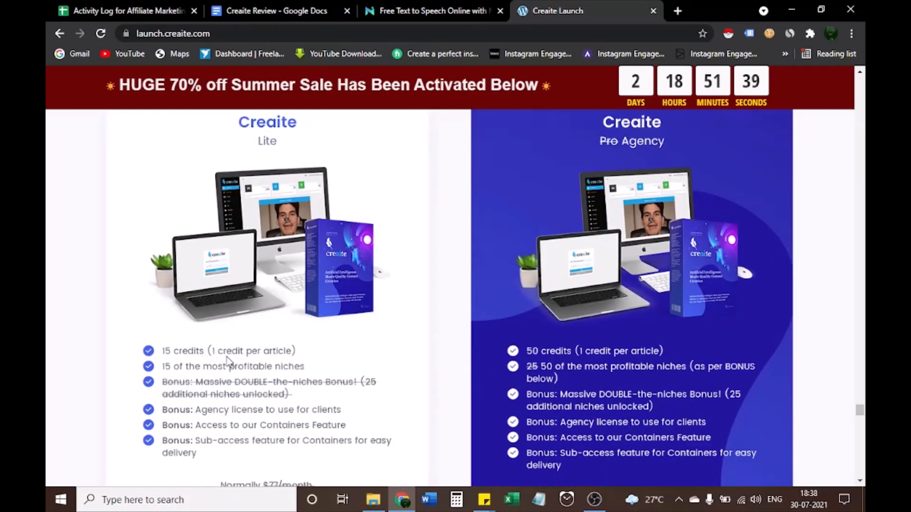
mouse_move(267, 375)
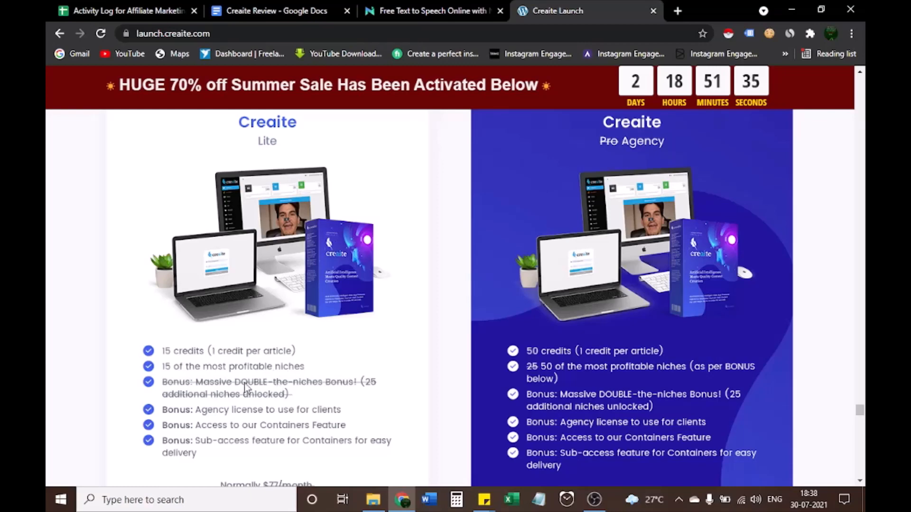
mouse_move(48, 366)
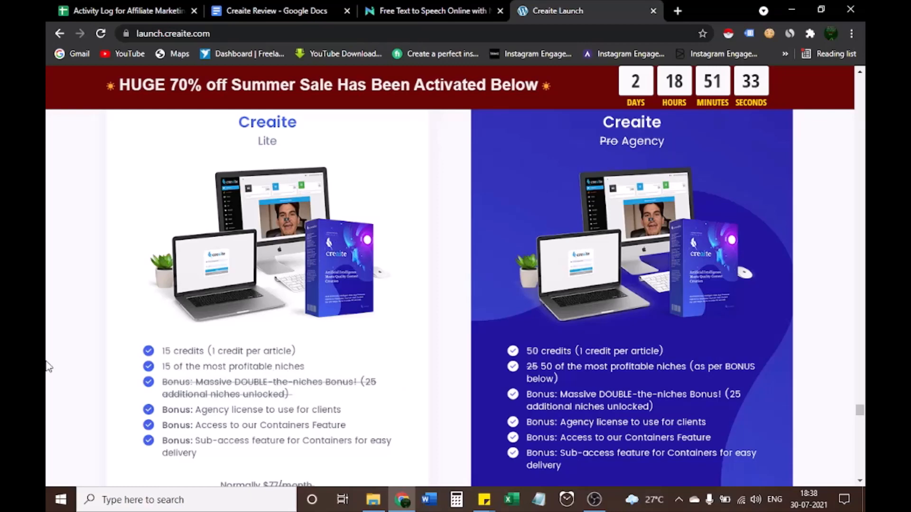
mouse_move(293, 423)
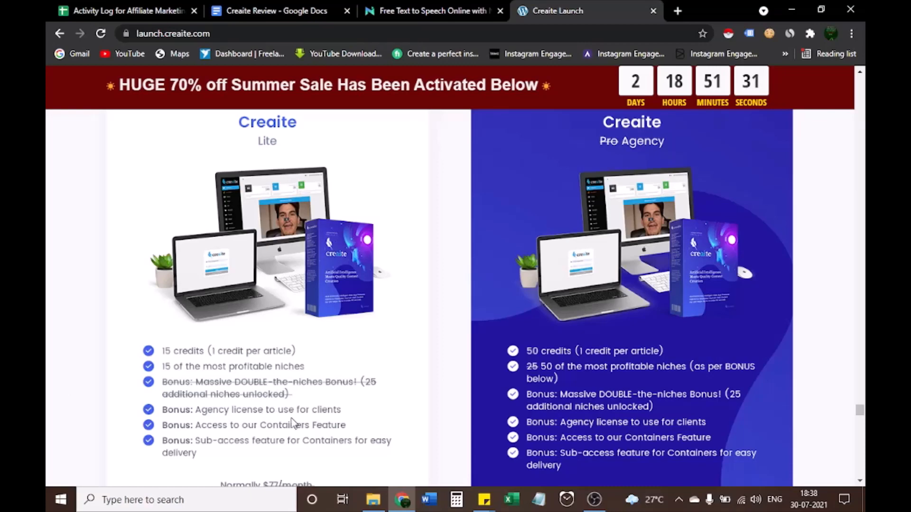
scroll(down, 3)
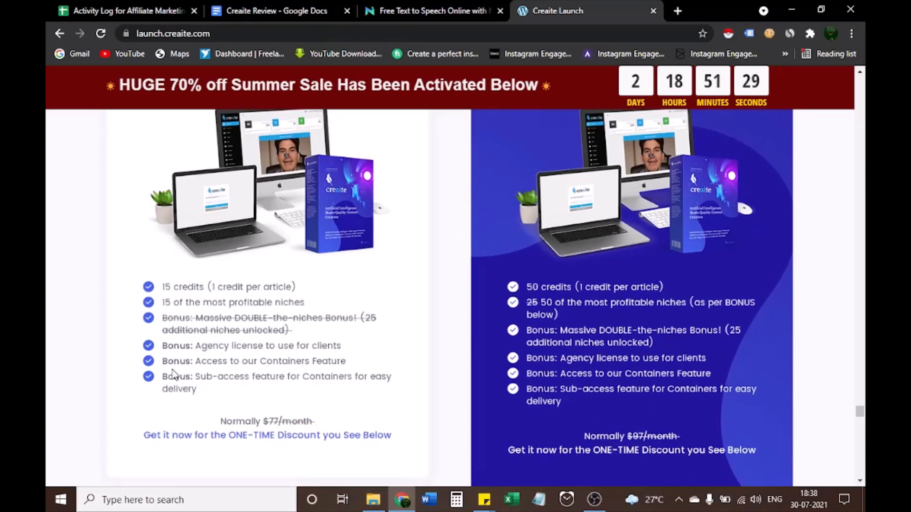
mouse_move(270, 372)
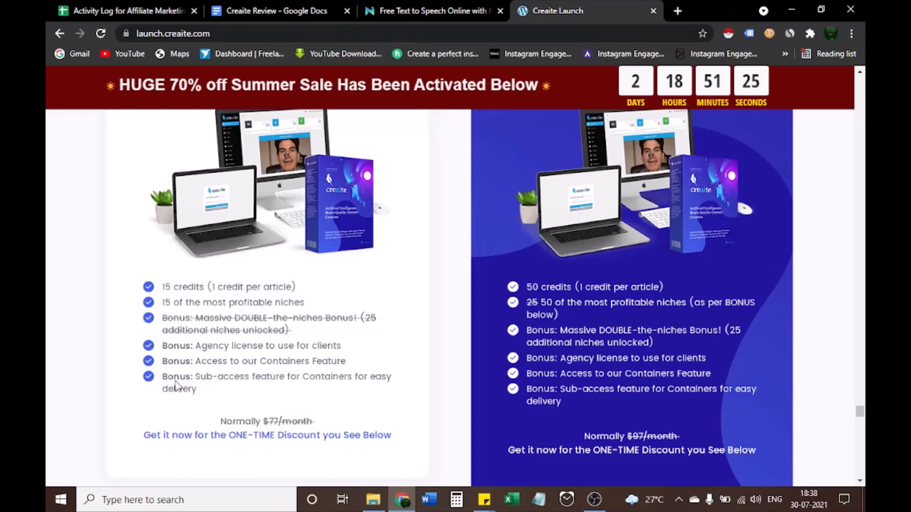
mouse_move(241, 387)
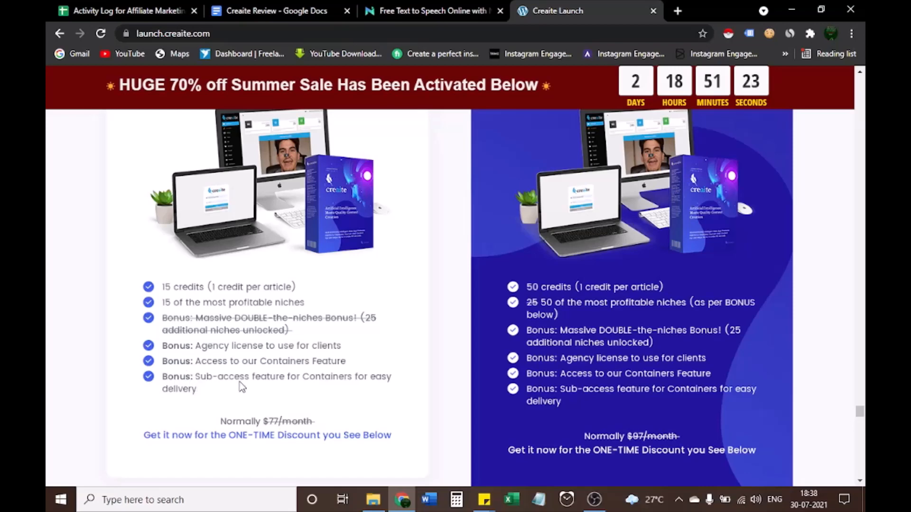
mouse_move(242, 434)
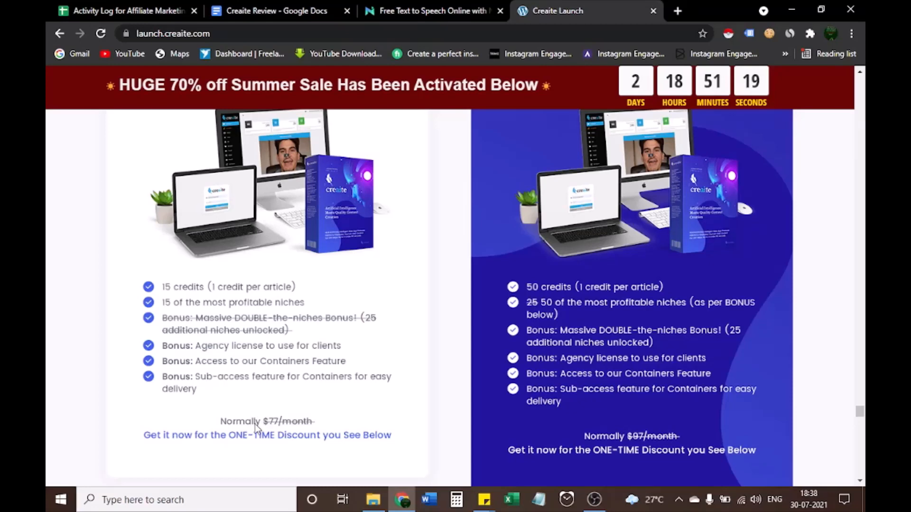
mouse_move(298, 437)
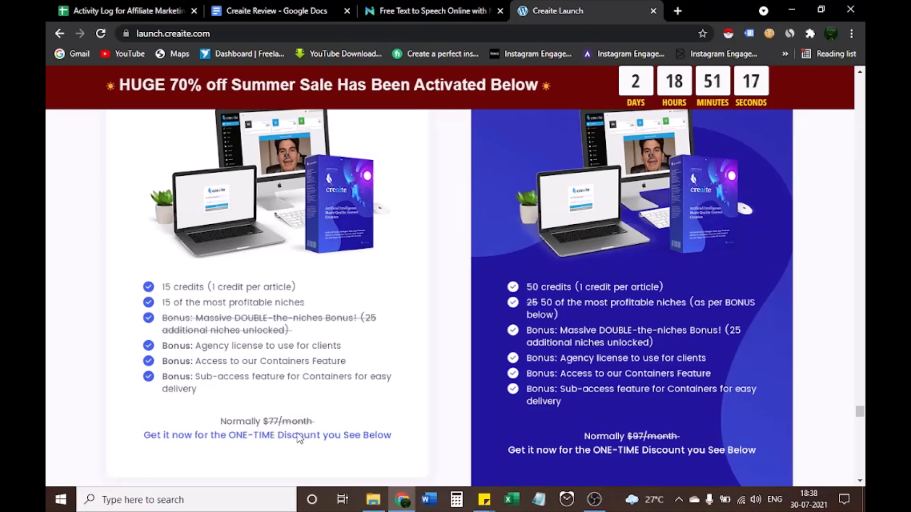
mouse_move(325, 446)
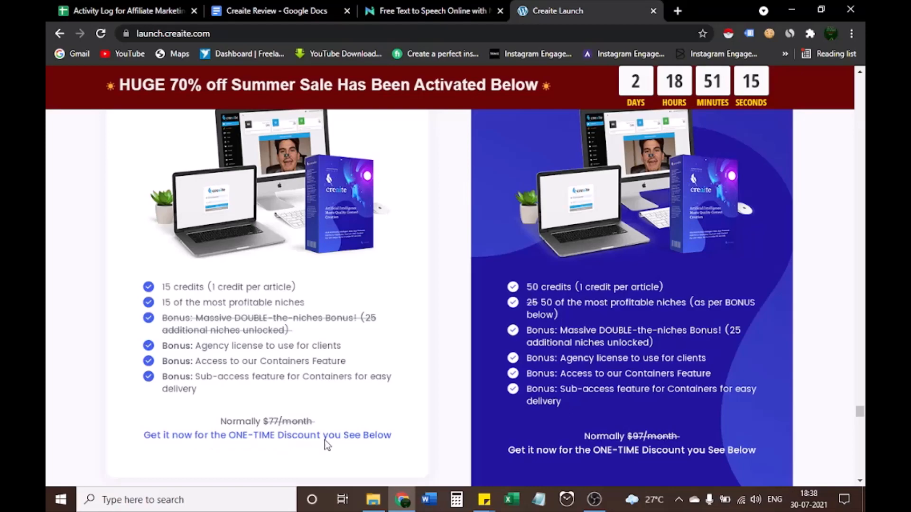
Scroll the Creaite sales page down to the $87.00 and $29.95 one-time buy boxes
scroll(down, 3)
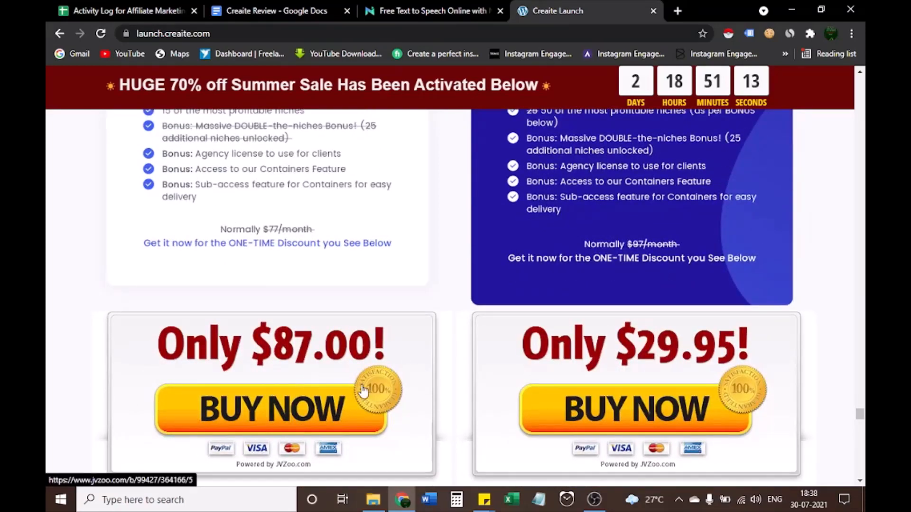
scroll(up, 3)
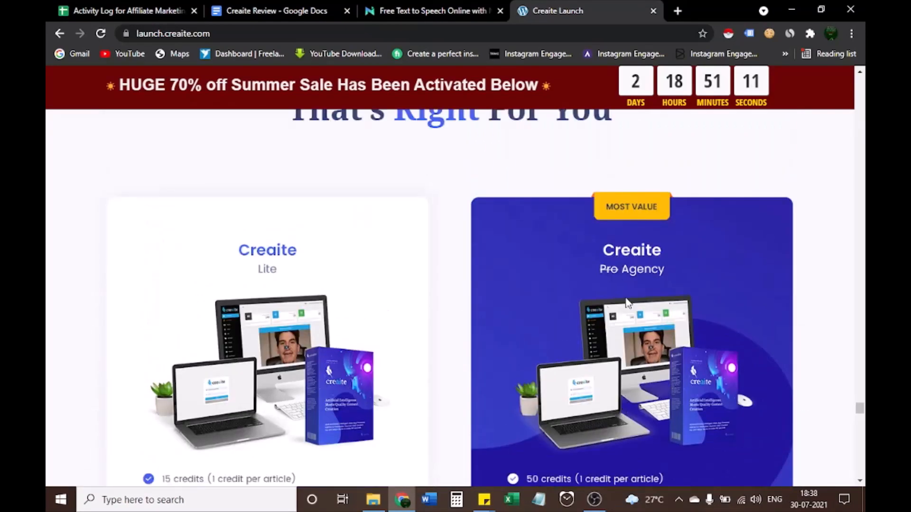
scroll(down, 3)
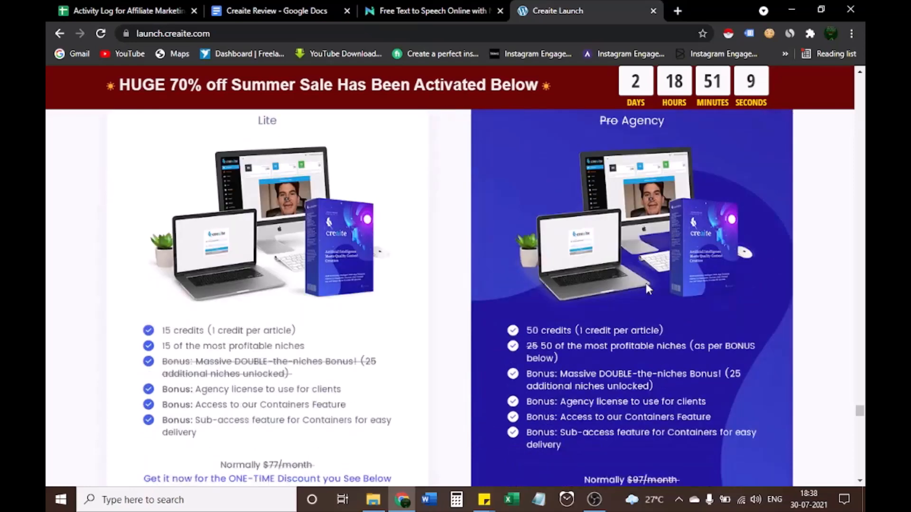
scroll(down, 3)
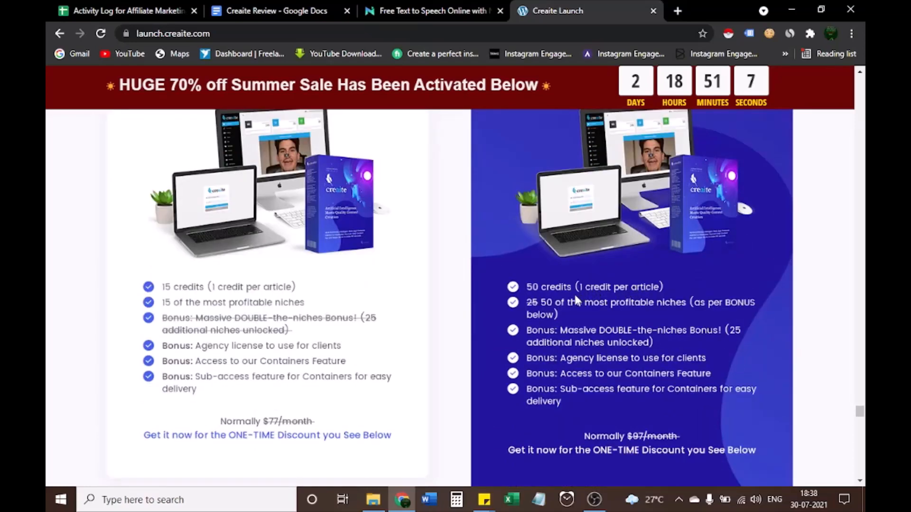
mouse_move(568, 315)
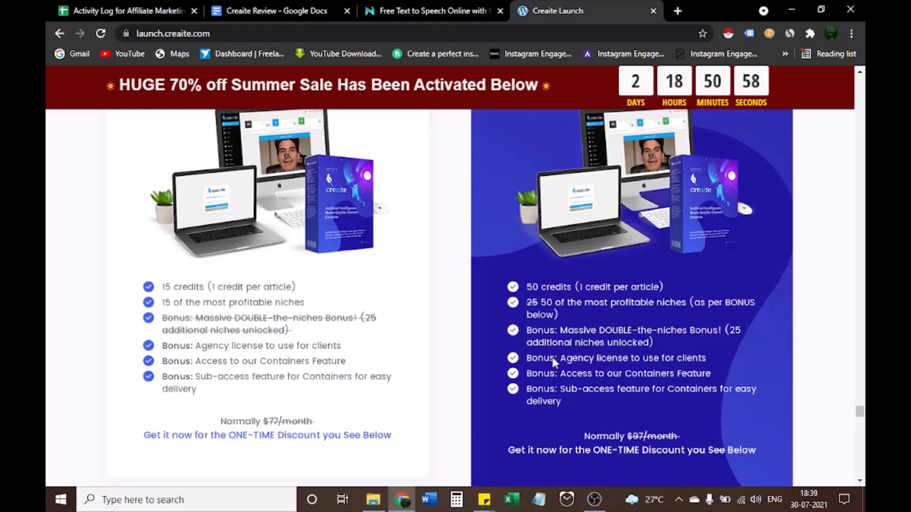
mouse_move(711, 382)
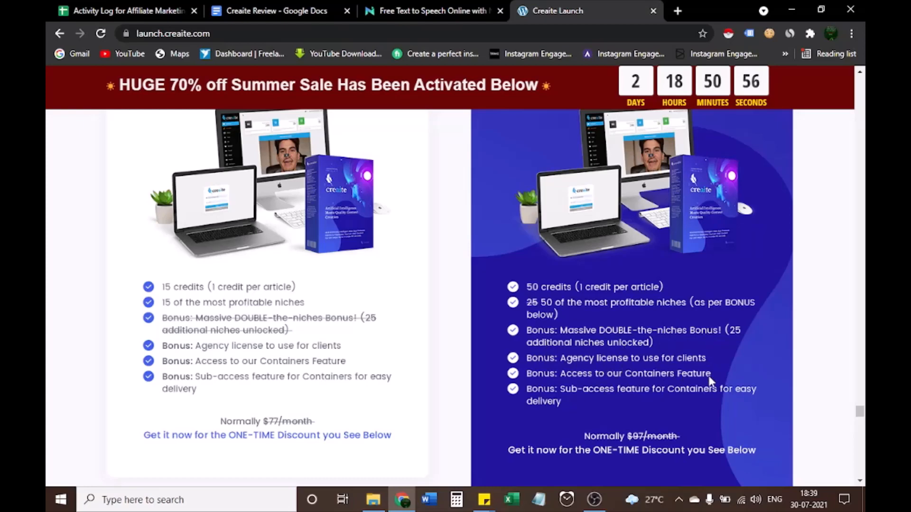
mouse_move(580, 383)
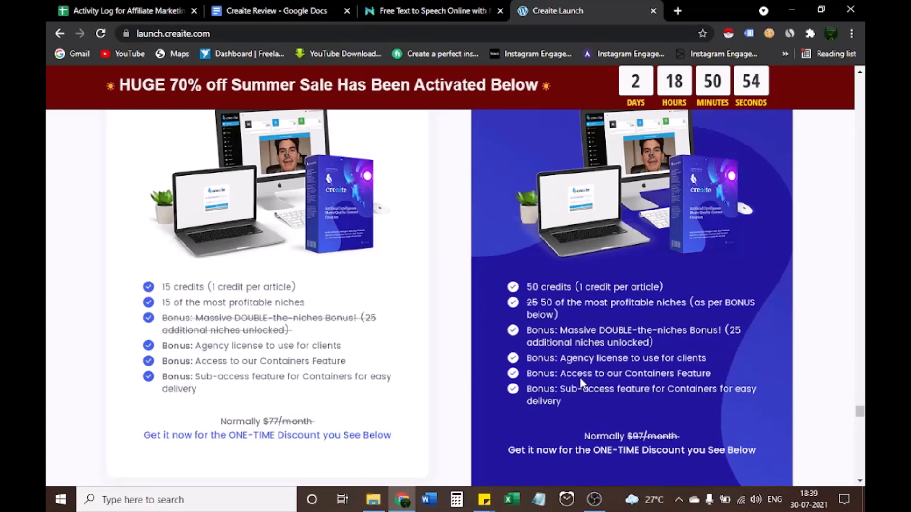
mouse_move(674, 387)
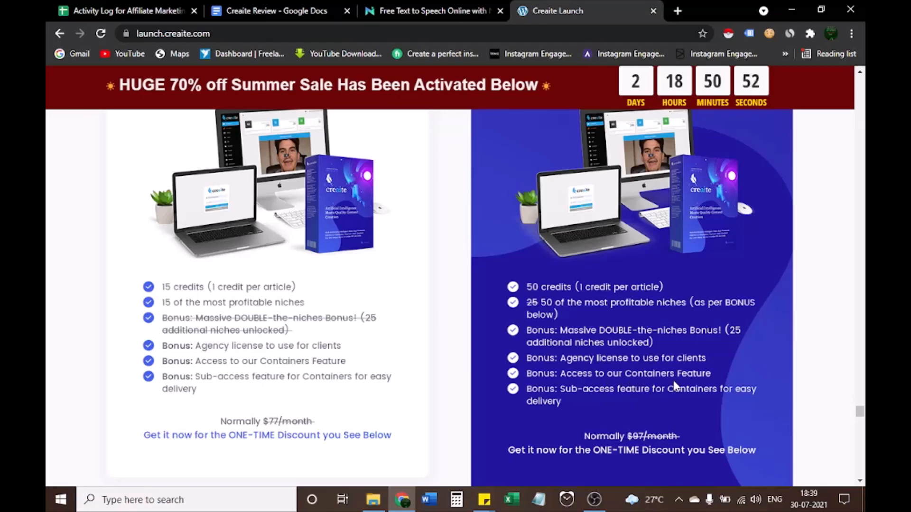
scroll(down, 3)
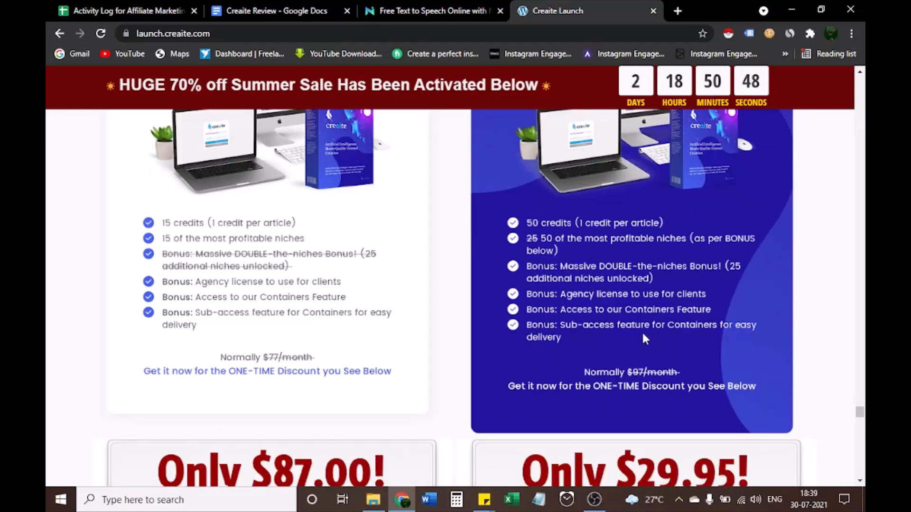
mouse_move(587, 366)
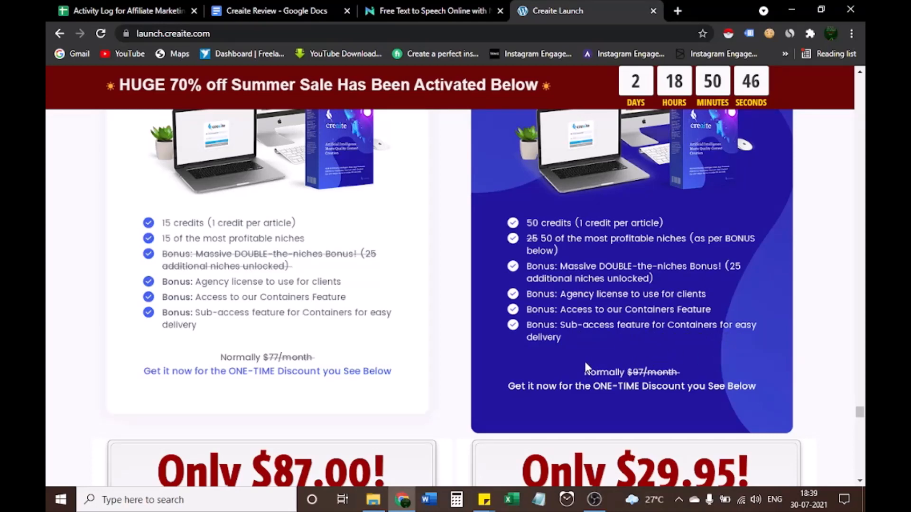
scroll(down, 3)
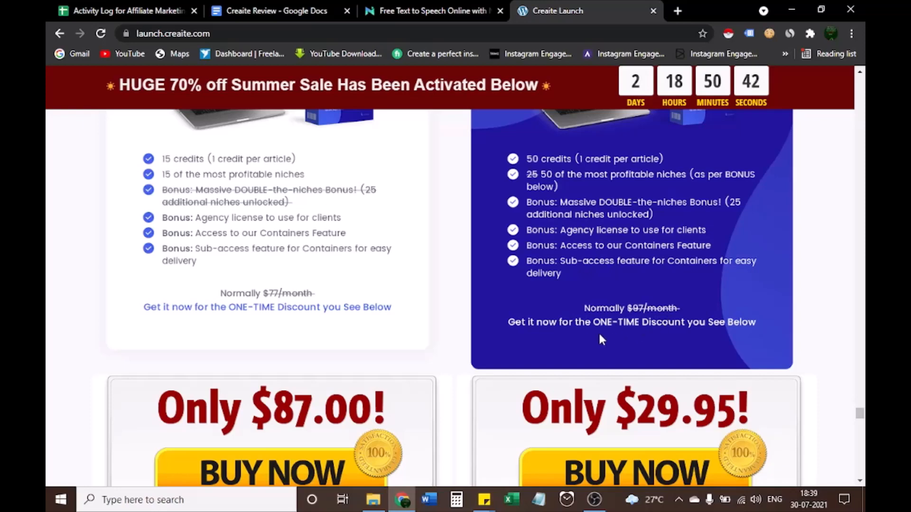
scroll(down, 3)
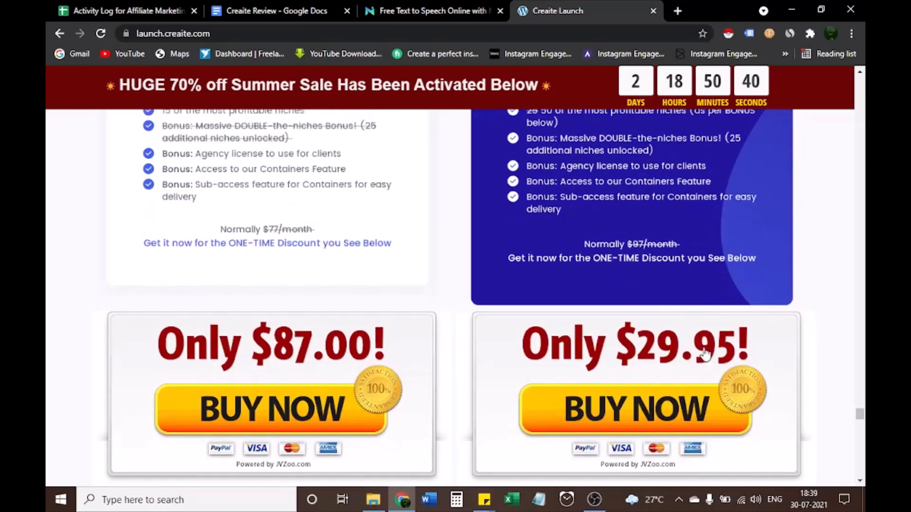
mouse_move(691, 374)
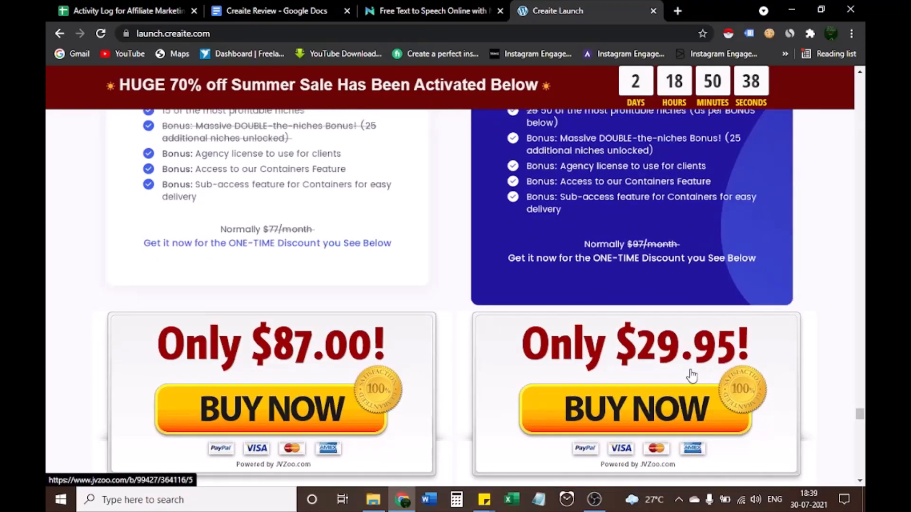
scroll(down, 3)
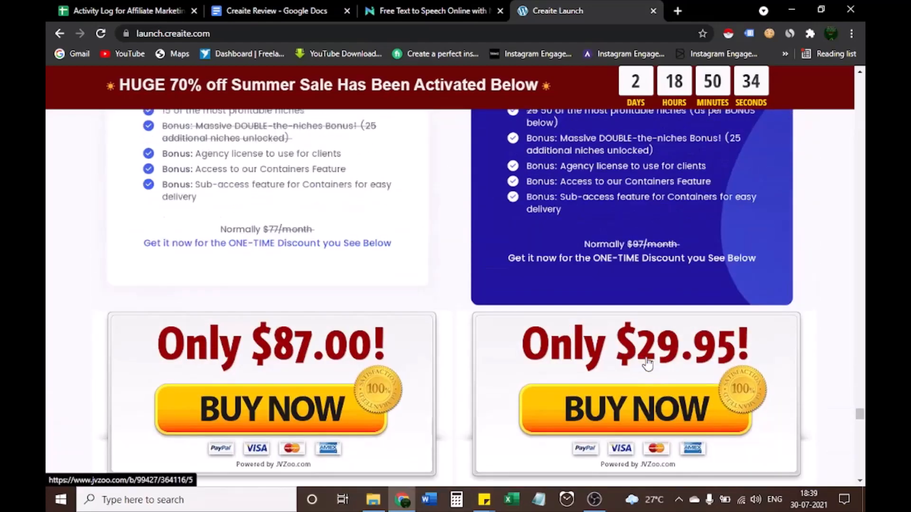
mouse_move(561, 373)
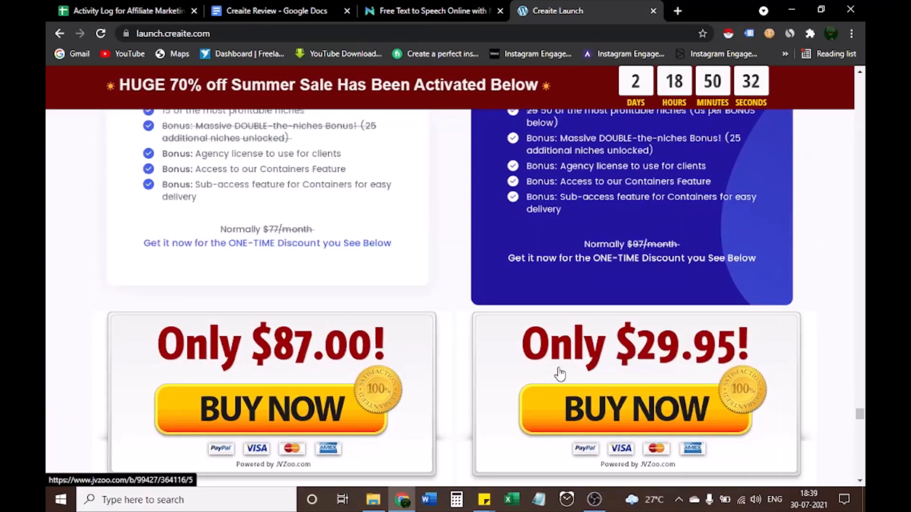
scroll(up, 3)
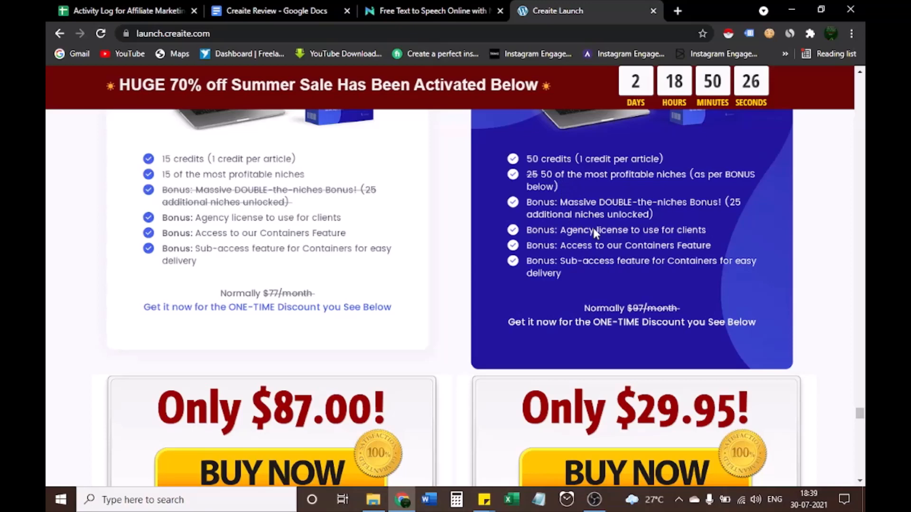
mouse_move(615, 248)
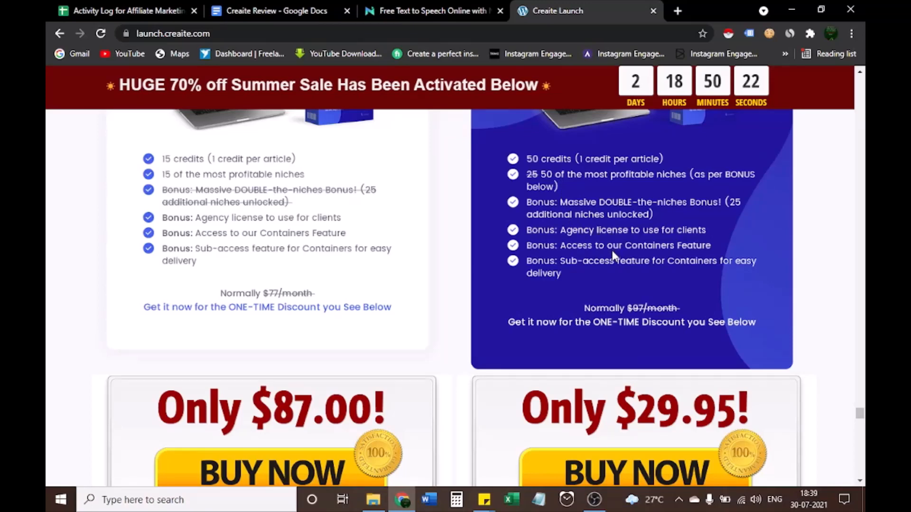
mouse_move(588, 246)
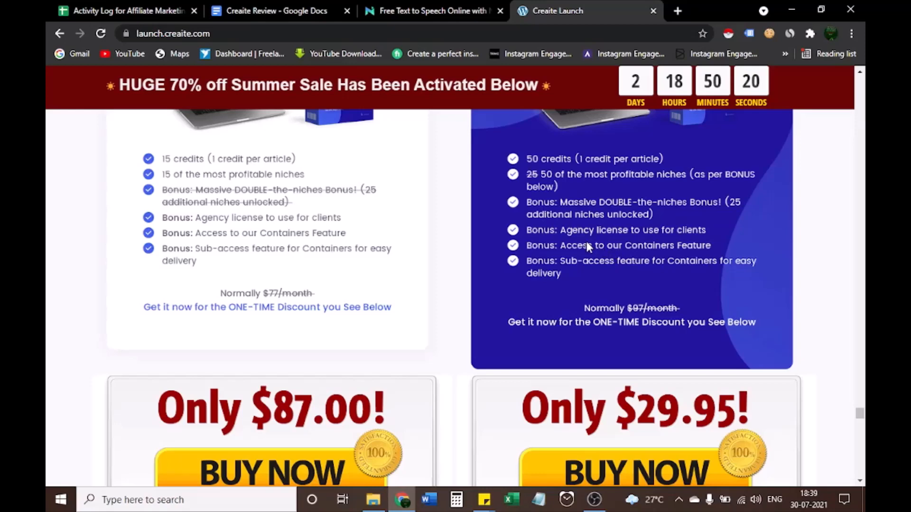
mouse_move(431, 151)
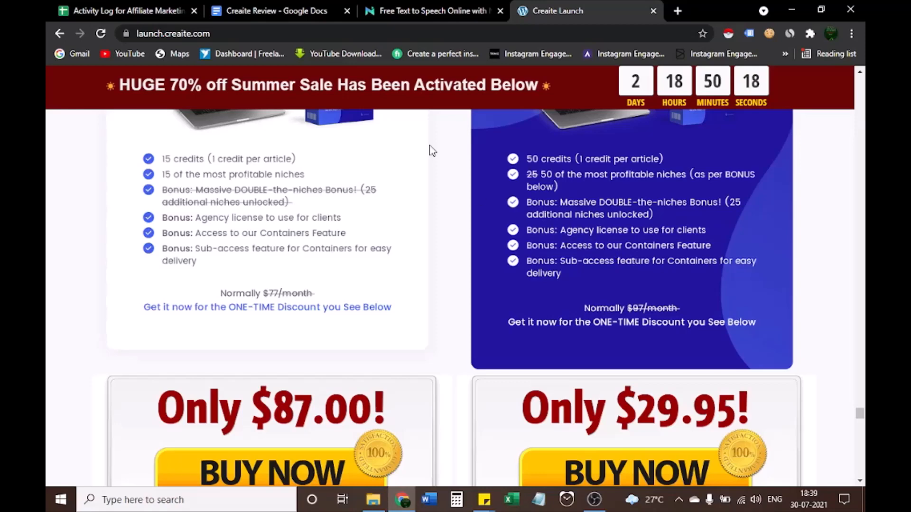
Switch to the Creaite Review doc and scroll its nine-item bonus list and claiming instructions
click(272, 10)
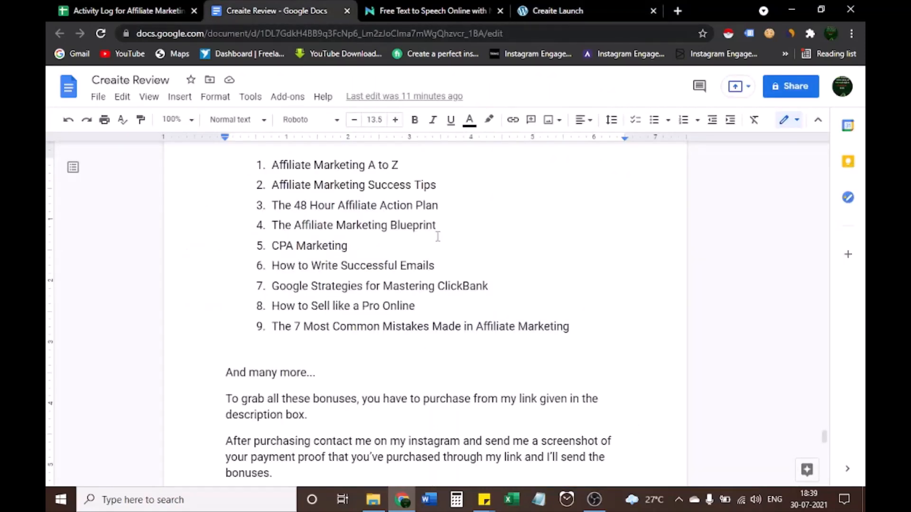
scroll(up, 3)
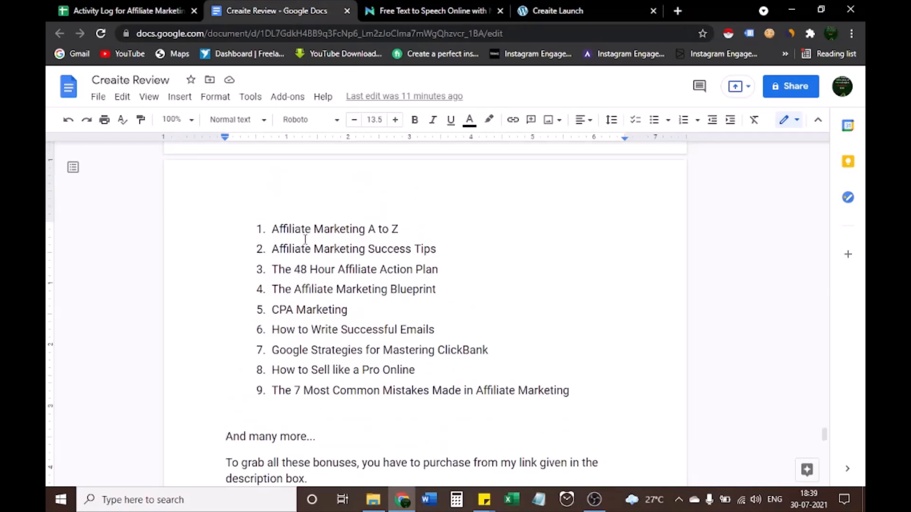
mouse_move(409, 240)
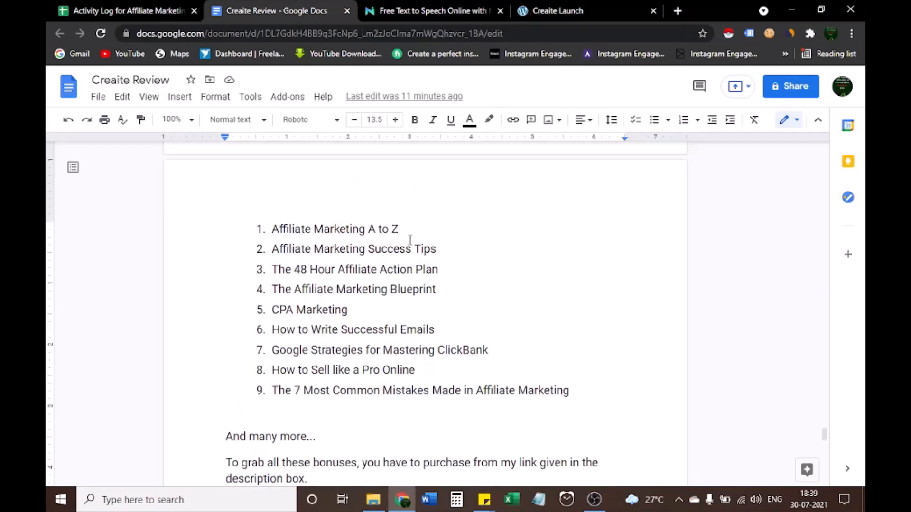
mouse_move(472, 269)
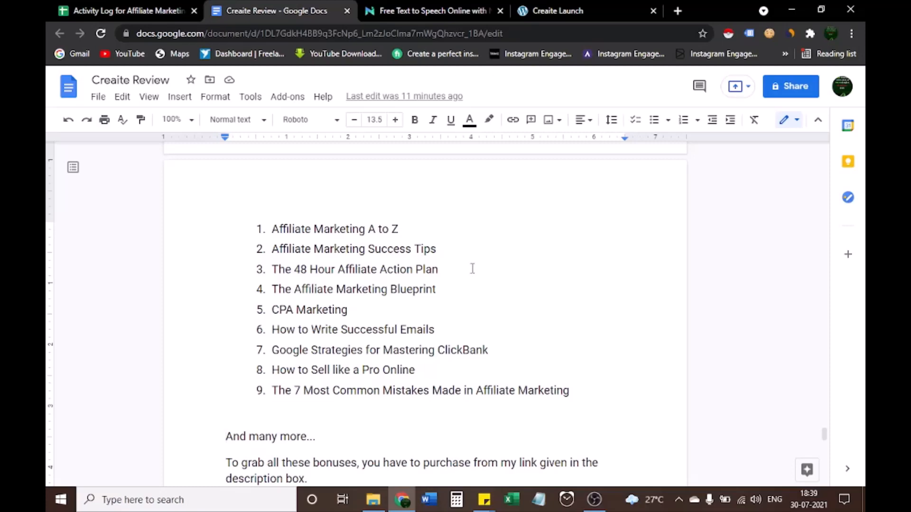
mouse_move(358, 284)
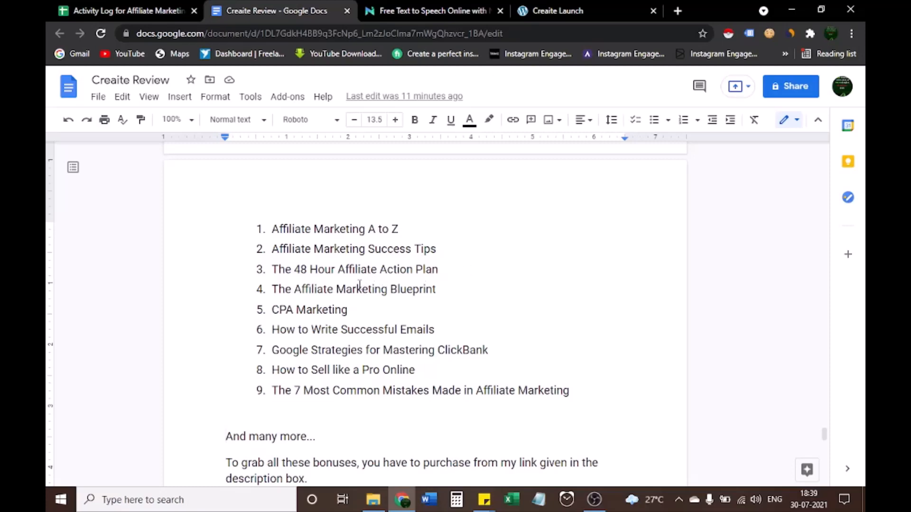
mouse_move(323, 299)
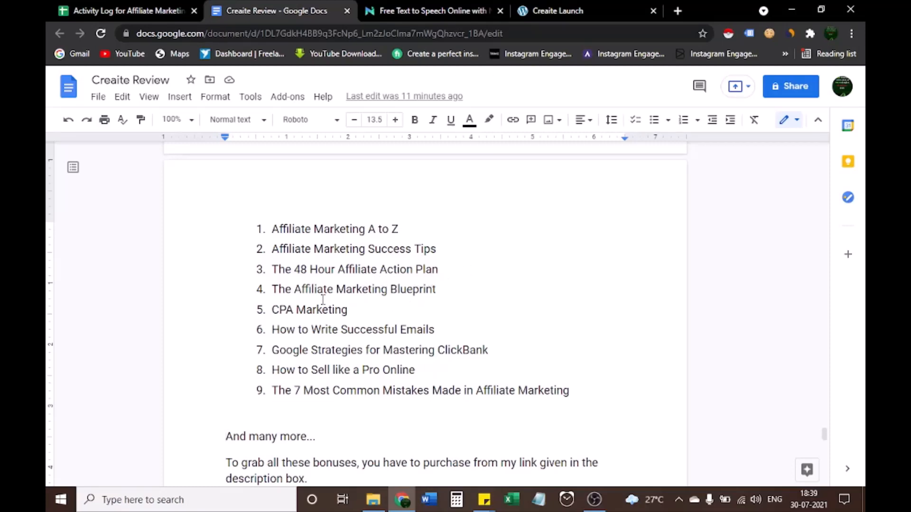
mouse_move(333, 298)
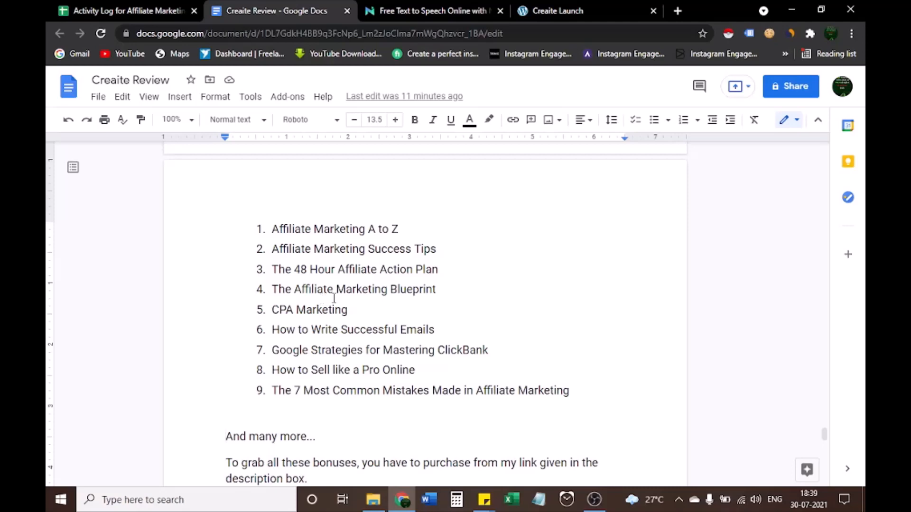
mouse_move(272, 318)
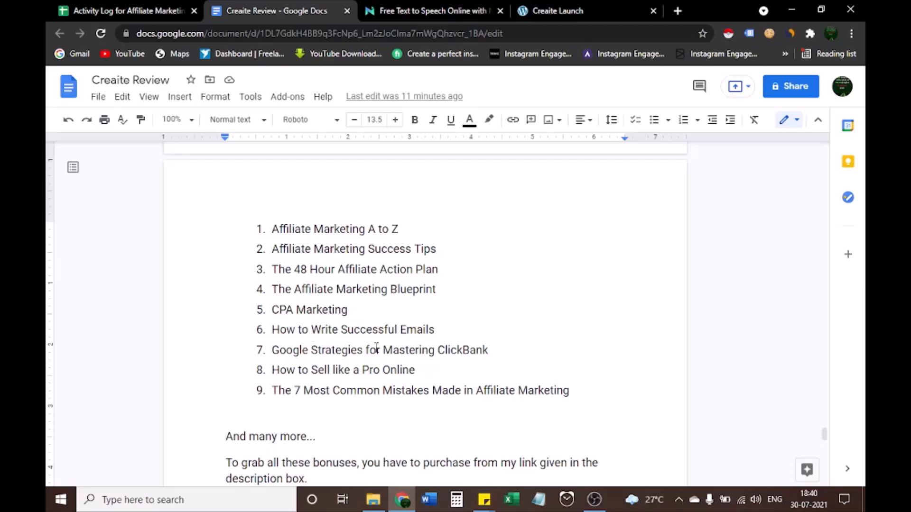
mouse_move(376, 370)
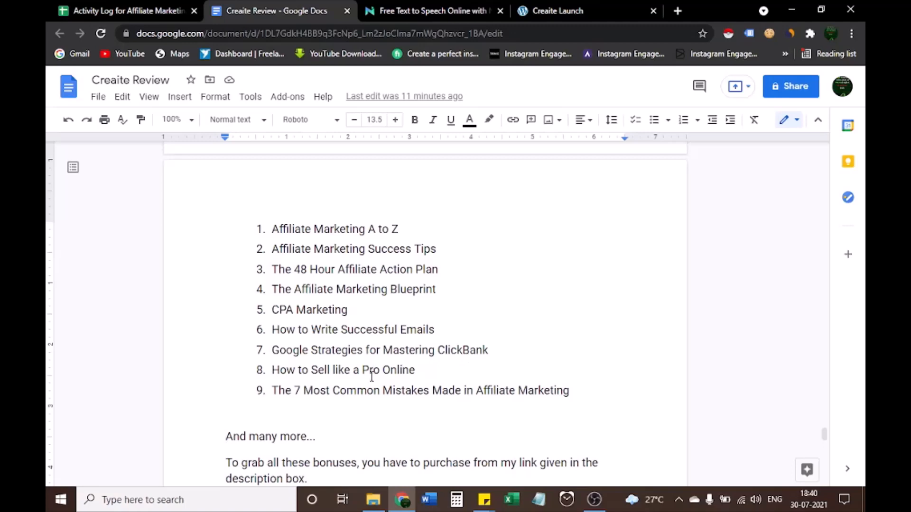
mouse_move(344, 381)
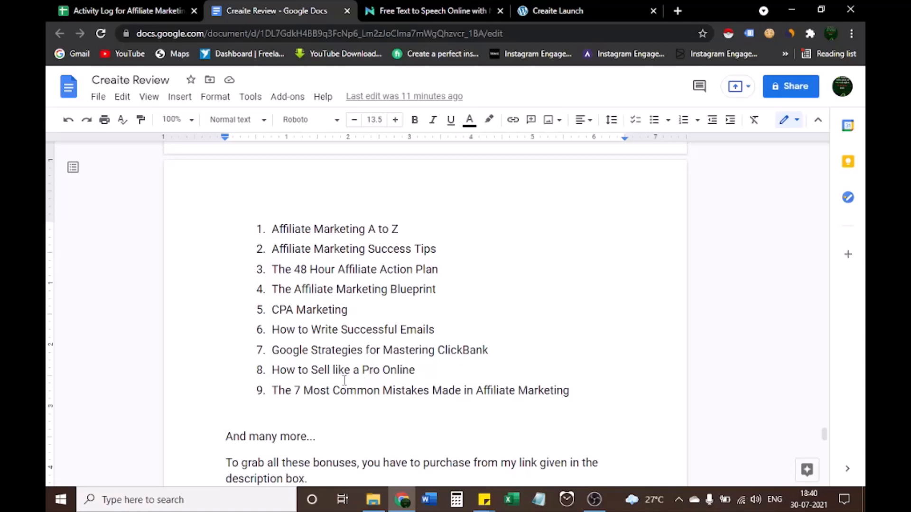
mouse_move(296, 398)
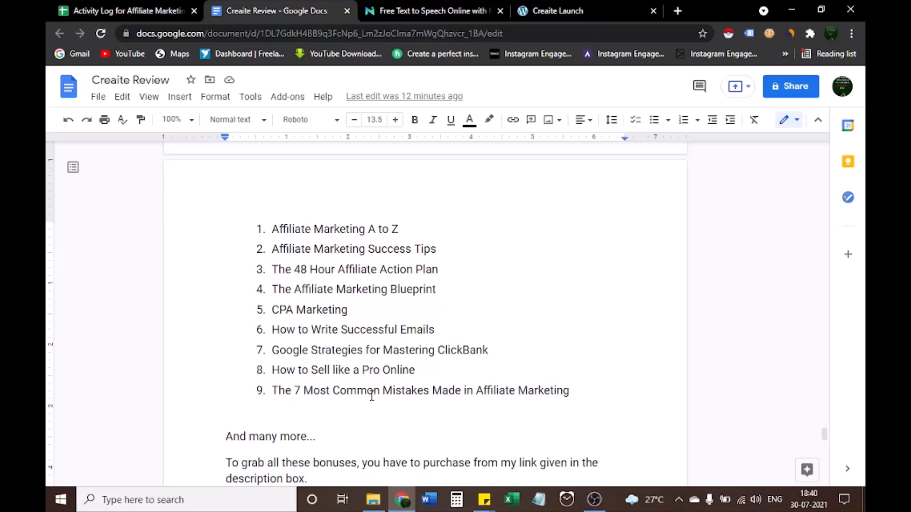
scroll(down, 3)
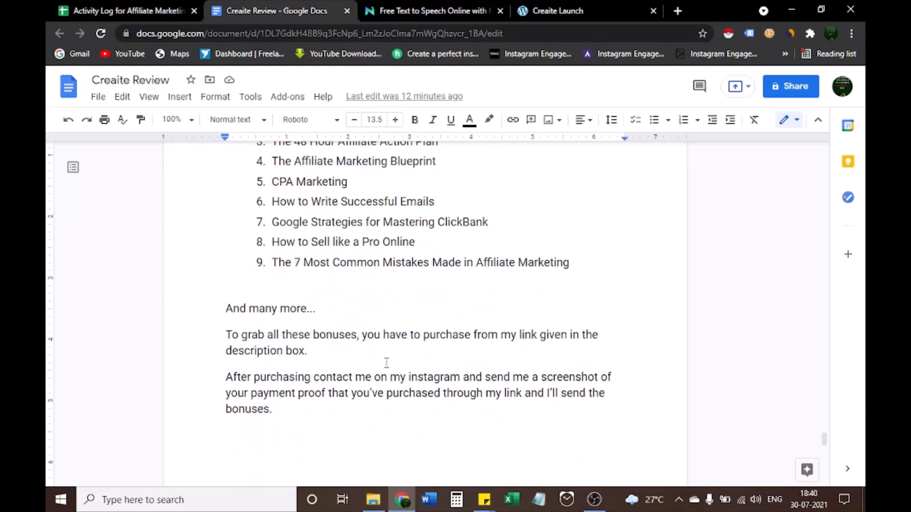